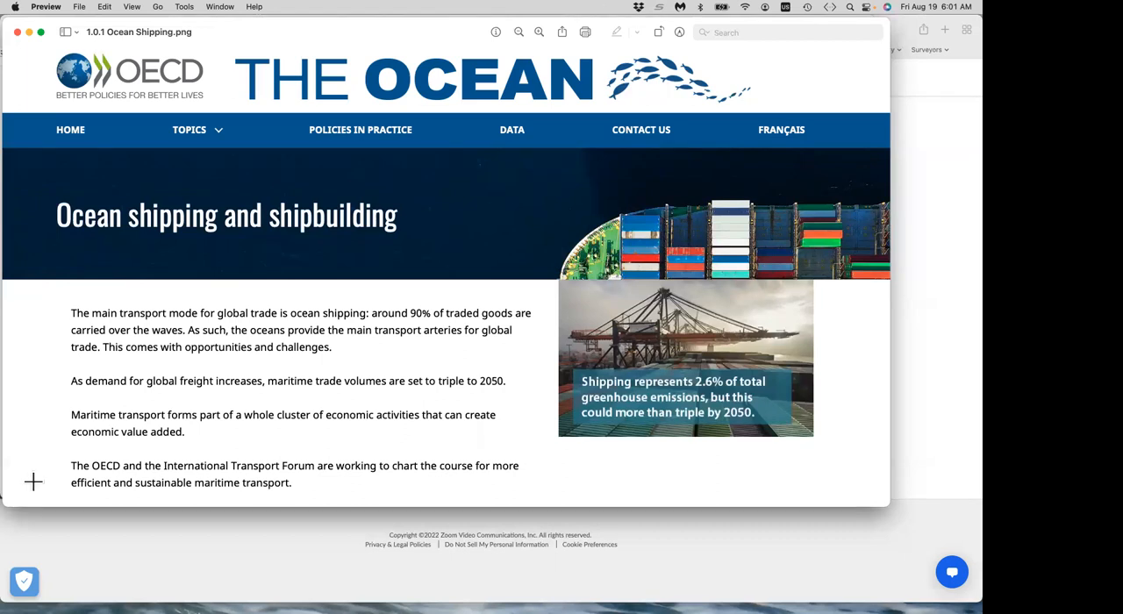
{"action": "mouse_move", "coordinate": [448, 200]}
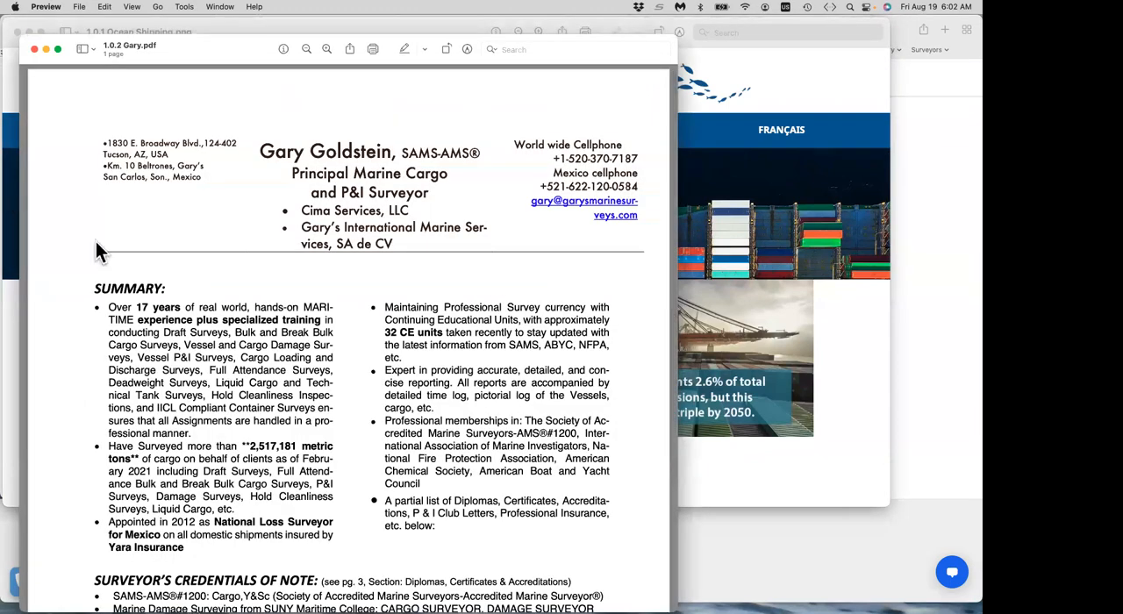
{"action": "mouse_move", "coordinate": [161, 119]}
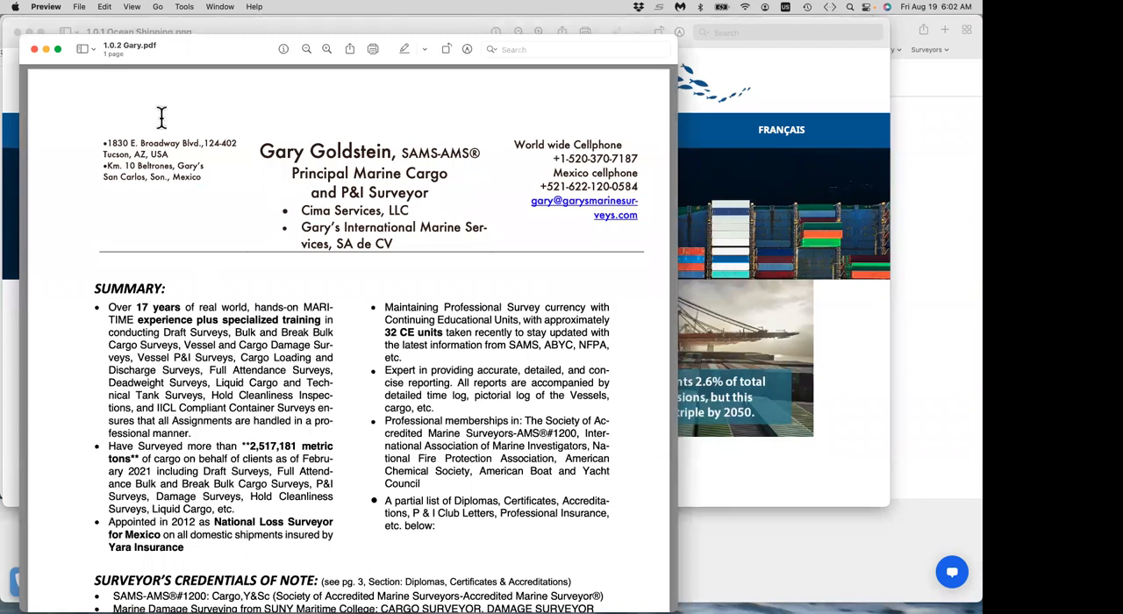
{"action": "mouse_move", "coordinate": [214, 170]}
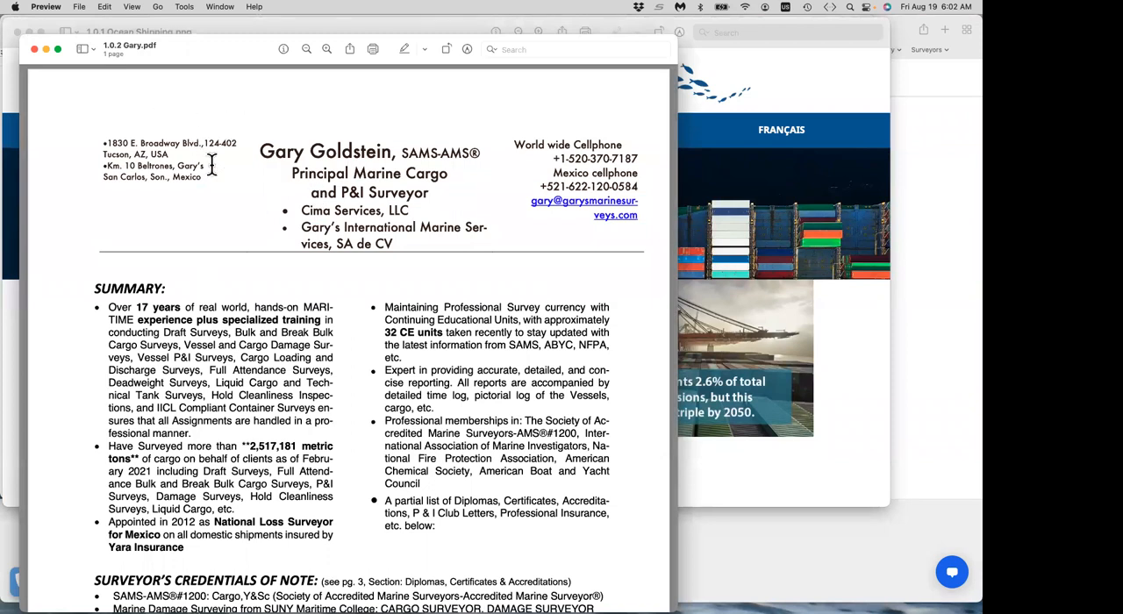
{"action": "mouse_move", "coordinate": [354, 322]}
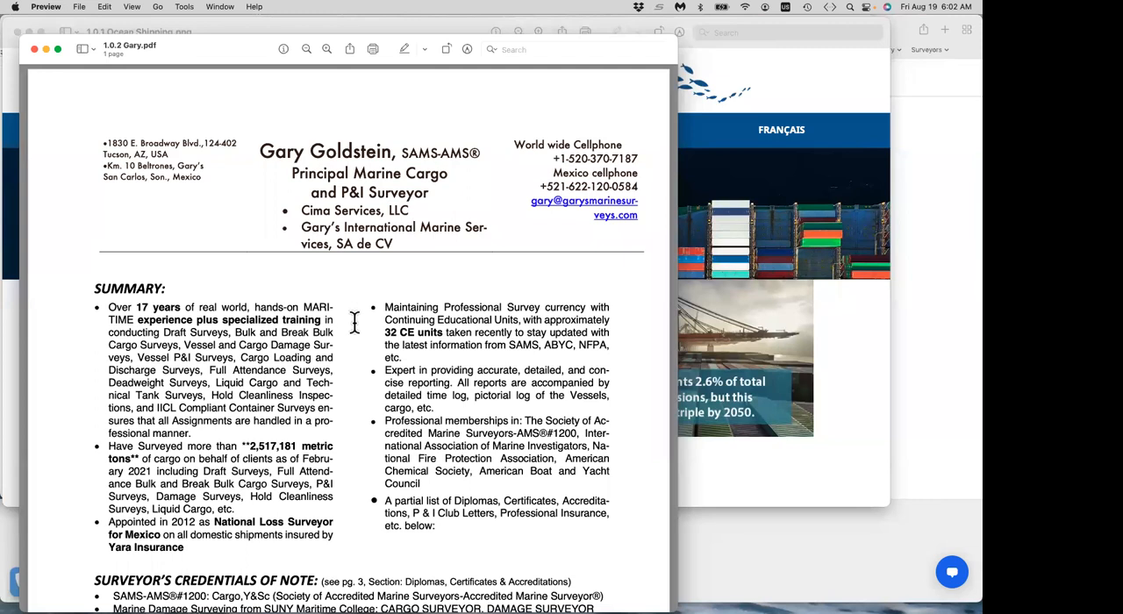
{"action": "scroll", "scroll_direction": "down", "scroll_amount": 3}
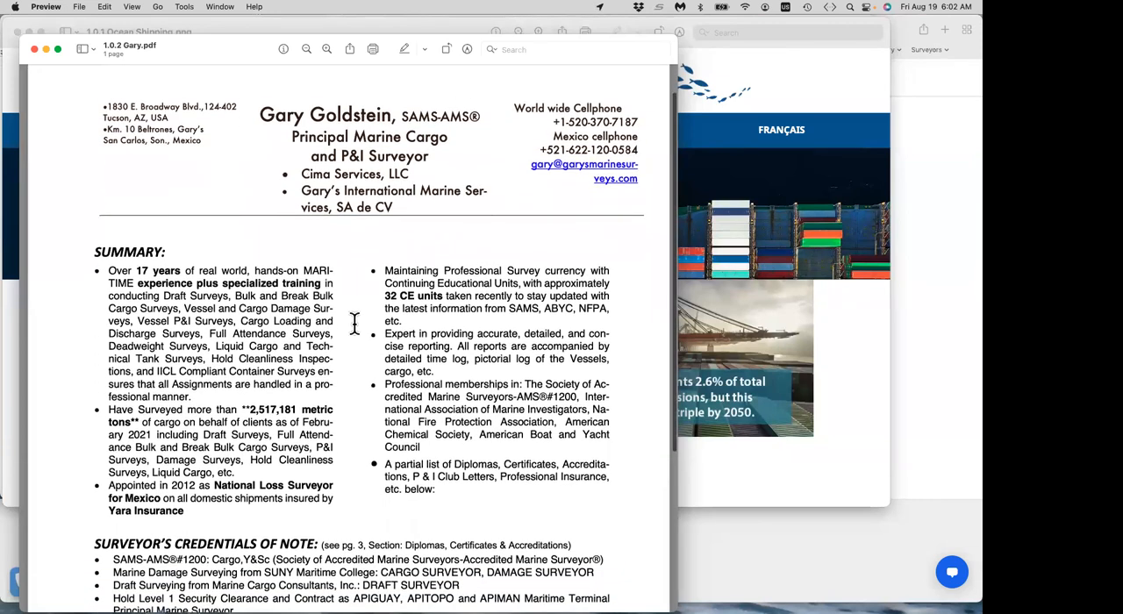
{"action": "scroll", "scroll_direction": "down", "scroll_amount": 3}
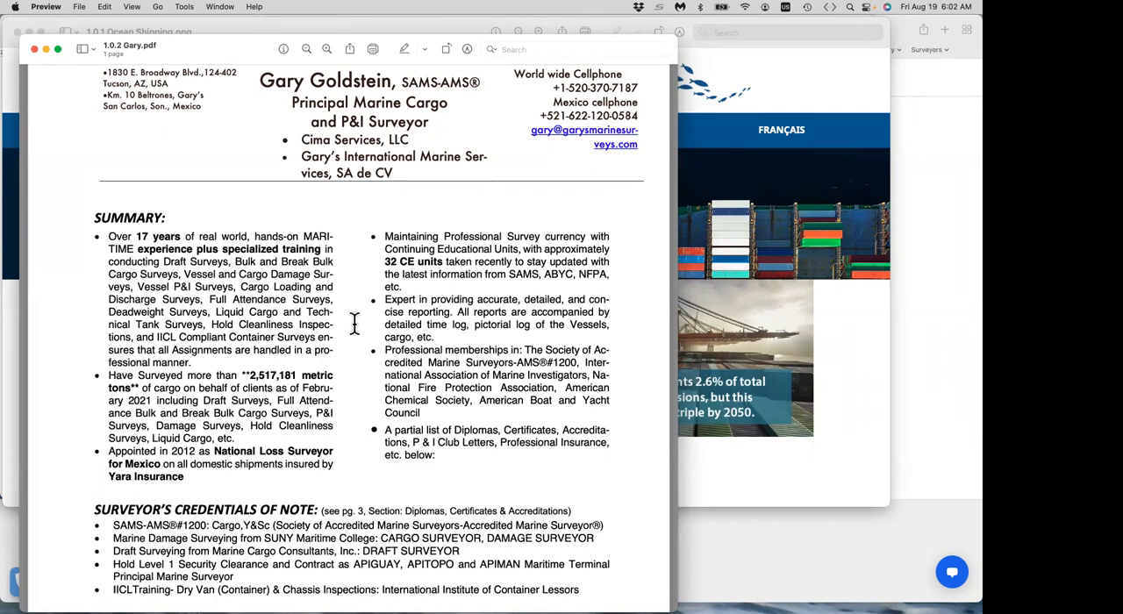
{"action": "mouse_move", "coordinate": [186, 54]}
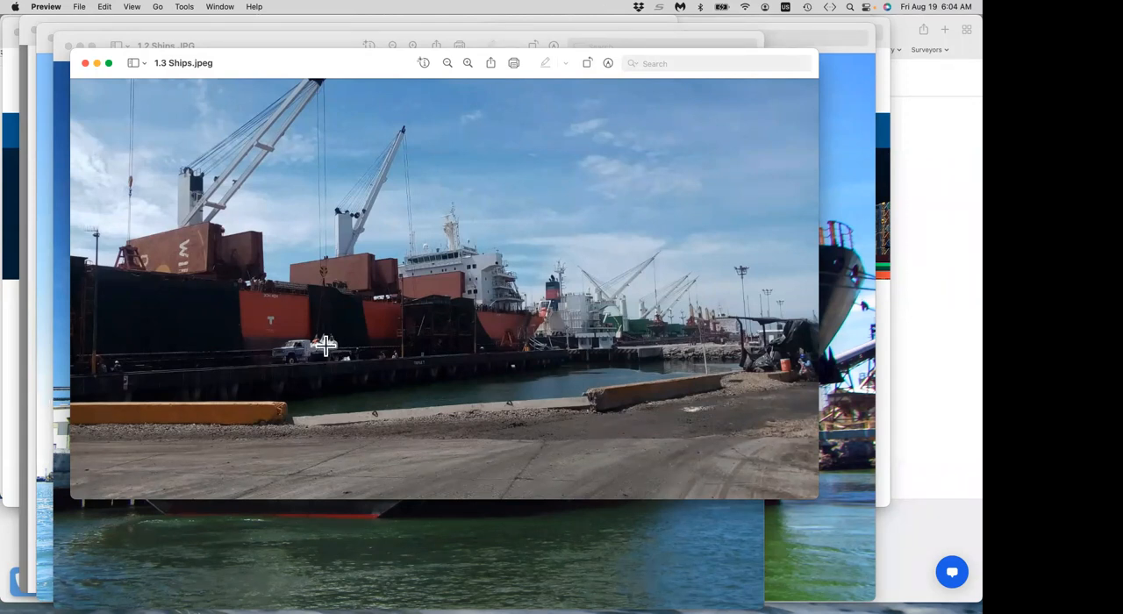
{"action": "mouse_move", "coordinate": [322, 350]}
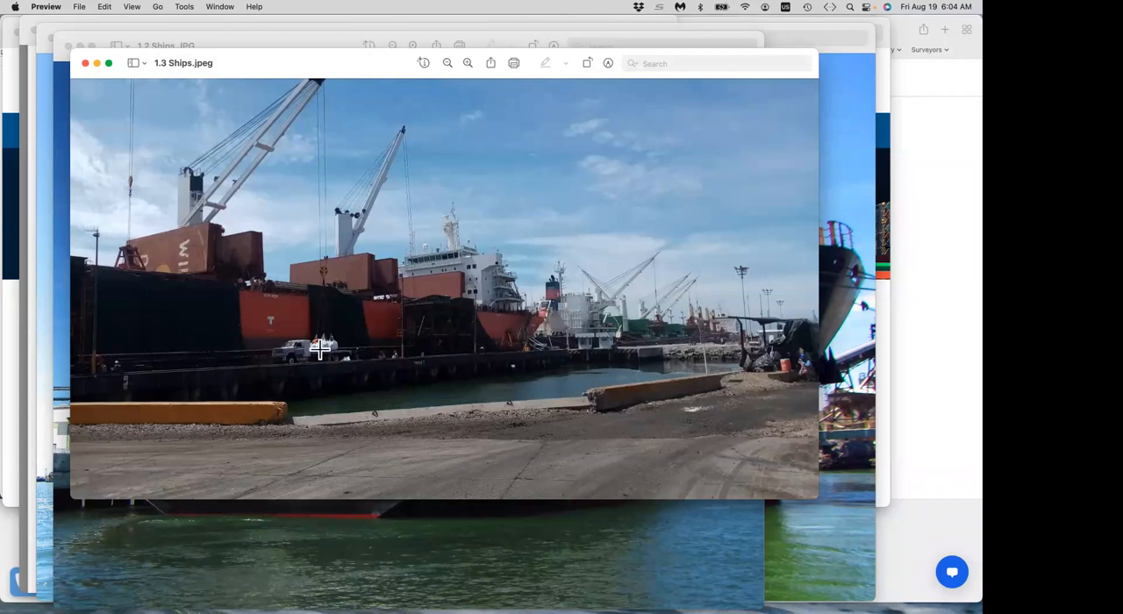
{"action": "mouse_move", "coordinate": [340, 355]}
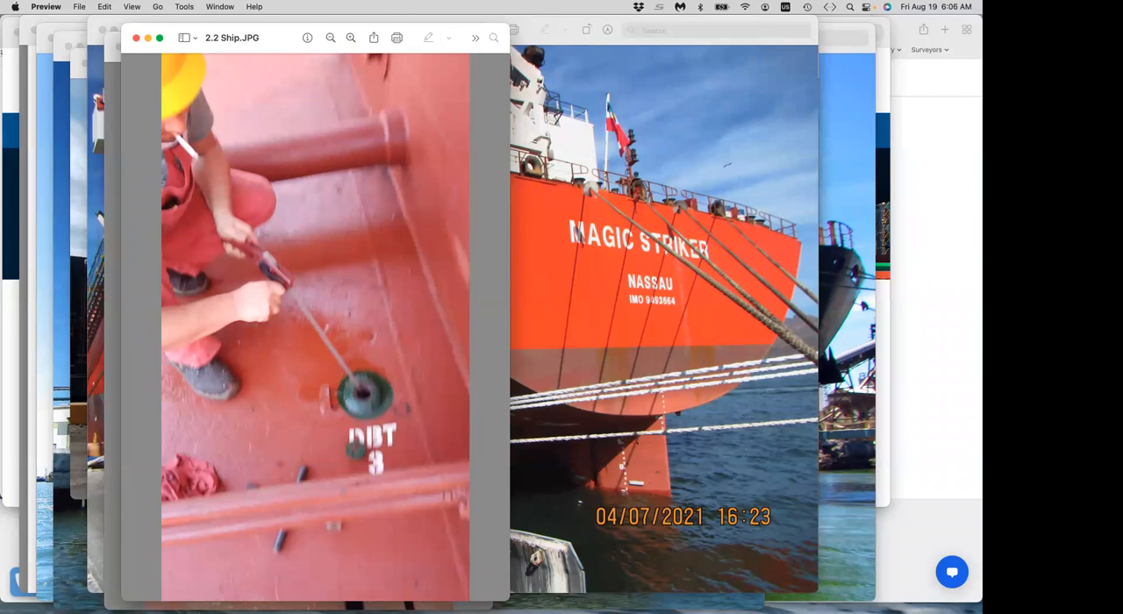
{"action": "mouse_move", "coordinate": [586, 347]}
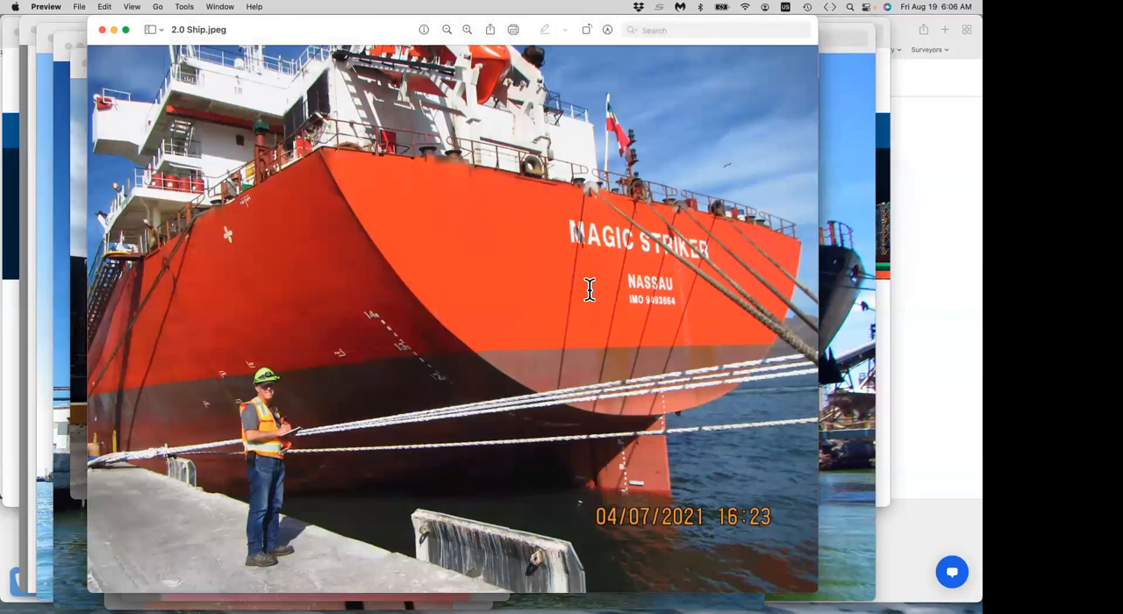
{"action": "mouse_move", "coordinate": [602, 498]}
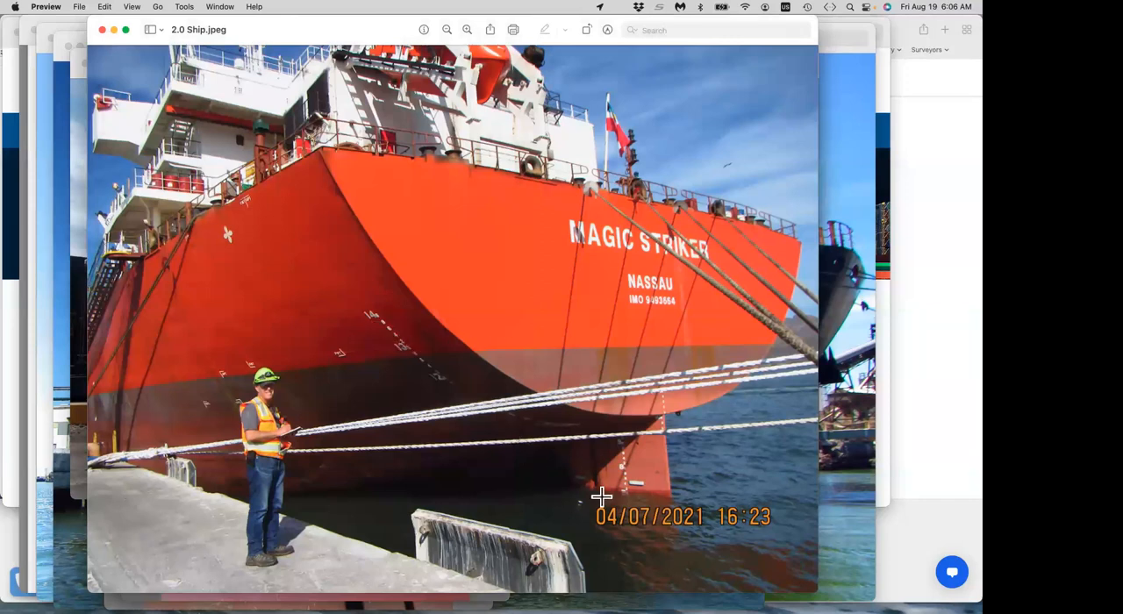
{"action": "mouse_move", "coordinate": [613, 487]}
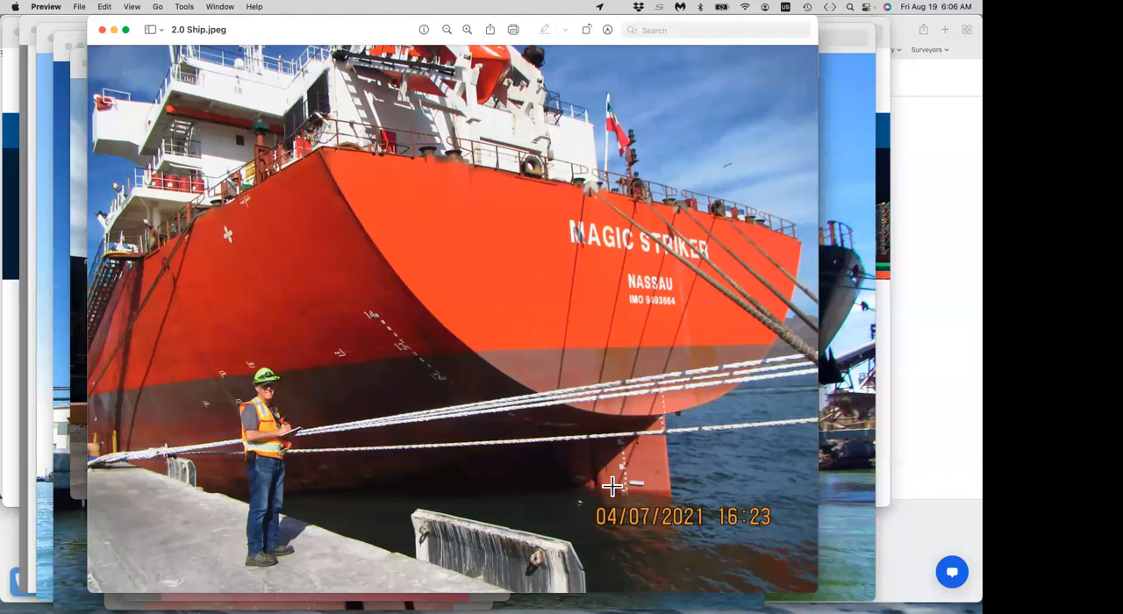
{"action": "mouse_move", "coordinate": [257, 560]}
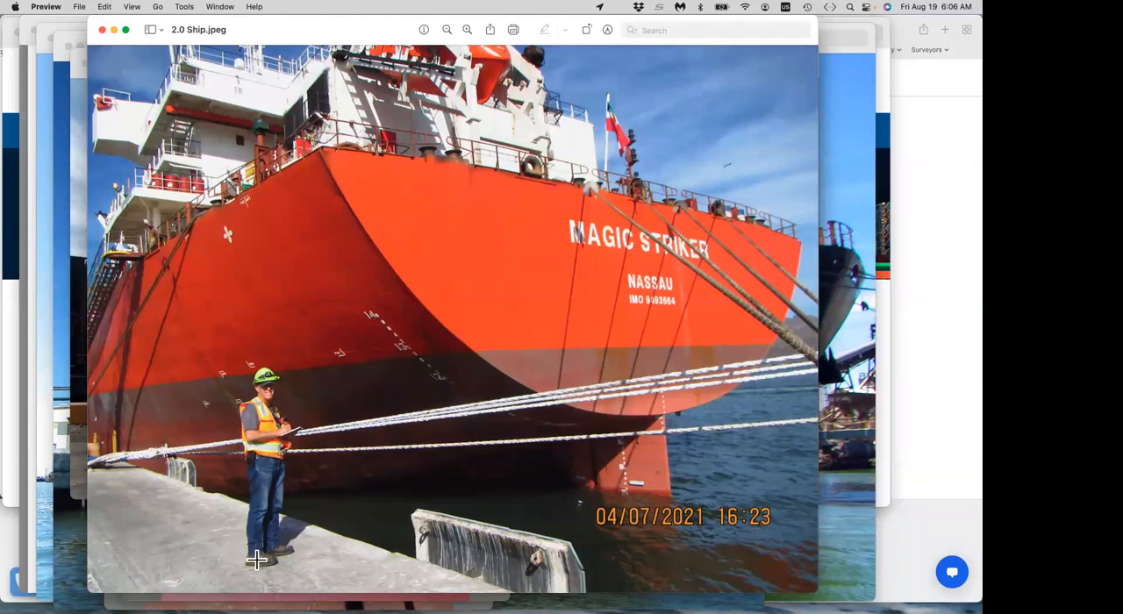
{"action": "mouse_move", "coordinate": [202, 544]}
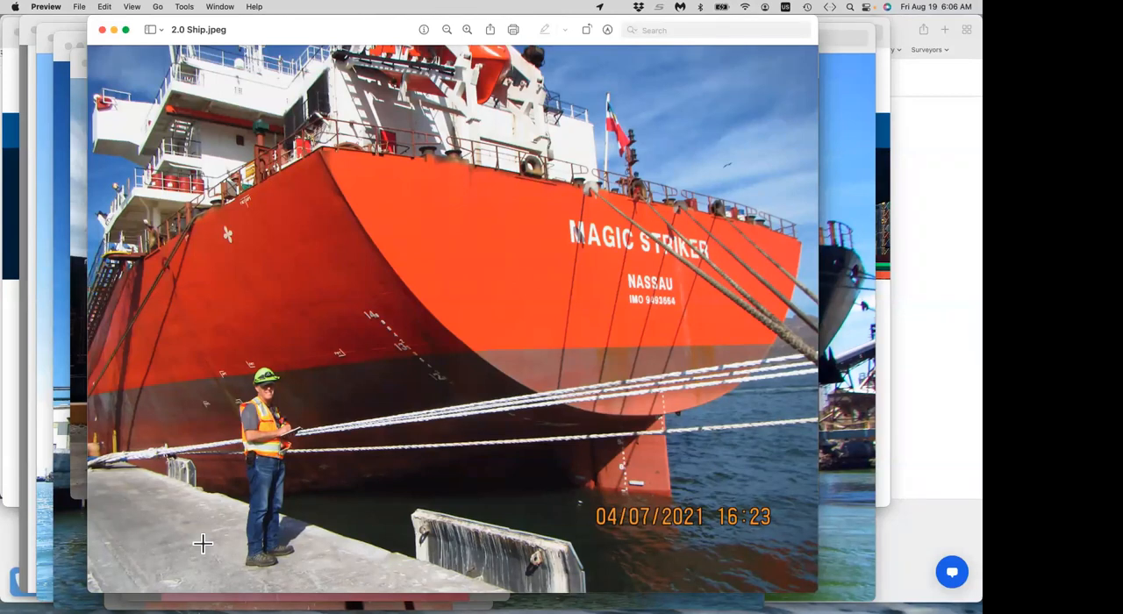
{"action": "mouse_move", "coordinate": [200, 534]}
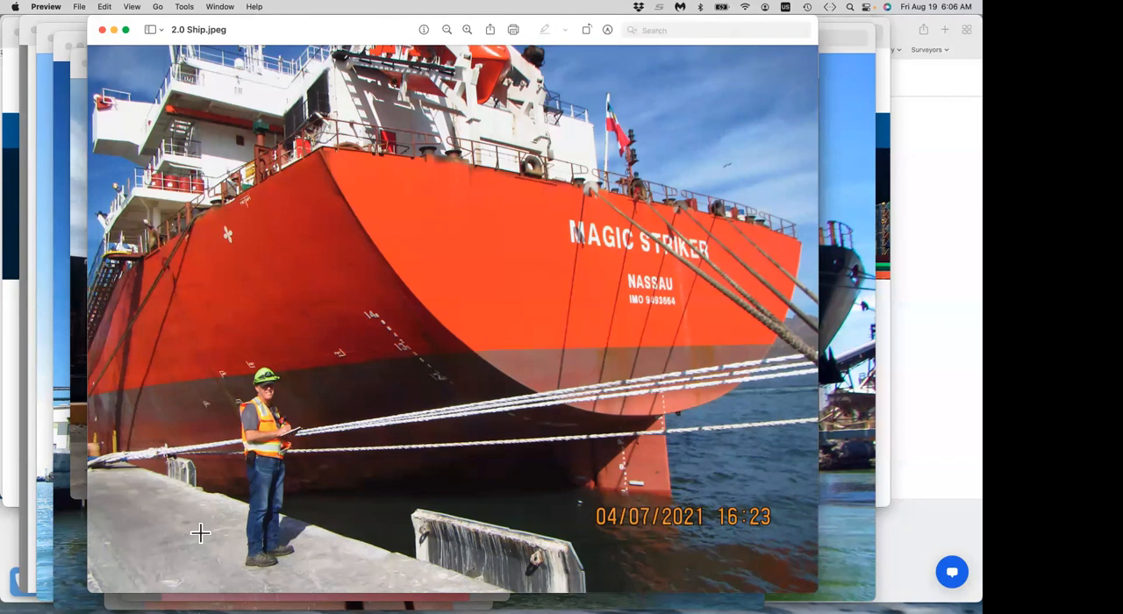
{"action": "mouse_move", "coordinate": [200, 524]}
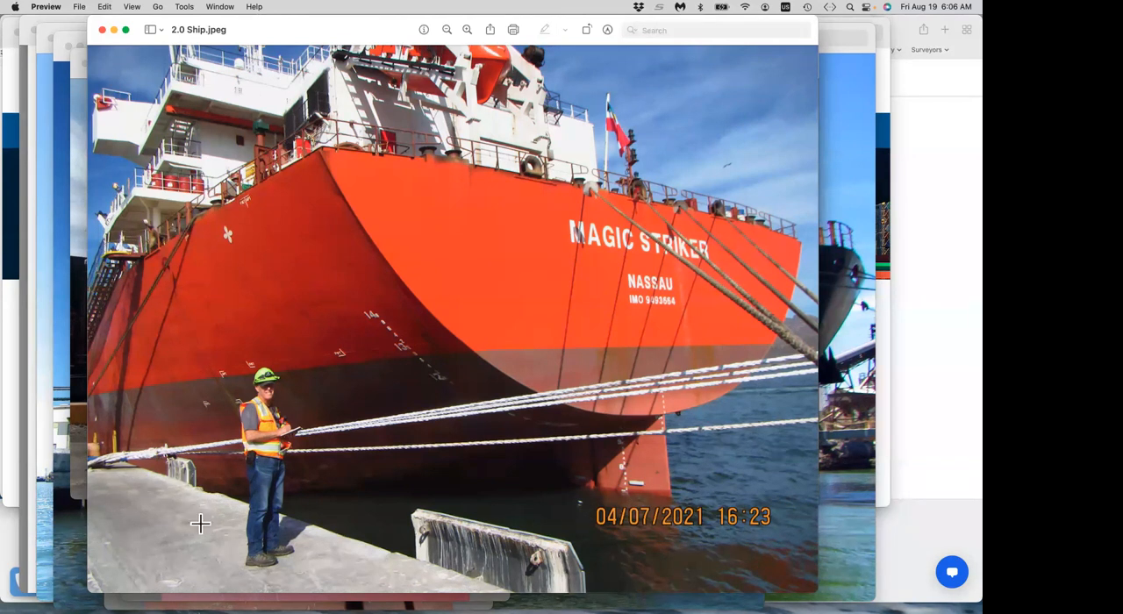
{"action": "mouse_move", "coordinate": [239, 364]}
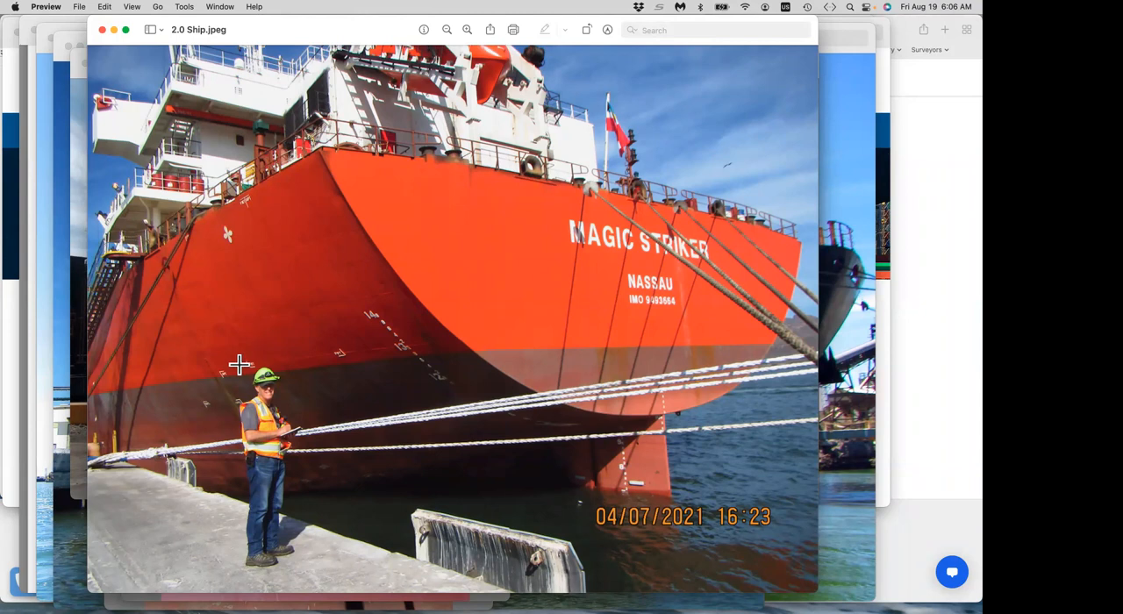
{"action": "mouse_move", "coordinate": [265, 214]}
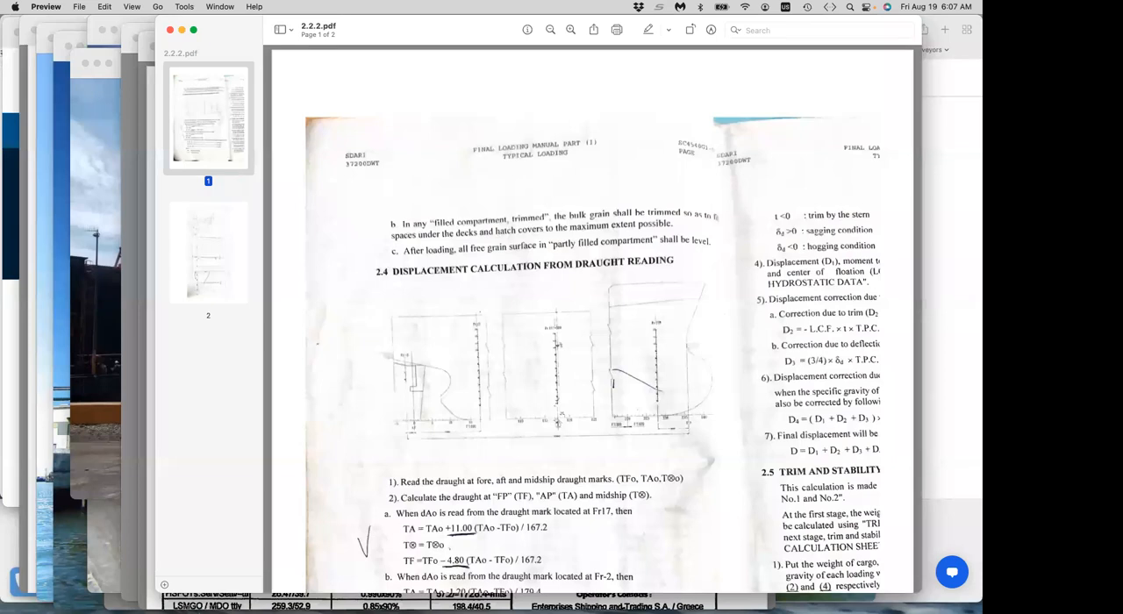
{"action": "mouse_move", "coordinate": [478, 419]}
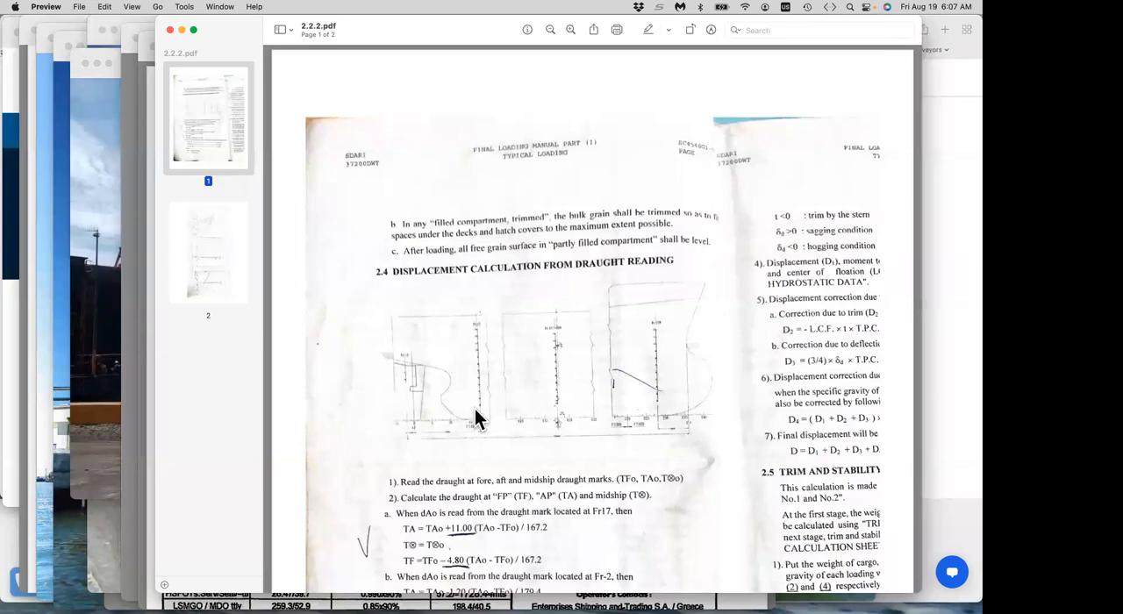
{"action": "mouse_move", "coordinate": [482, 381]}
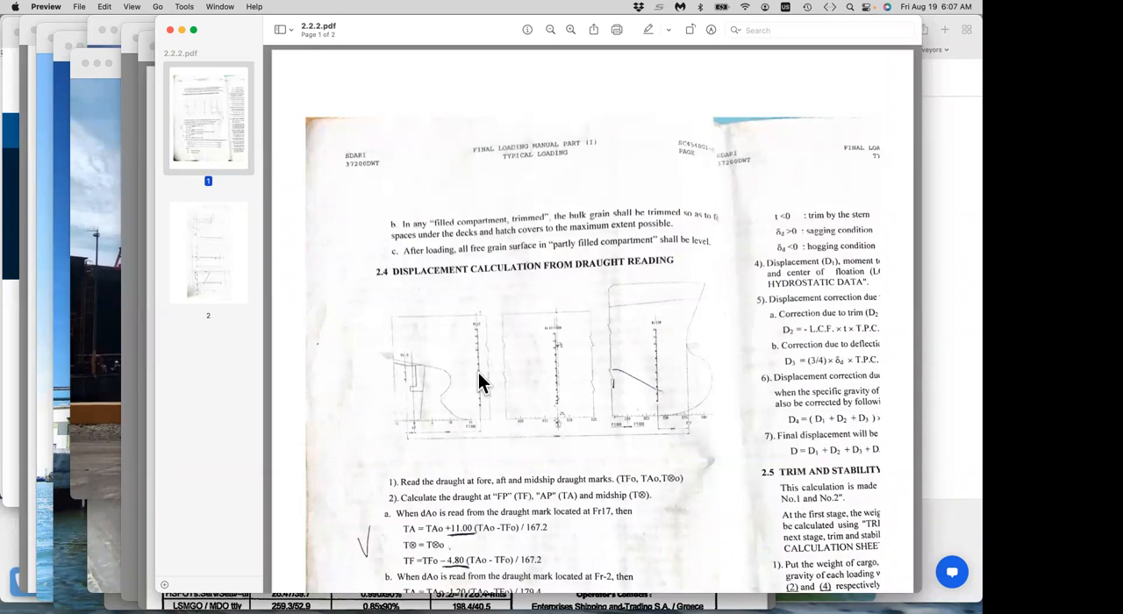
{"action": "mouse_move", "coordinate": [443, 434]}
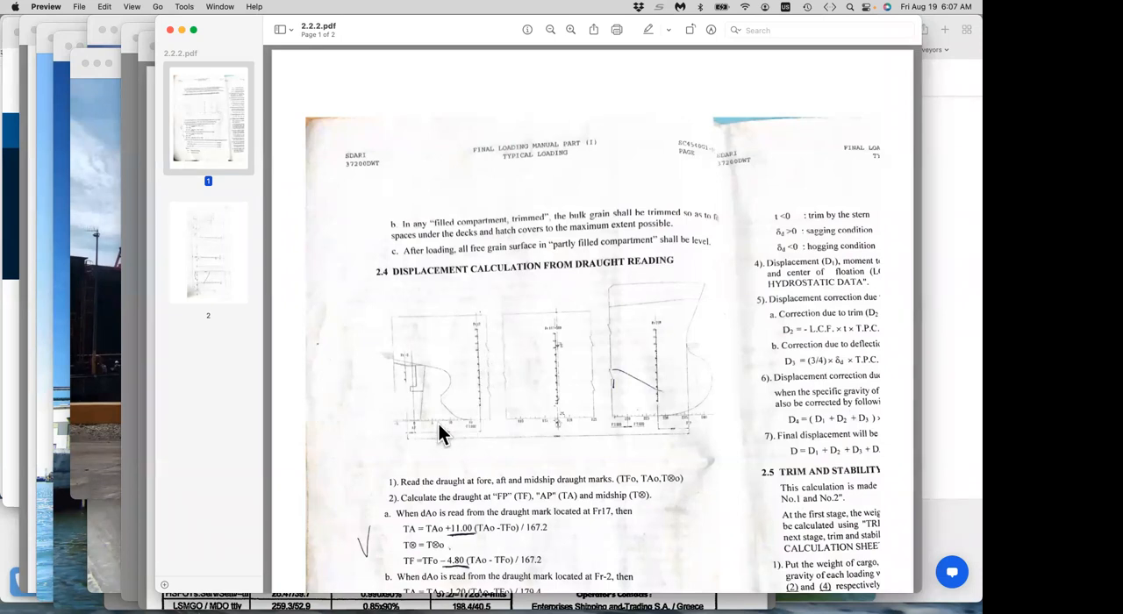
{"action": "mouse_move", "coordinate": [465, 437]}
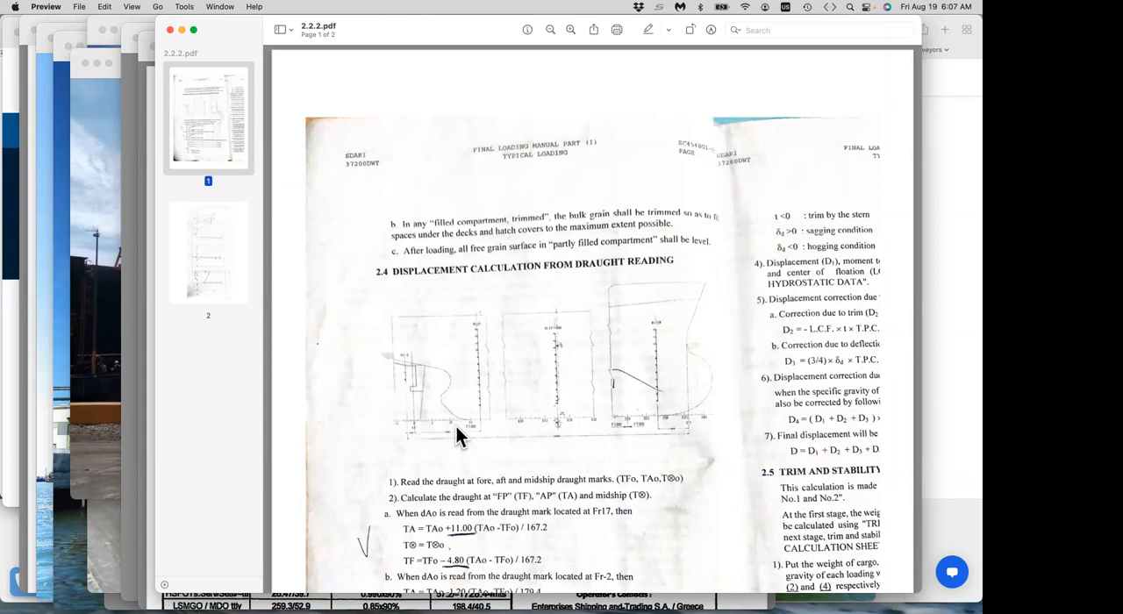
{"action": "mouse_move", "coordinate": [660, 412]}
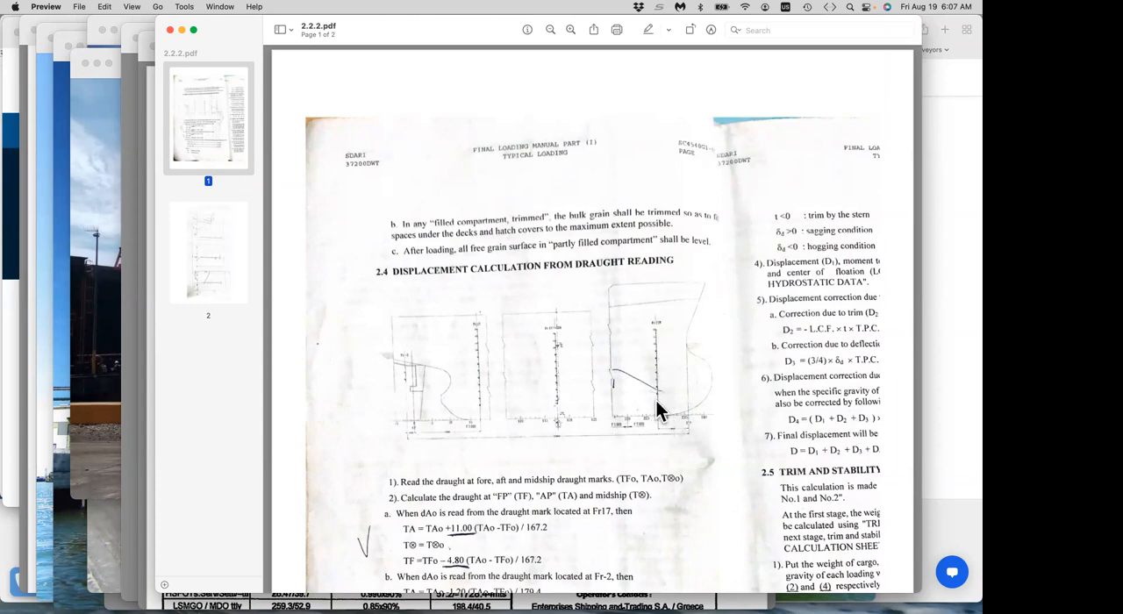
{"action": "mouse_move", "coordinate": [553, 417]}
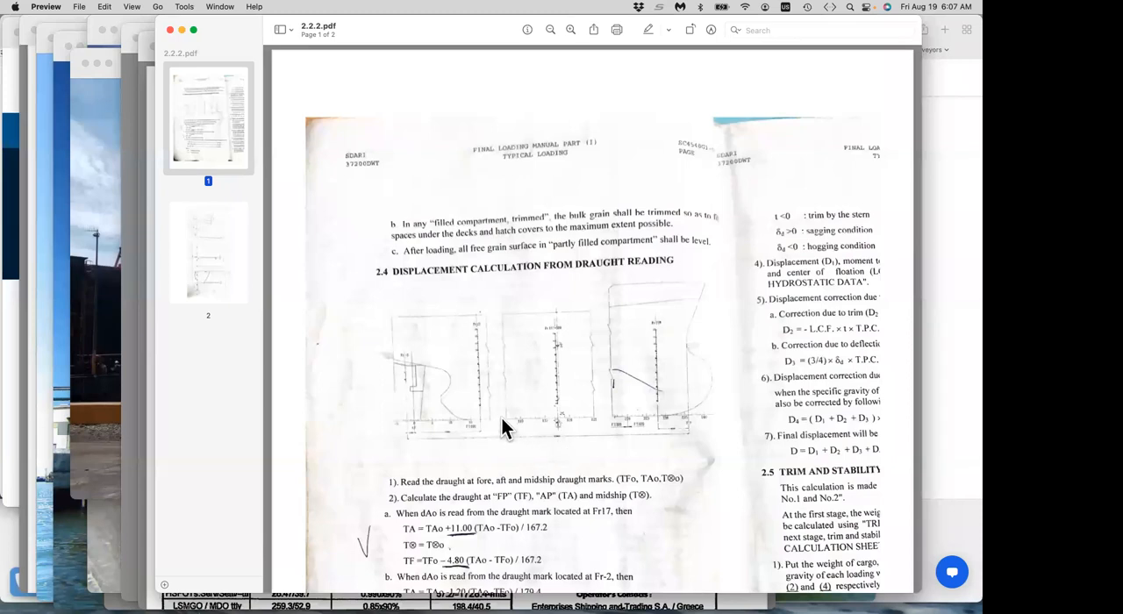
{"action": "mouse_move", "coordinate": [662, 386]}
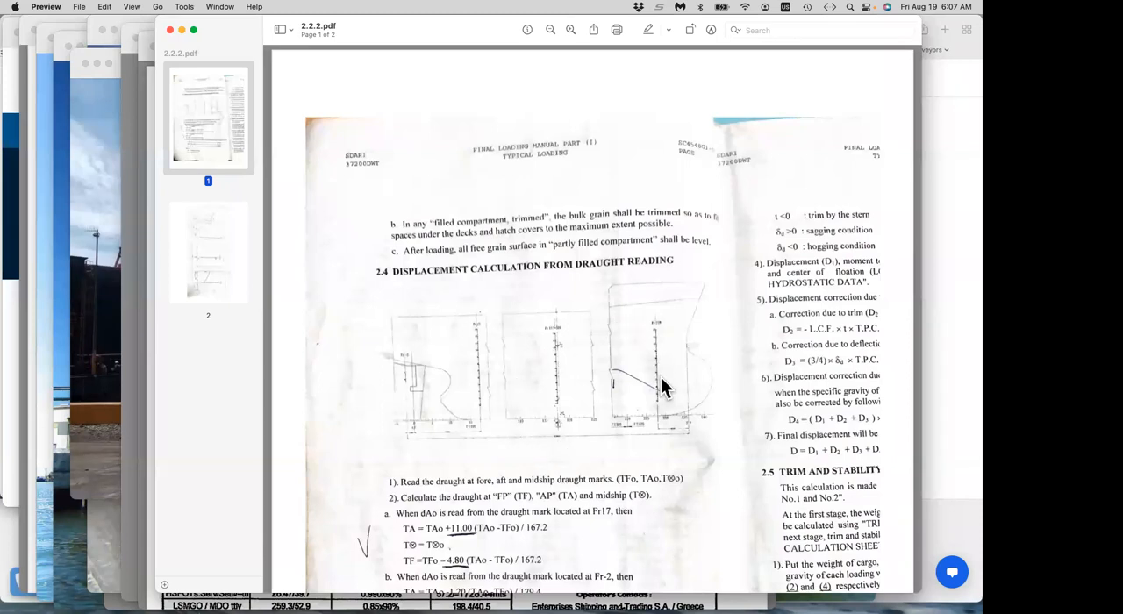
{"action": "mouse_move", "coordinate": [709, 463]}
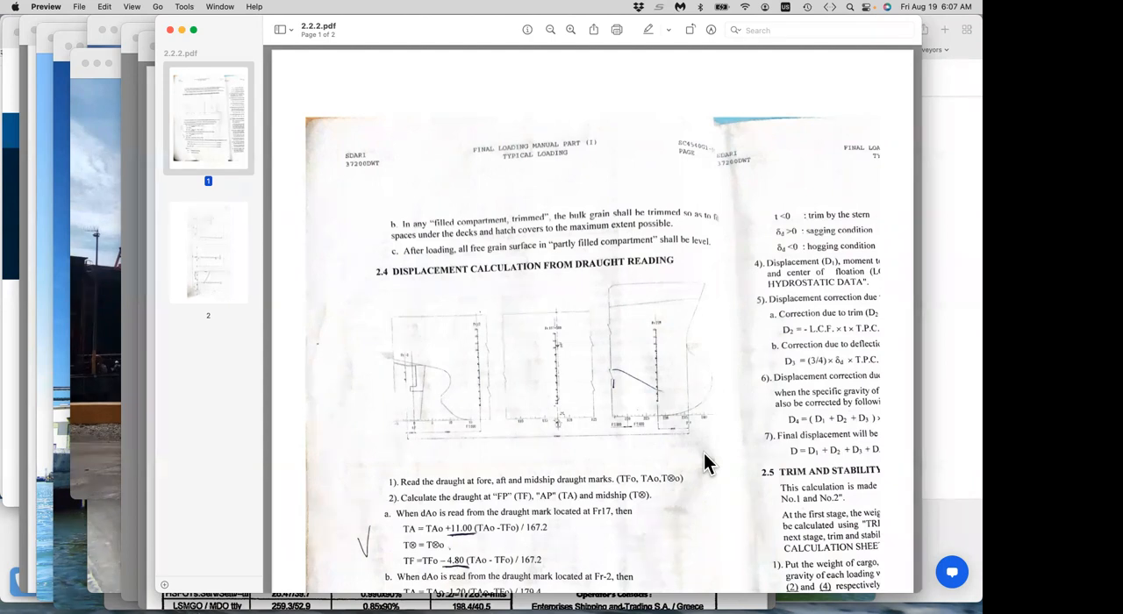
{"action": "mouse_move", "coordinate": [704, 461]}
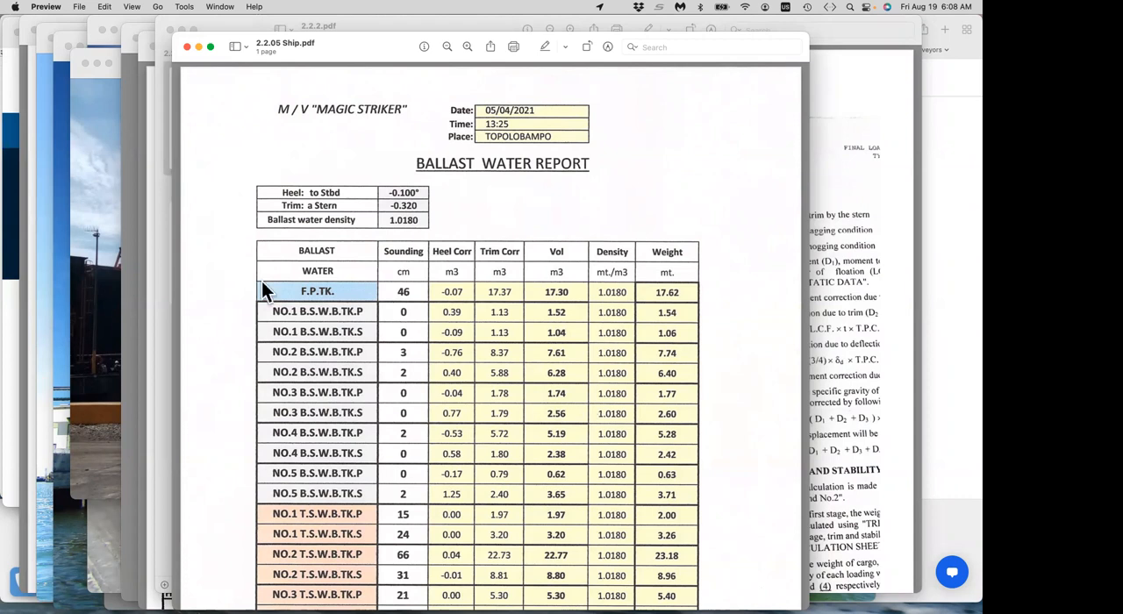
- Scroll the MAGIC STRIKER ballast report down to the 104.34 m3 and 106.24 t totals
{"action": "scroll", "scroll_direction": "down", "scroll_amount": 3}
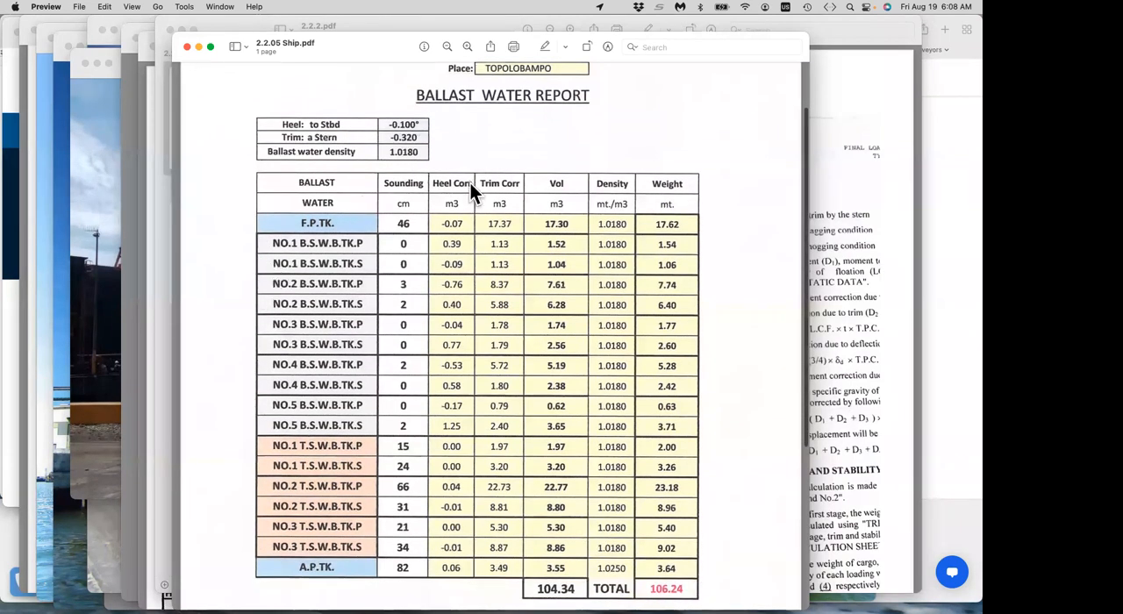
{"action": "mouse_move", "coordinate": [350, 262]}
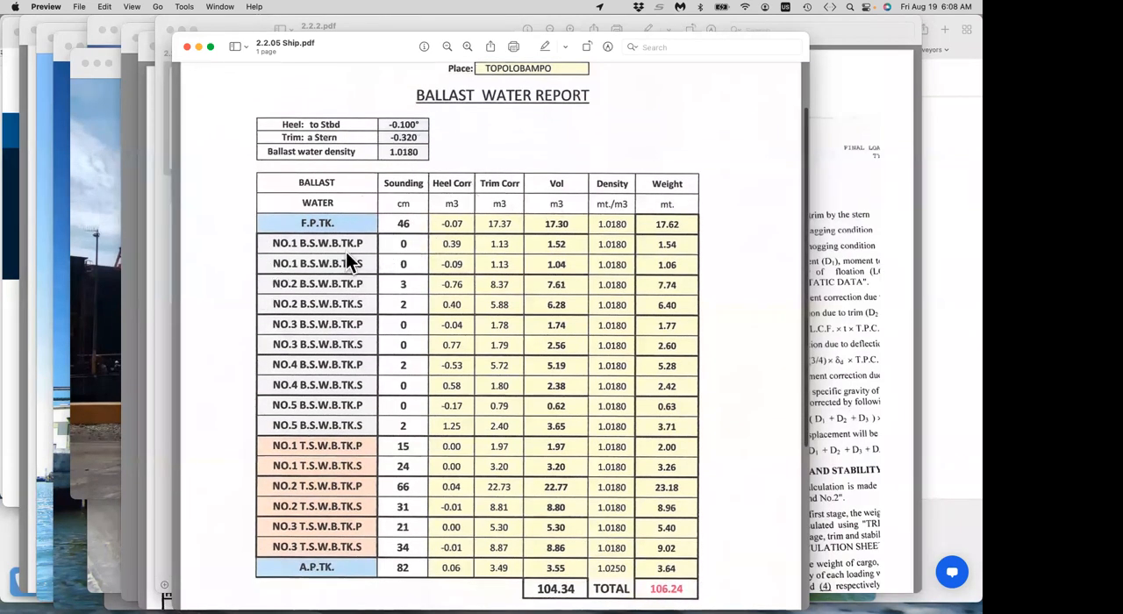
{"action": "mouse_move", "coordinate": [413, 442]}
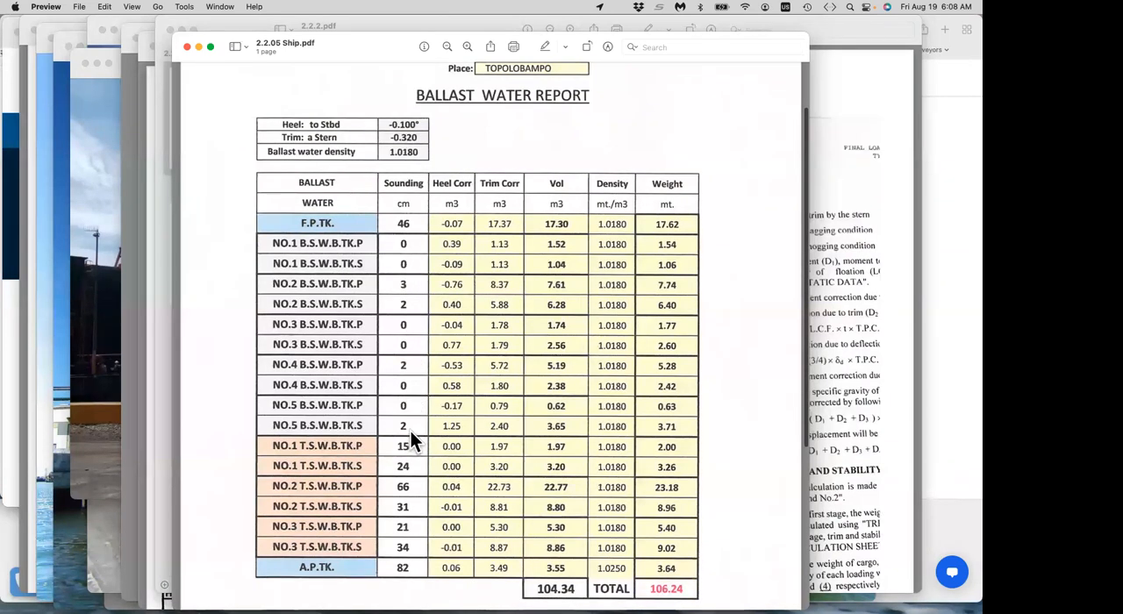
{"action": "scroll", "scroll_direction": "down", "scroll_amount": 3}
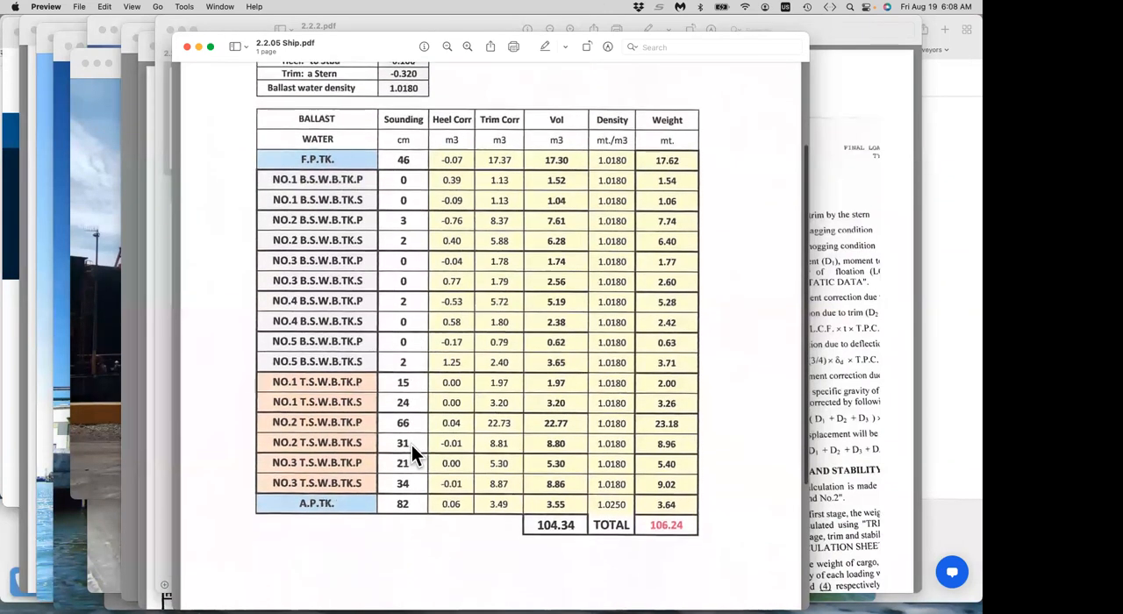
{"action": "scroll", "scroll_direction": "down", "scroll_amount": 3}
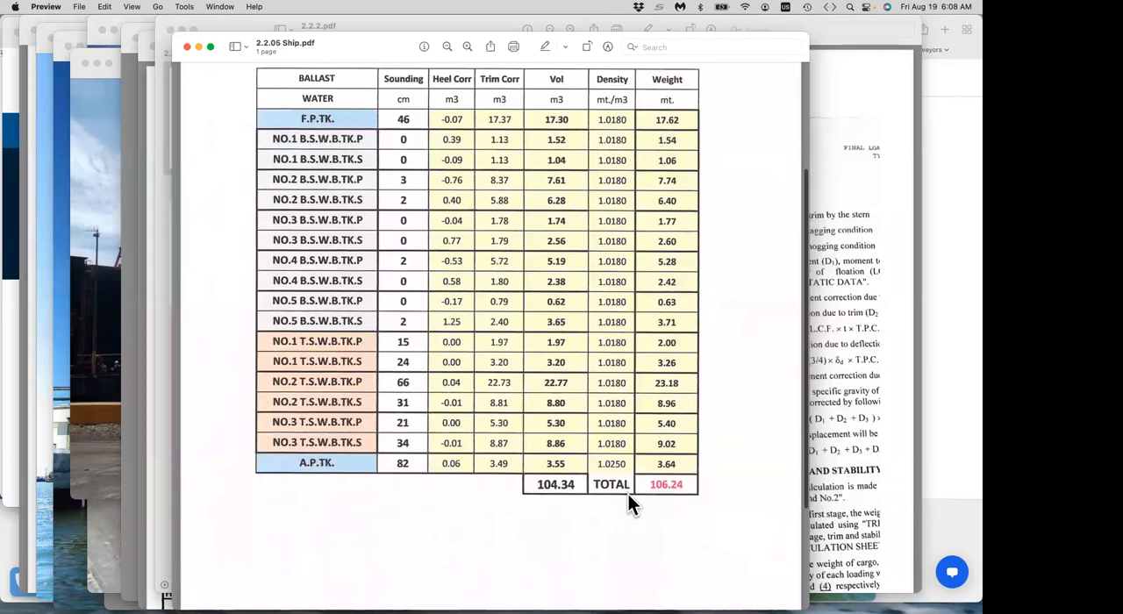
{"action": "mouse_move", "coordinate": [658, 501]}
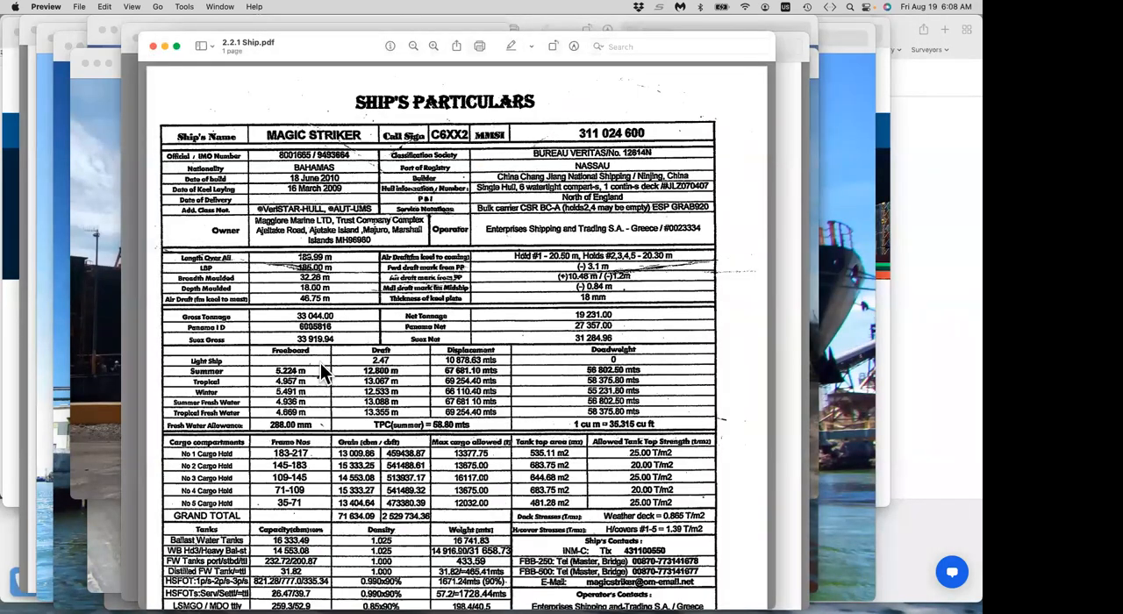
- Scroll slightly down the MAGIC STRIKER's ship particulars table
{"action": "scroll", "scroll_direction": "down", "scroll_amount": 3}
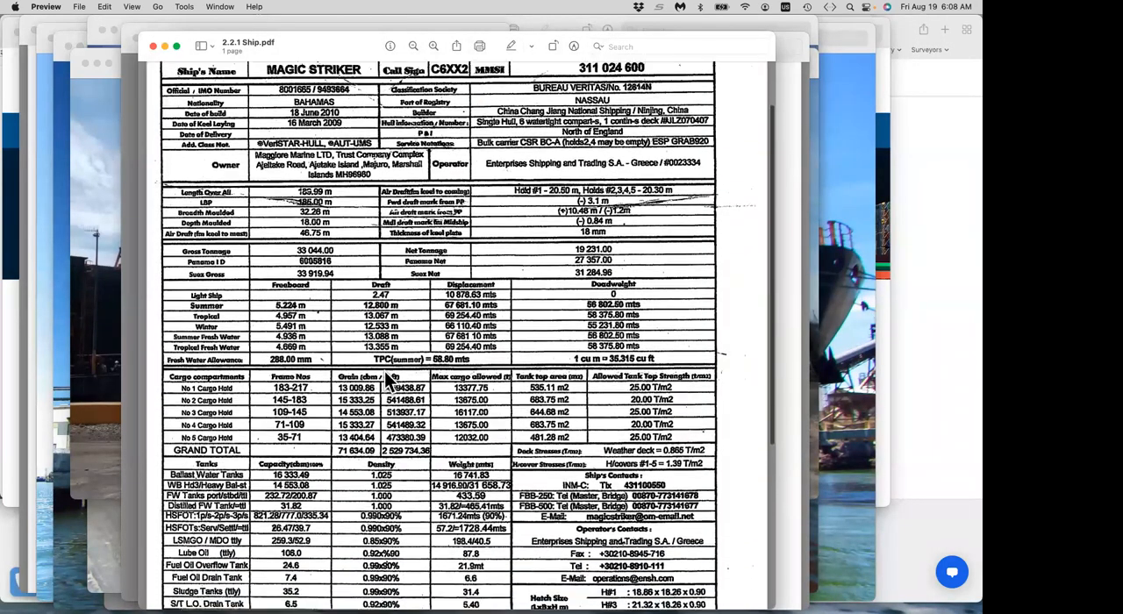
{"action": "scroll", "scroll_direction": "down", "scroll_amount": 3}
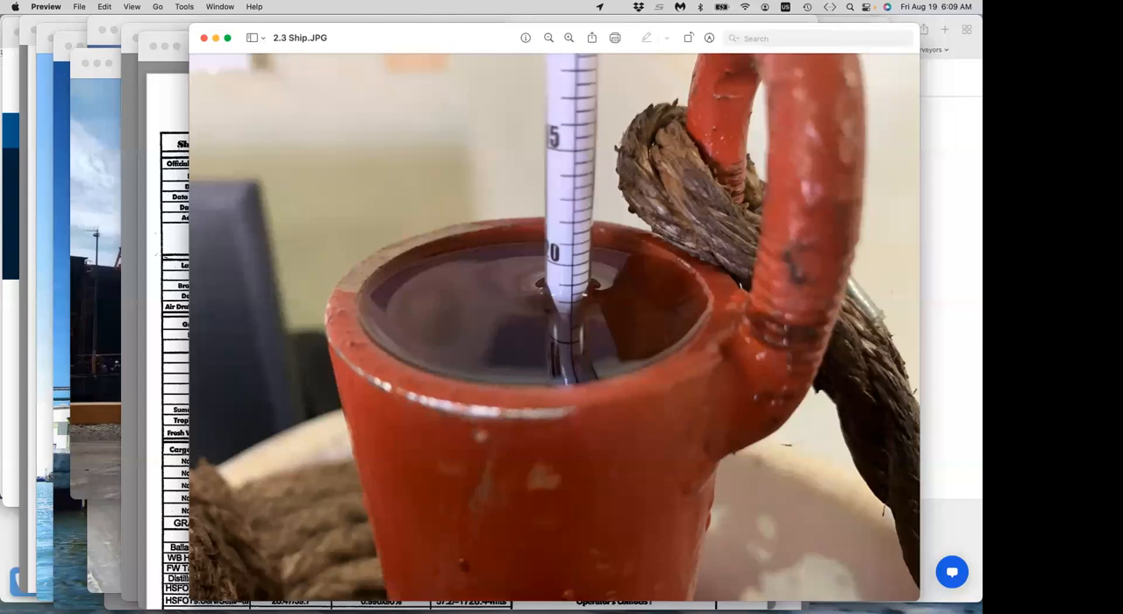
{"action": "mouse_move", "coordinate": [145, 412]}
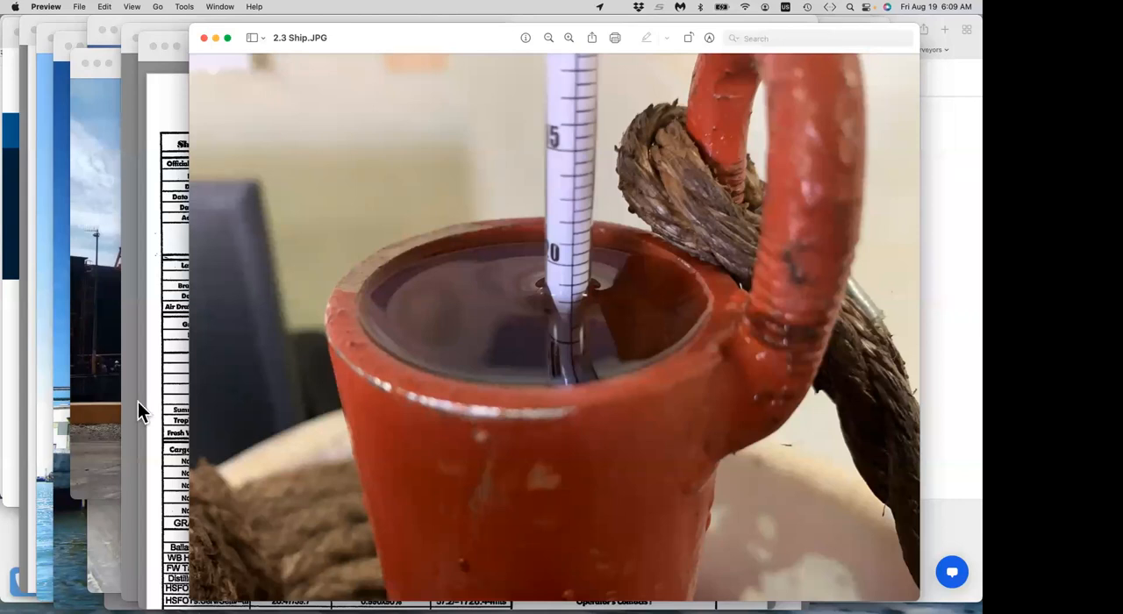
{"action": "mouse_move", "coordinate": [218, 252]}
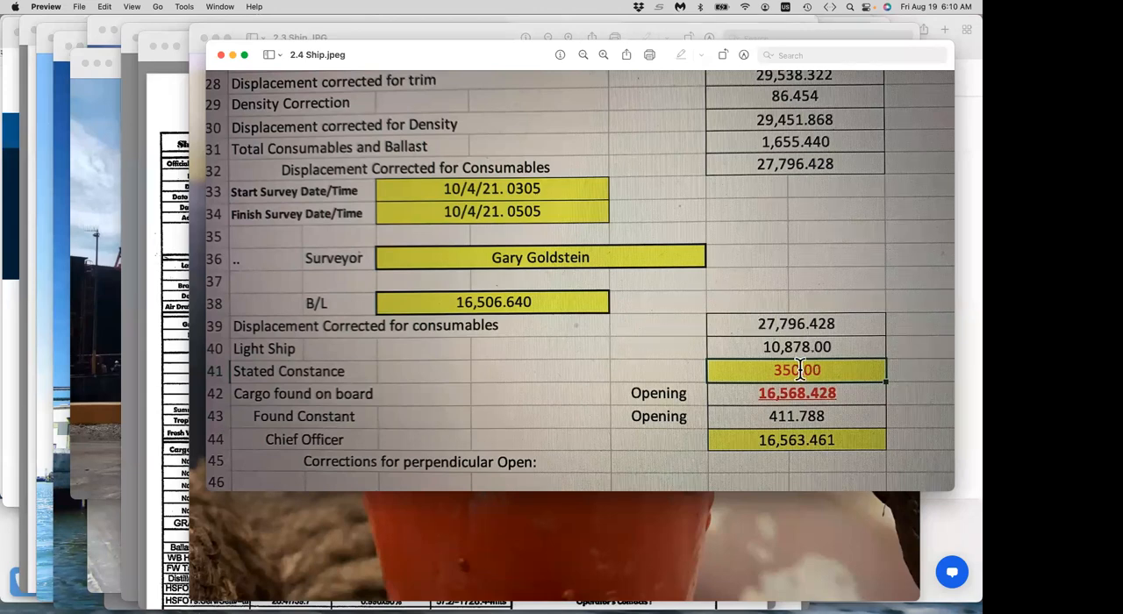
{"action": "mouse_move", "coordinate": [787, 380]}
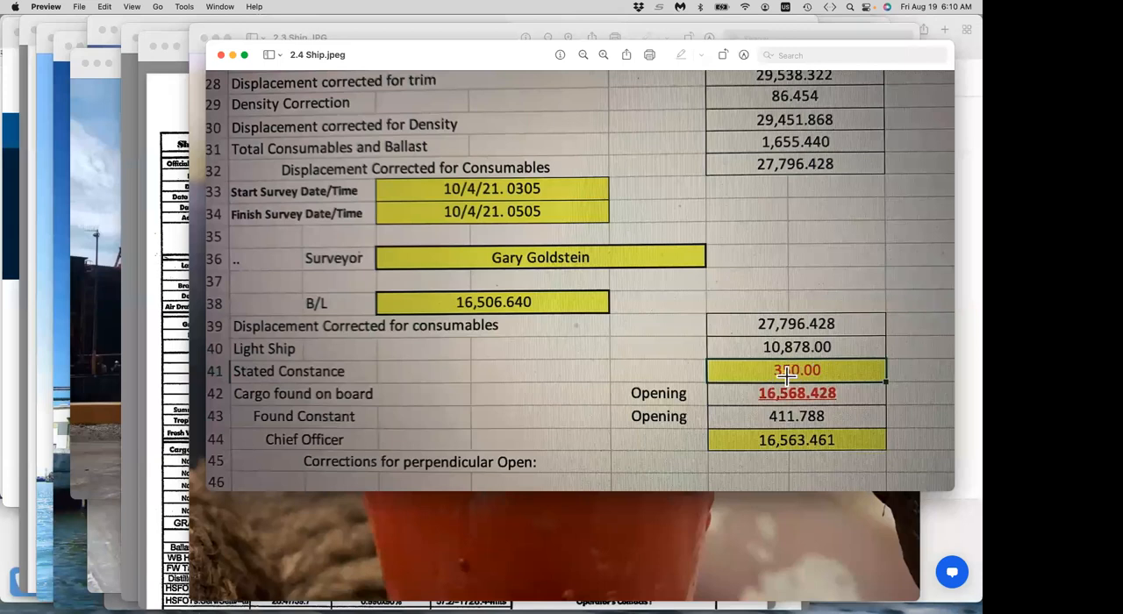
{"action": "mouse_move", "coordinate": [766, 393]}
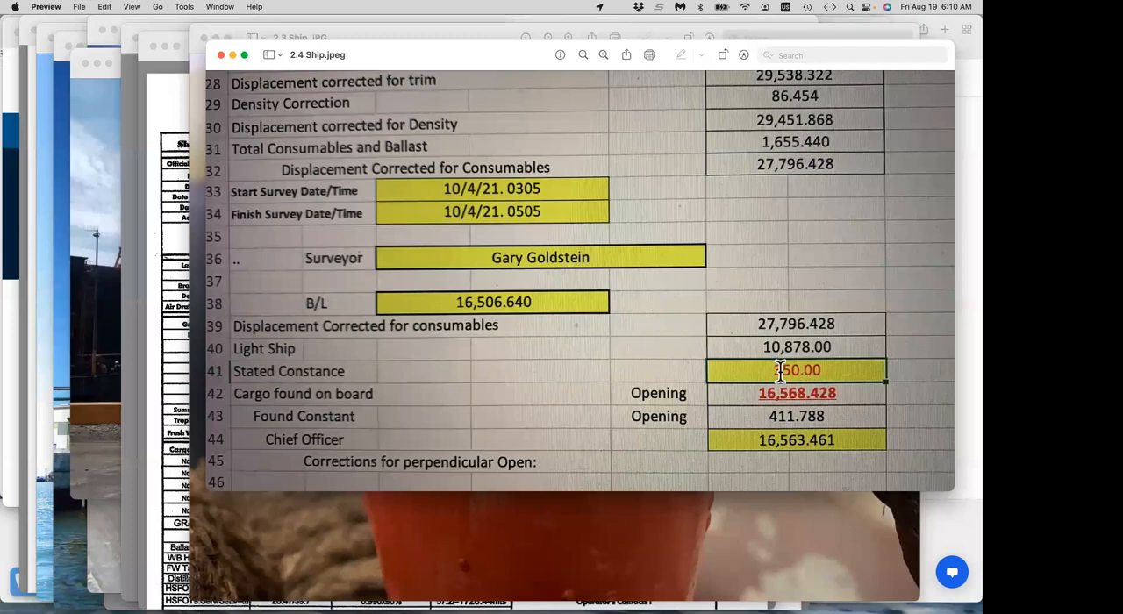
{"action": "mouse_move", "coordinate": [832, 369]}
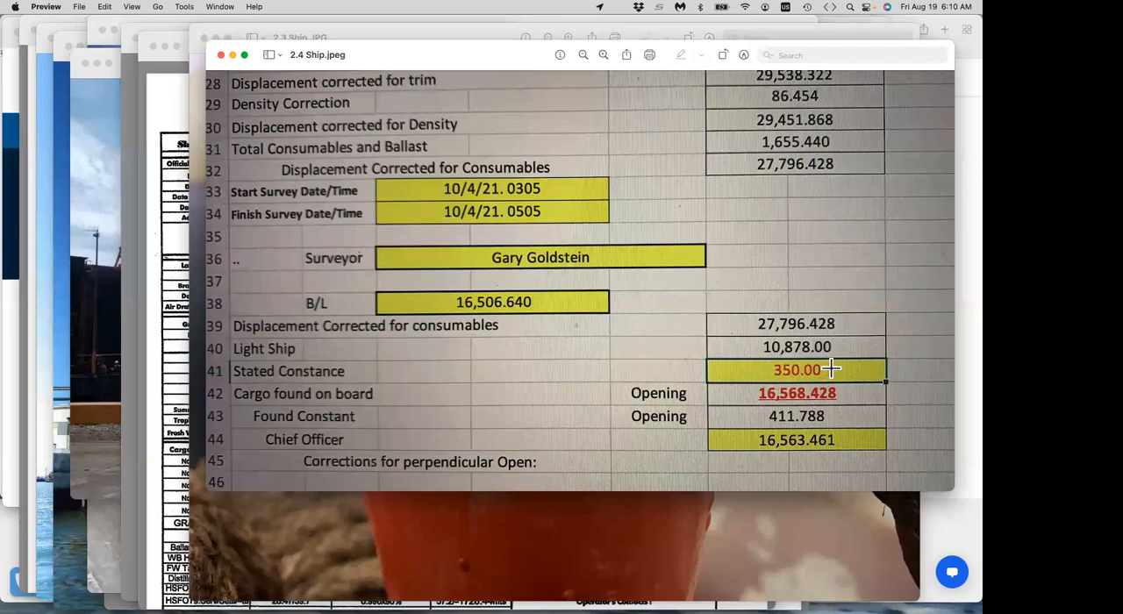
{"action": "mouse_move", "coordinate": [844, 323]}
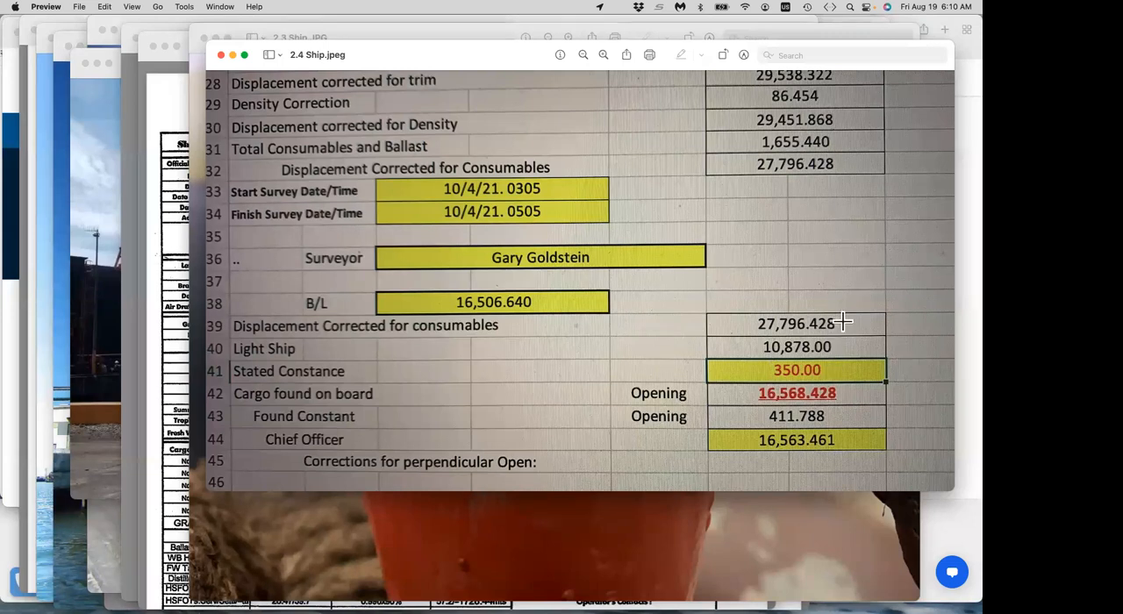
{"action": "mouse_move", "coordinate": [842, 324]}
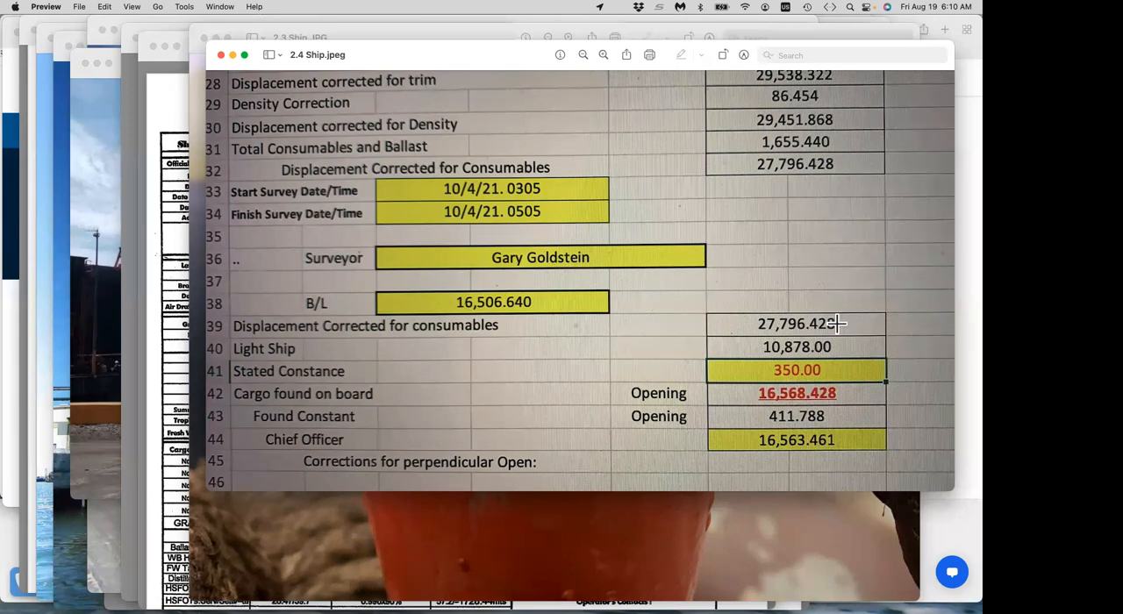
{"action": "mouse_move", "coordinate": [847, 322]}
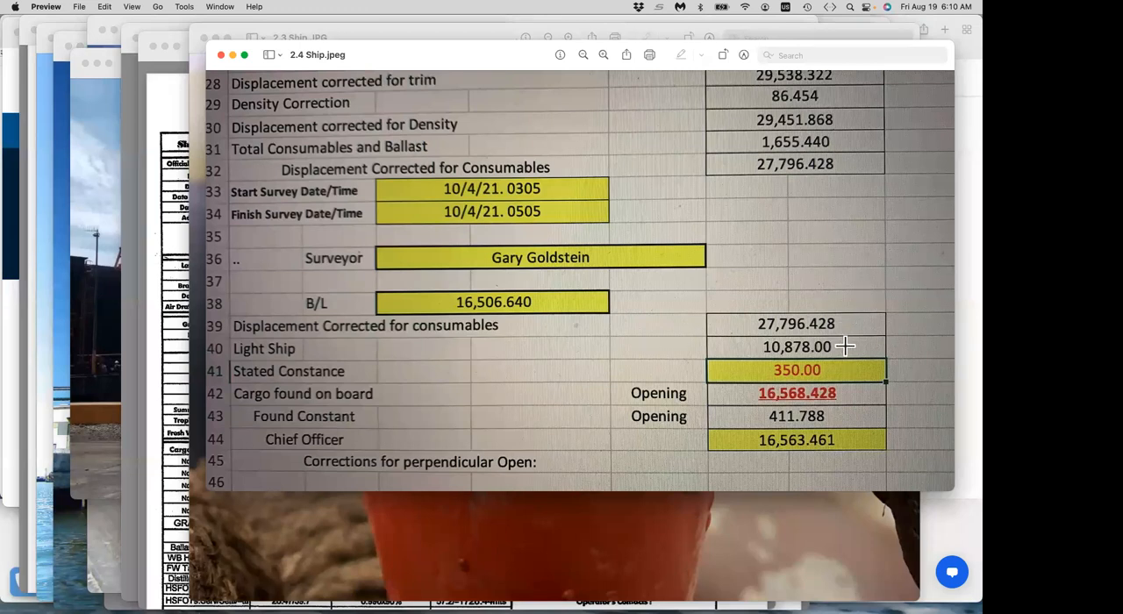
{"action": "mouse_move", "coordinate": [834, 369]}
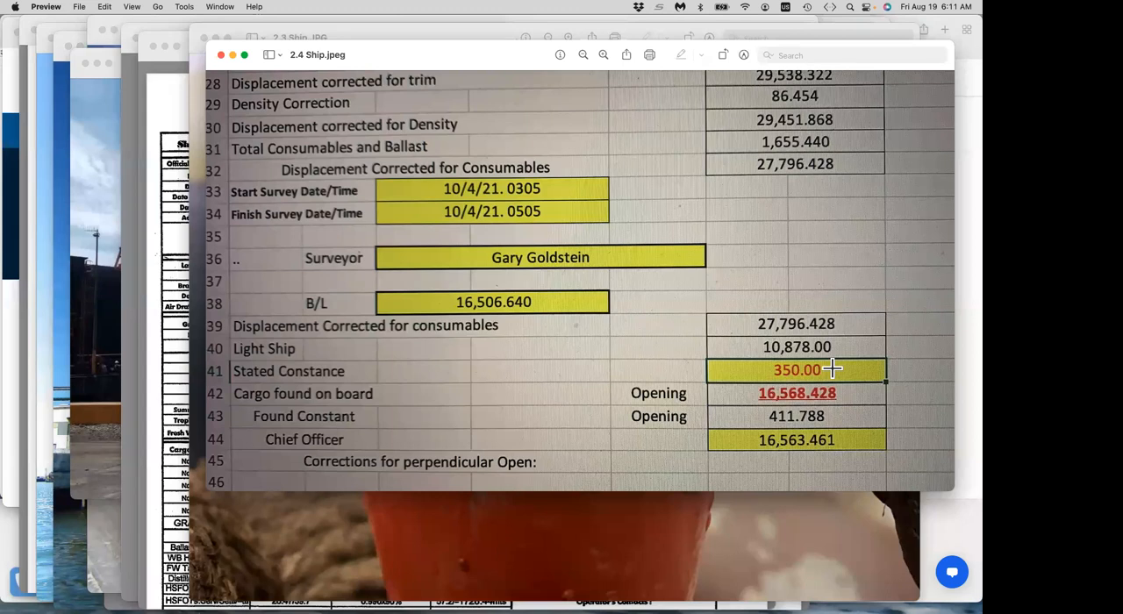
{"action": "mouse_move", "coordinate": [843, 372]}
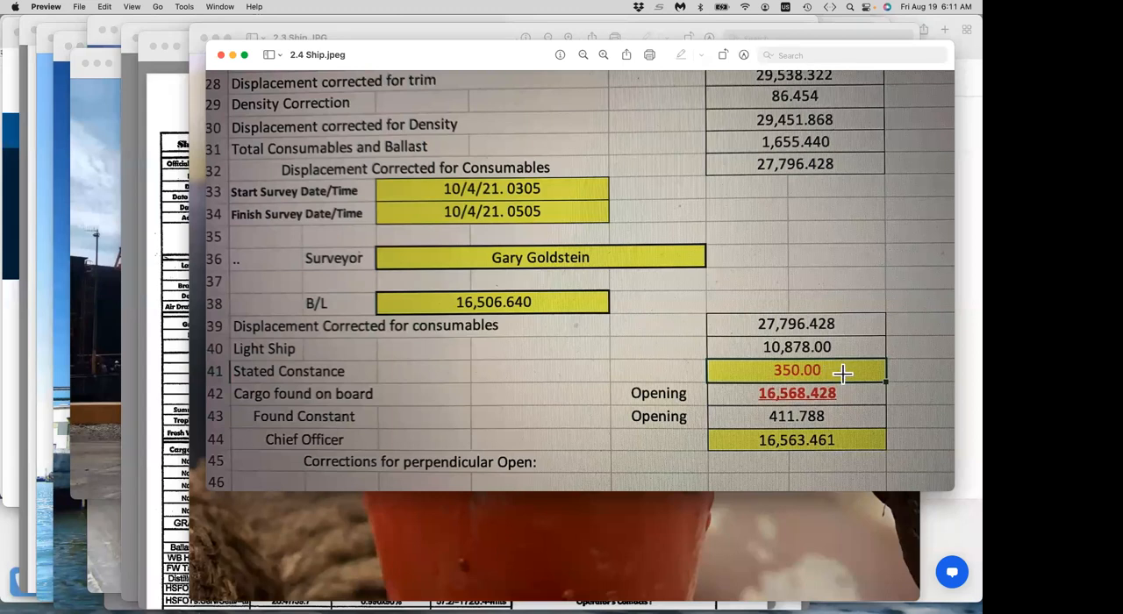
{"action": "mouse_move", "coordinate": [817, 342]}
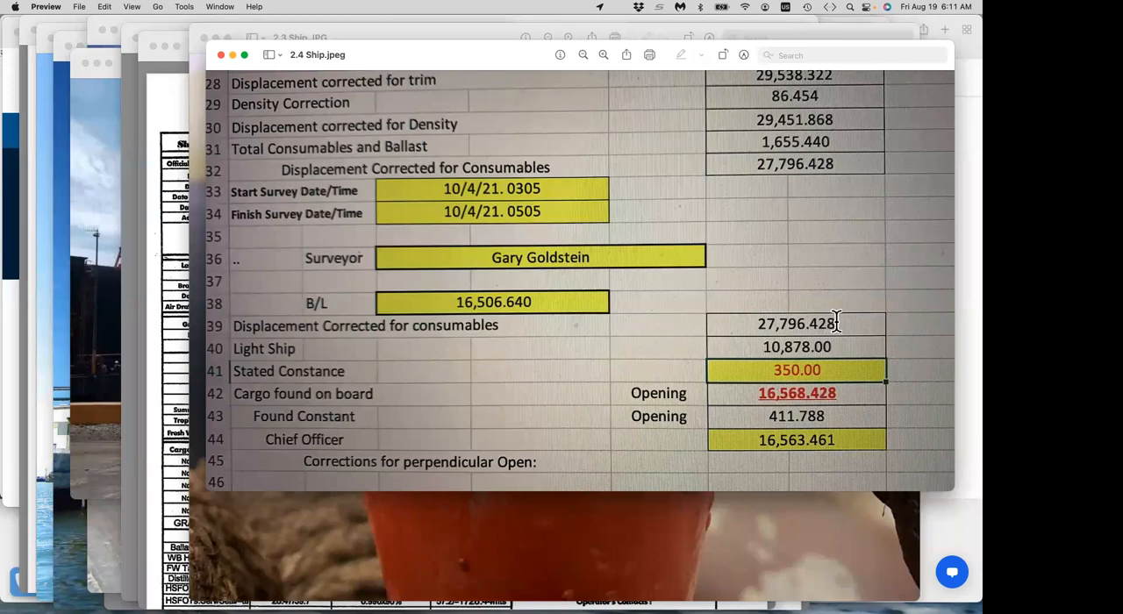
{"action": "mouse_move", "coordinate": [830, 346]}
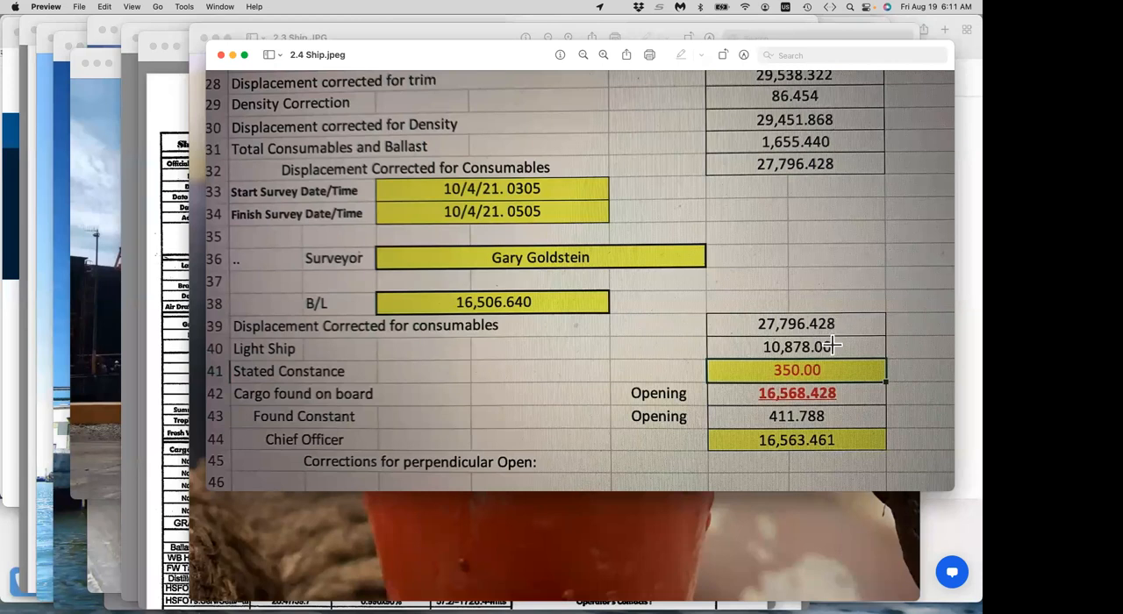
{"action": "mouse_move", "coordinate": [843, 334]}
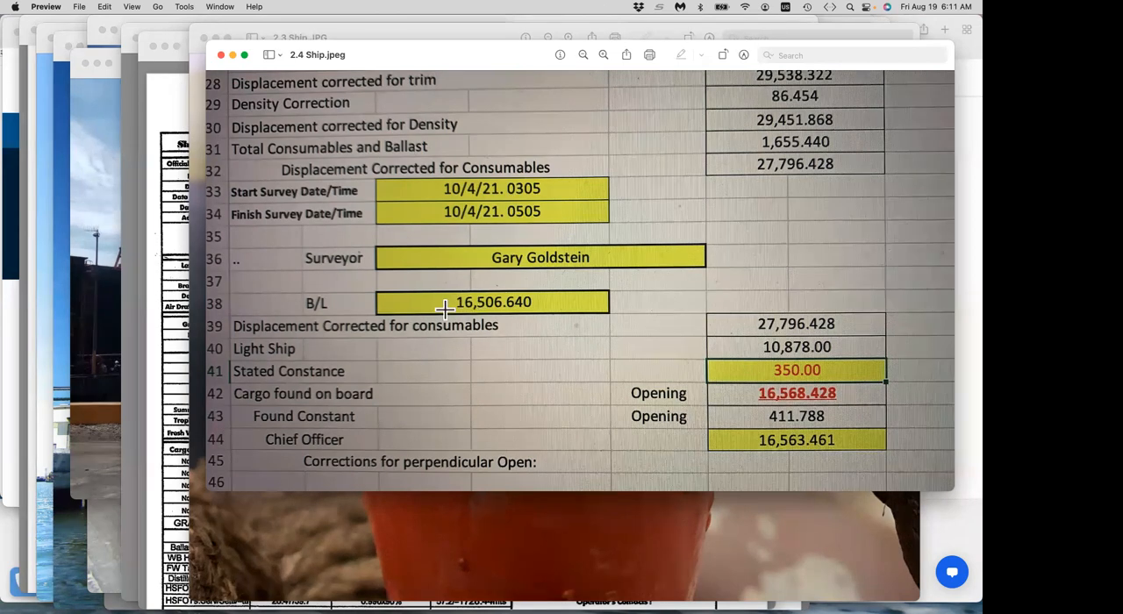
{"action": "mouse_move", "coordinate": [524, 302]}
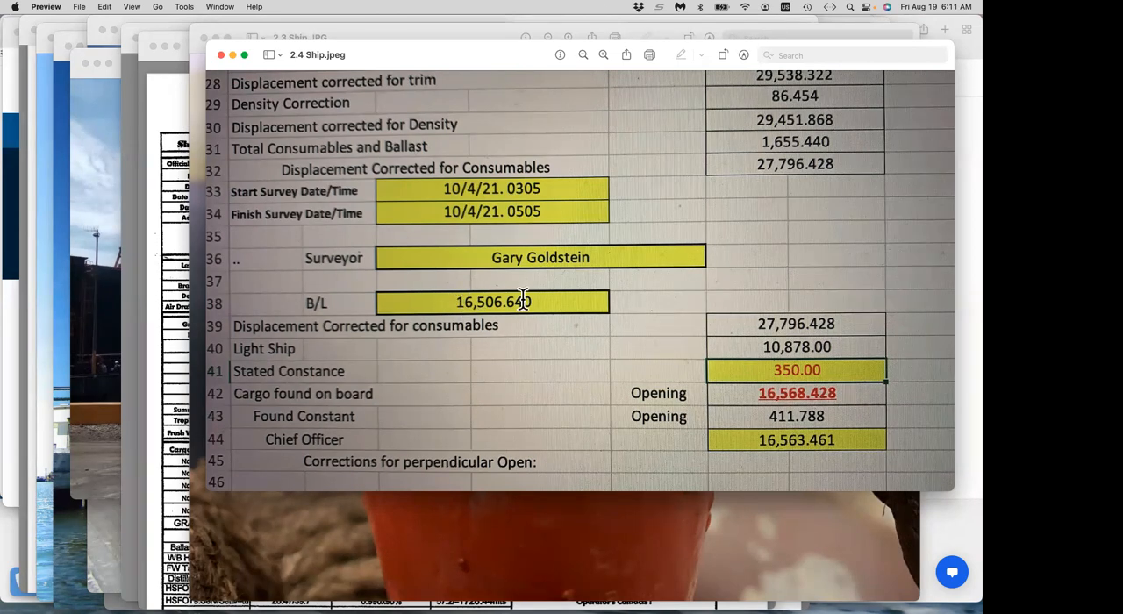
{"action": "mouse_move", "coordinate": [600, 334]}
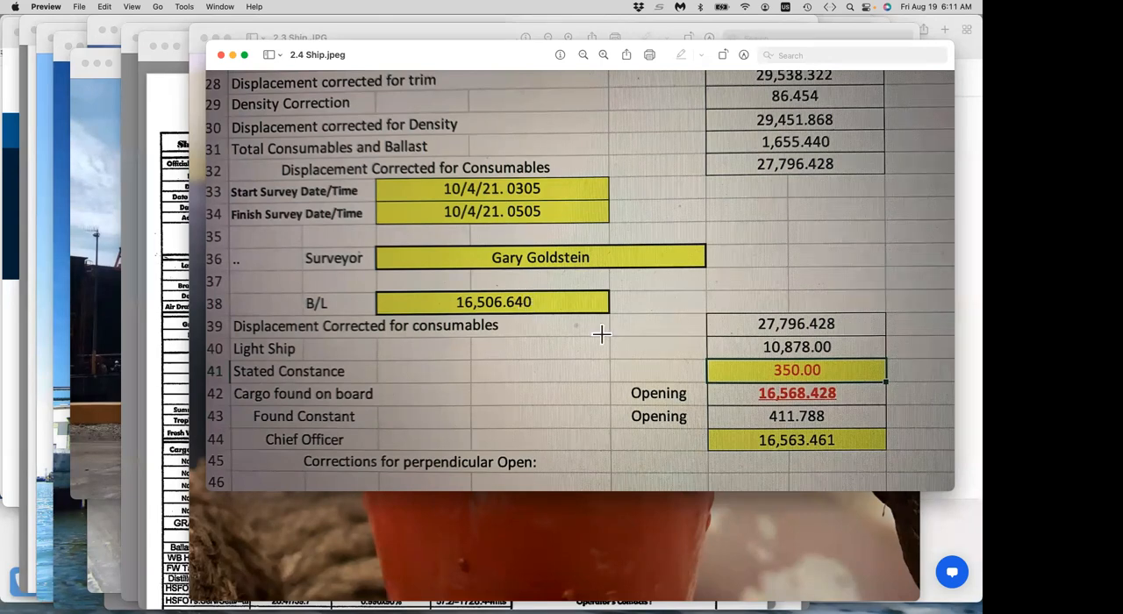
{"action": "mouse_move", "coordinate": [803, 391]}
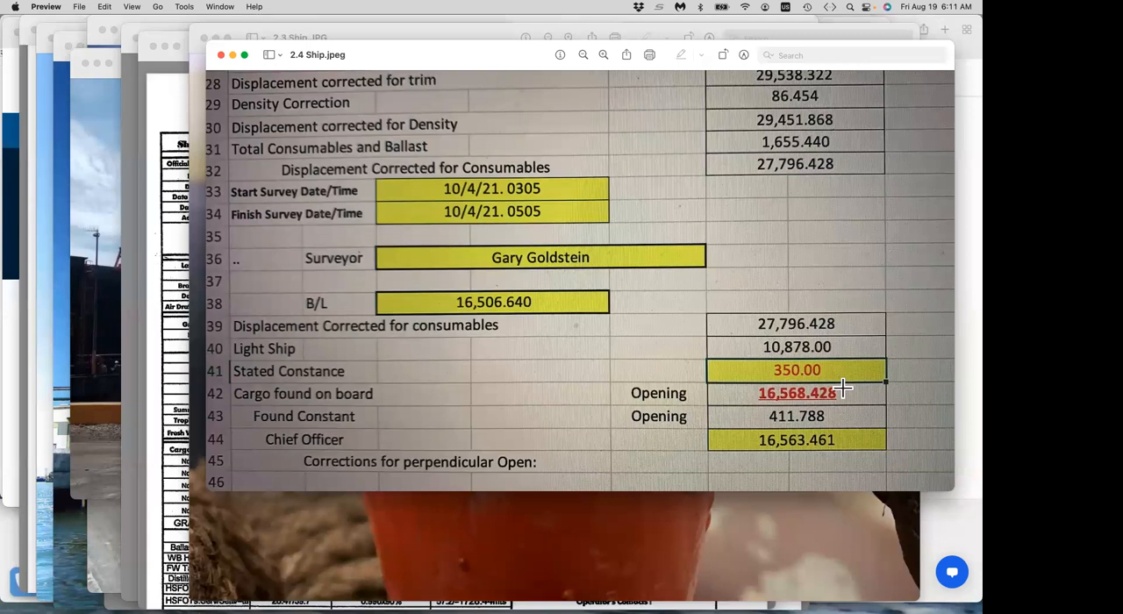
{"action": "mouse_move", "coordinate": [771, 417]}
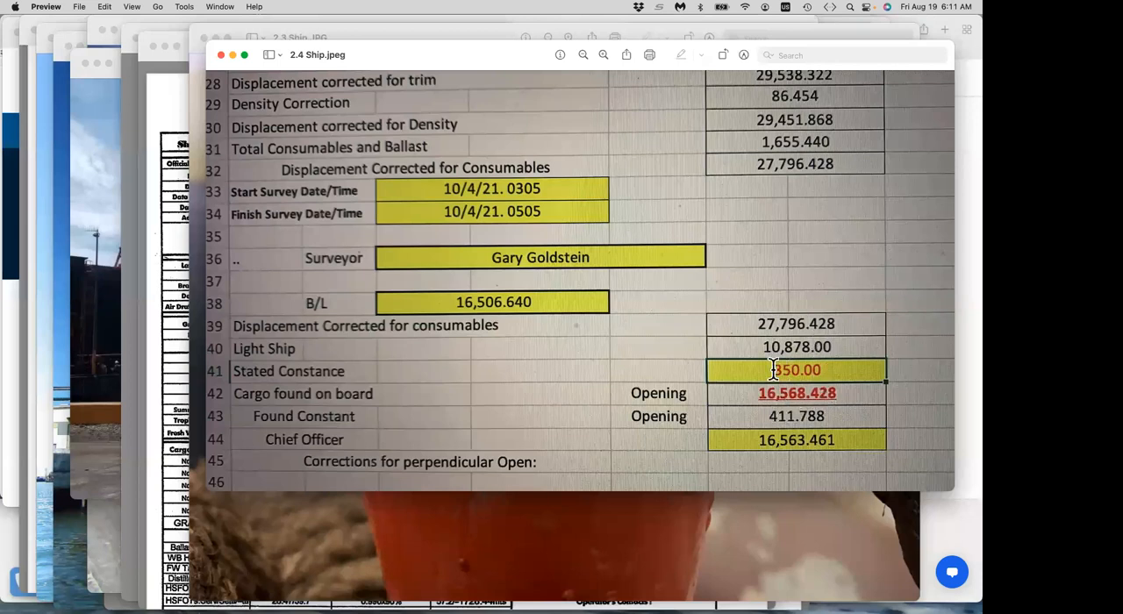
{"action": "mouse_move", "coordinate": [804, 416]}
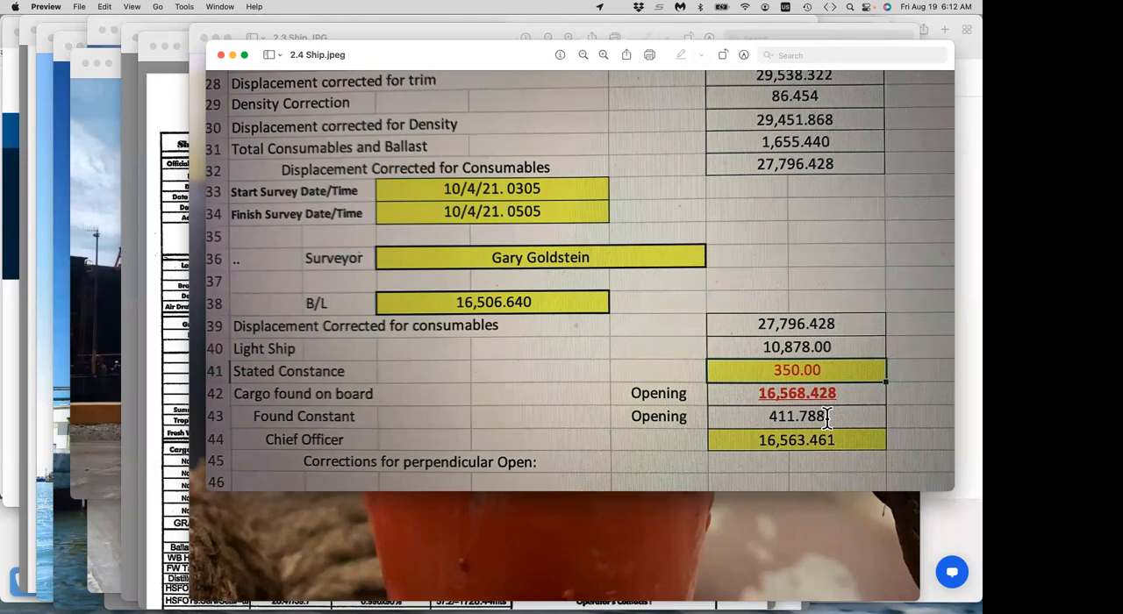
{"action": "mouse_move", "coordinate": [816, 393]}
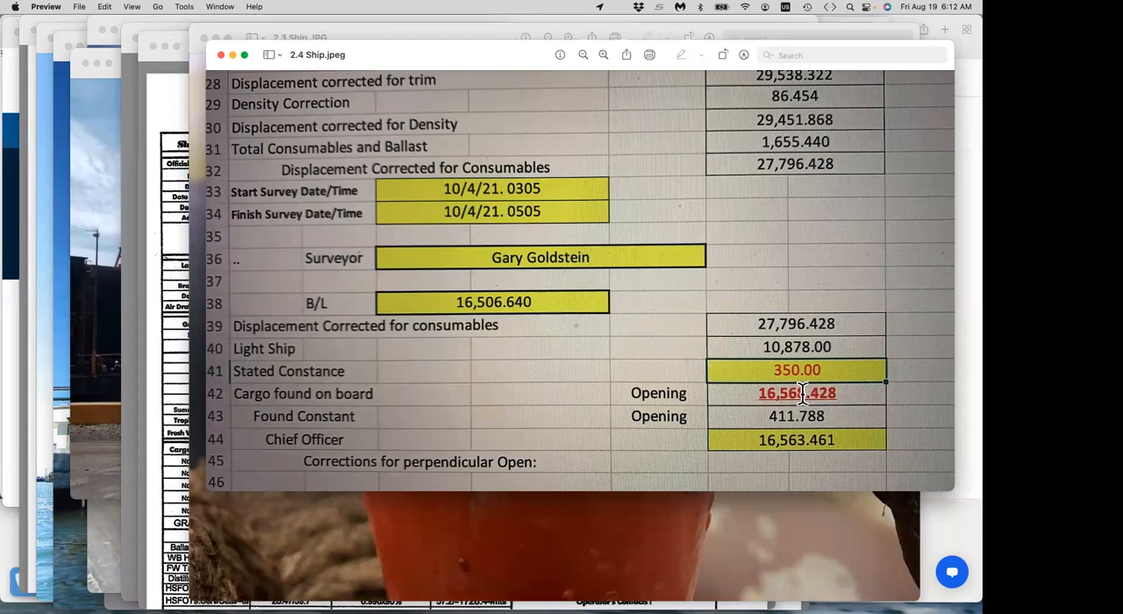
{"action": "mouse_move", "coordinate": [848, 393]}
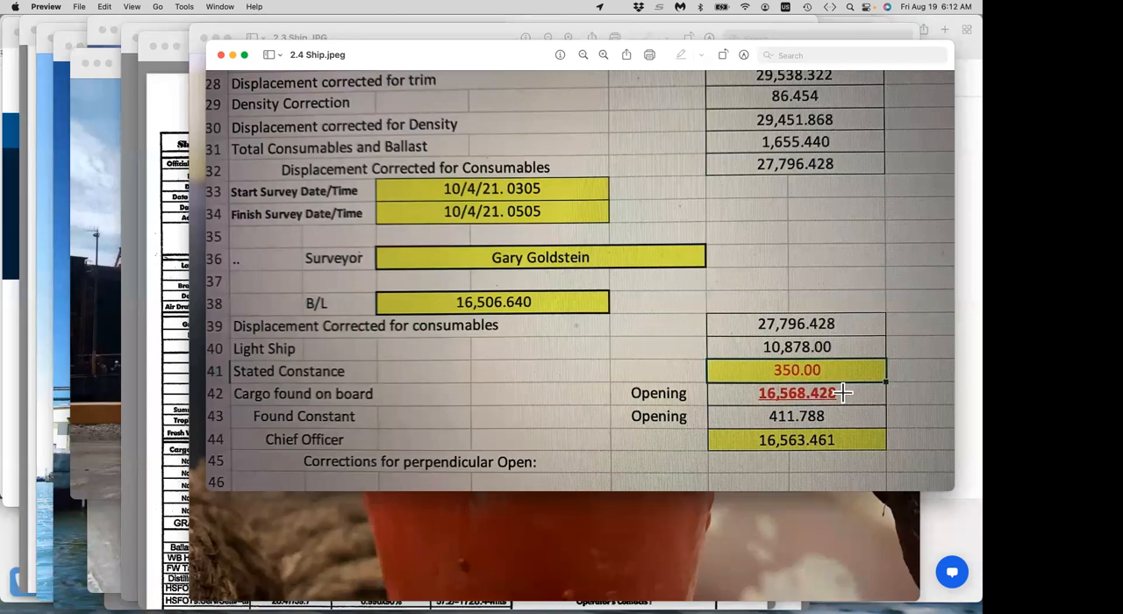
{"action": "mouse_move", "coordinate": [818, 393]}
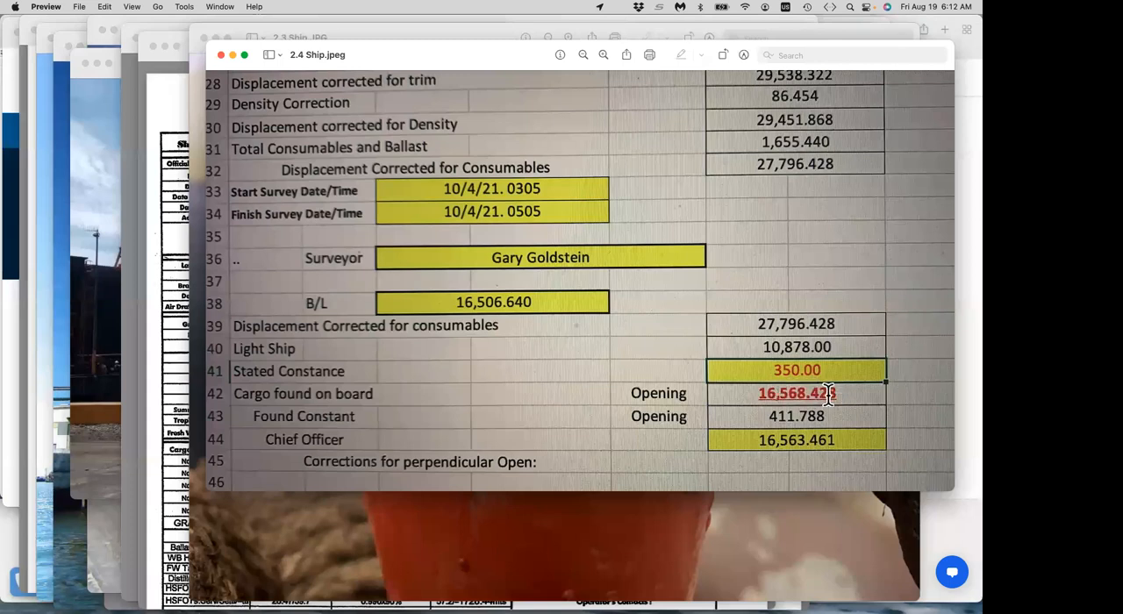
{"action": "mouse_move", "coordinate": [843, 393]}
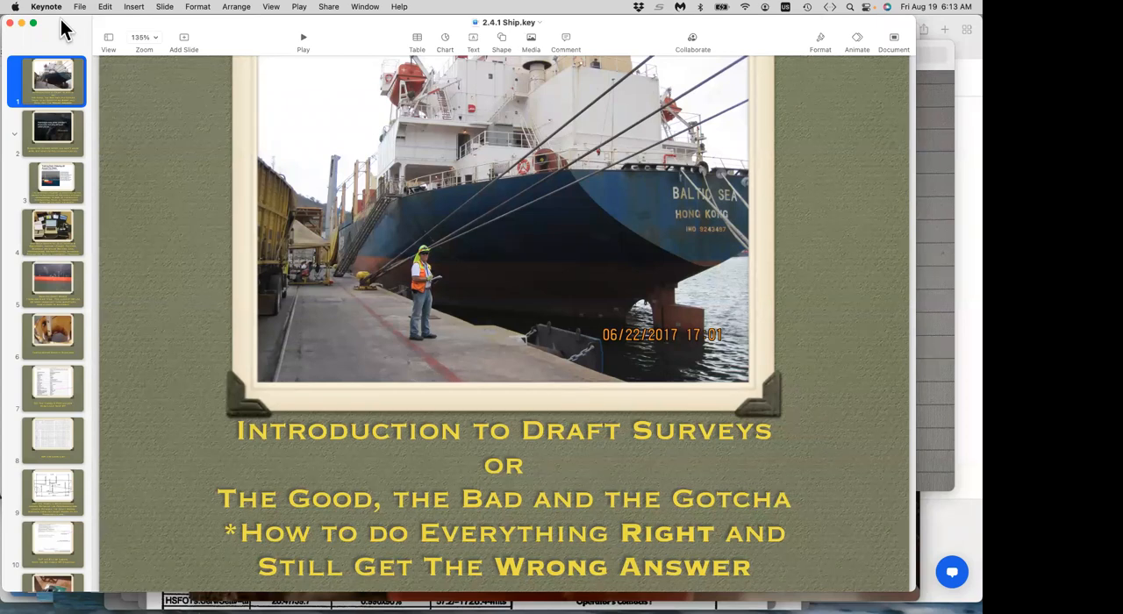
{"action": "mouse_move", "coordinate": [53, 136]}
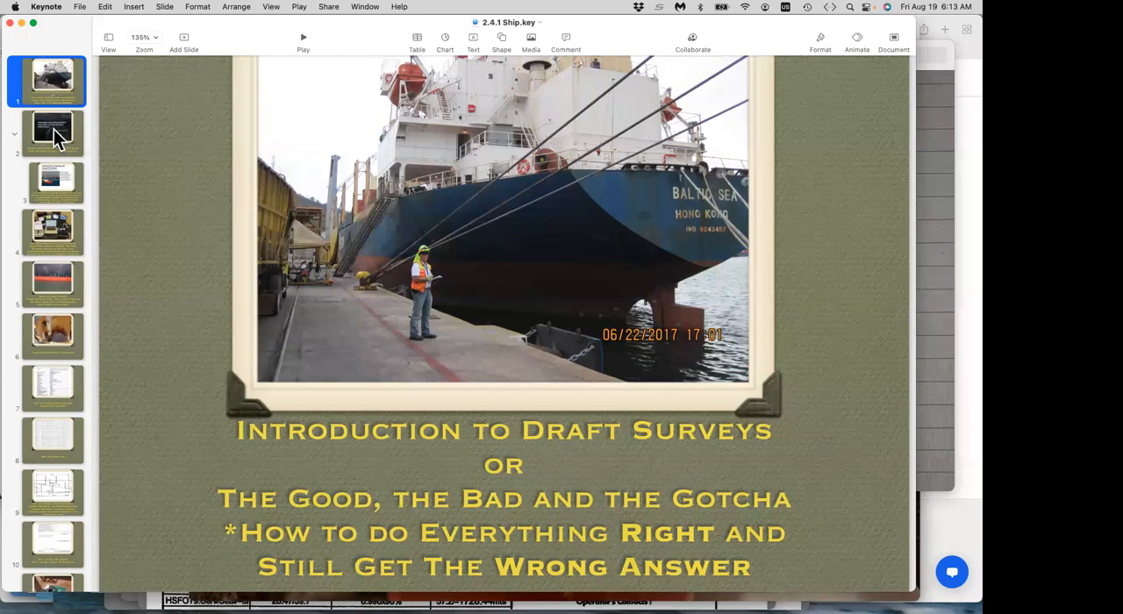
- Show slide 2, pairing Degas's painting quote with its surveying adaptation
{"action": "left_click", "coordinate": [51, 132]}
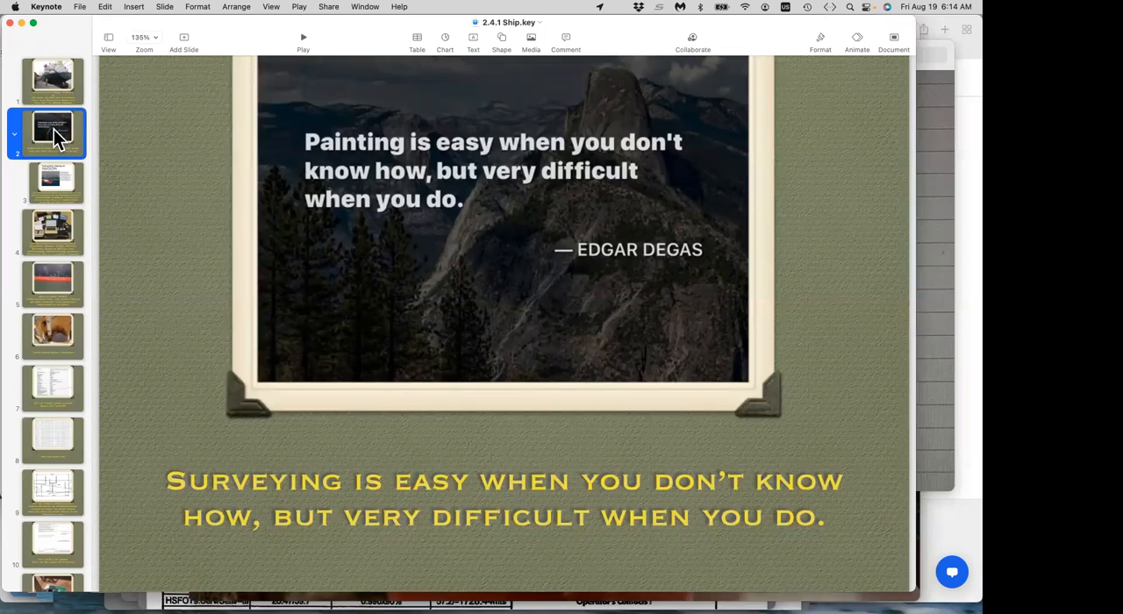
{"action": "mouse_move", "coordinate": [68, 182]}
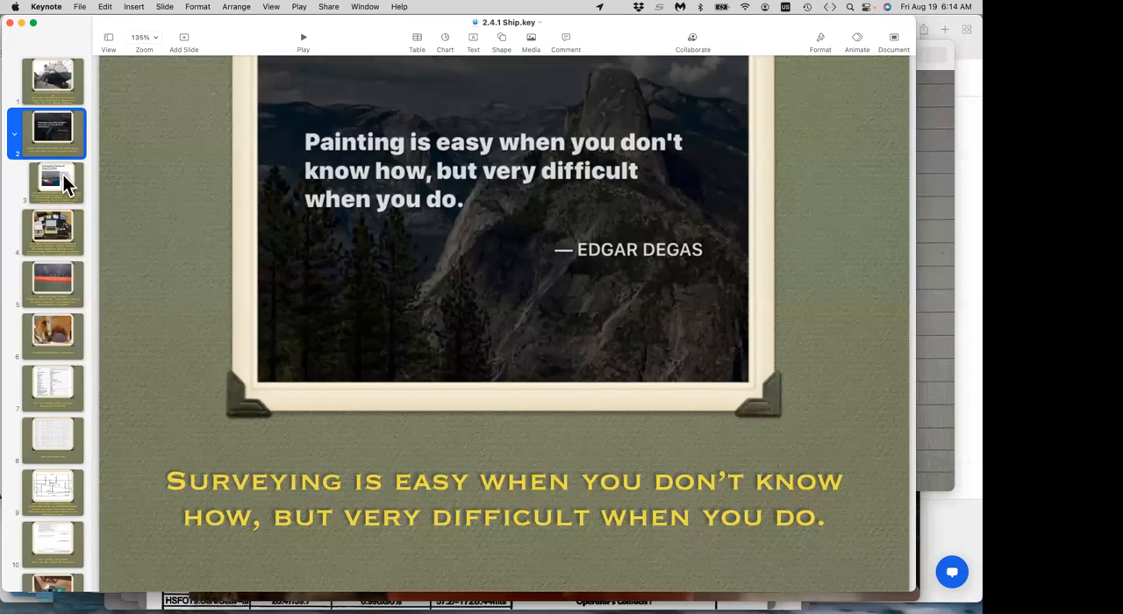
- Show slide 3, stating ships carry 70–85% of world trade by tonnage
{"action": "left_click", "coordinate": [63, 182]}
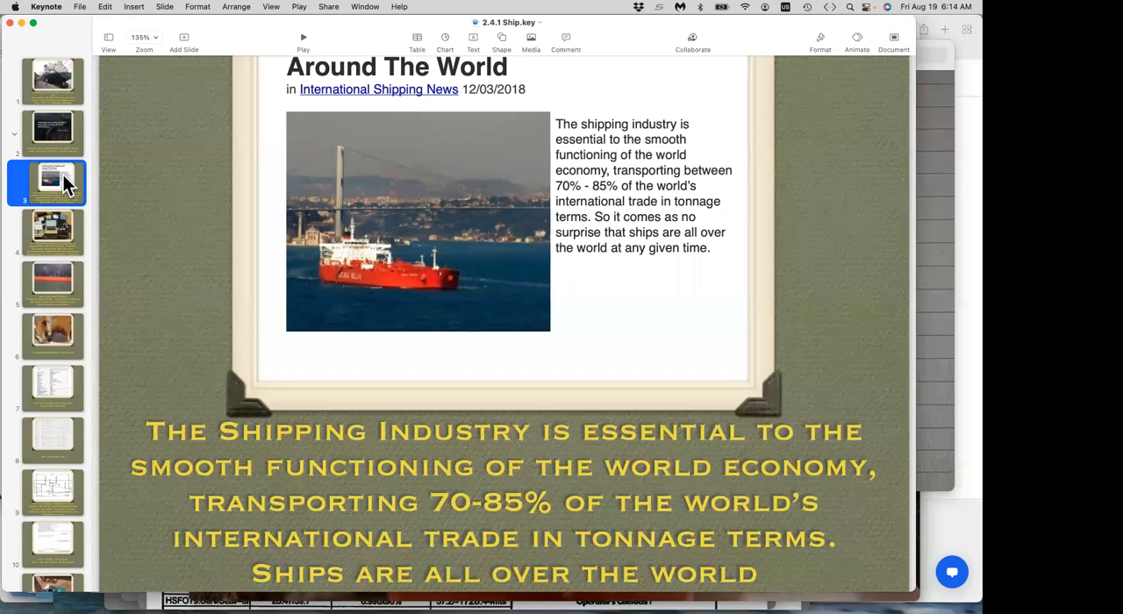
{"action": "mouse_move", "coordinate": [72, 195]}
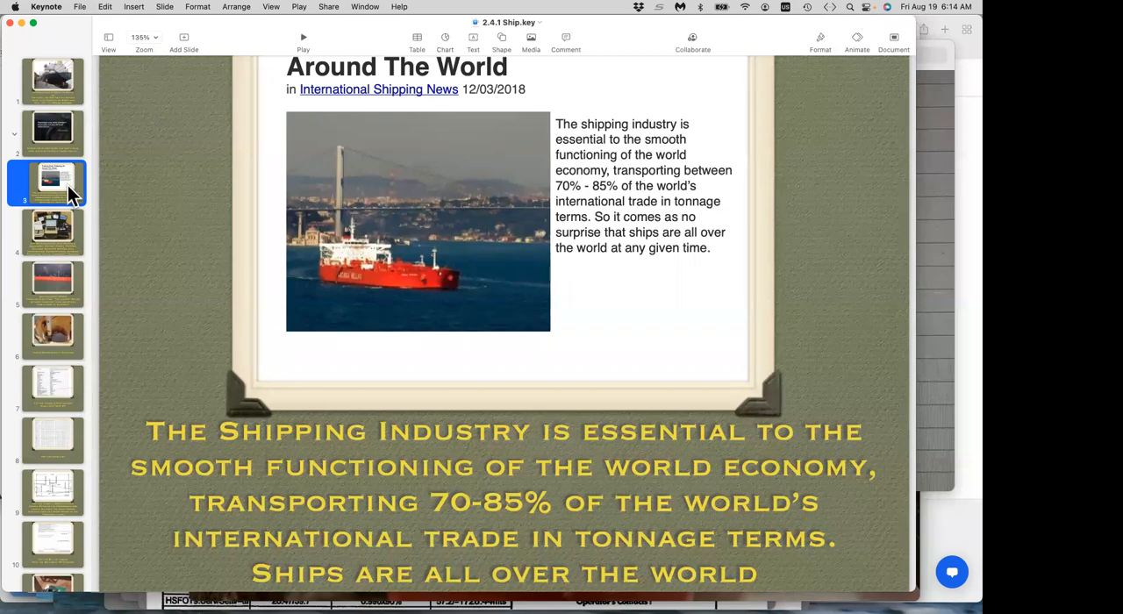
{"action": "mouse_move", "coordinate": [62, 230]}
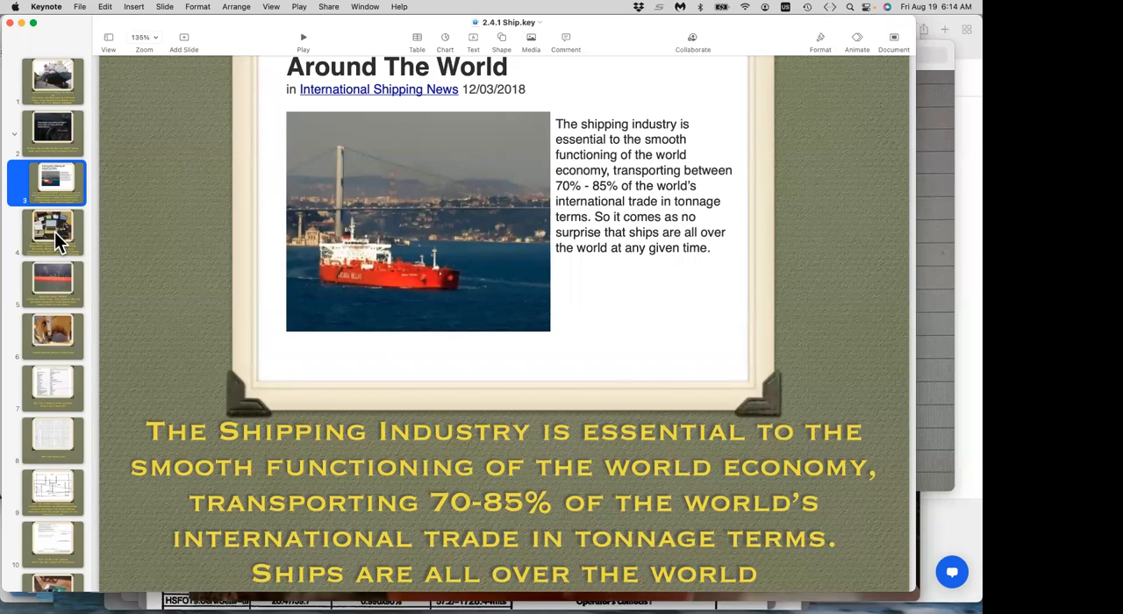
- Show slide 4, listing laptop, iPads, printer and moisture meters for dry bulk surveys
{"action": "left_click", "coordinate": [50, 231]}
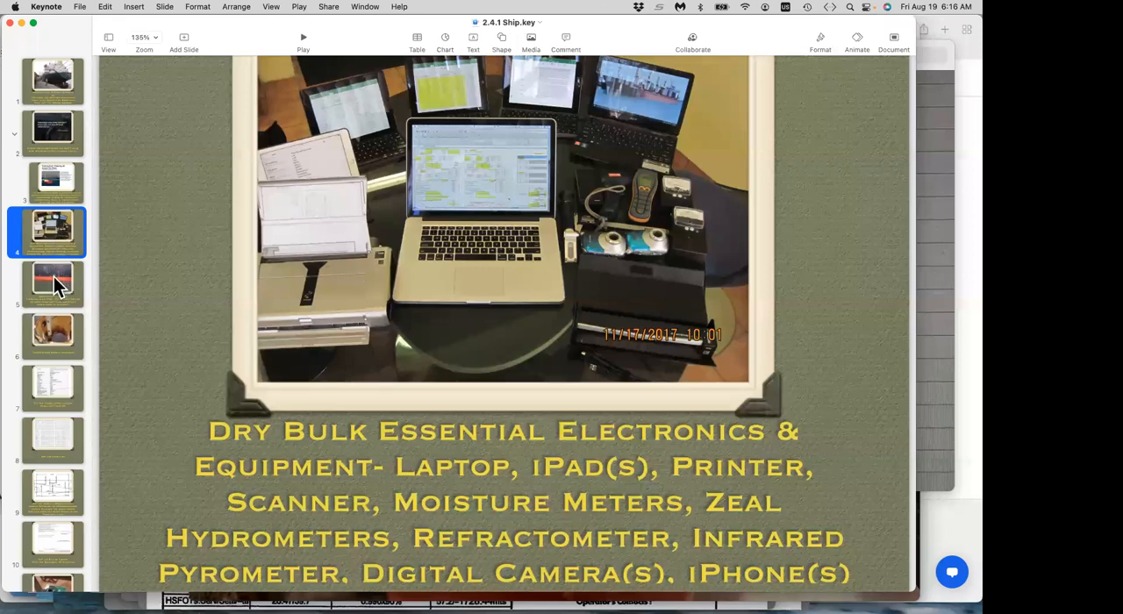
- Show slide 5 on reading the six draft marks
{"action": "left_click", "coordinate": [51, 282]}
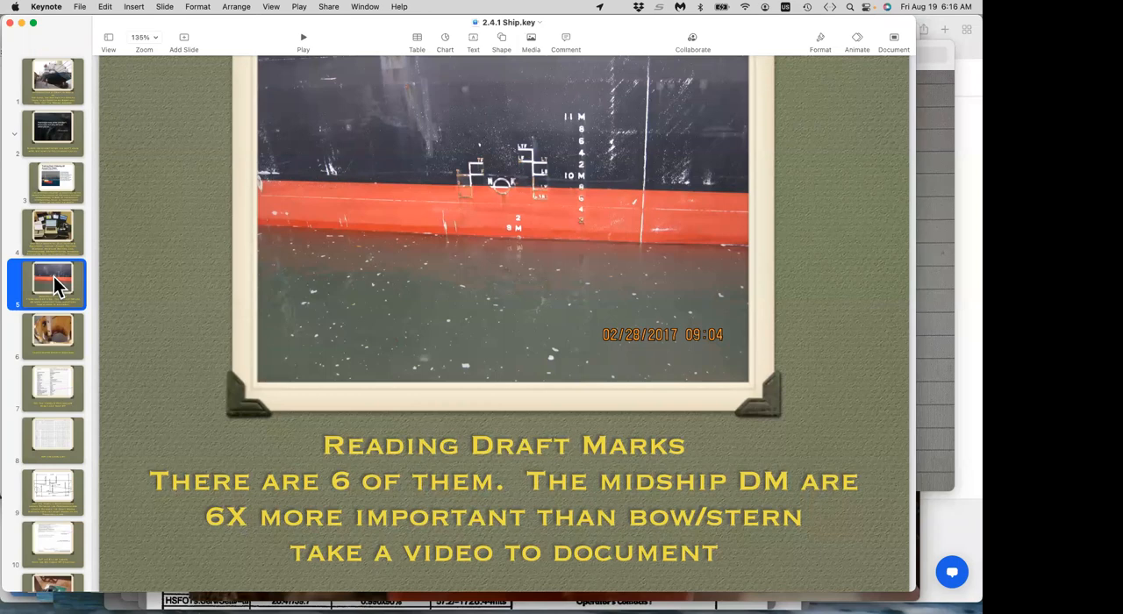
{"action": "mouse_move", "coordinate": [52, 336]}
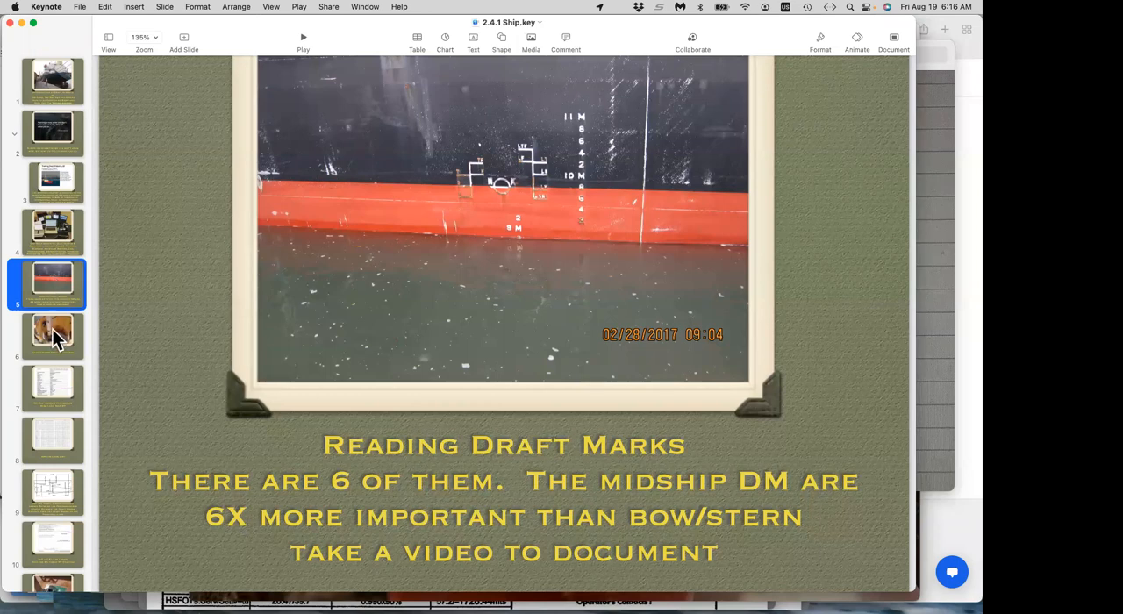
- Step through slide 6 on water density to slide 7 on vessel particulars
{"action": "left_click", "coordinate": [53, 336]}
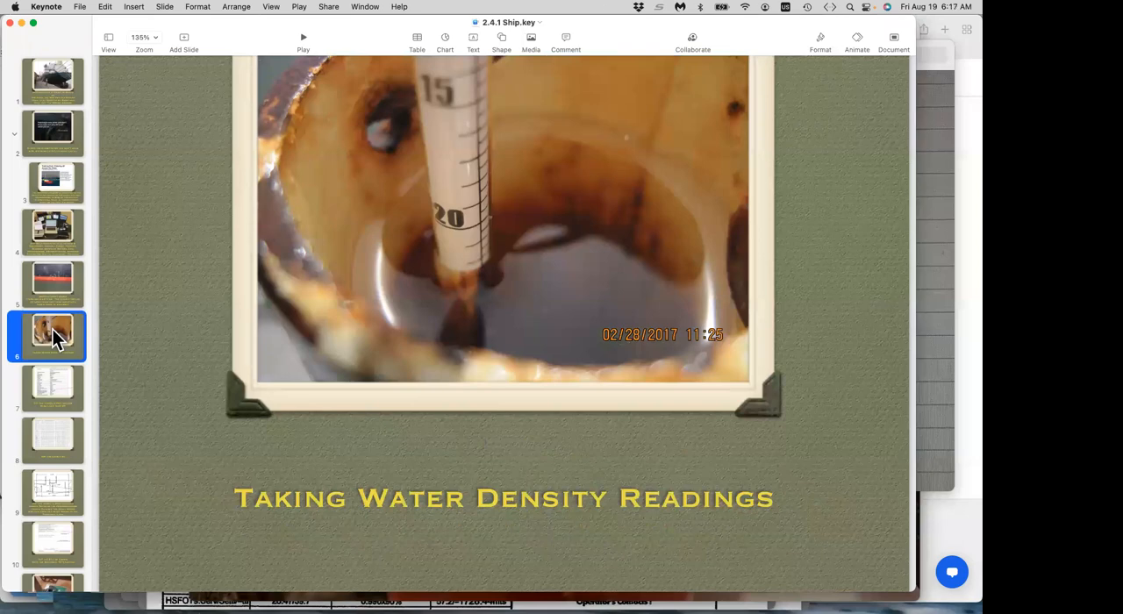
{"action": "mouse_move", "coordinate": [51, 391]}
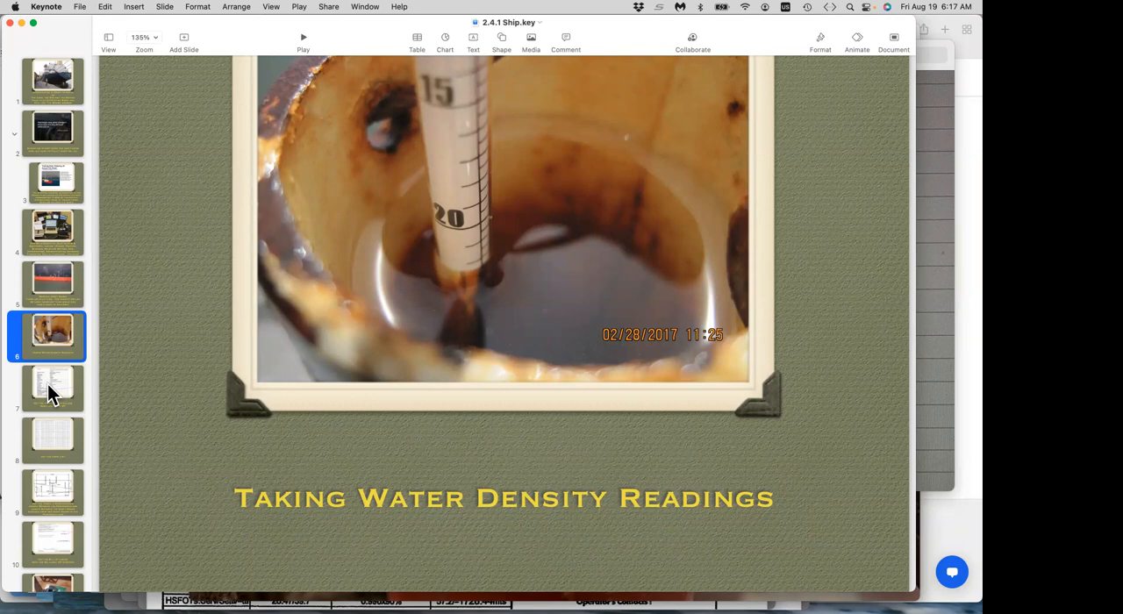
{"action": "left_click", "coordinate": [50, 388]}
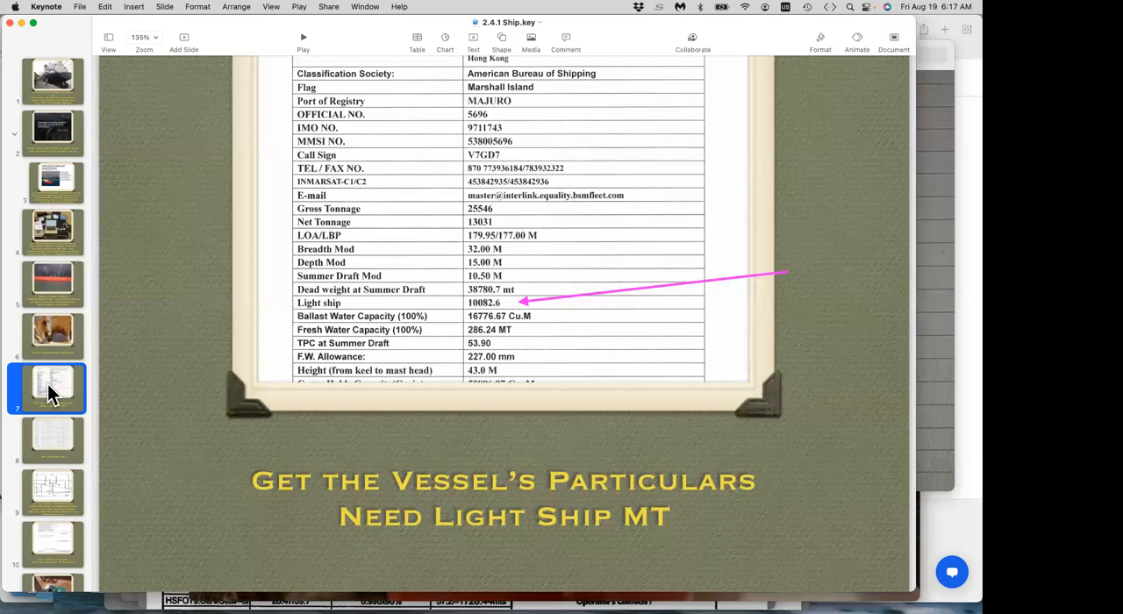
{"action": "mouse_move", "coordinate": [37, 419]}
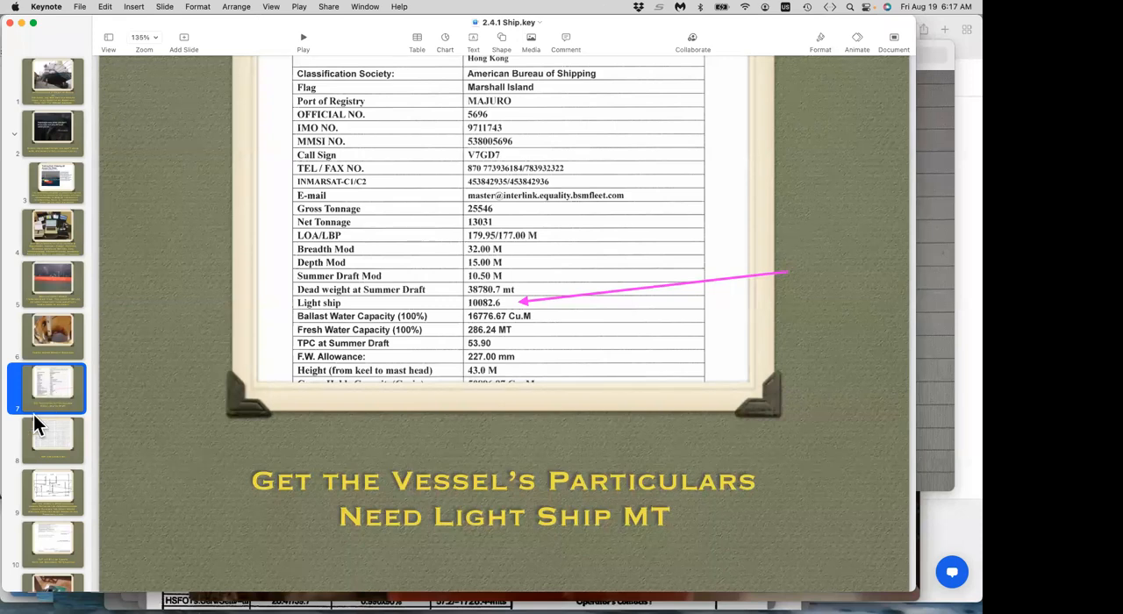
- Advance past the crew list and vessel measurements slides to the bill of lading slide
{"action": "left_click", "coordinate": [50, 440]}
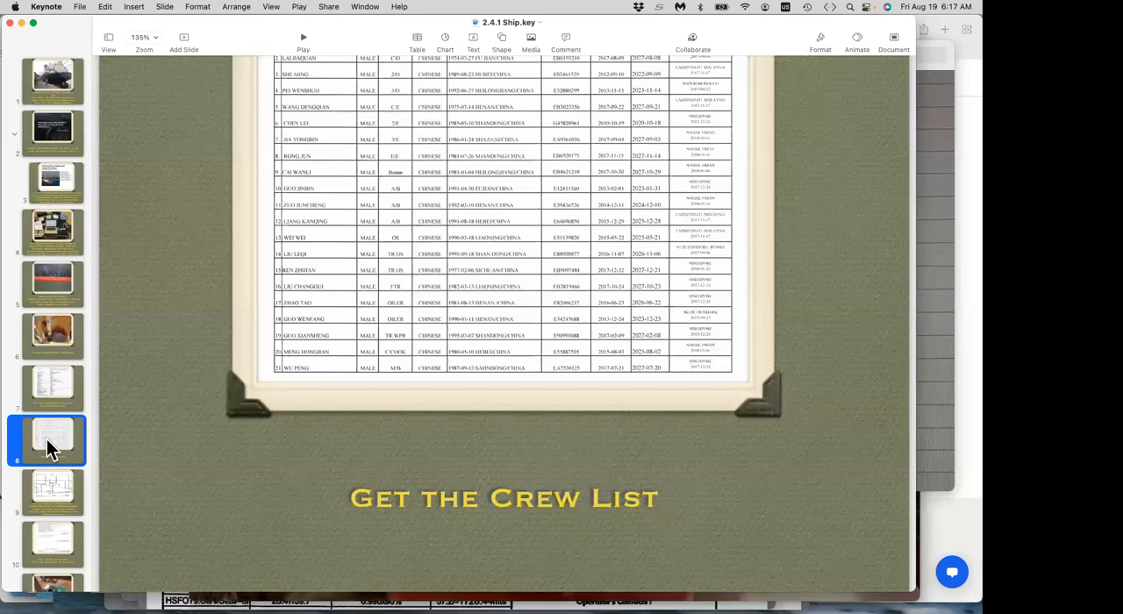
{"action": "left_click", "coordinate": [48, 487]}
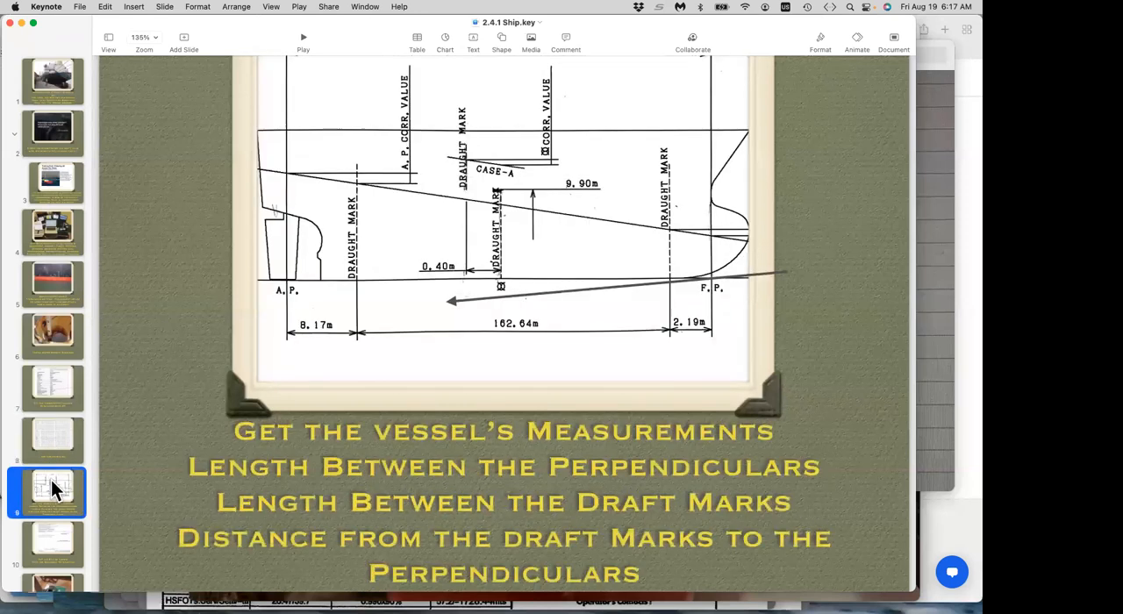
{"action": "mouse_move", "coordinate": [149, 369]}
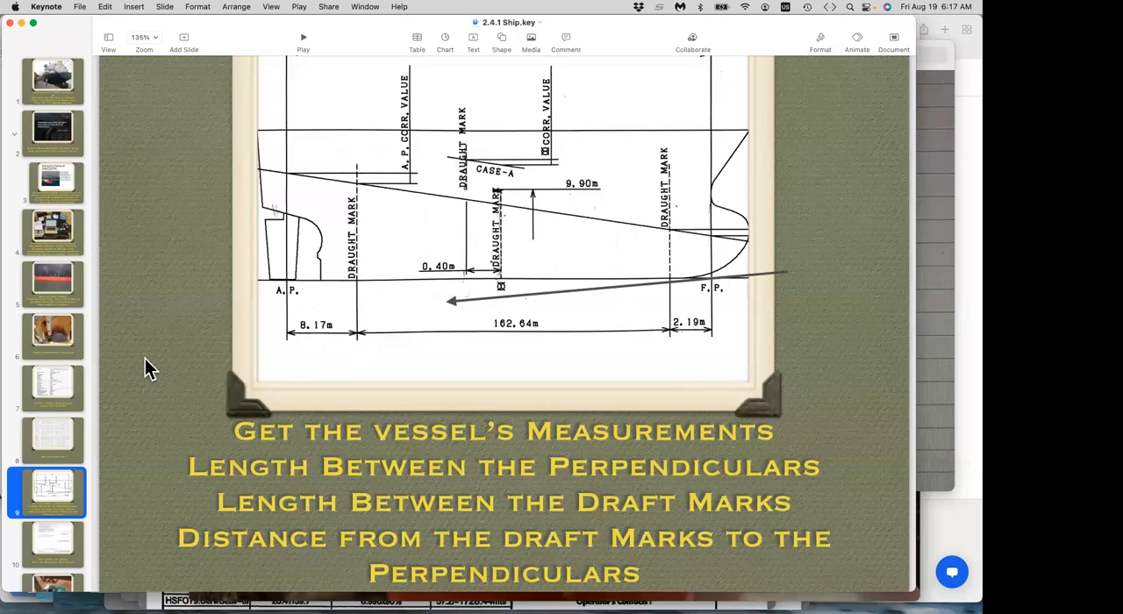
{"action": "mouse_move", "coordinate": [63, 409]}
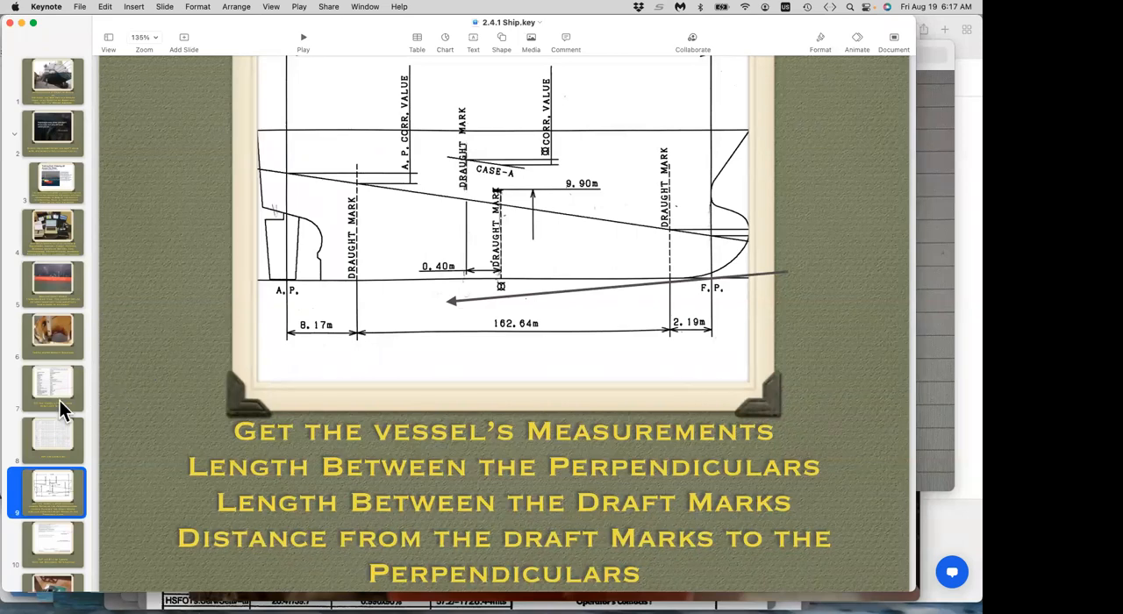
{"action": "left_click", "coordinate": [53, 408]}
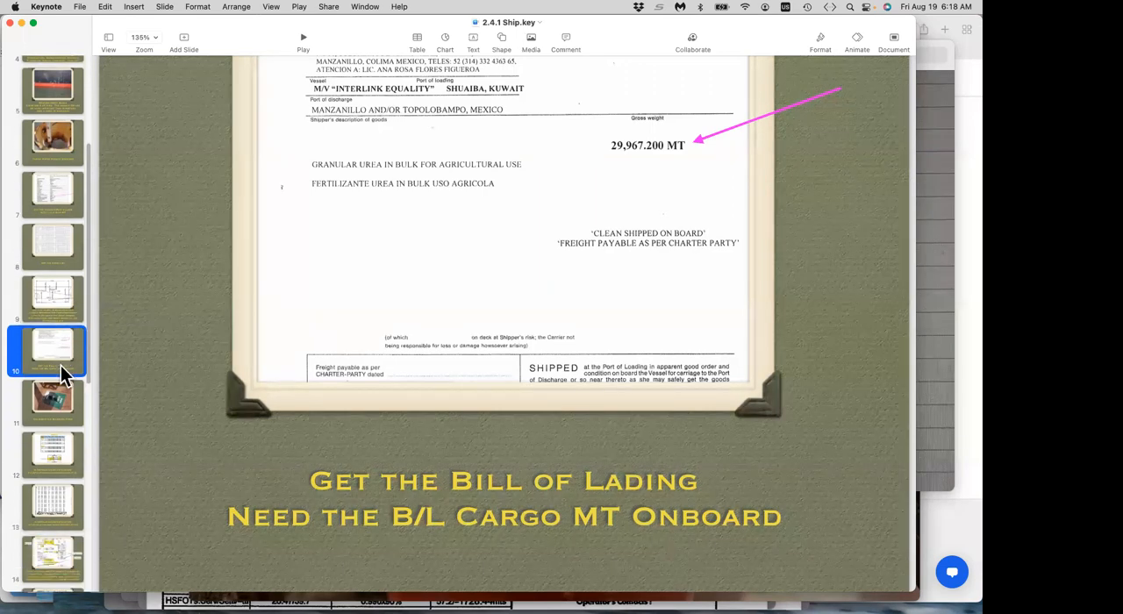
{"action": "left_click", "coordinate": [50, 395]}
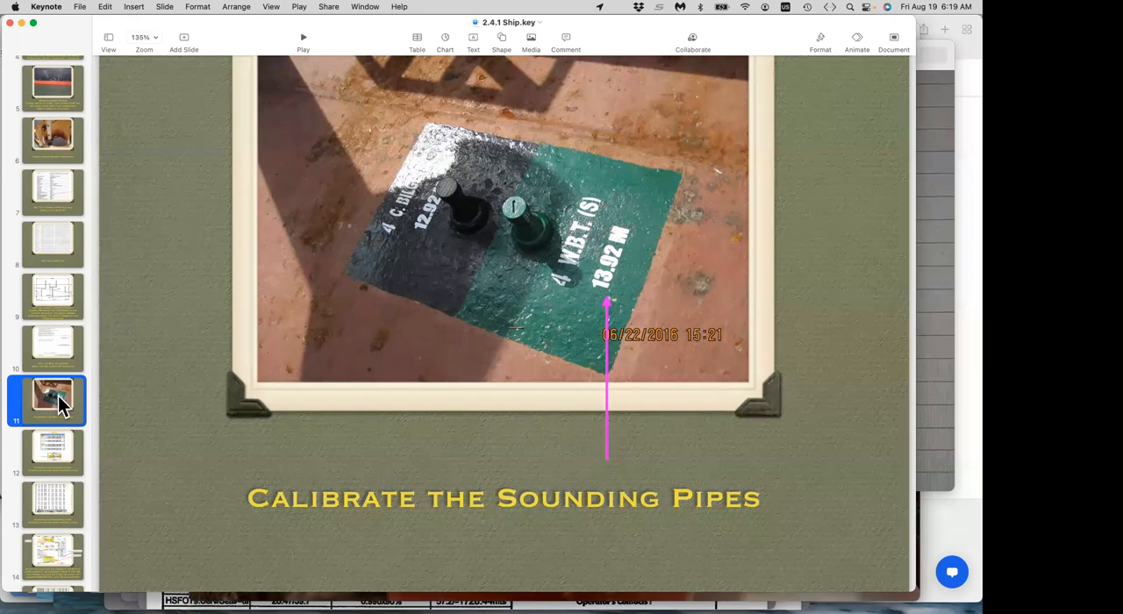
{"action": "mouse_move", "coordinate": [249, 327]}
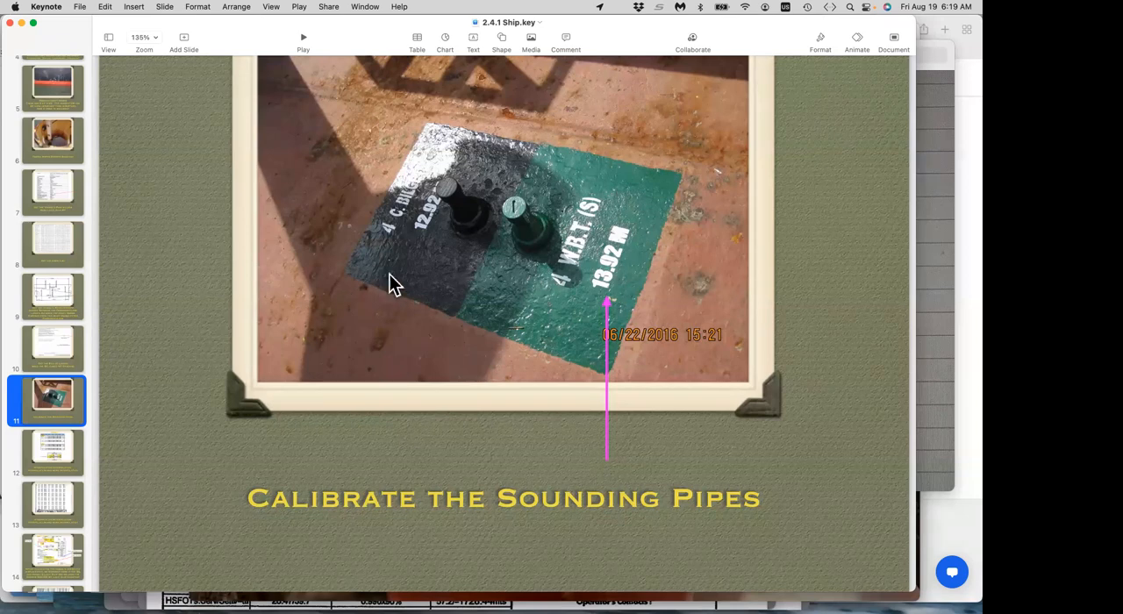
{"action": "mouse_move", "coordinate": [410, 279]}
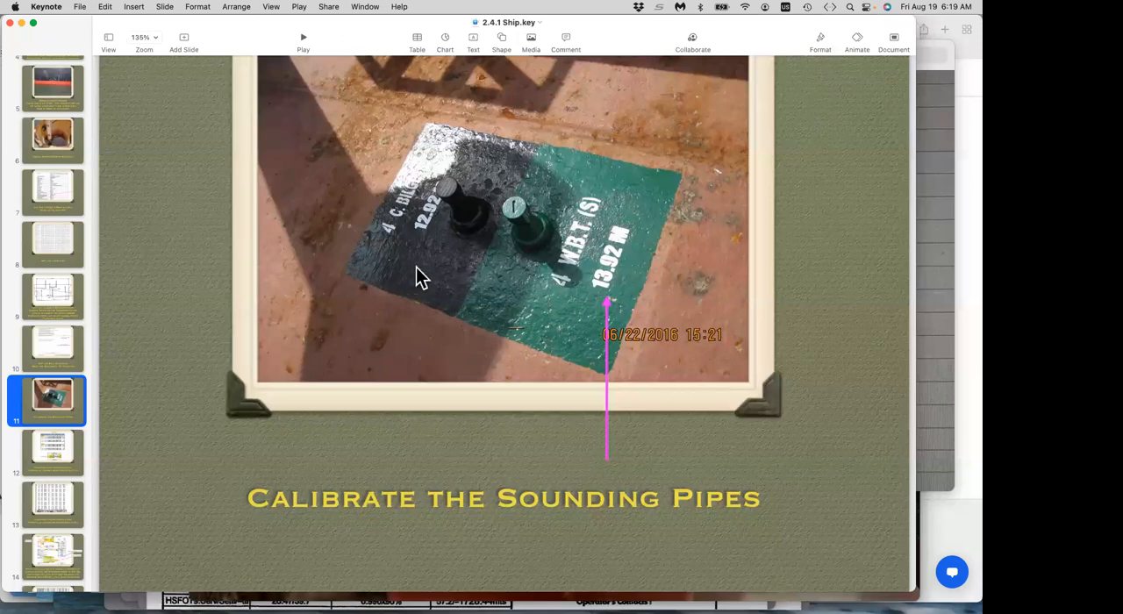
{"action": "mouse_move", "coordinate": [232, 373]}
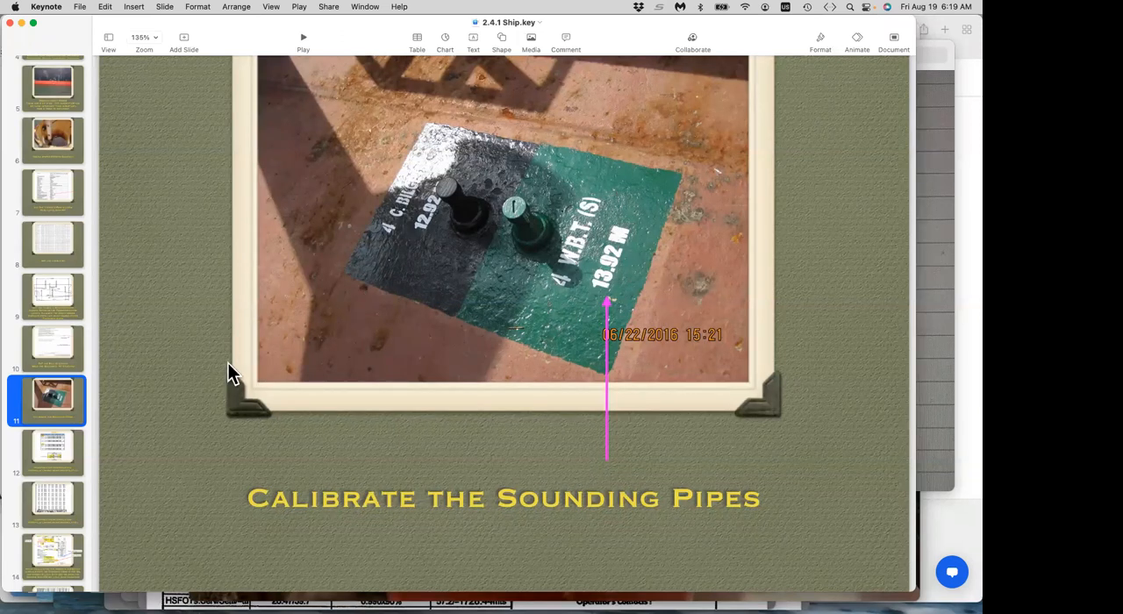
{"action": "mouse_move", "coordinate": [53, 461]}
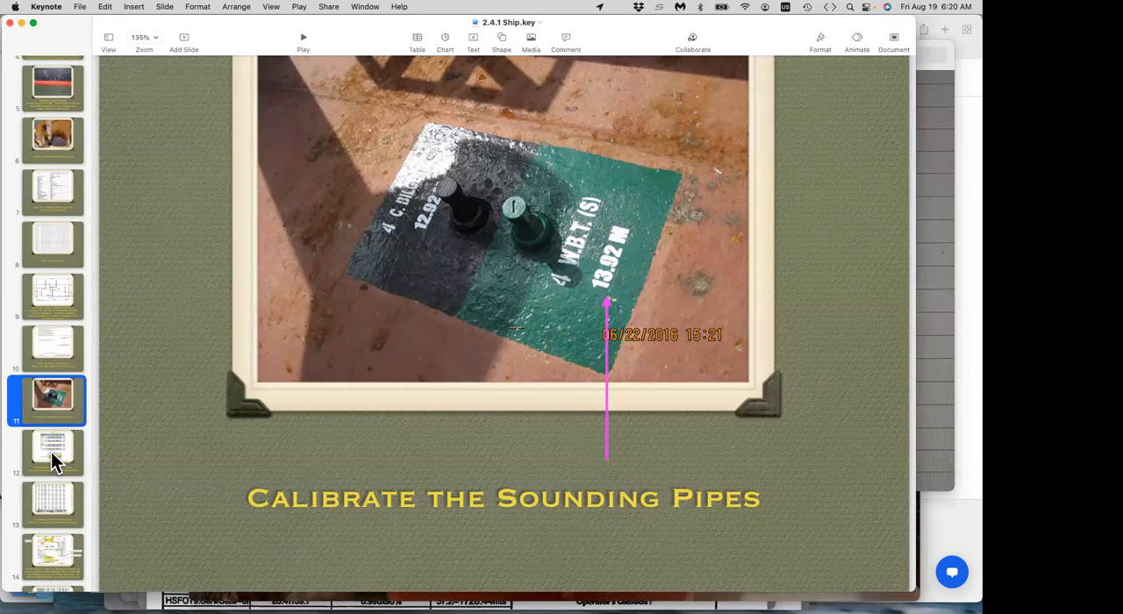
- Show slide 12 with the open and close interpolation tables
{"action": "left_click", "coordinate": [51, 452]}
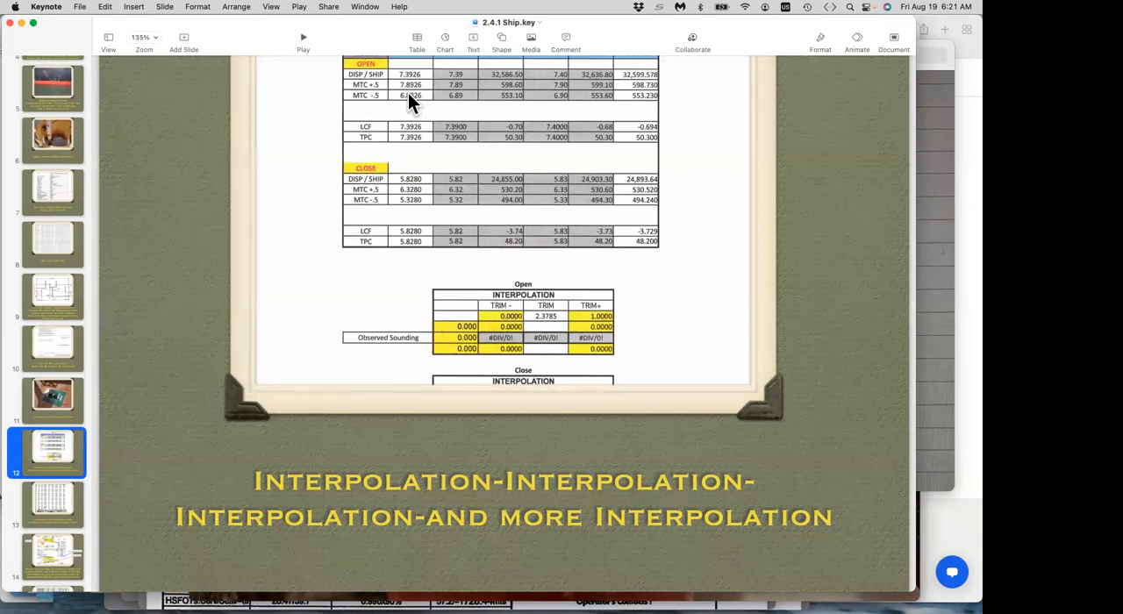
{"action": "mouse_move", "coordinate": [456, 97]}
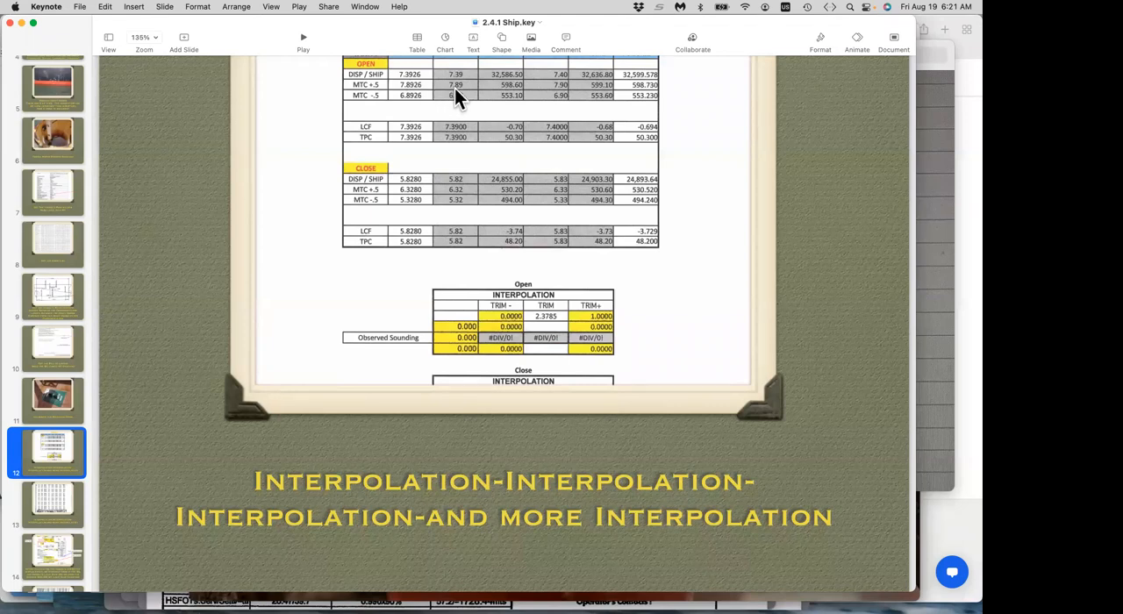
{"action": "mouse_move", "coordinate": [554, 92]}
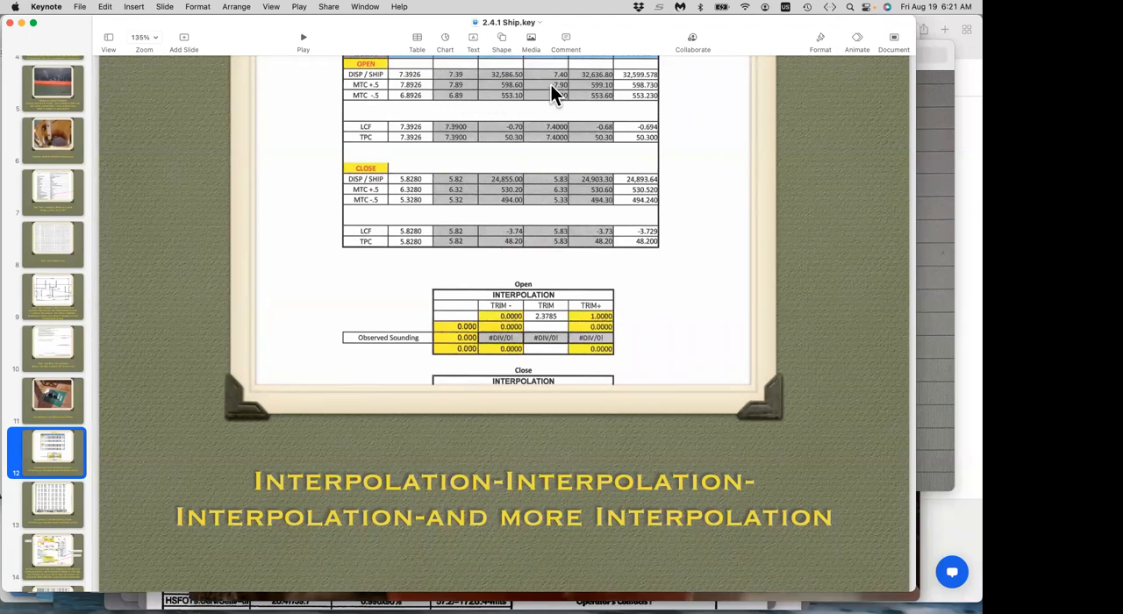
{"action": "mouse_move", "coordinate": [408, 101]}
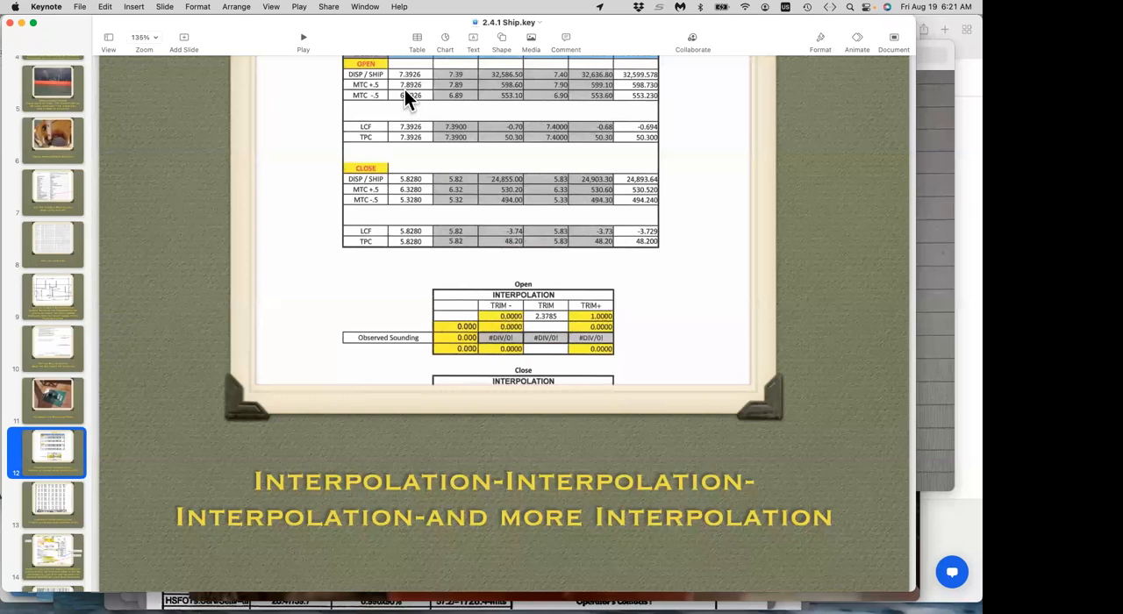
{"action": "mouse_move", "coordinate": [419, 98]}
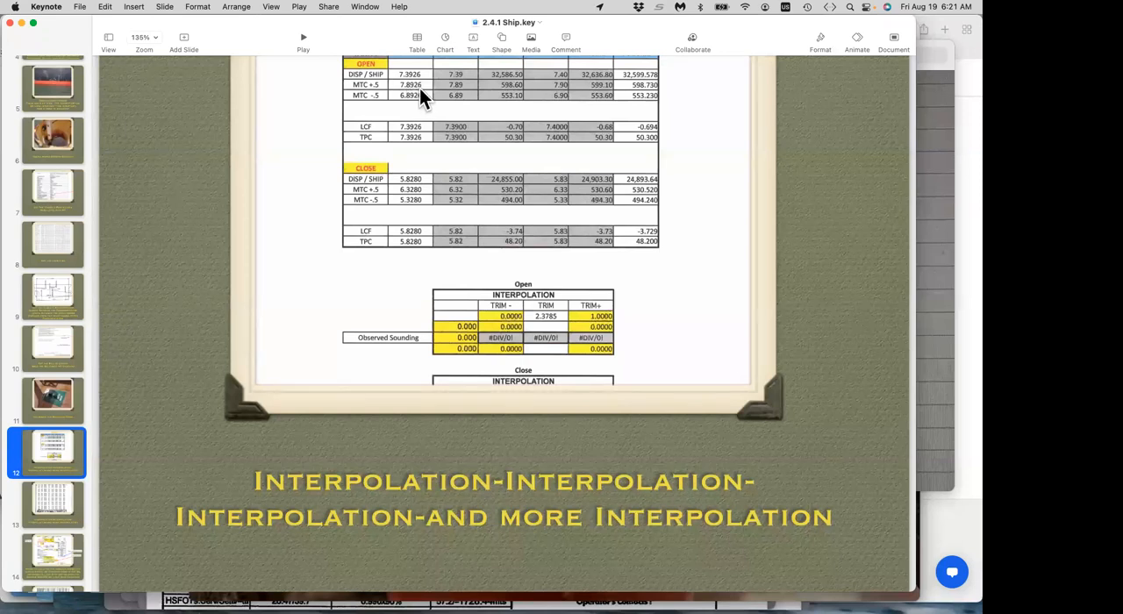
{"action": "mouse_move", "coordinate": [535, 92]}
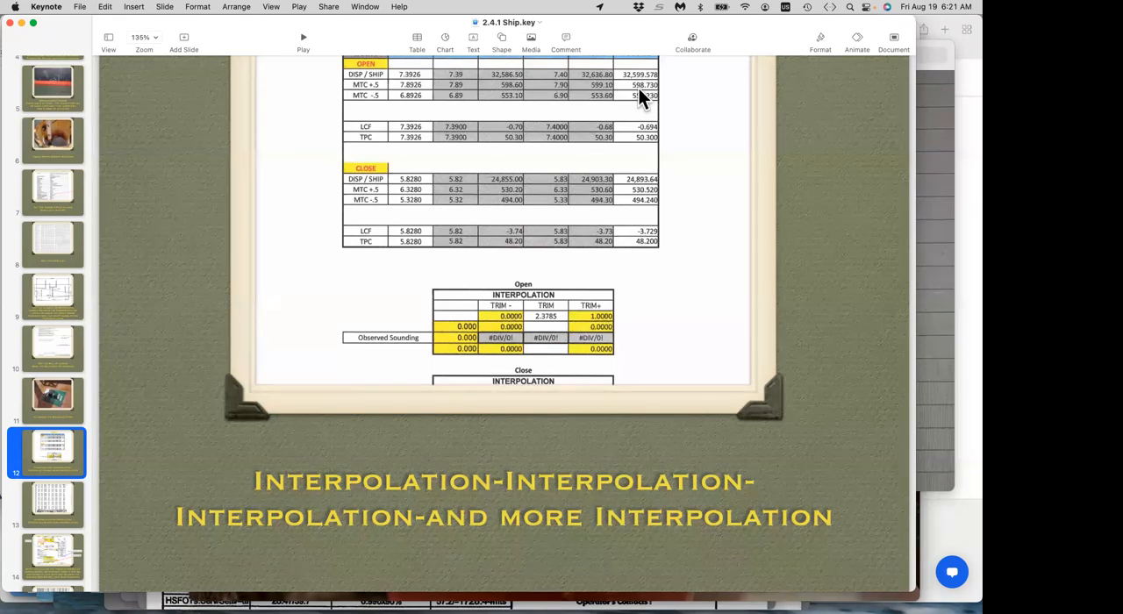
{"action": "mouse_move", "coordinate": [478, 132]}
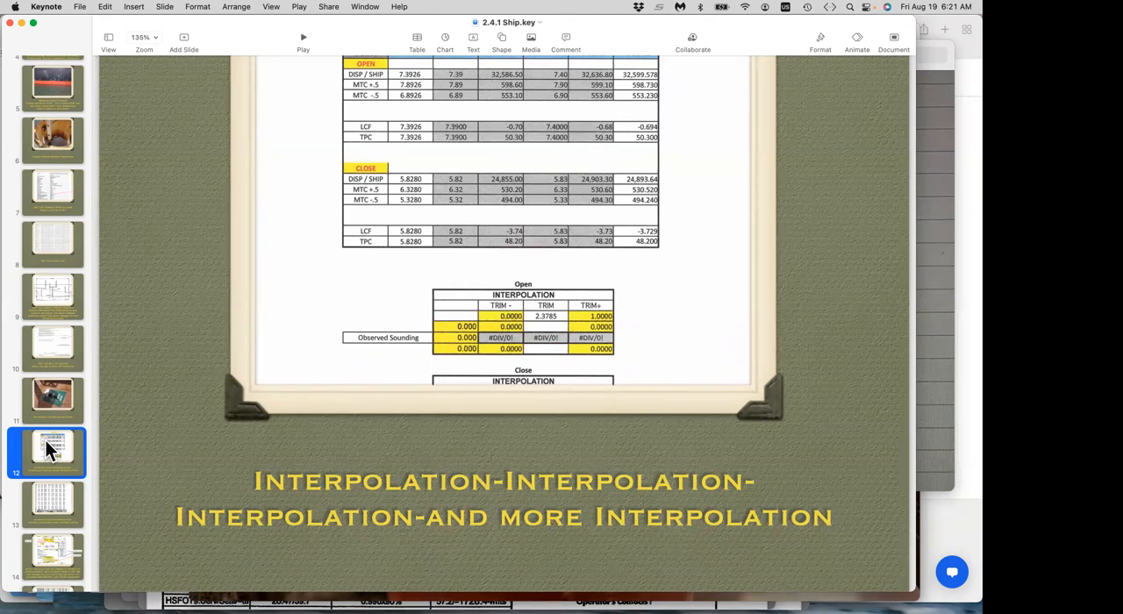
- Show slide 13 with the scanned hydrostatic draught table
{"action": "left_click", "coordinate": [51, 403]}
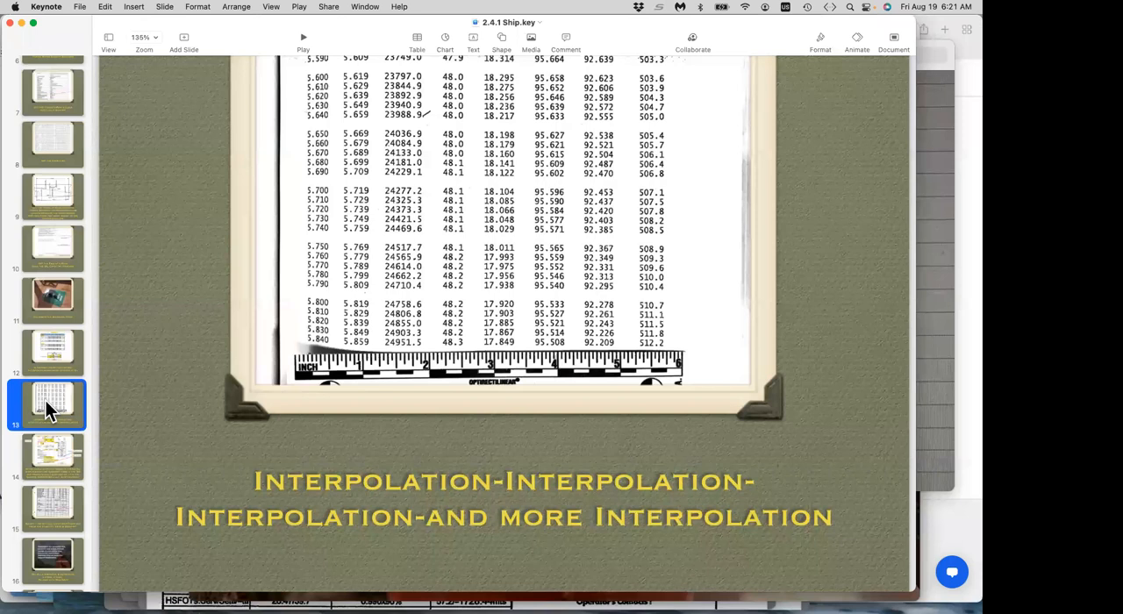
{"action": "mouse_move", "coordinate": [72, 277]}
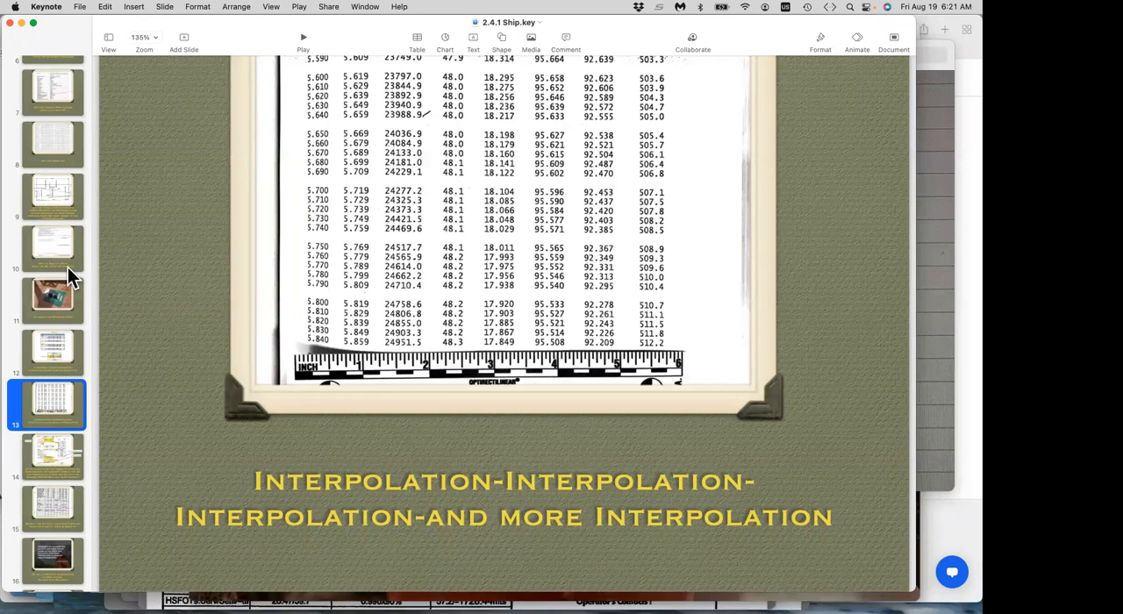
{"action": "mouse_move", "coordinate": [51, 294]}
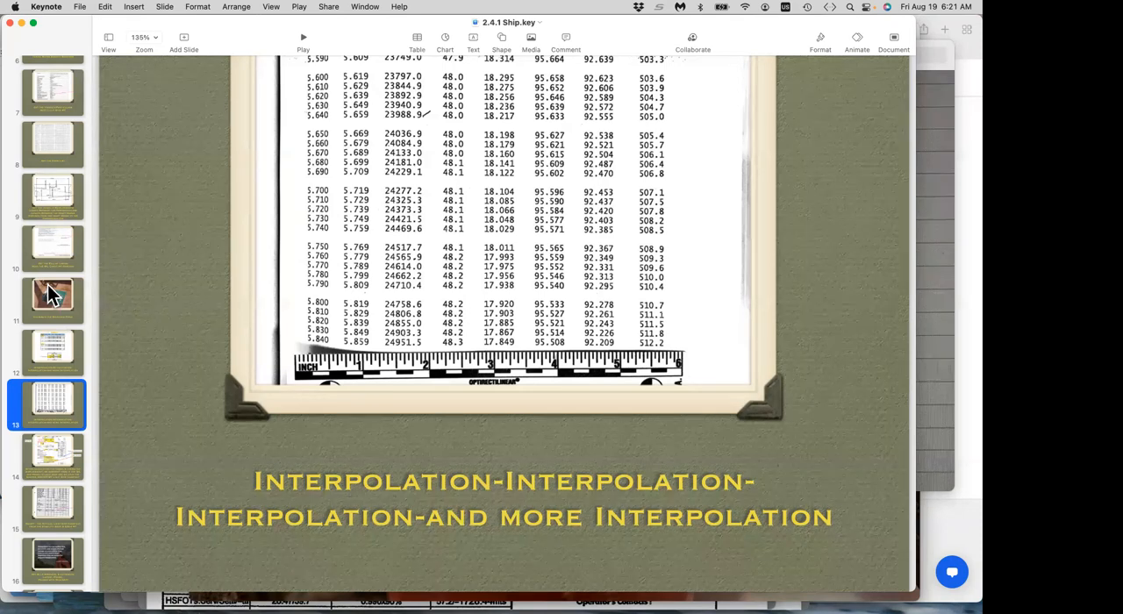
{"action": "mouse_move", "coordinate": [76, 287]}
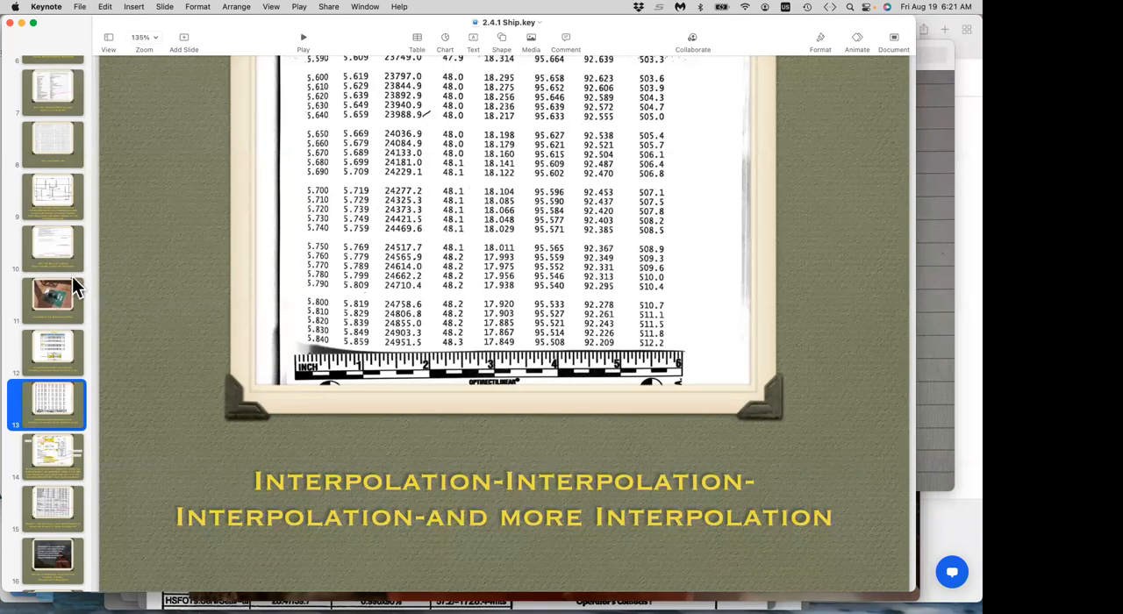
{"action": "mouse_move", "coordinate": [397, 352]}
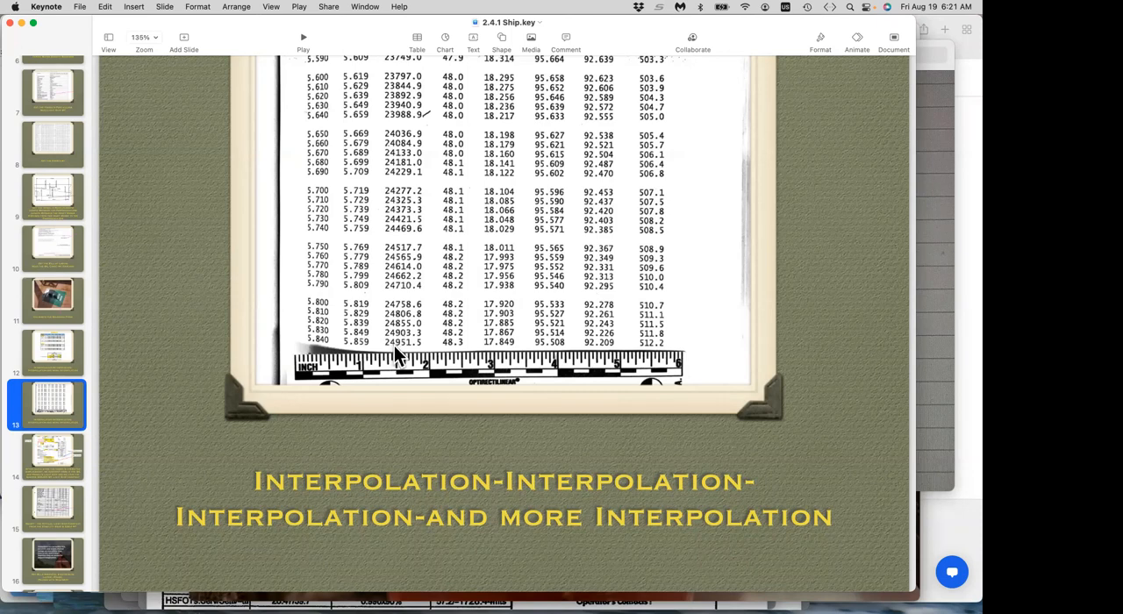
{"action": "mouse_move", "coordinate": [410, 356]}
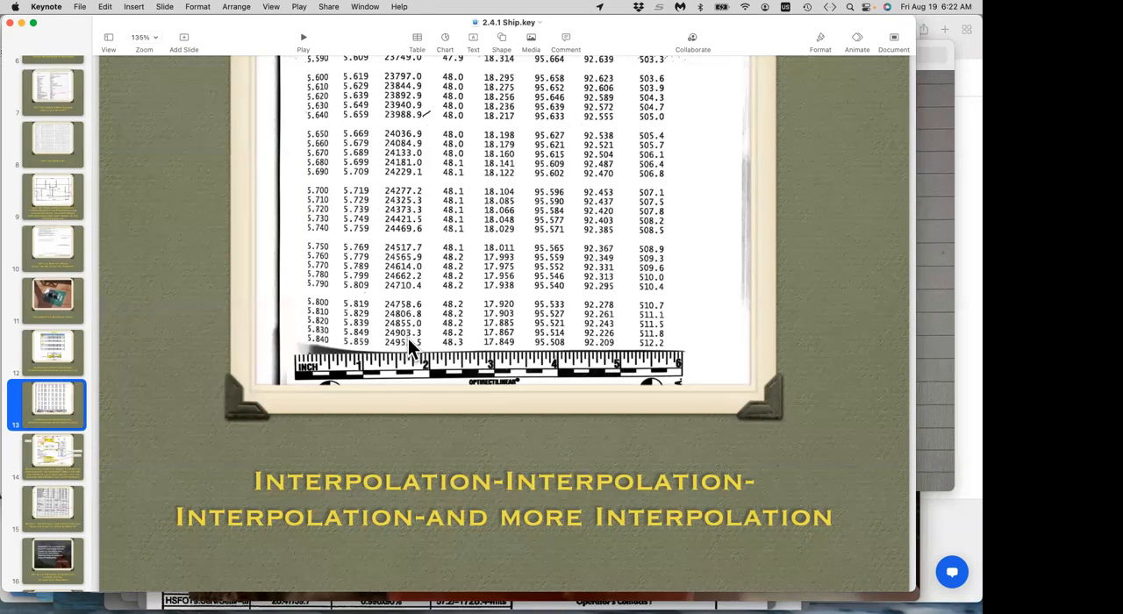
{"action": "mouse_move", "coordinate": [441, 337]}
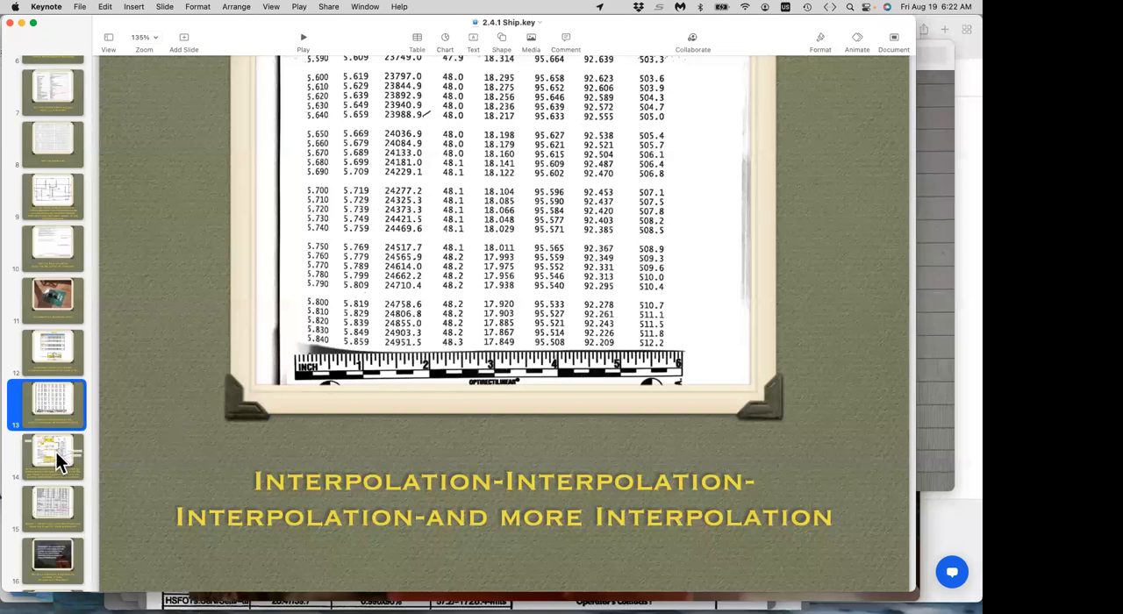
{"action": "left_click", "coordinate": [50, 456]}
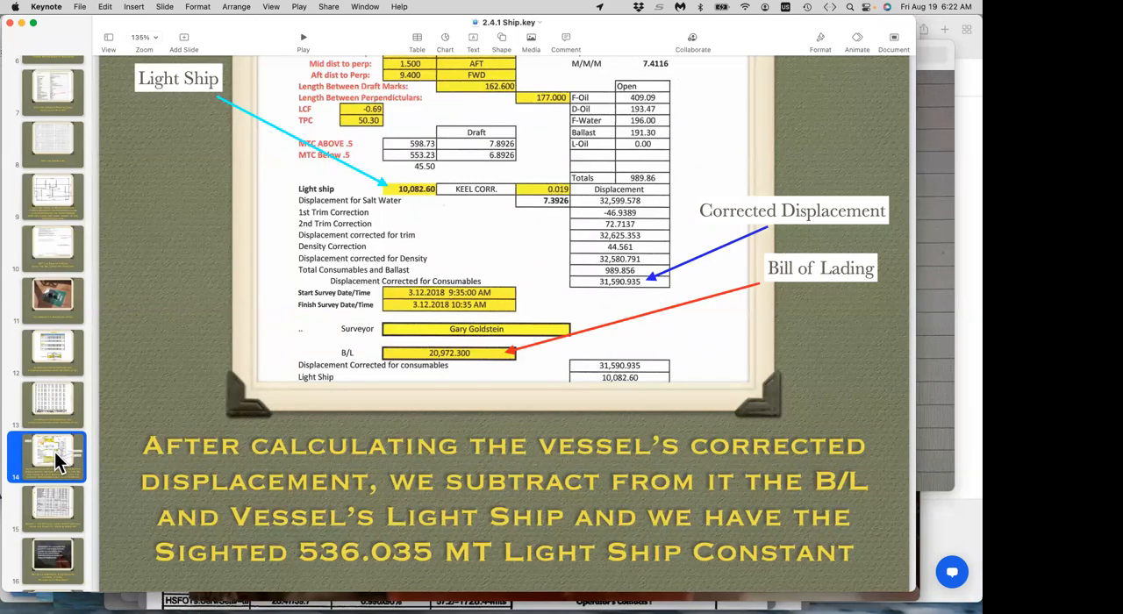
{"action": "mouse_move", "coordinate": [72, 452]}
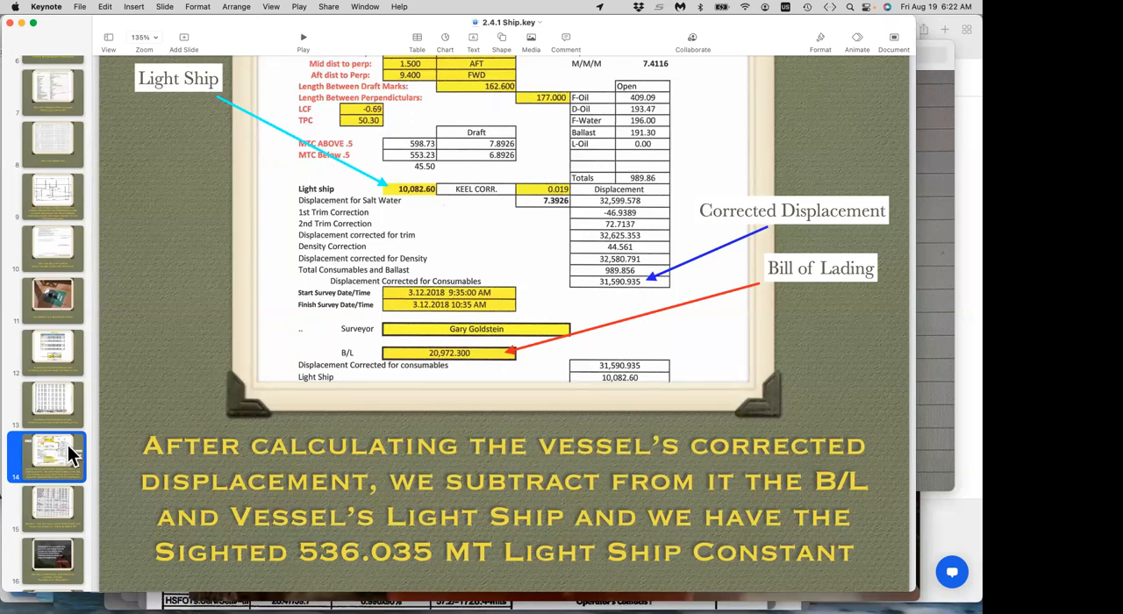
{"action": "mouse_move", "coordinate": [619, 292]}
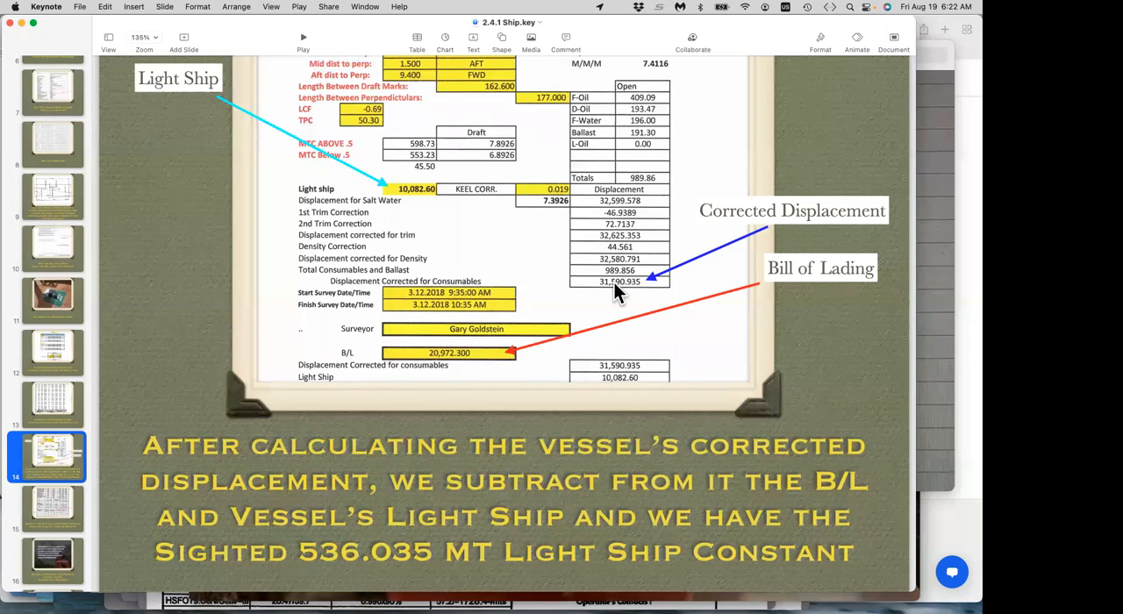
{"action": "mouse_move", "coordinate": [608, 293]}
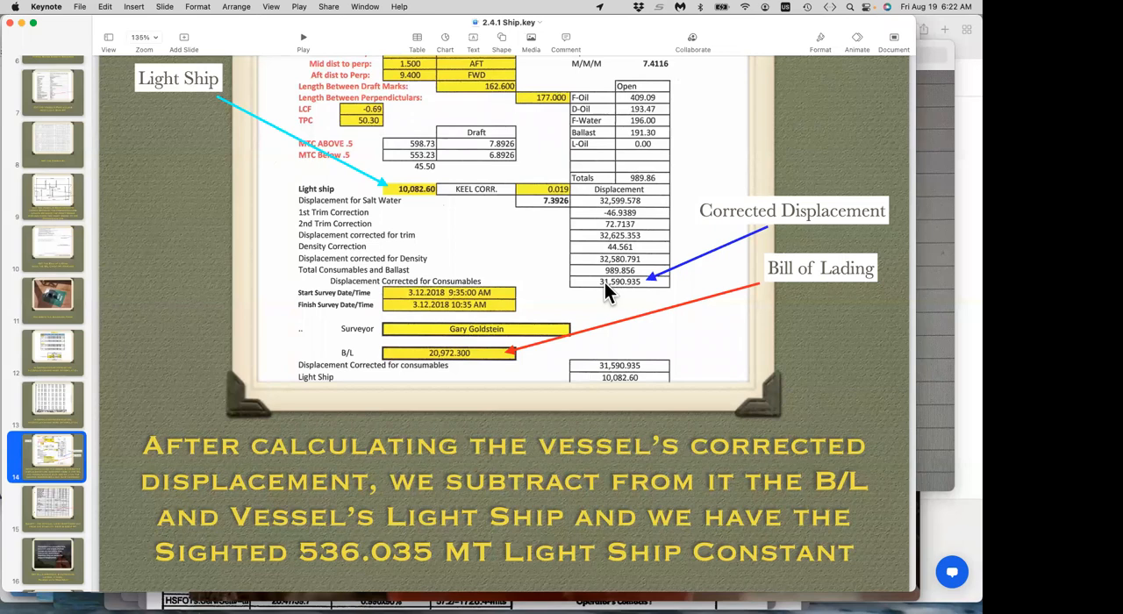
{"action": "mouse_move", "coordinate": [526, 246]}
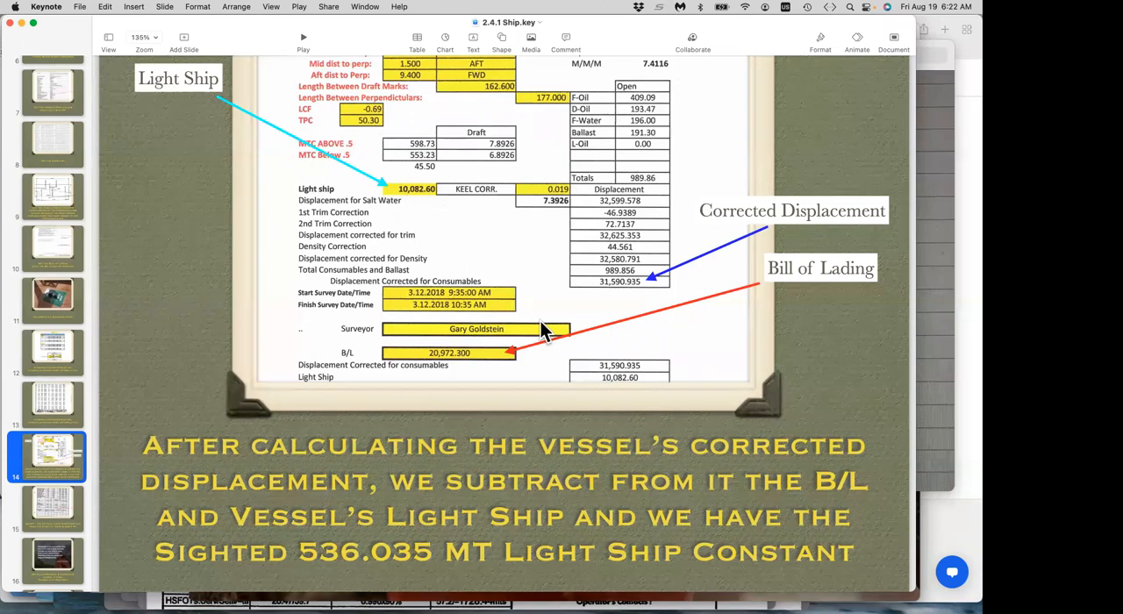
{"action": "mouse_move", "coordinate": [590, 312]}
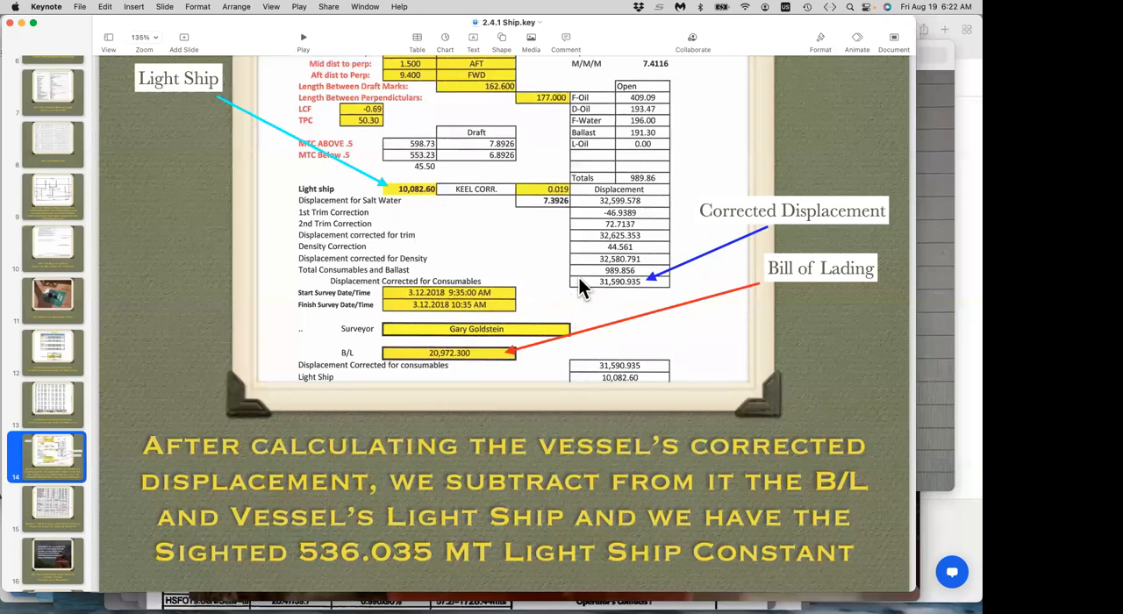
{"action": "mouse_move", "coordinate": [576, 303]}
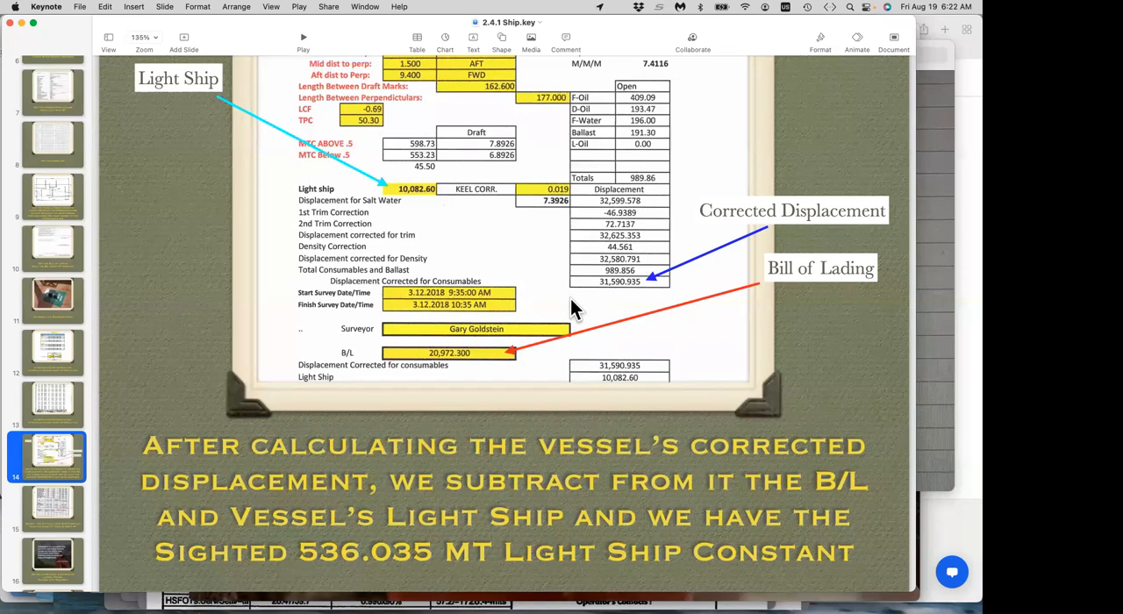
{"action": "mouse_move", "coordinate": [580, 325]}
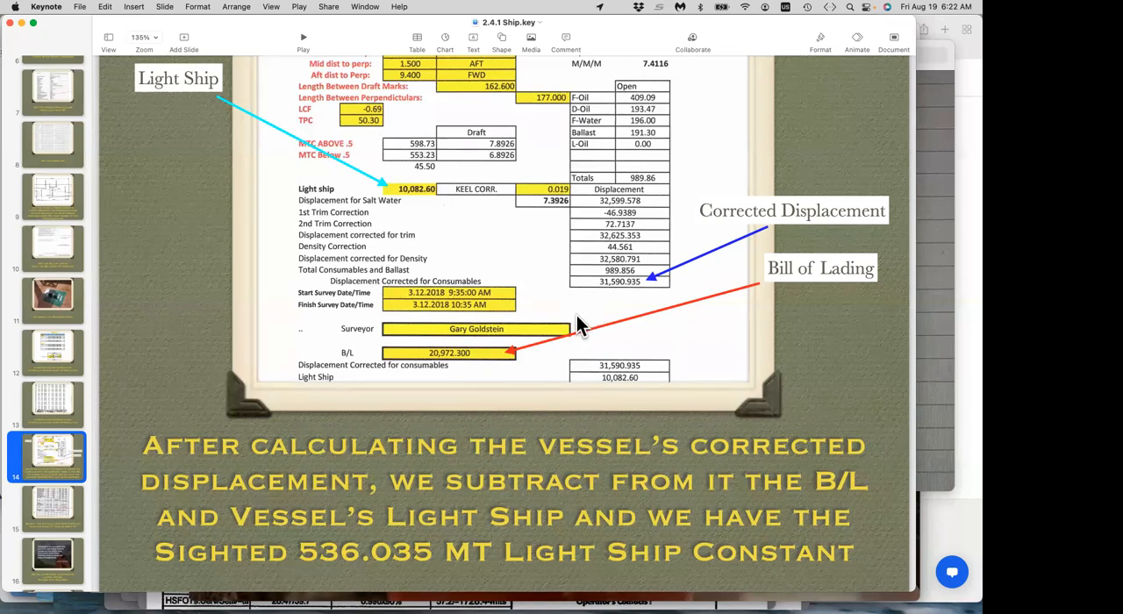
{"action": "mouse_move", "coordinate": [484, 396]}
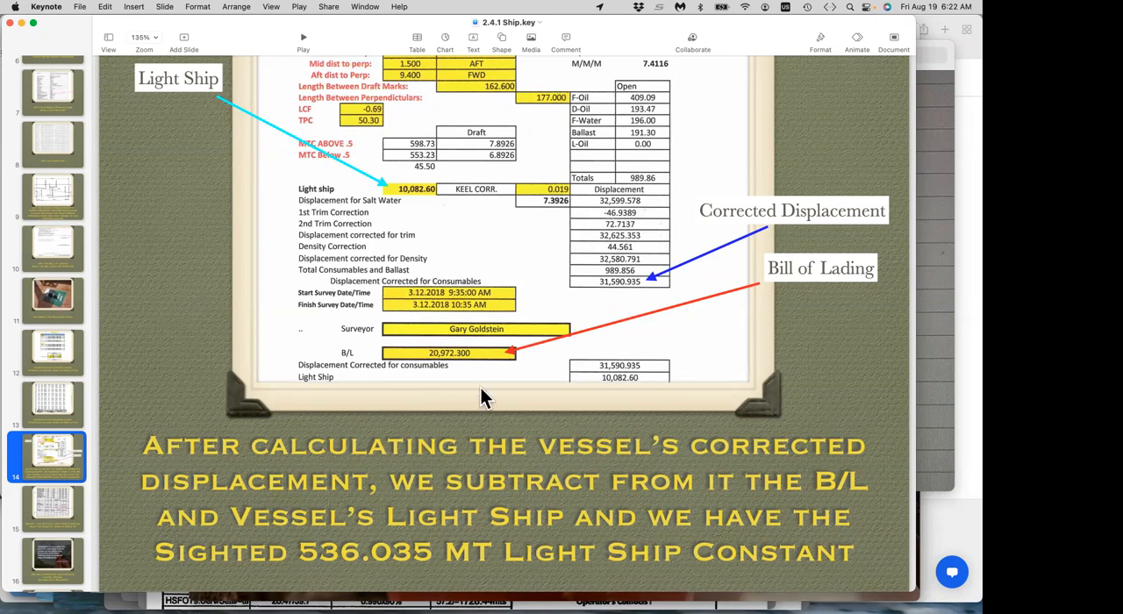
{"action": "mouse_move", "coordinate": [351, 565]}
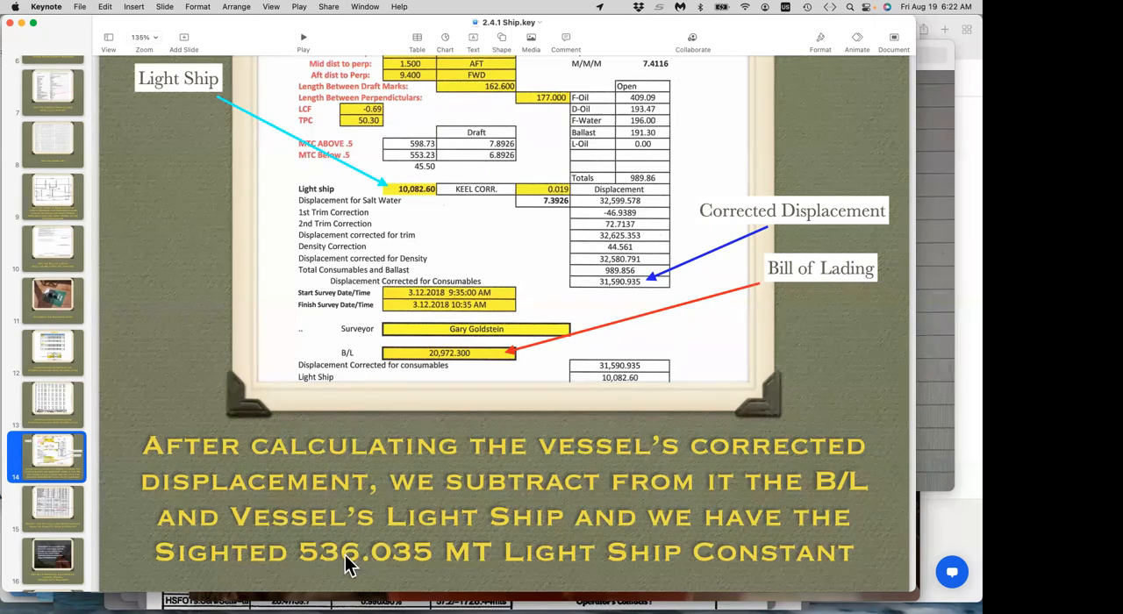
{"action": "mouse_move", "coordinate": [416, 482]}
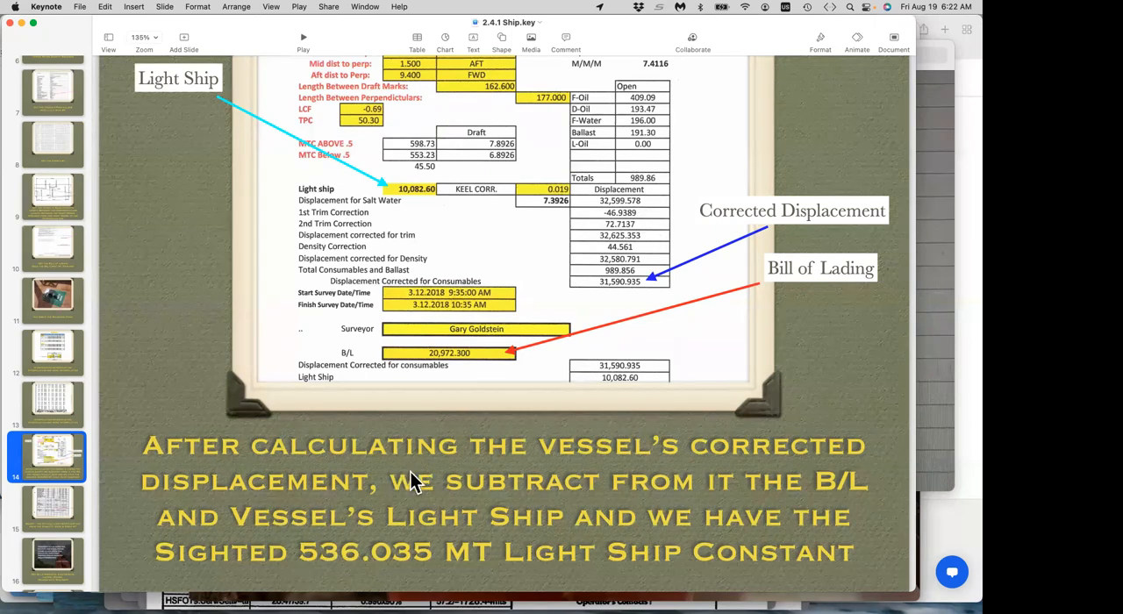
{"action": "mouse_move", "coordinate": [585, 310]}
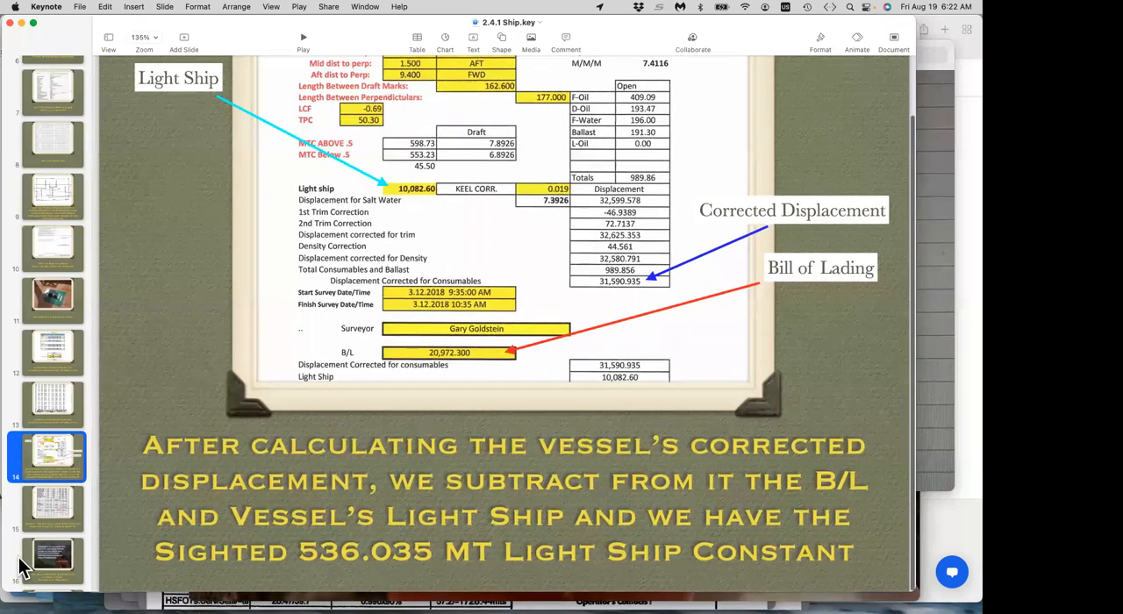
{"action": "scroll", "scroll_direction": "down", "scroll_amount": 3}
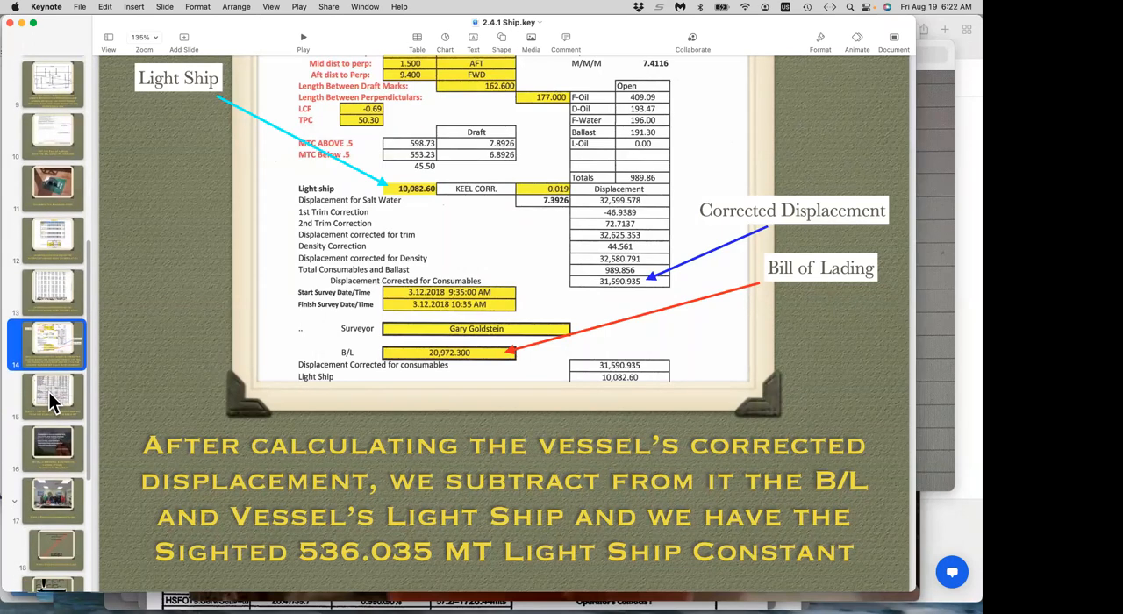
- Flip between slides 15 and 14, ending on slide 15's 236.4 MT light ship constant
{"action": "left_click", "coordinate": [51, 392]}
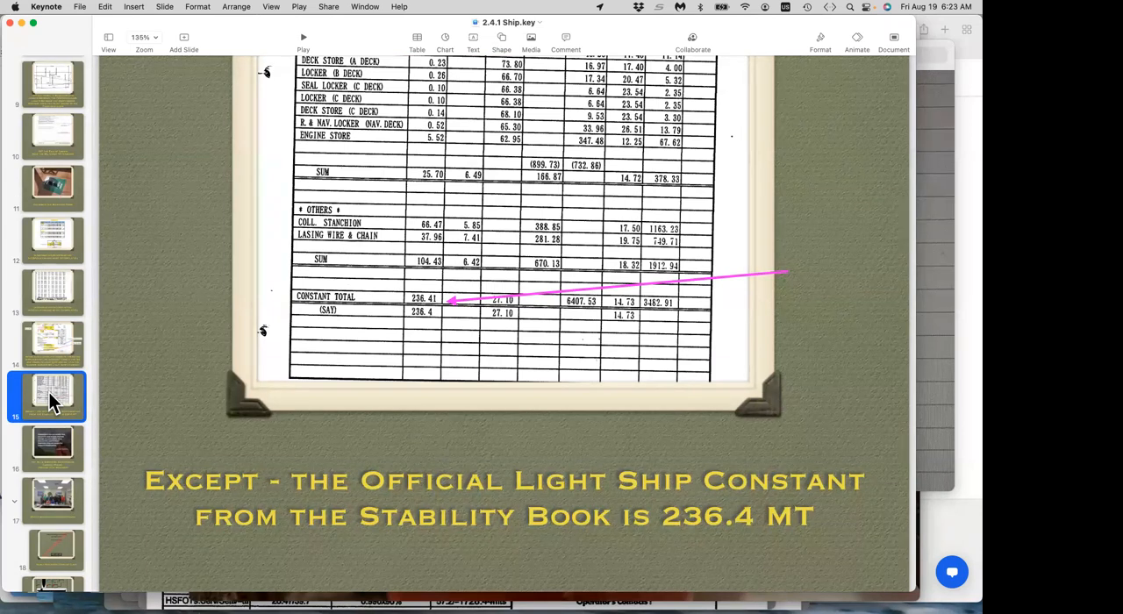
{"action": "left_click", "coordinate": [51, 342]}
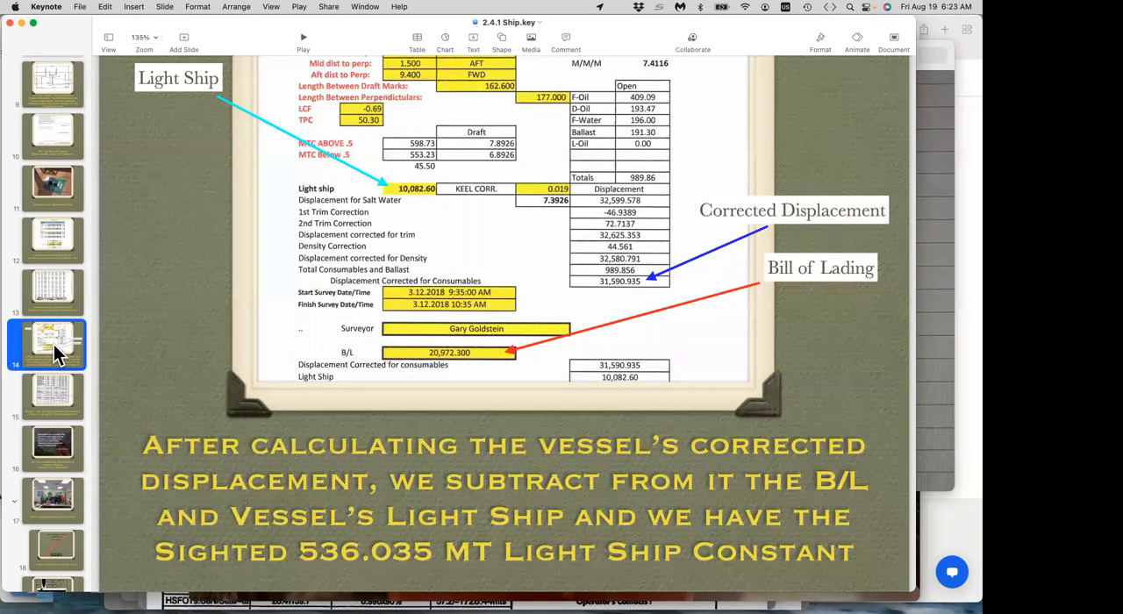
{"action": "left_click", "coordinate": [53, 404]}
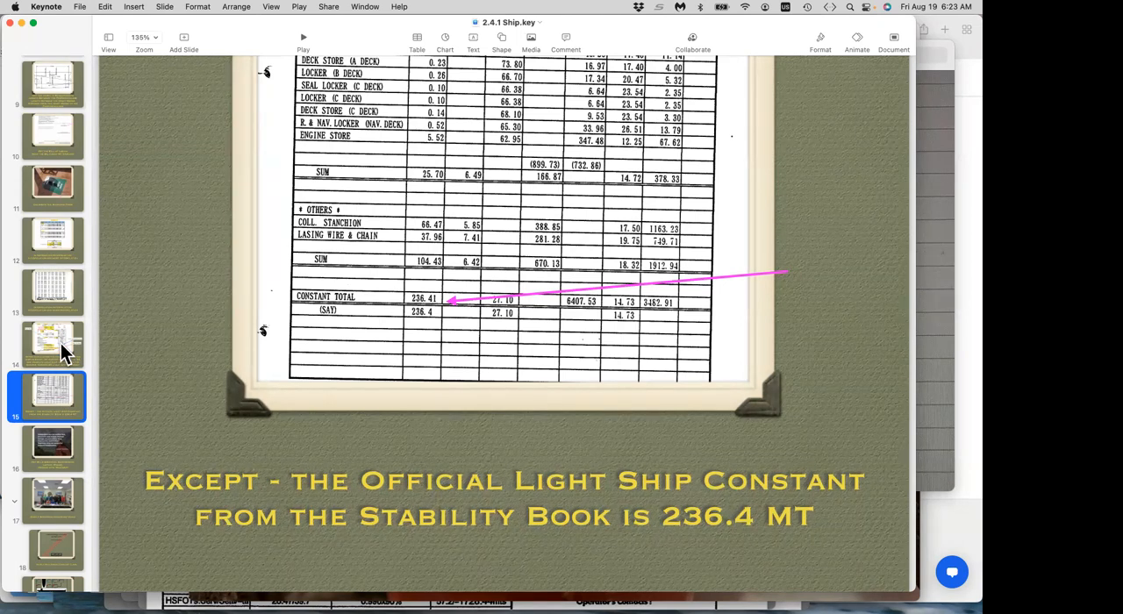
{"action": "left_click", "coordinate": [51, 342]}
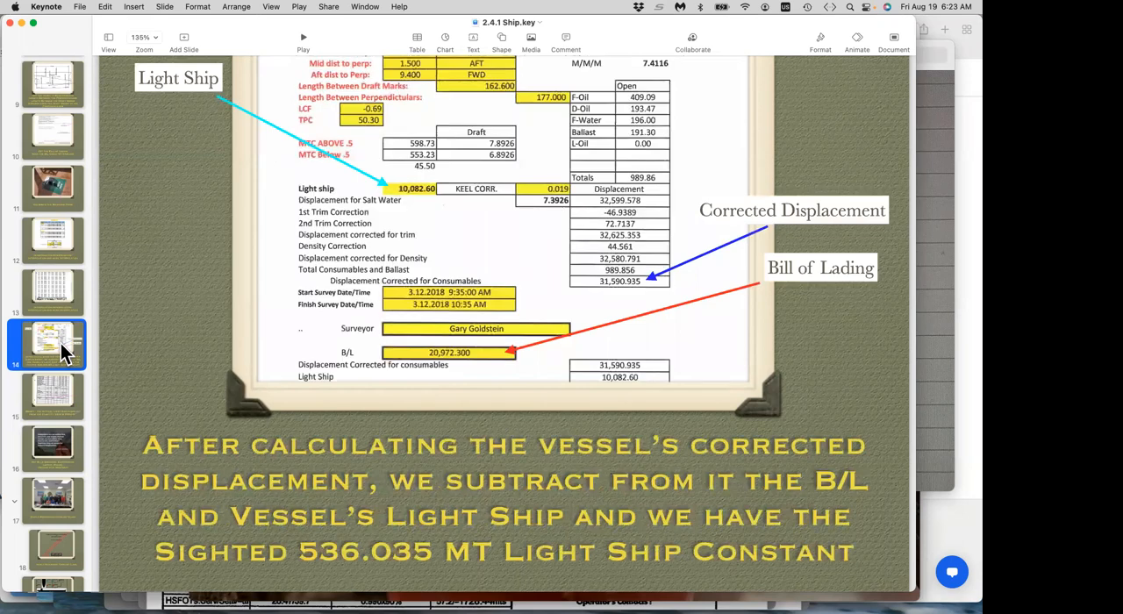
{"action": "mouse_move", "coordinate": [437, 371]}
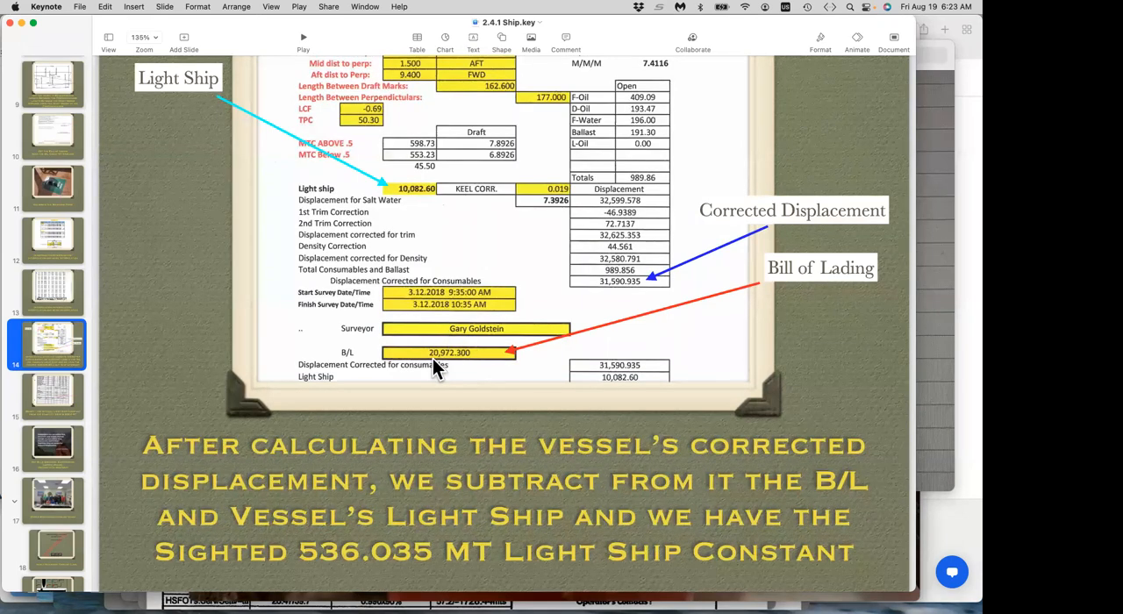
{"action": "mouse_move", "coordinate": [417, 376]}
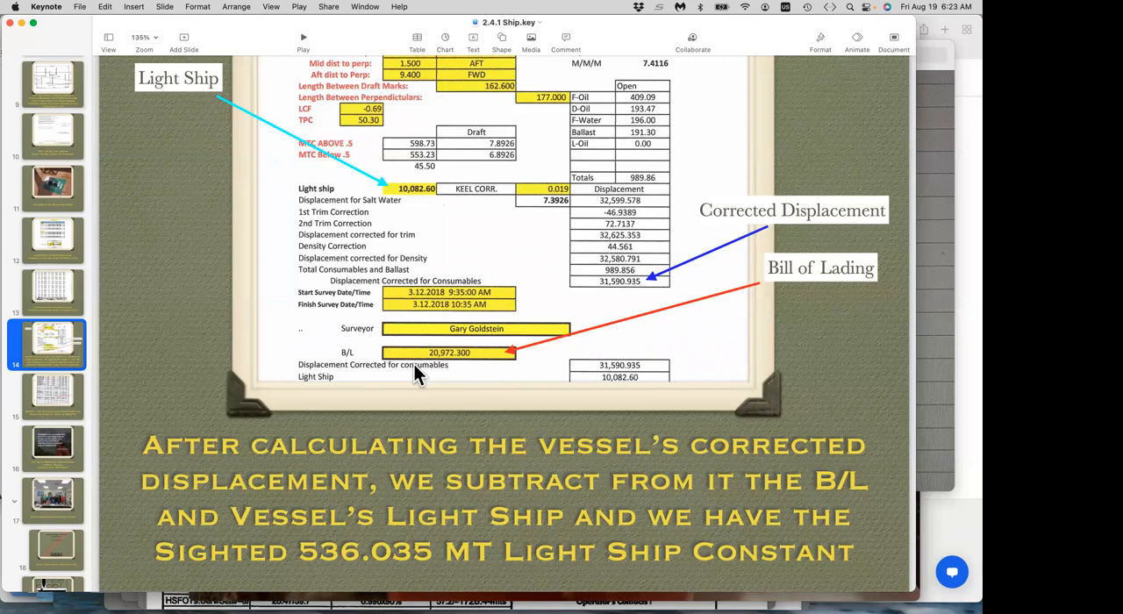
{"action": "left_click", "coordinate": [50, 392]}
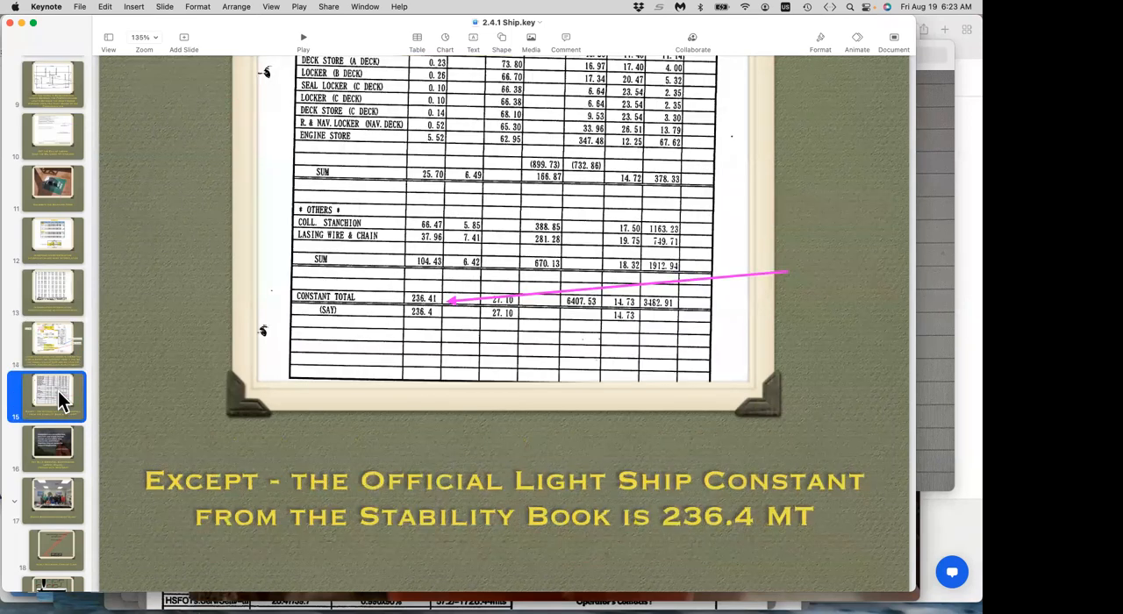
{"action": "mouse_move", "coordinate": [54, 447]}
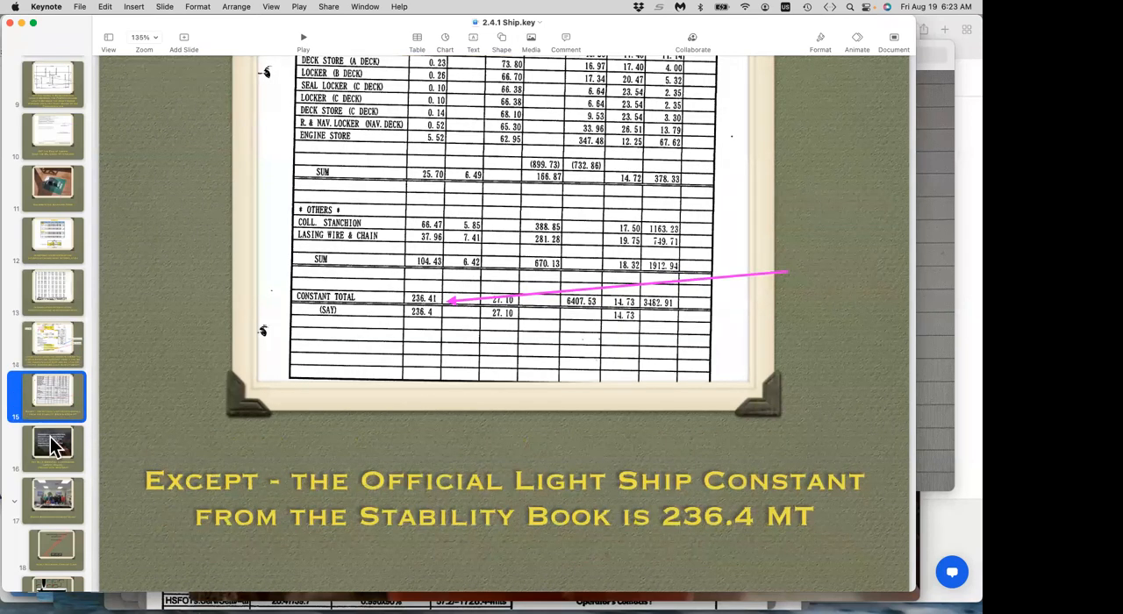
- Show slide 16's Einstein quote and scroll the slide navigator down
{"action": "left_click", "coordinate": [50, 447]}
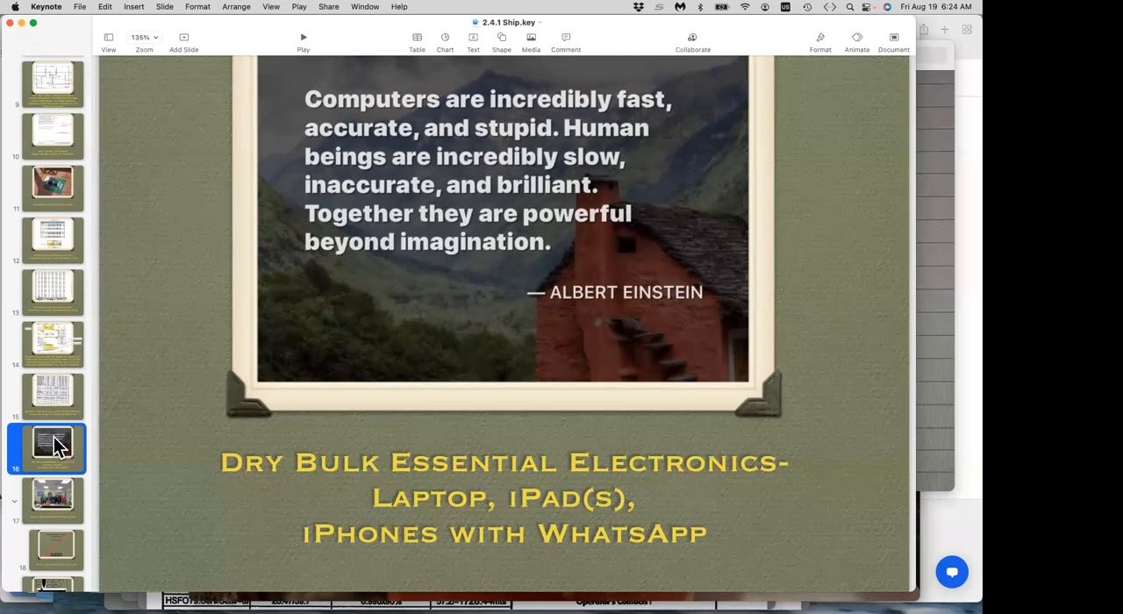
{"action": "mouse_move", "coordinate": [95, 445]}
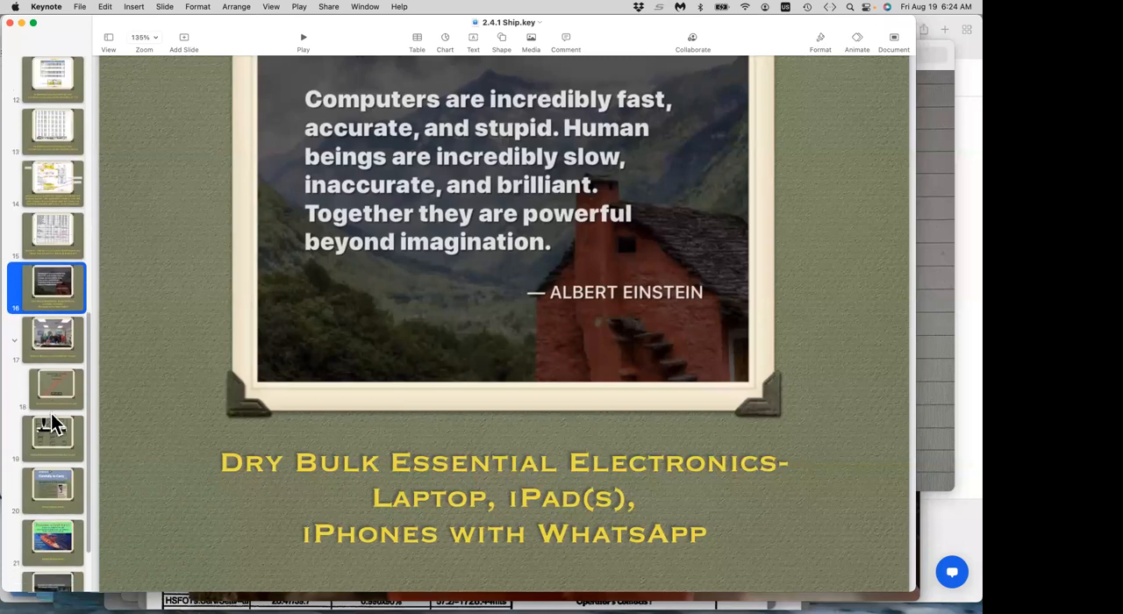
{"action": "scroll", "scroll_direction": "down", "scroll_amount": 3}
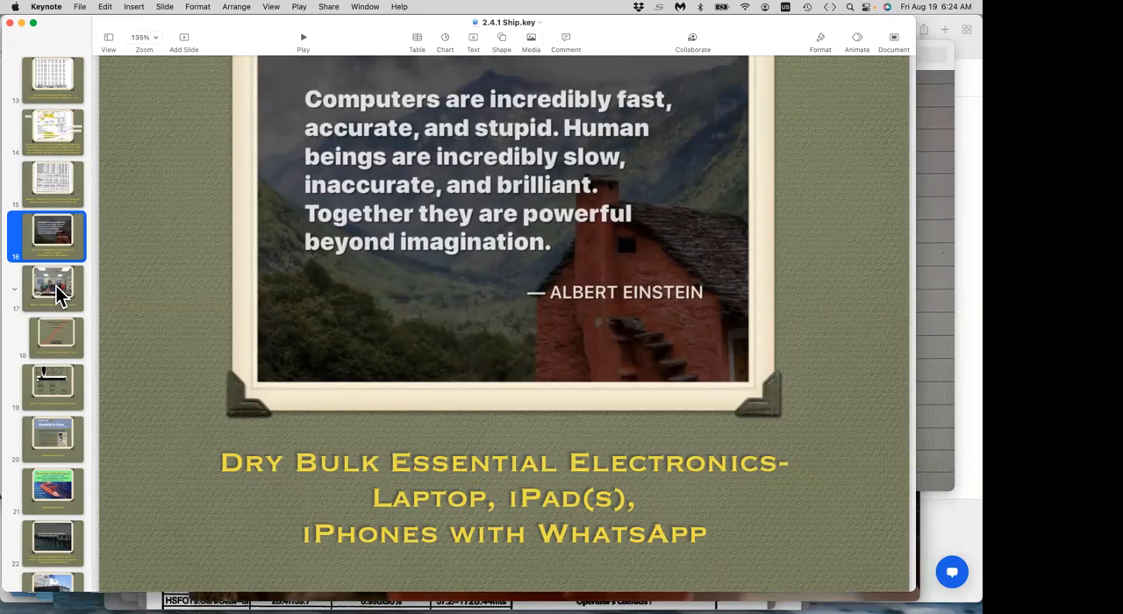
- Return to slide 15's stability book figures and scroll the navigator down
{"action": "left_click", "coordinate": [51, 181]}
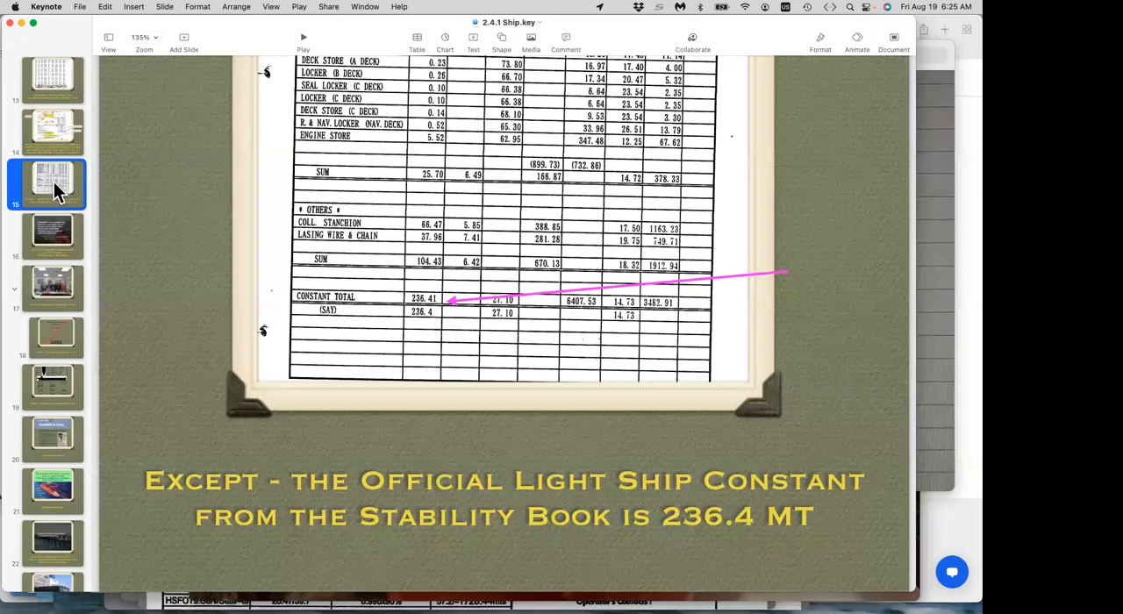
{"action": "mouse_move", "coordinate": [42, 222]}
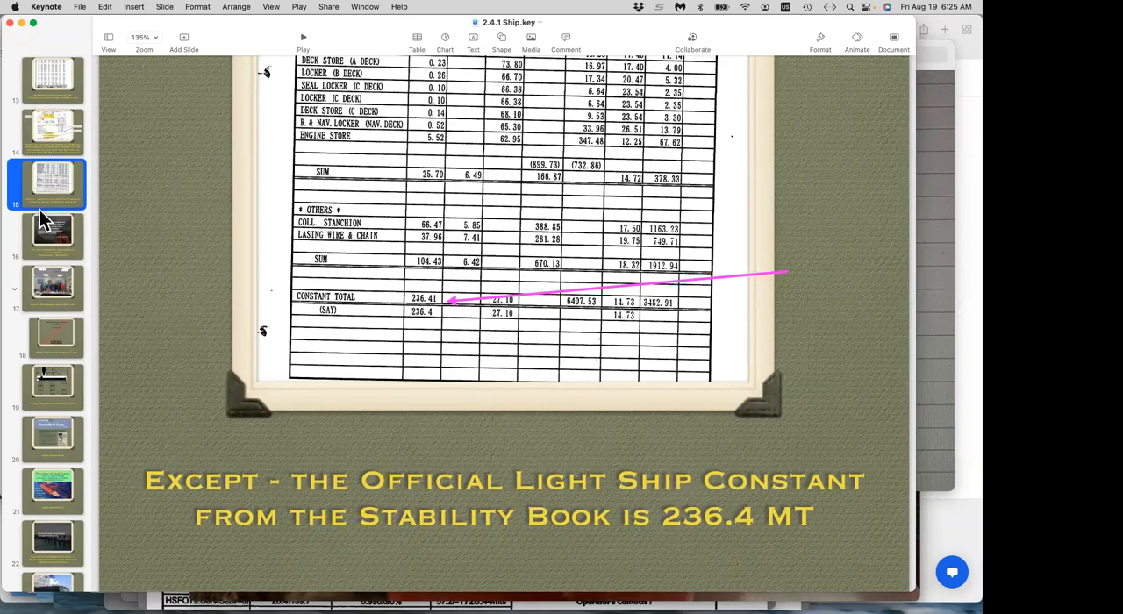
{"action": "mouse_move", "coordinate": [54, 244]}
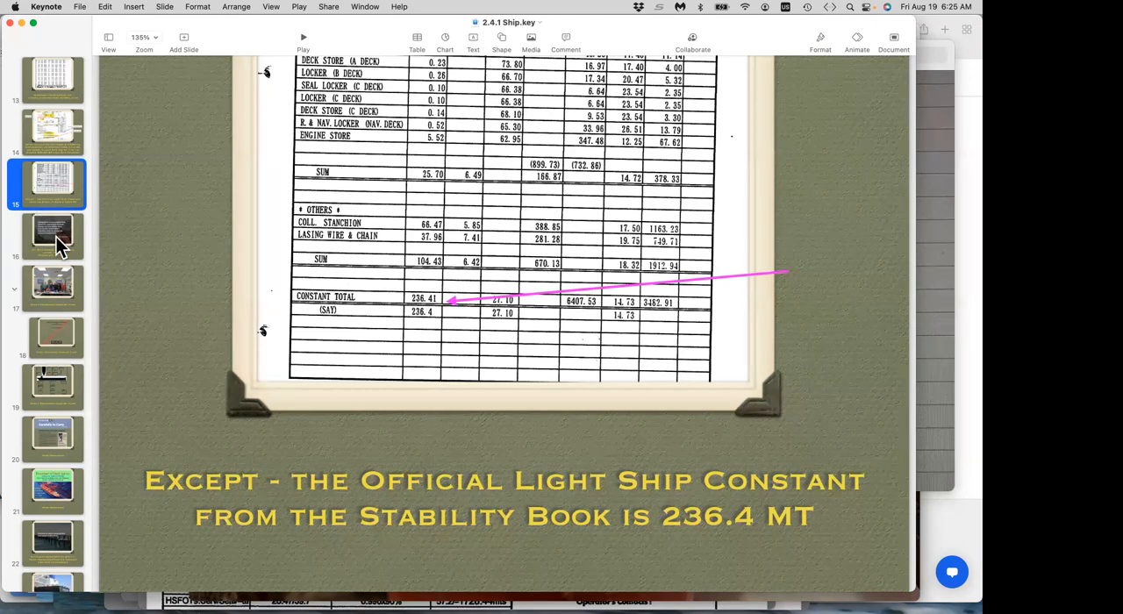
{"action": "mouse_move", "coordinate": [68, 329]}
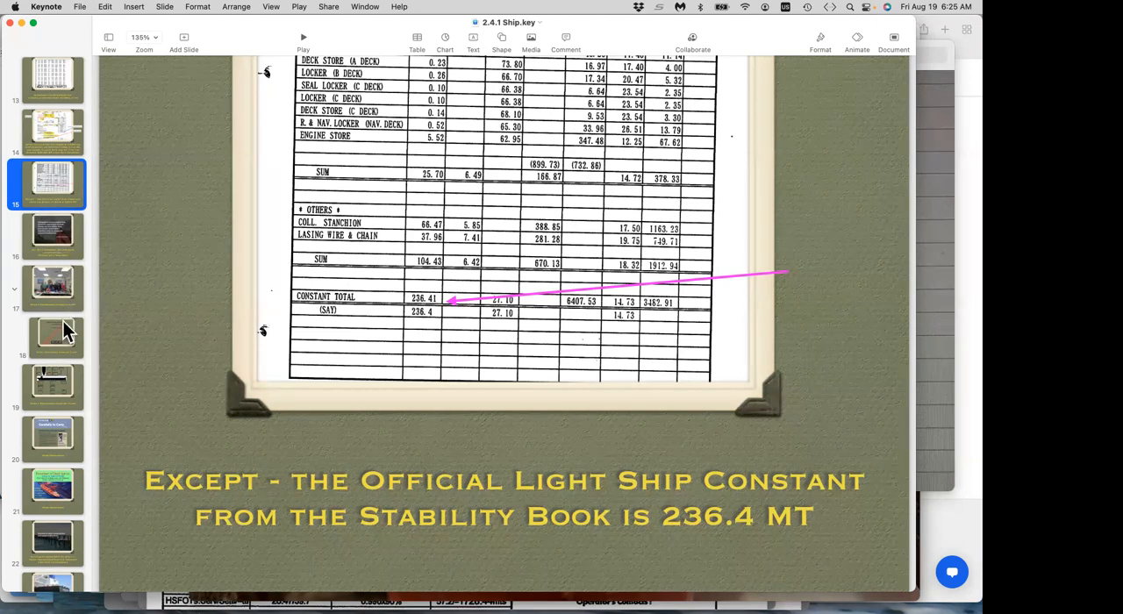
{"action": "scroll", "scroll_direction": "down", "scroll_amount": 3}
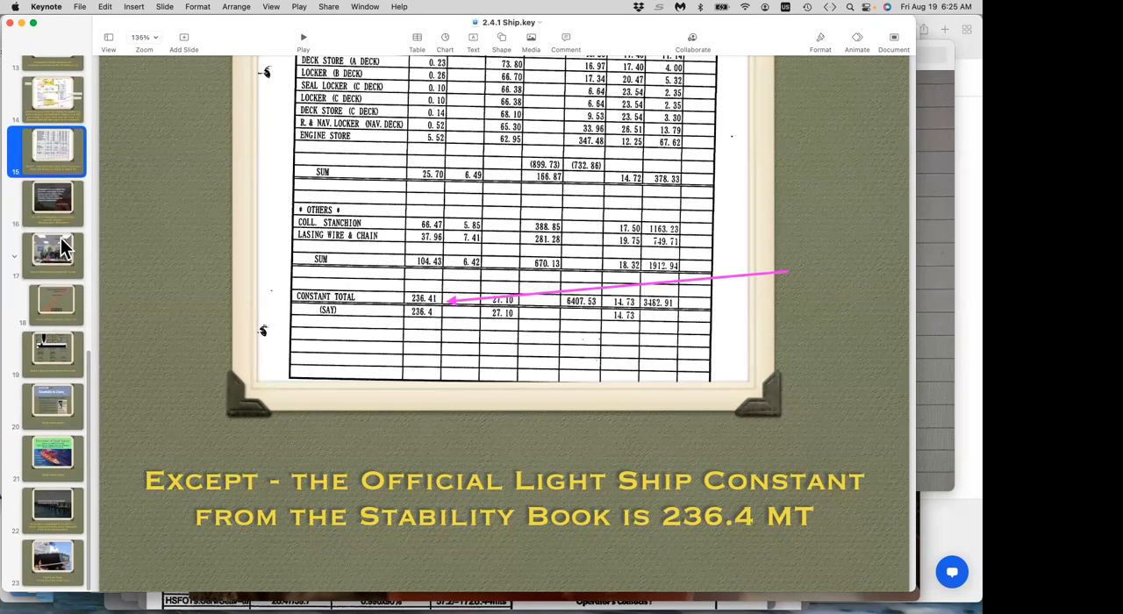
{"action": "mouse_move", "coordinate": [63, 265]}
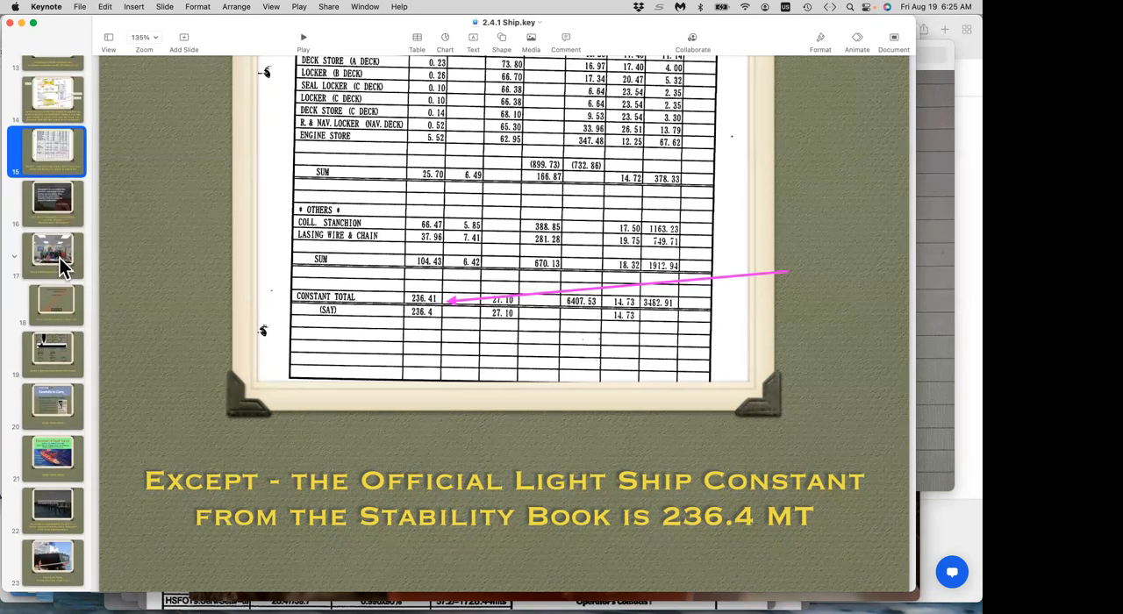
{"action": "mouse_move", "coordinate": [55, 395]}
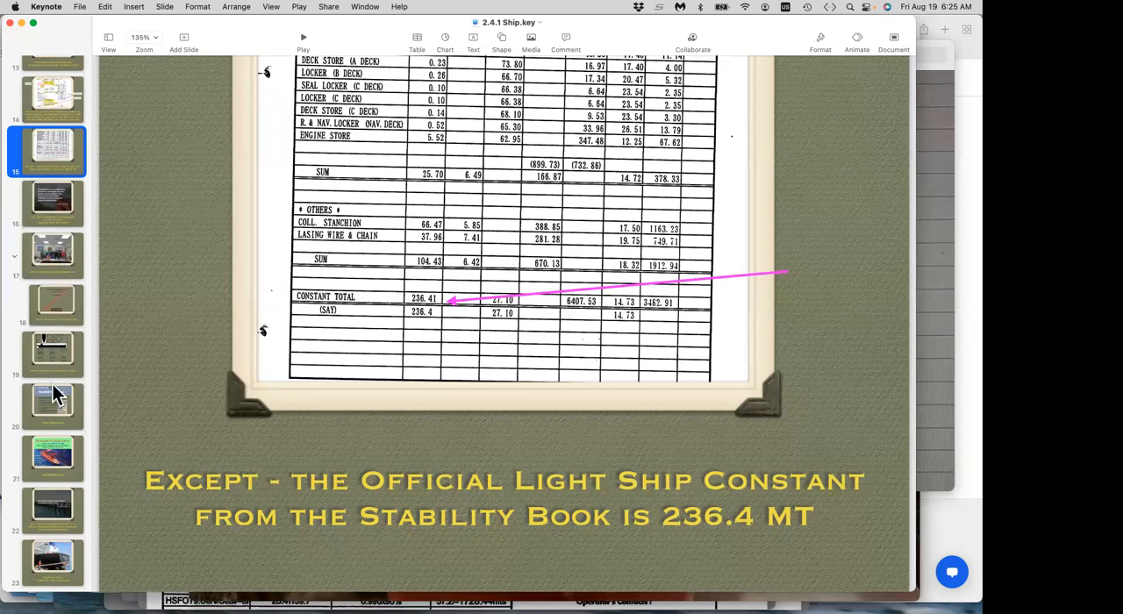
{"action": "mouse_move", "coordinate": [68, 409]}
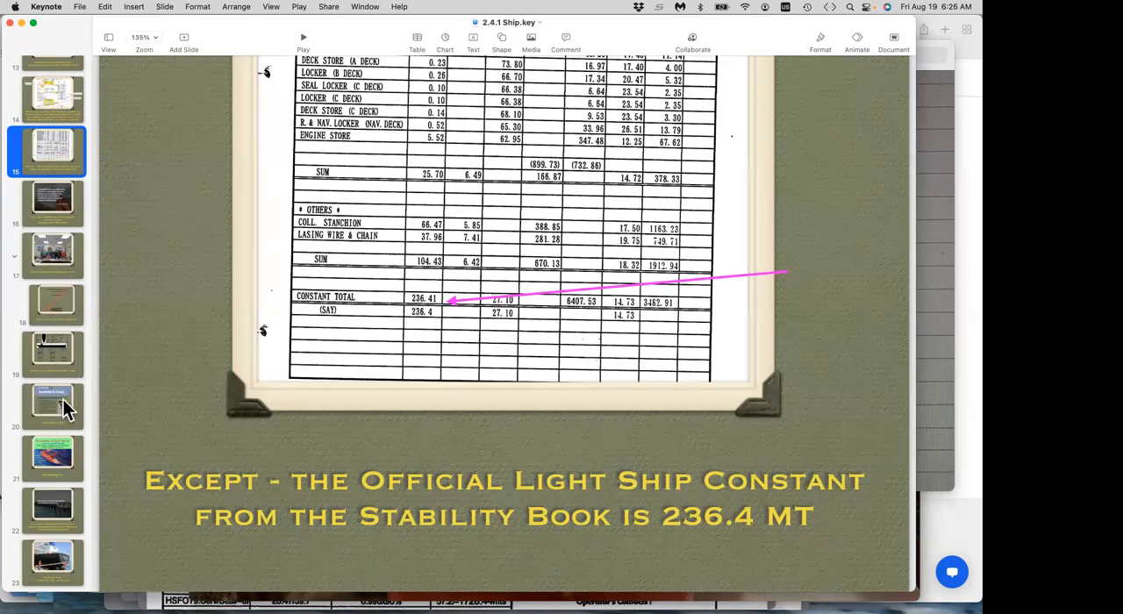
- Go from the Charles' class slide to slide 20, More Resources featuring Carefully to Carry
{"action": "left_click", "coordinate": [50, 351]}
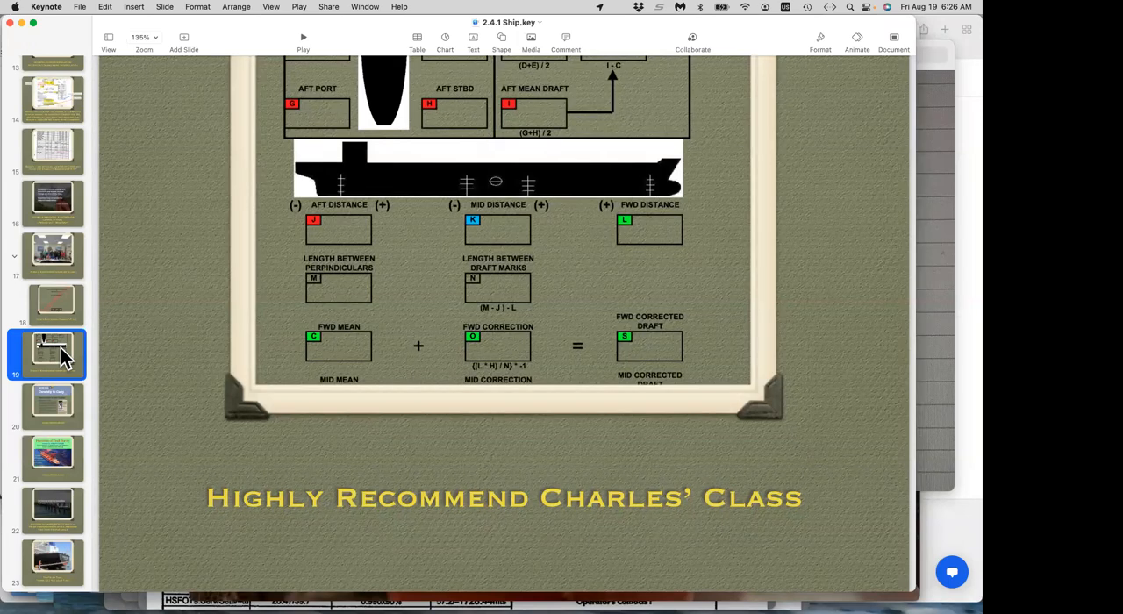
{"action": "mouse_move", "coordinate": [60, 312]}
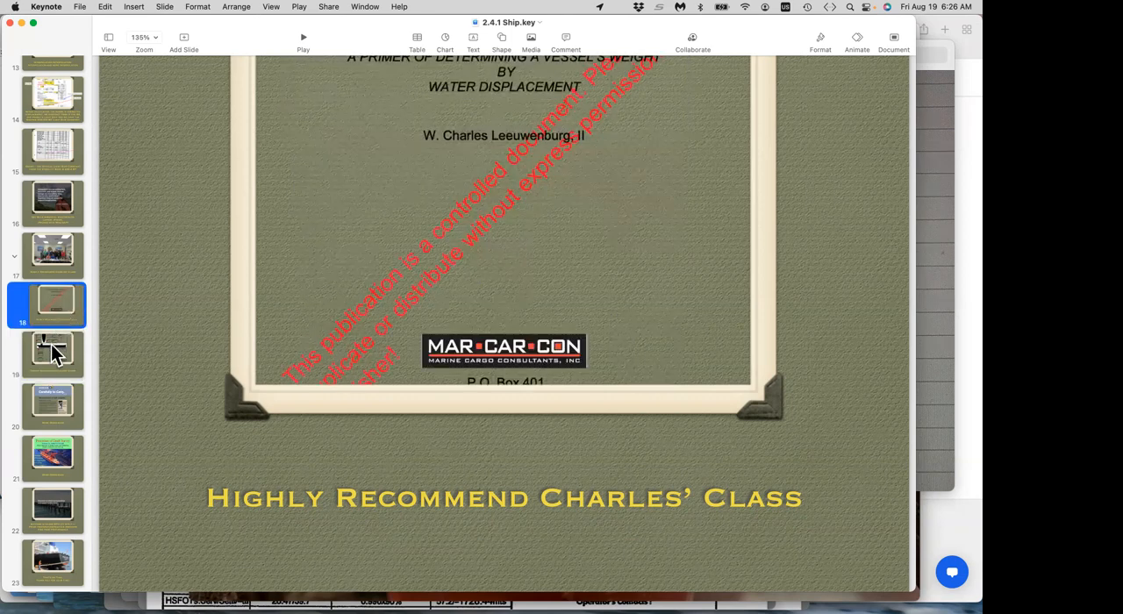
{"action": "left_click", "coordinate": [51, 405]}
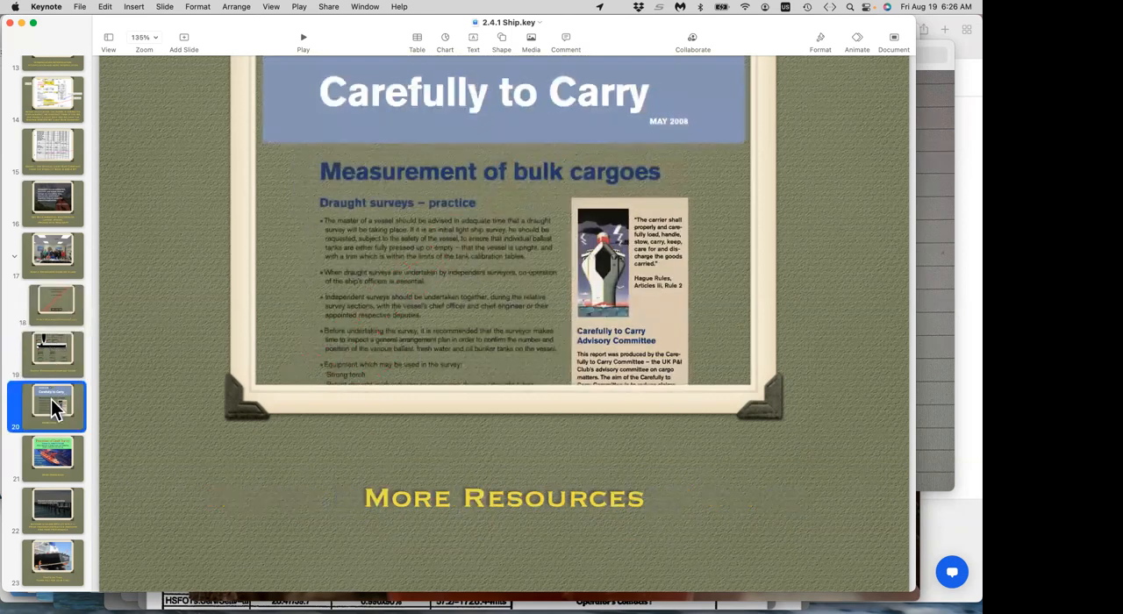
{"action": "mouse_move", "coordinate": [64, 368]}
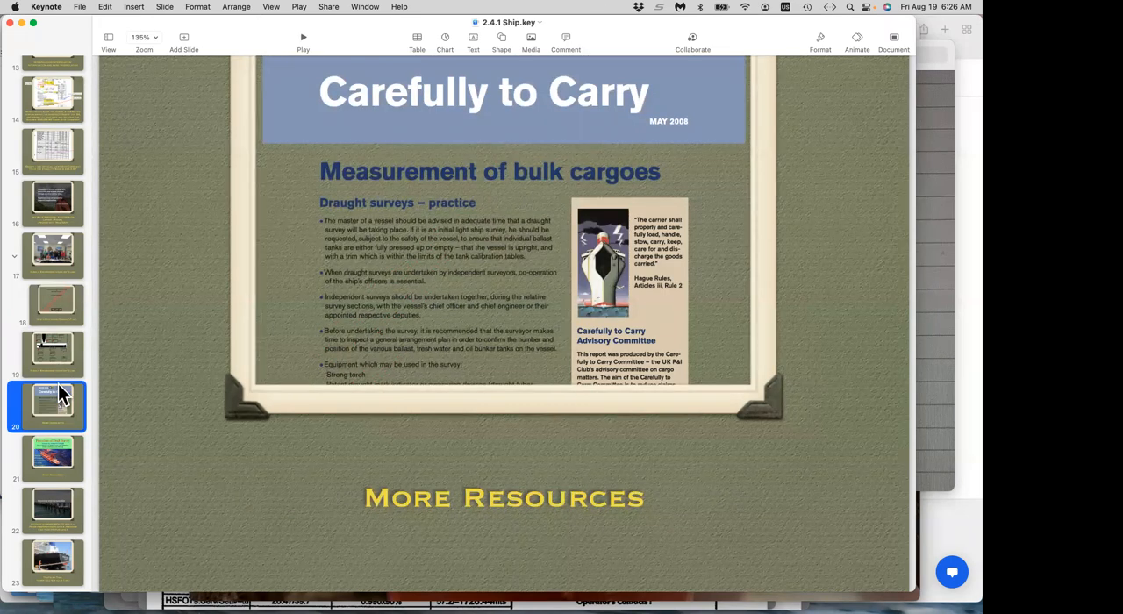
{"action": "mouse_move", "coordinate": [54, 430]}
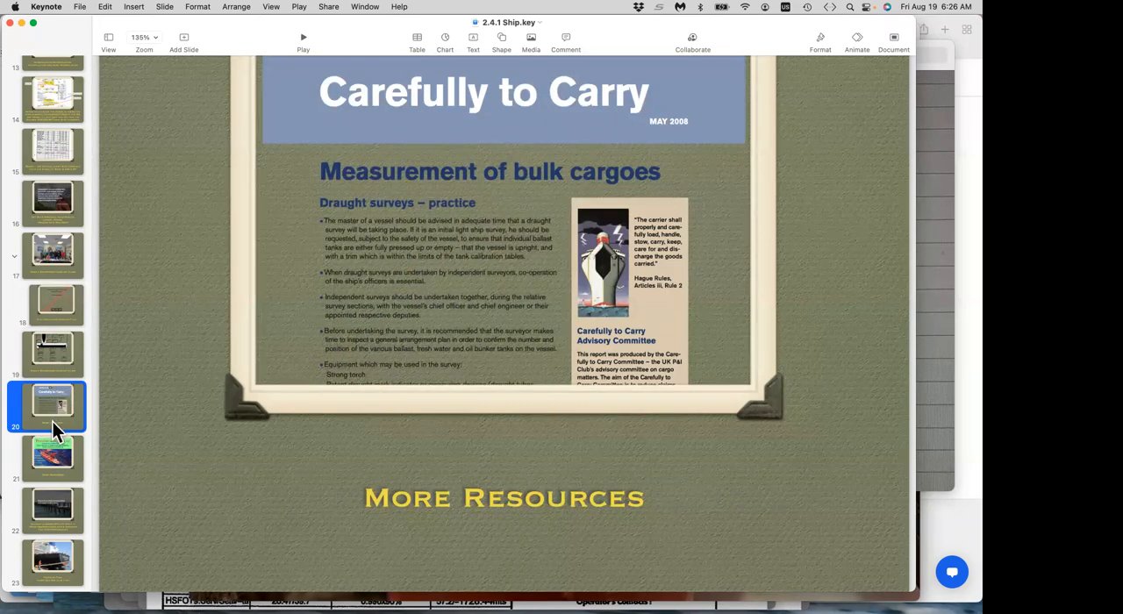
{"action": "mouse_move", "coordinate": [55, 473]}
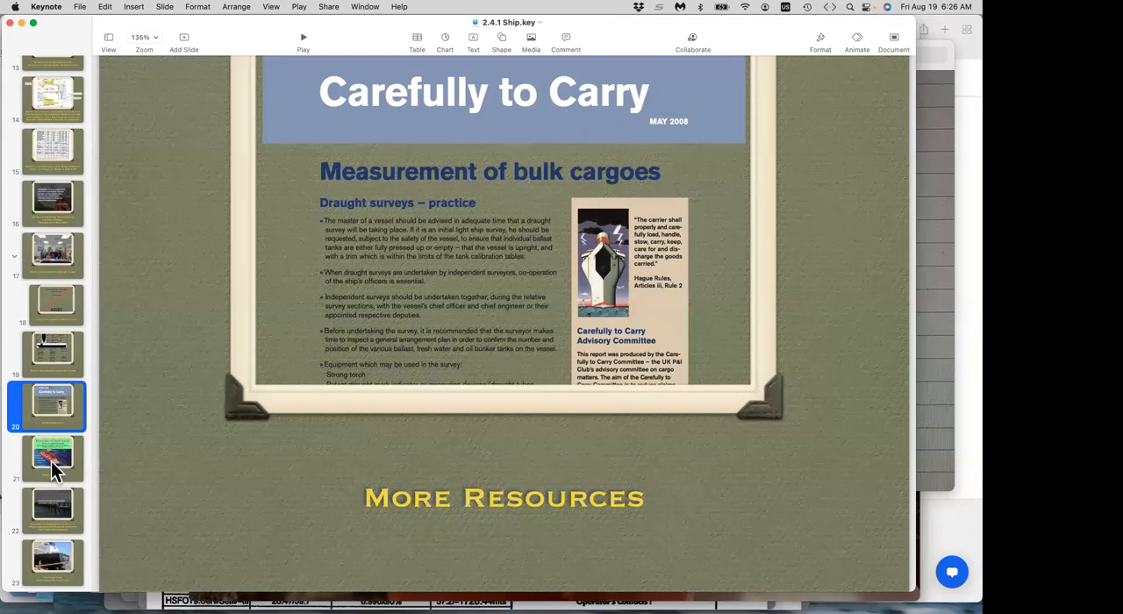
- Advance through the deck to slide 23, the 'Thank You for your Time' closing photo
{"action": "left_click", "coordinate": [47, 509]}
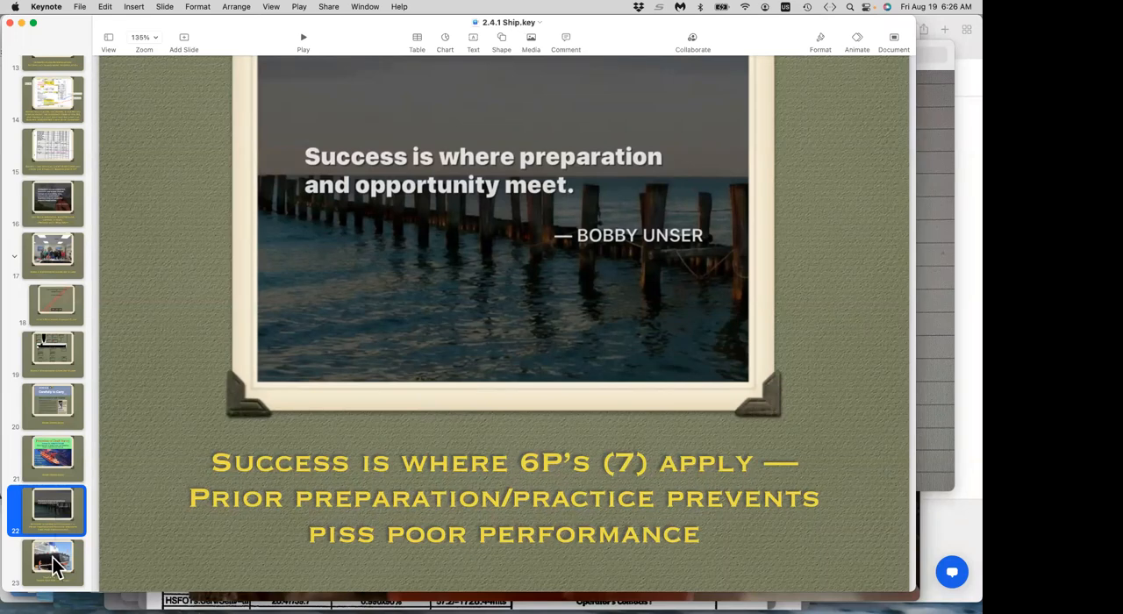
{"action": "left_click", "coordinate": [48, 558]}
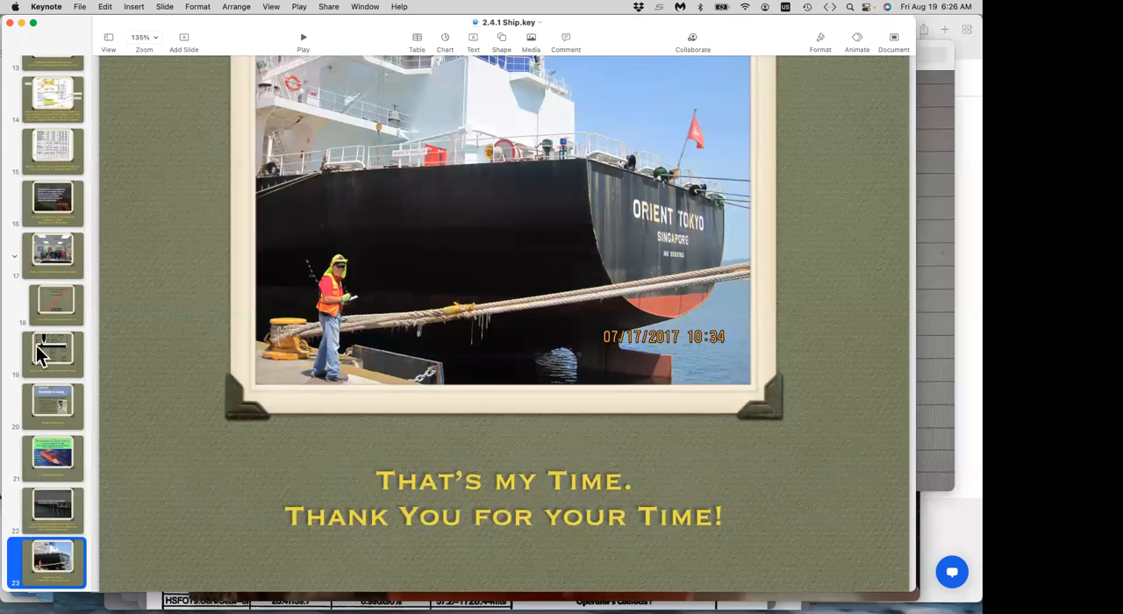
{"action": "mouse_move", "coordinate": [42, 351]}
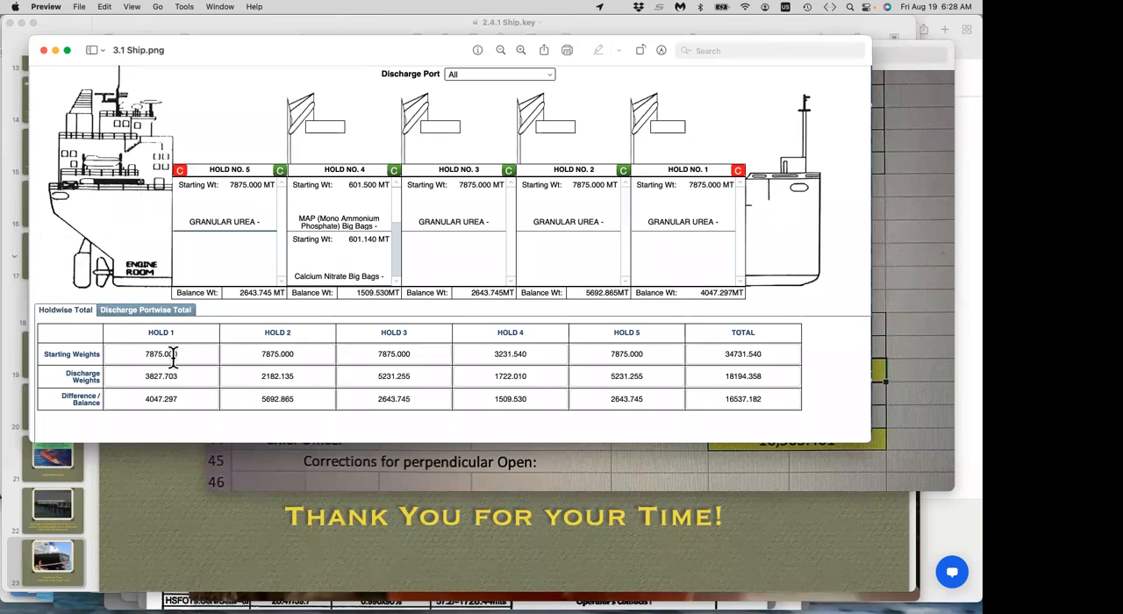
{"action": "mouse_move", "coordinate": [237, 354]}
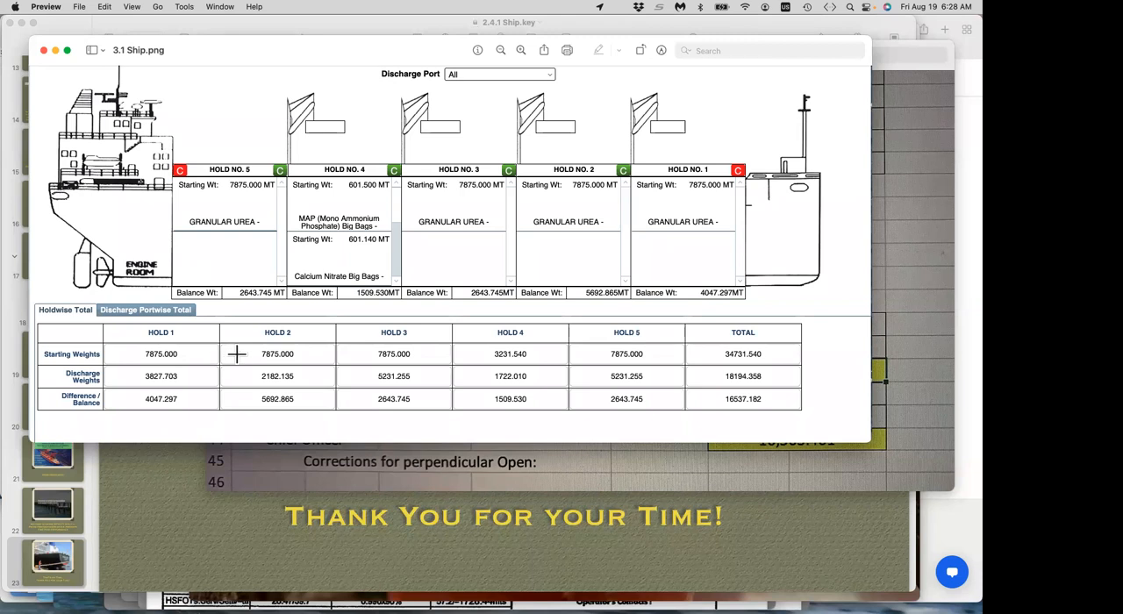
{"action": "mouse_move", "coordinate": [366, 354]}
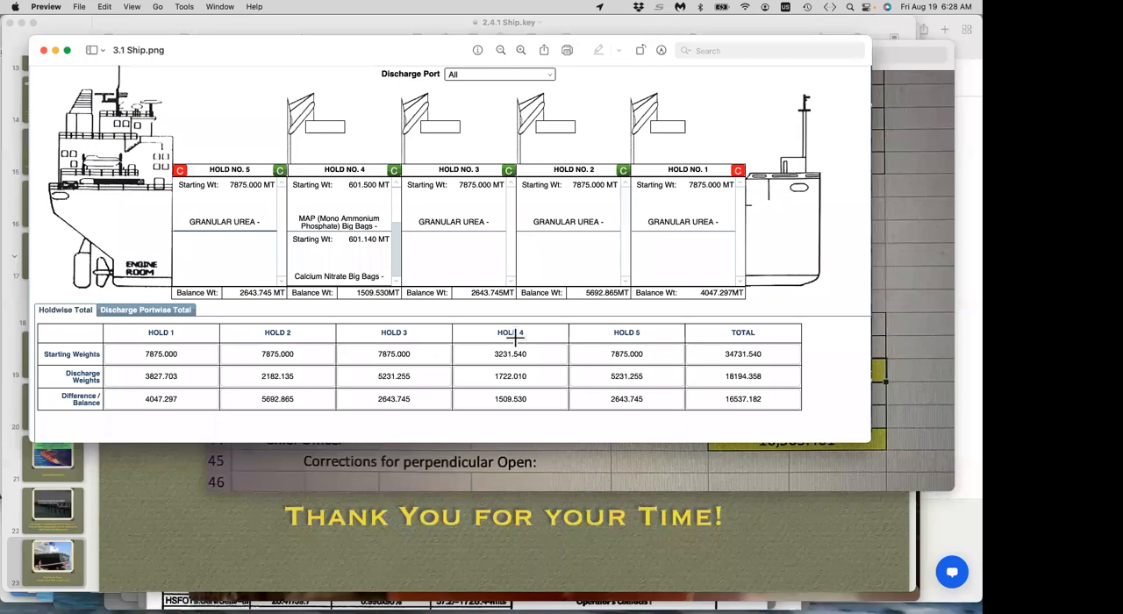
{"action": "mouse_move", "coordinate": [774, 329]}
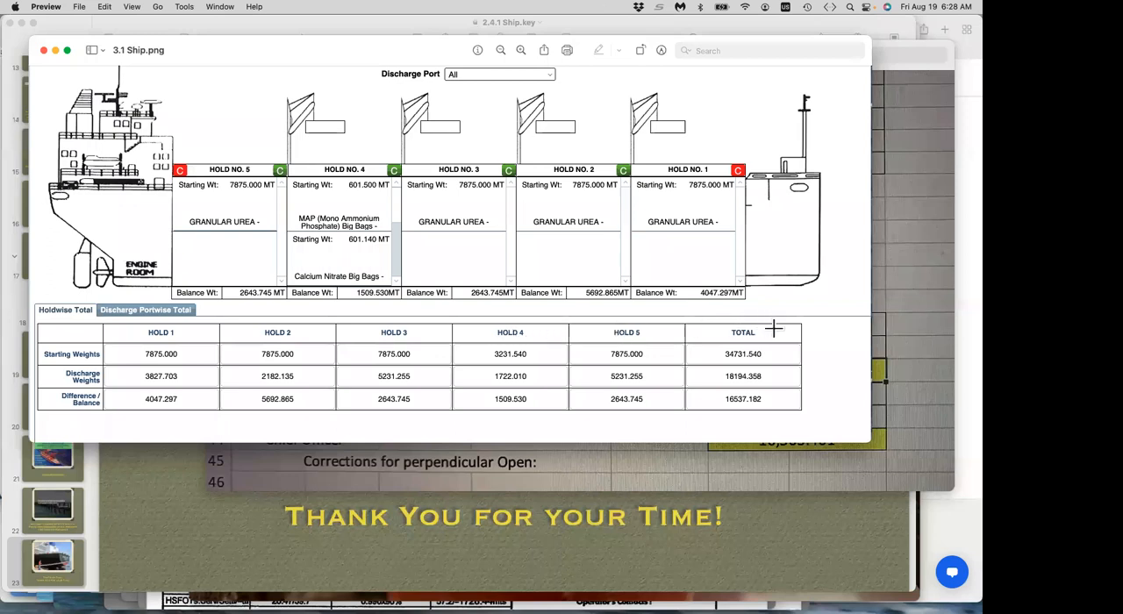
{"action": "mouse_move", "coordinate": [686, 232]}
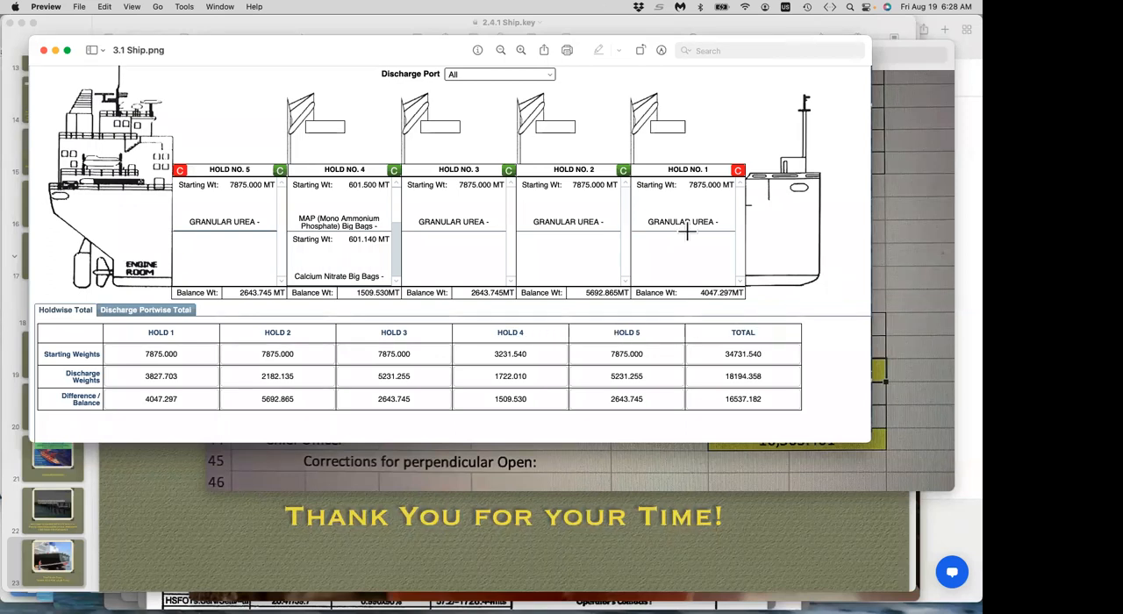
{"action": "mouse_move", "coordinate": [217, 217]}
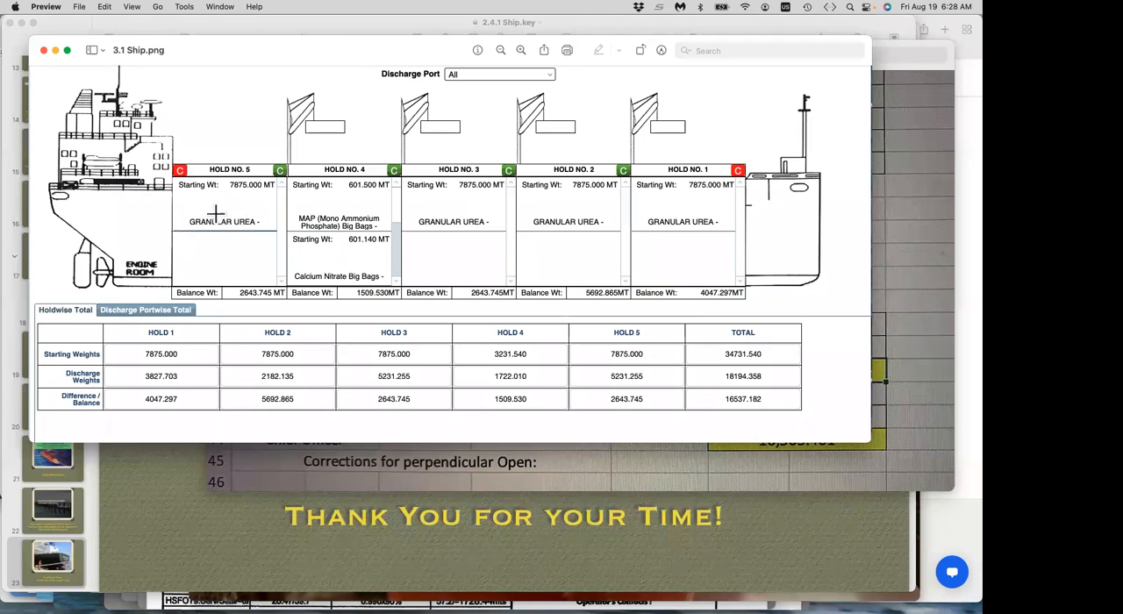
{"action": "mouse_move", "coordinate": [292, 219]}
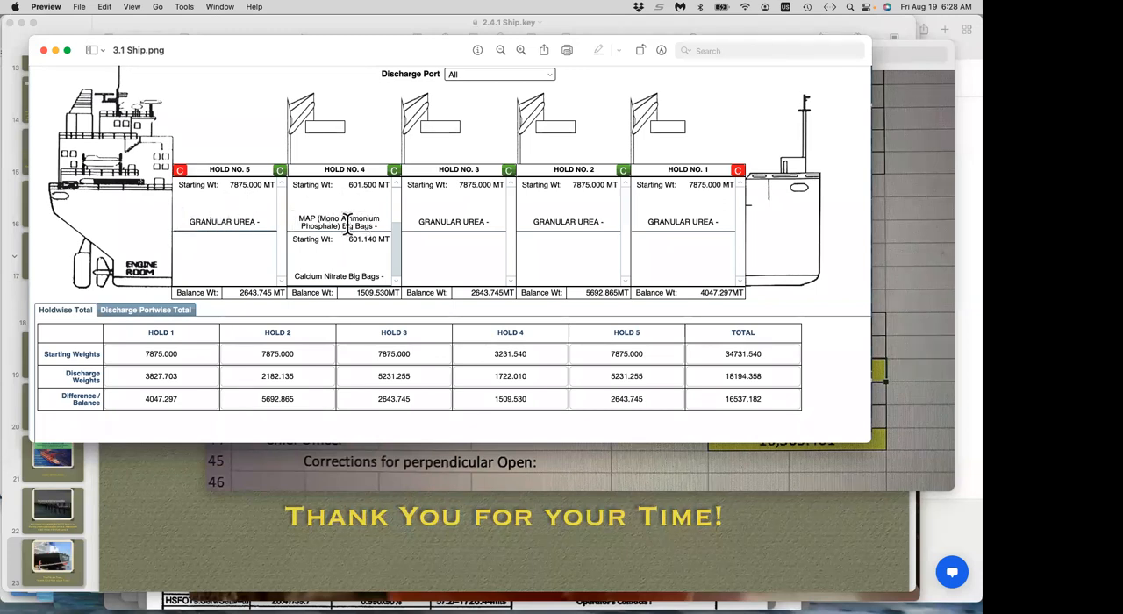
{"action": "mouse_move", "coordinate": [454, 221]}
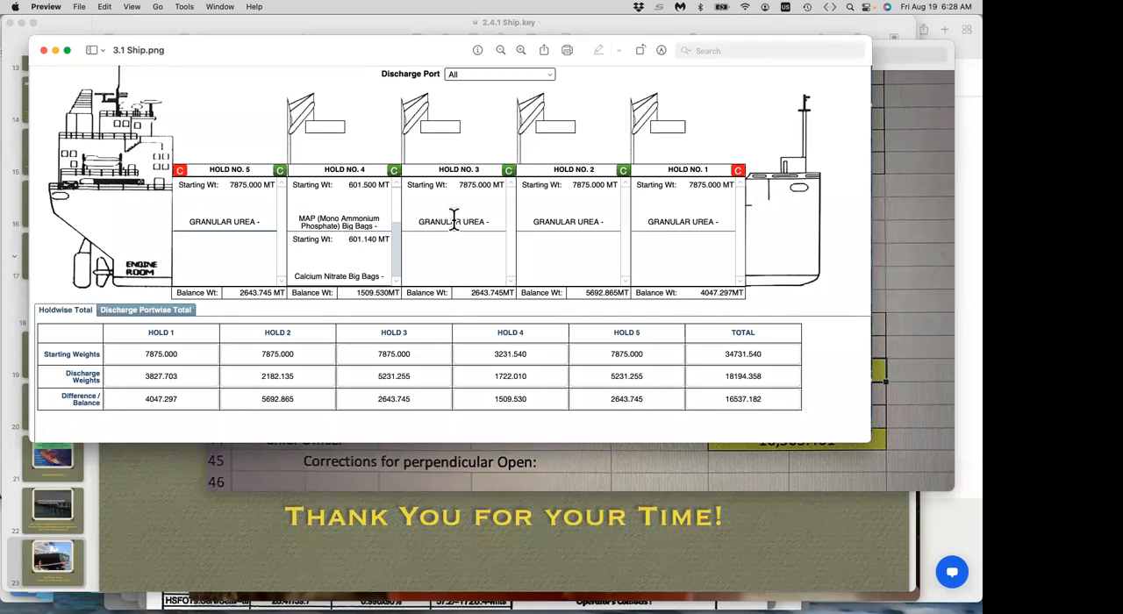
{"action": "mouse_move", "coordinate": [683, 209]}
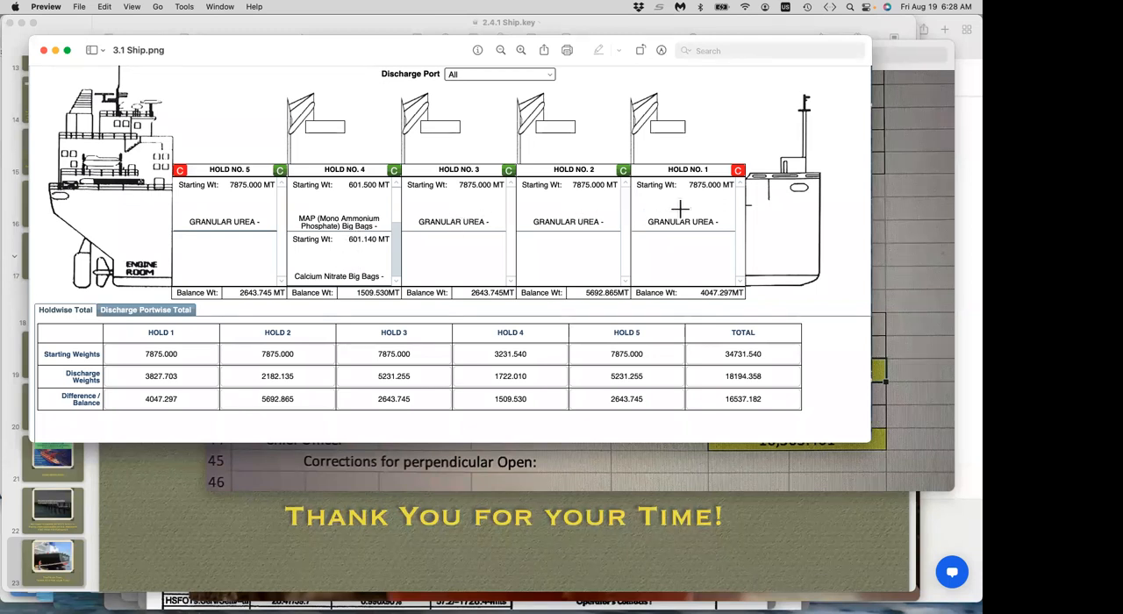
{"action": "mouse_move", "coordinate": [354, 220]}
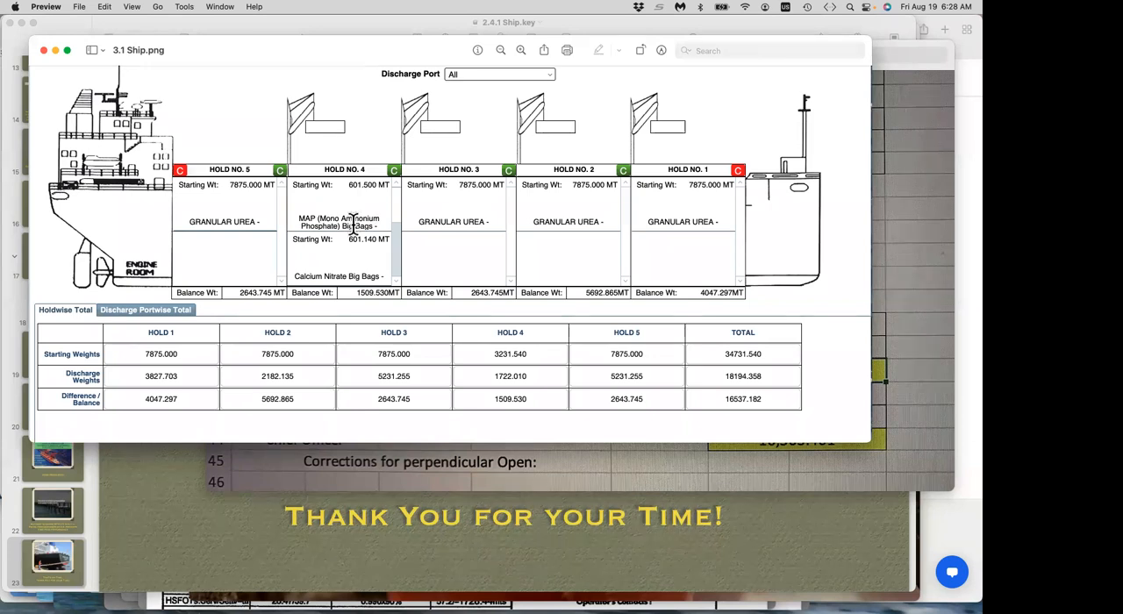
{"action": "mouse_move", "coordinate": [235, 208]}
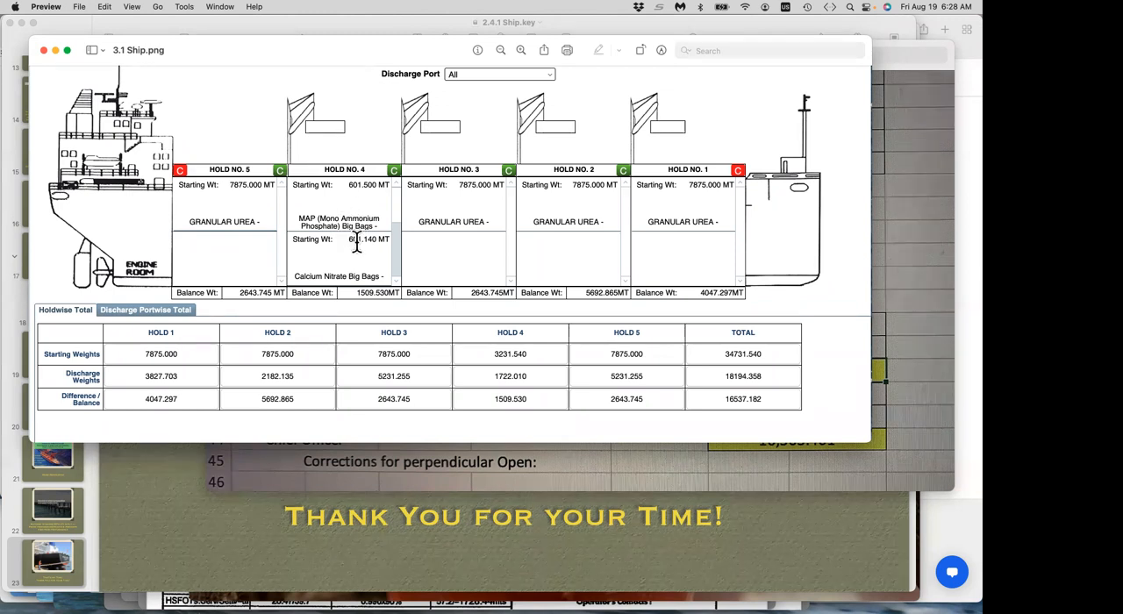
{"action": "mouse_move", "coordinate": [338, 224]}
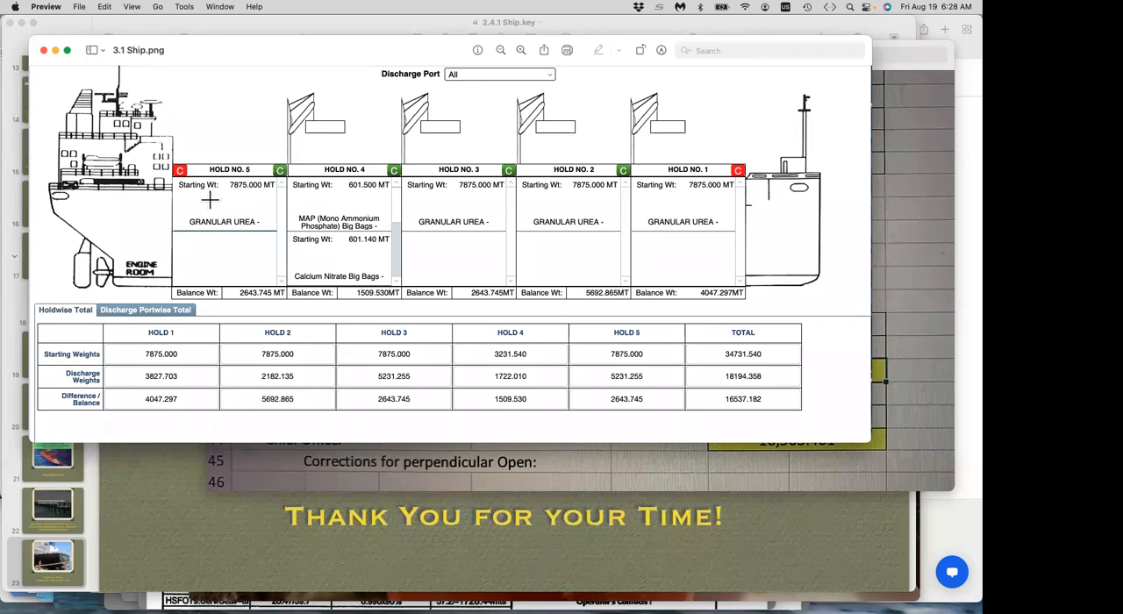
{"action": "mouse_move", "coordinate": [341, 223]}
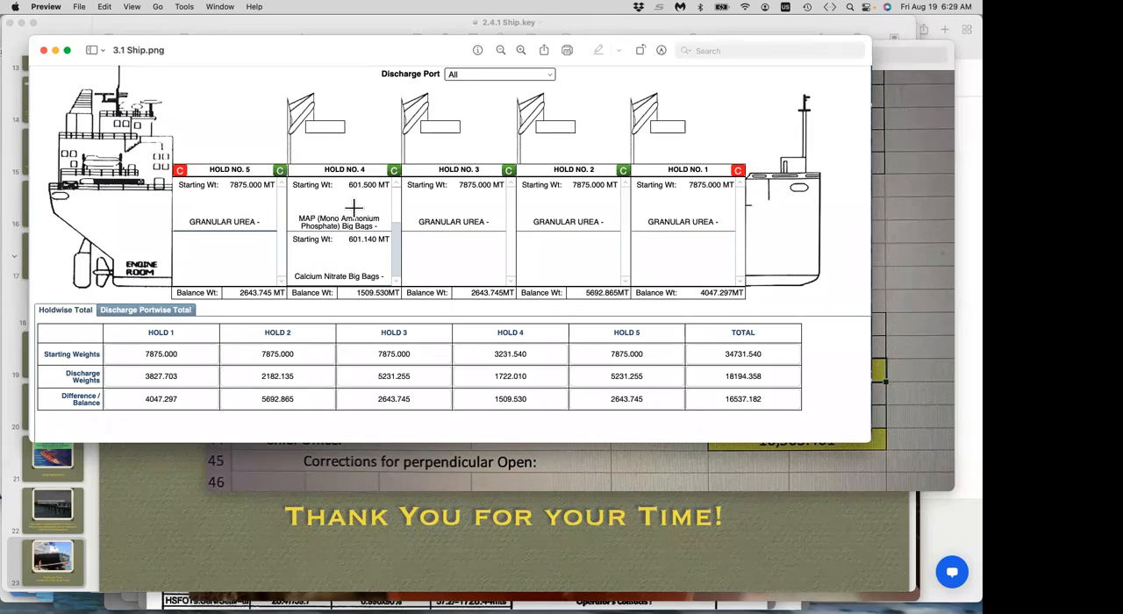
{"action": "mouse_move", "coordinate": [353, 215]}
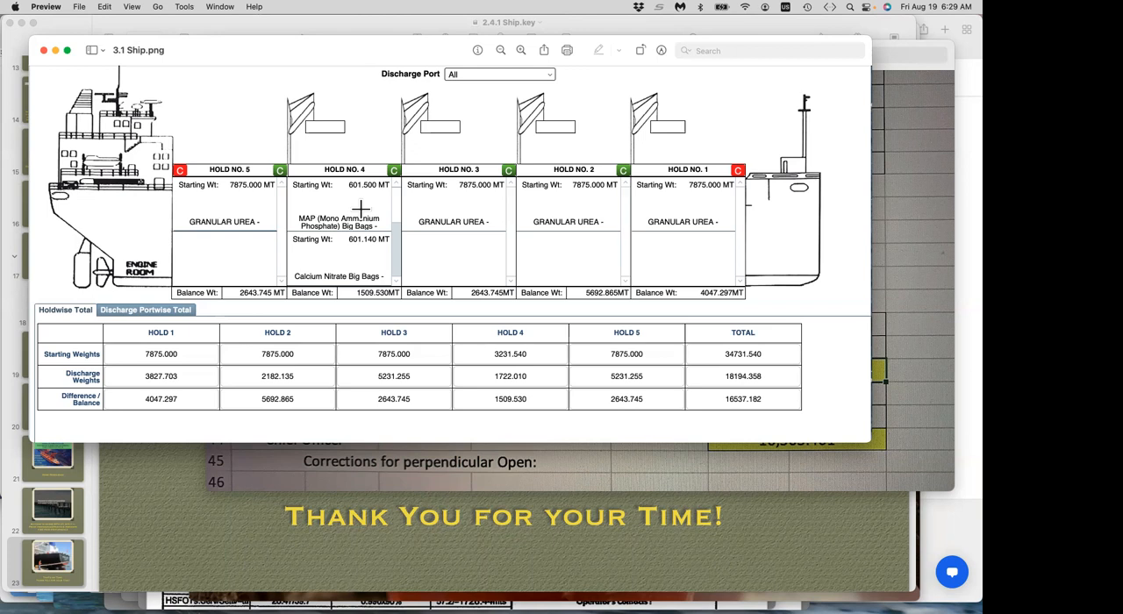
{"action": "mouse_move", "coordinate": [329, 225]}
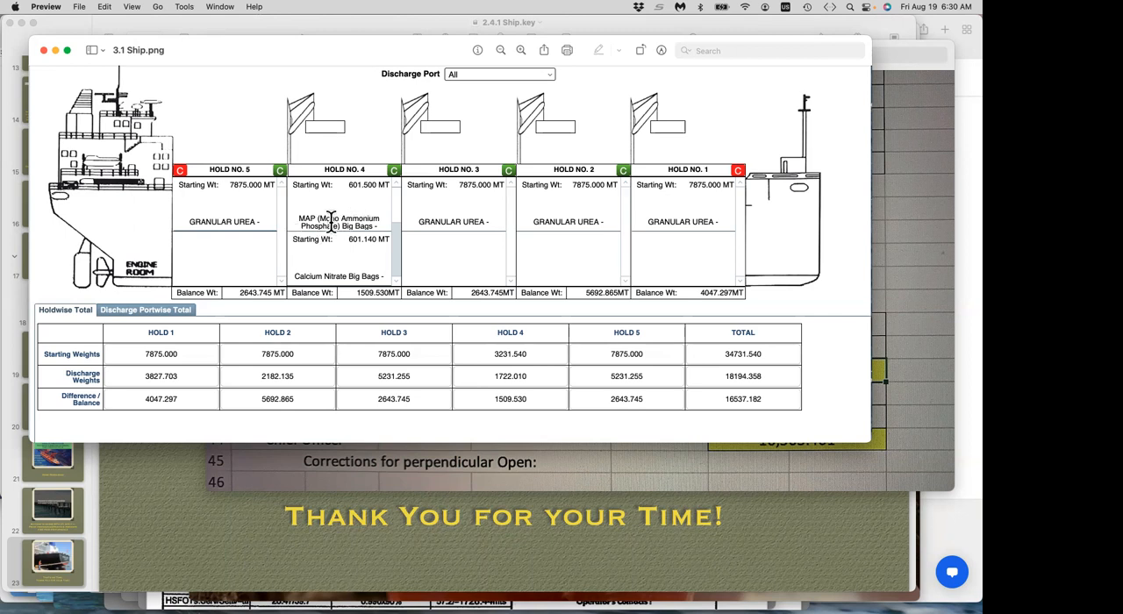
{"action": "mouse_move", "coordinate": [596, 218]}
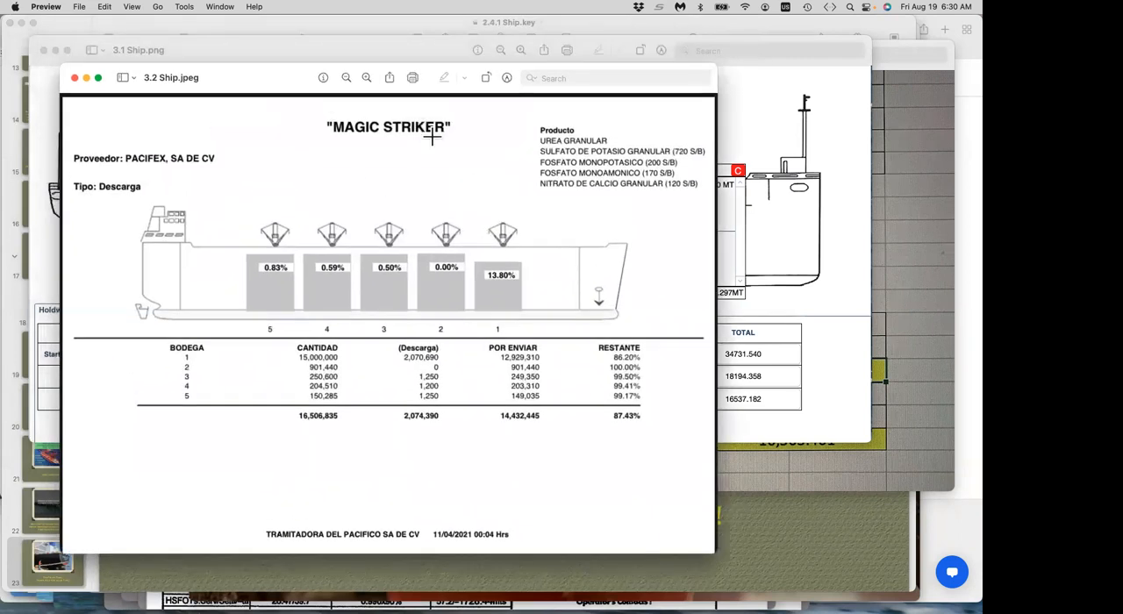
{"action": "mouse_move", "coordinate": [602, 145]}
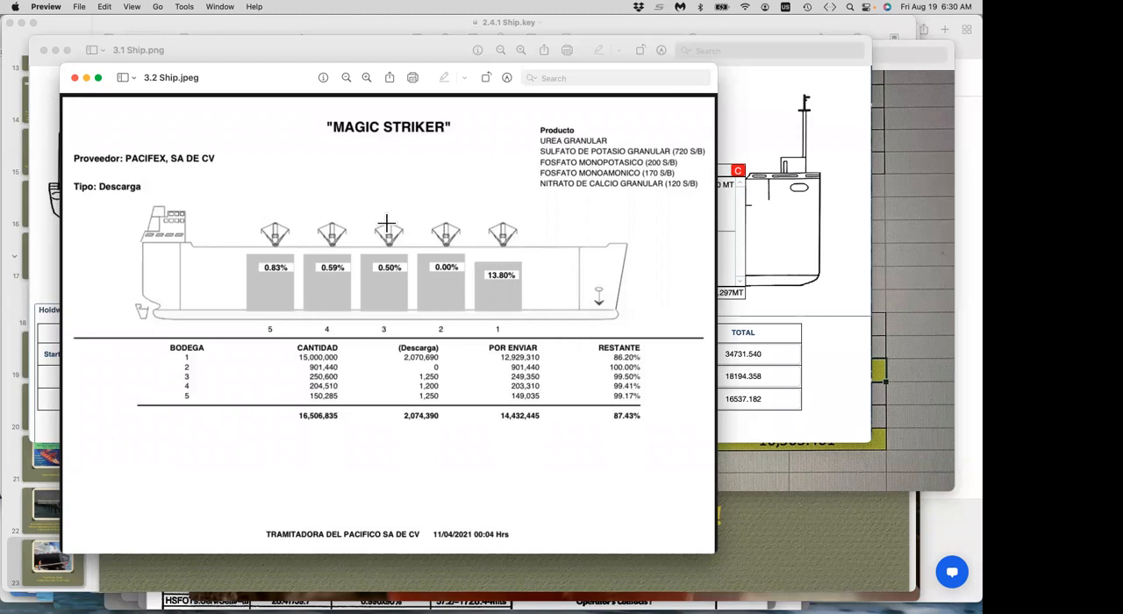
{"action": "mouse_move", "coordinate": [375, 203]}
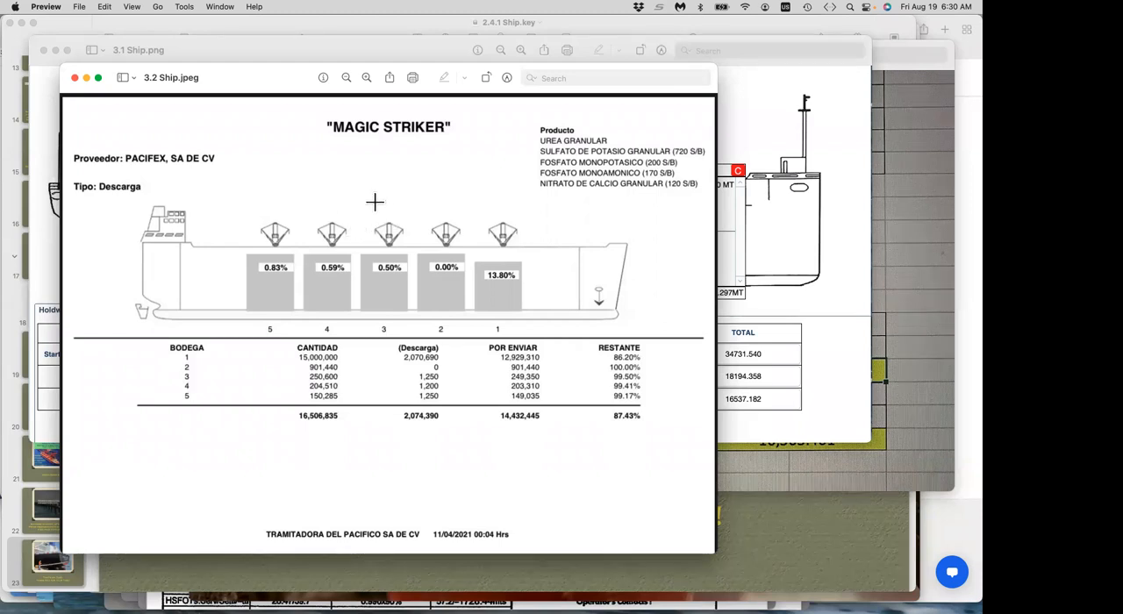
{"action": "mouse_move", "coordinate": [227, 83]}
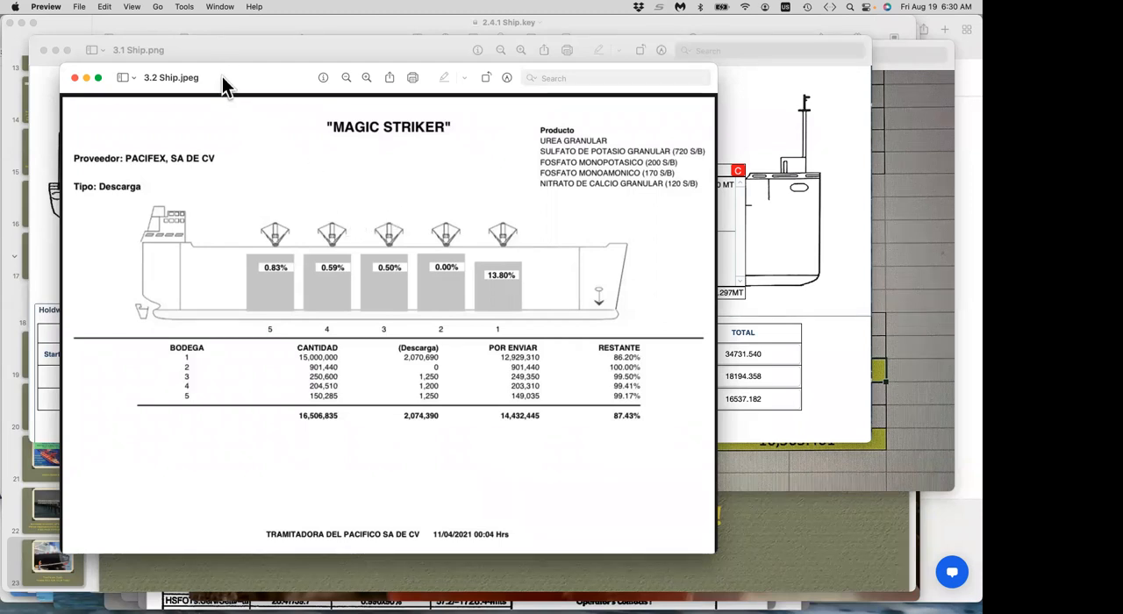
{"action": "mouse_move", "coordinate": [621, 81]}
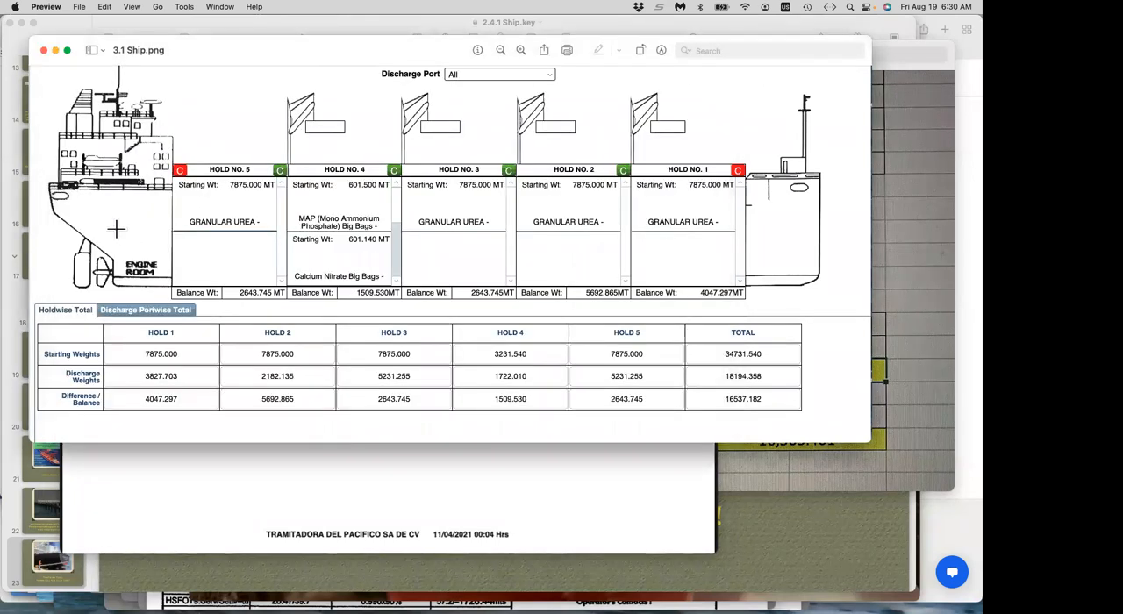
{"action": "mouse_move", "coordinate": [739, 353]}
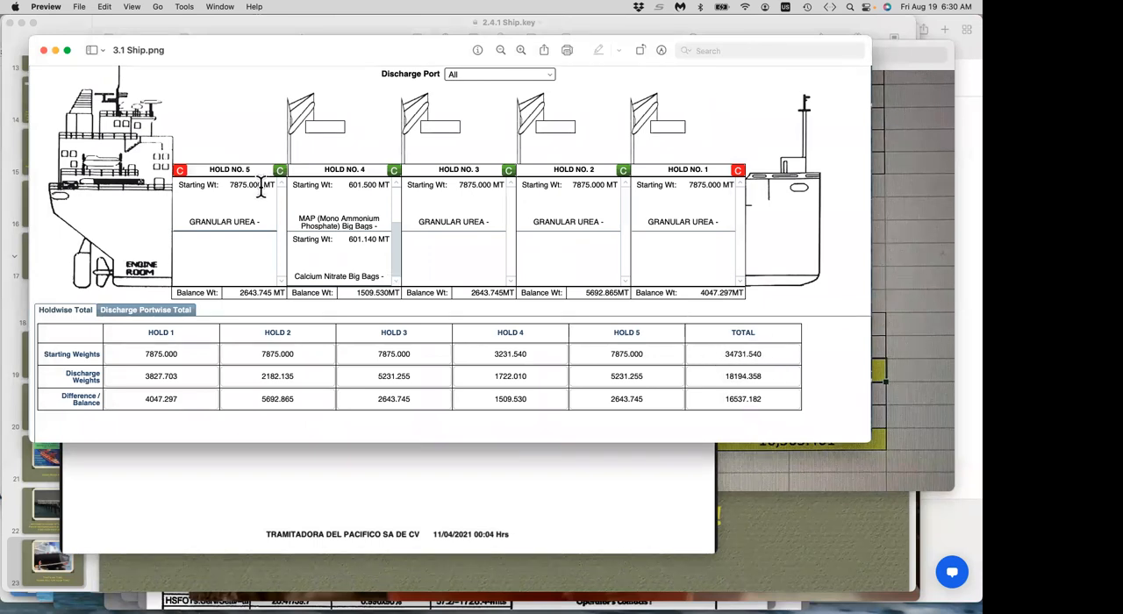
{"action": "mouse_move", "coordinate": [305, 240]}
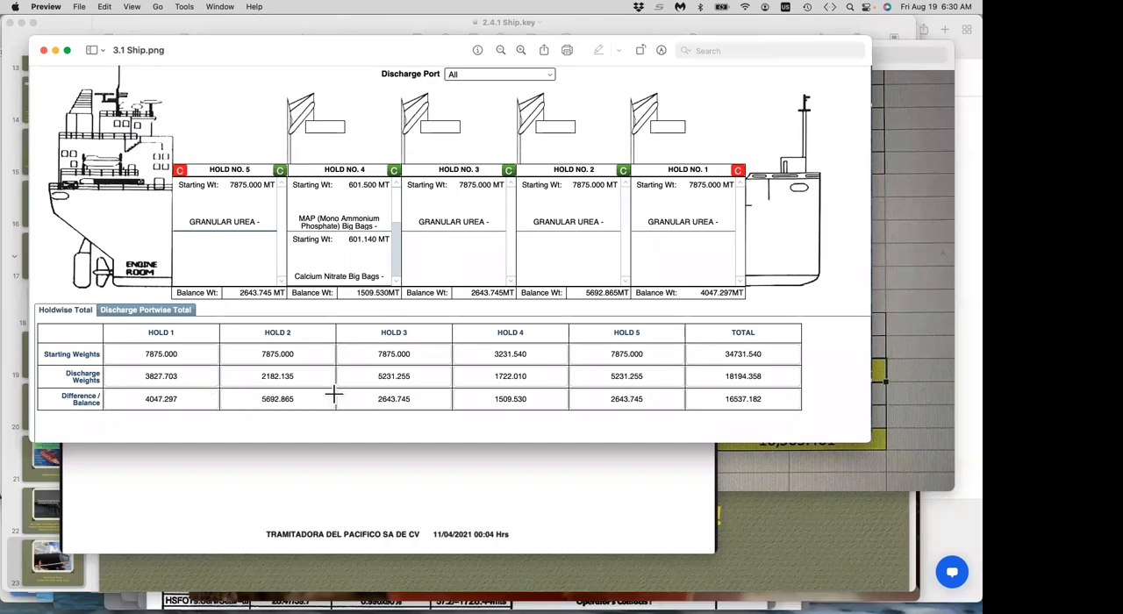
{"action": "mouse_move", "coordinate": [689, 254]}
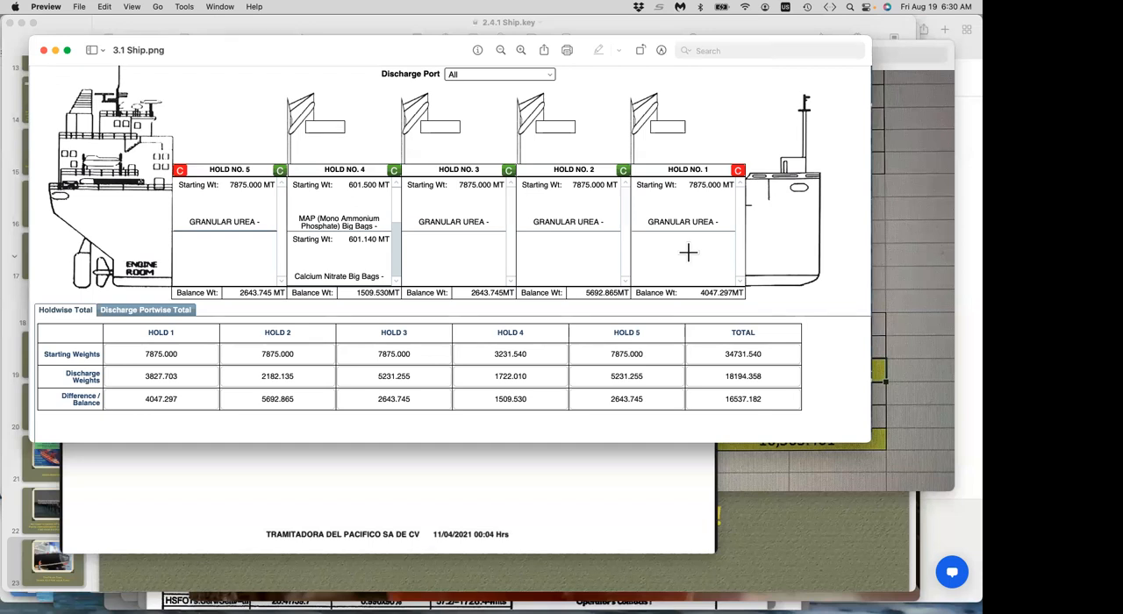
{"action": "mouse_move", "coordinate": [462, 378]}
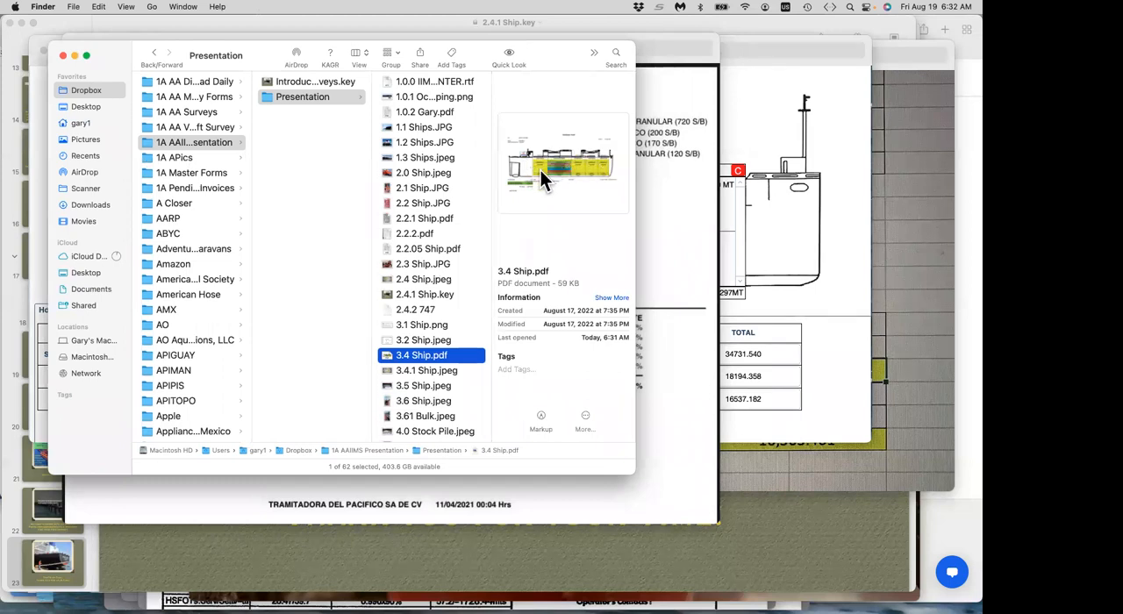
{"action": "mouse_move", "coordinate": [535, 193]}
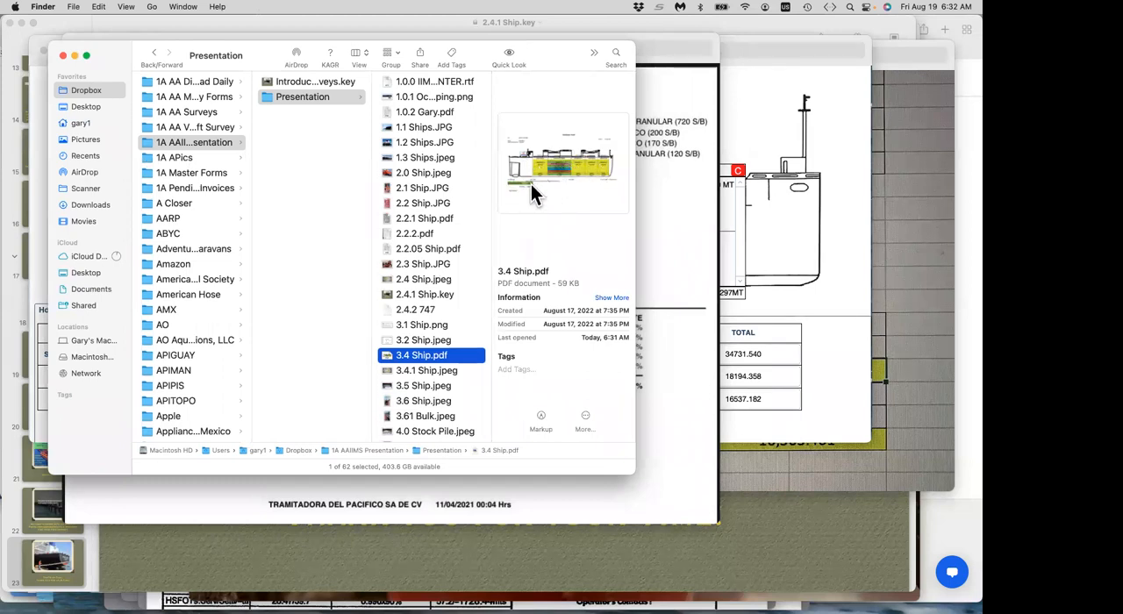
{"action": "mouse_move", "coordinate": [575, 178]}
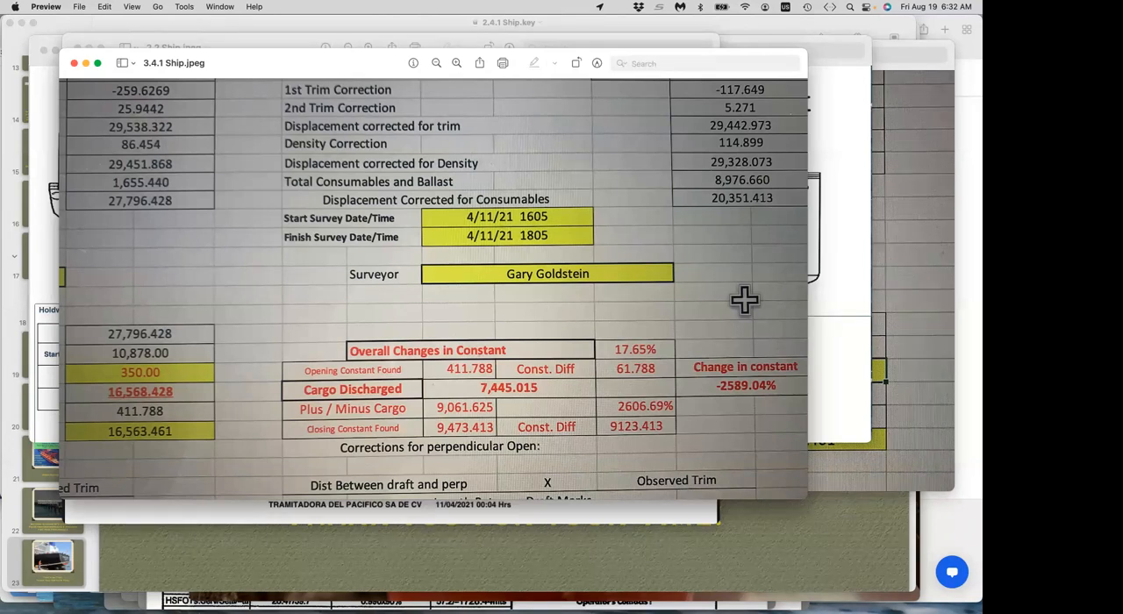
{"action": "mouse_move", "coordinate": [483, 389]}
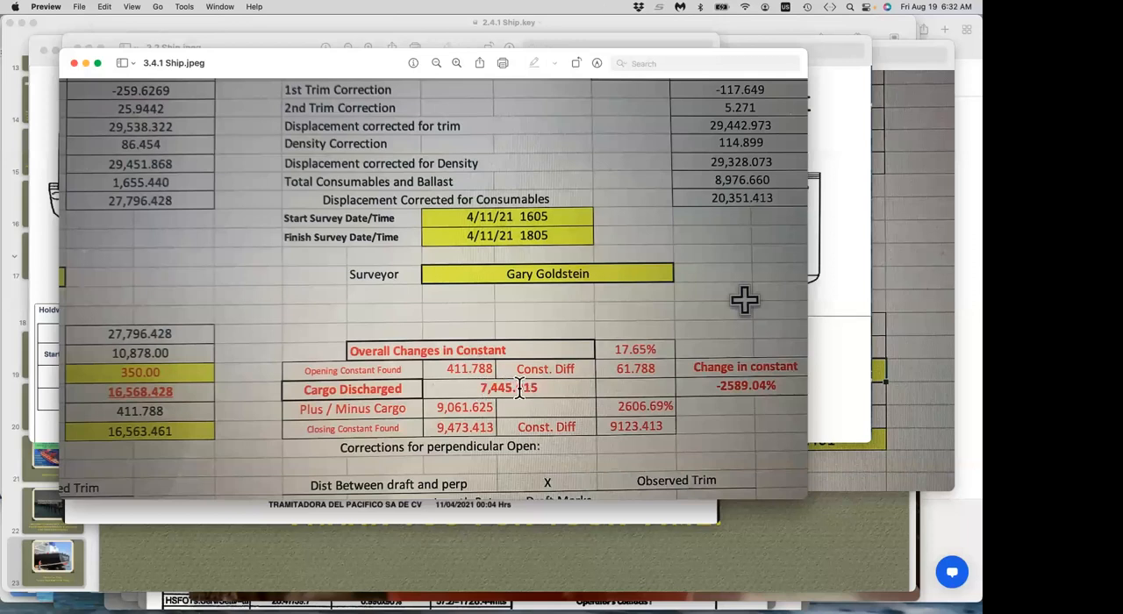
{"action": "mouse_move", "coordinate": [502, 389]}
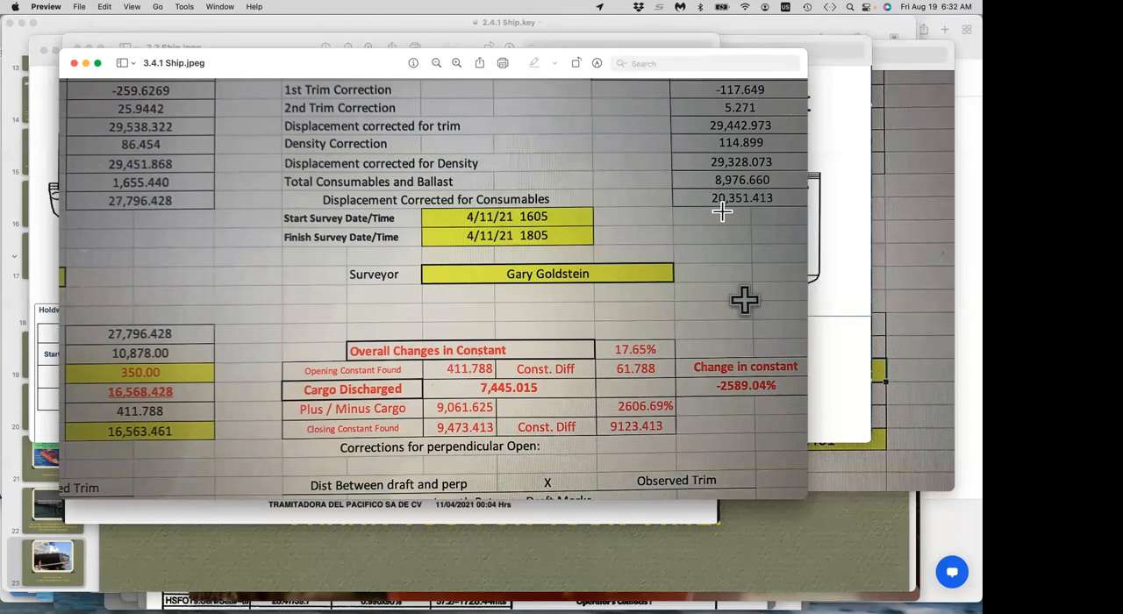
{"action": "mouse_move", "coordinate": [722, 388]}
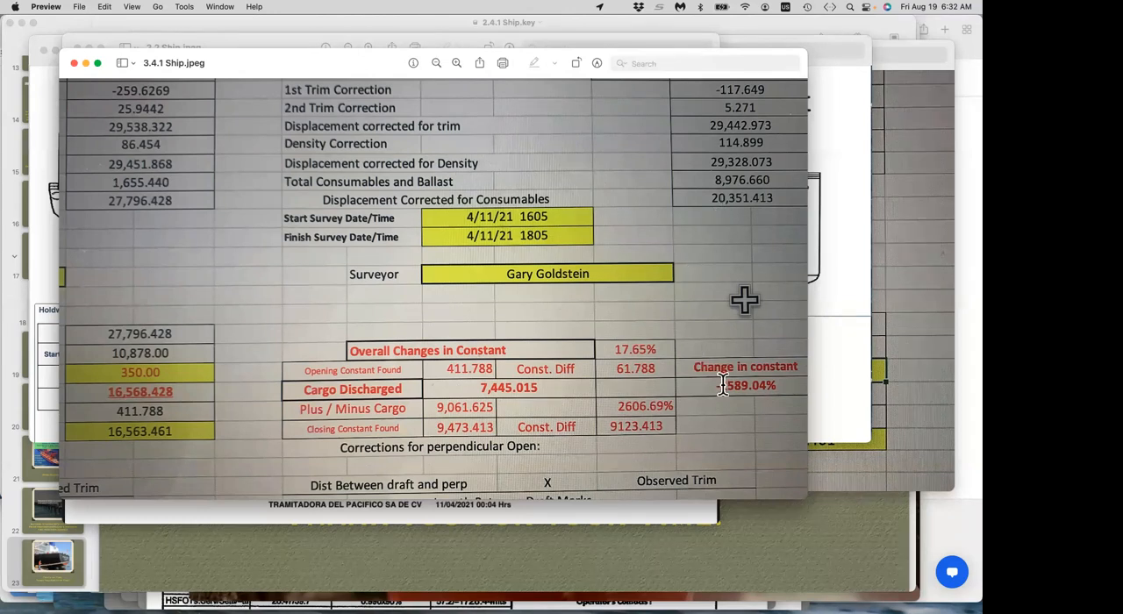
{"action": "mouse_move", "coordinate": [590, 379]}
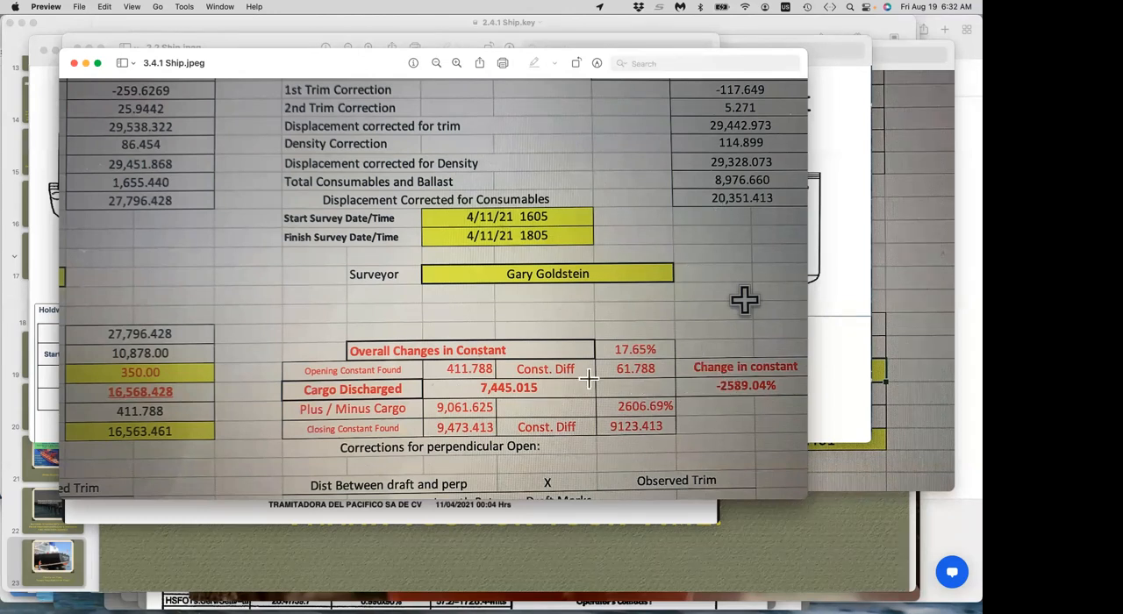
{"action": "mouse_move", "coordinate": [463, 372]}
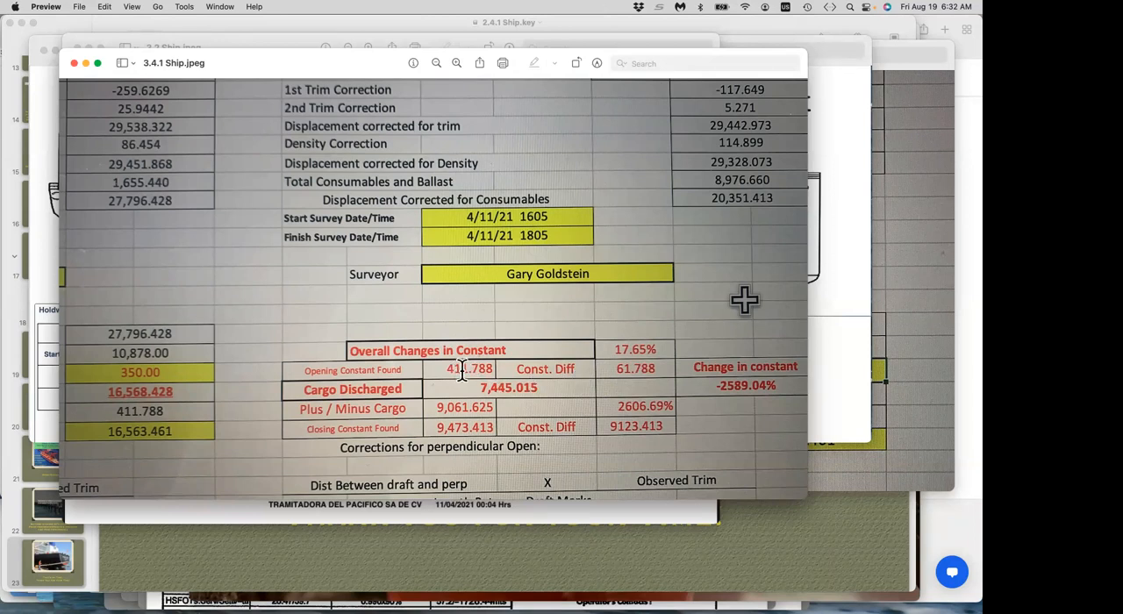
{"action": "mouse_move", "coordinate": [485, 380]}
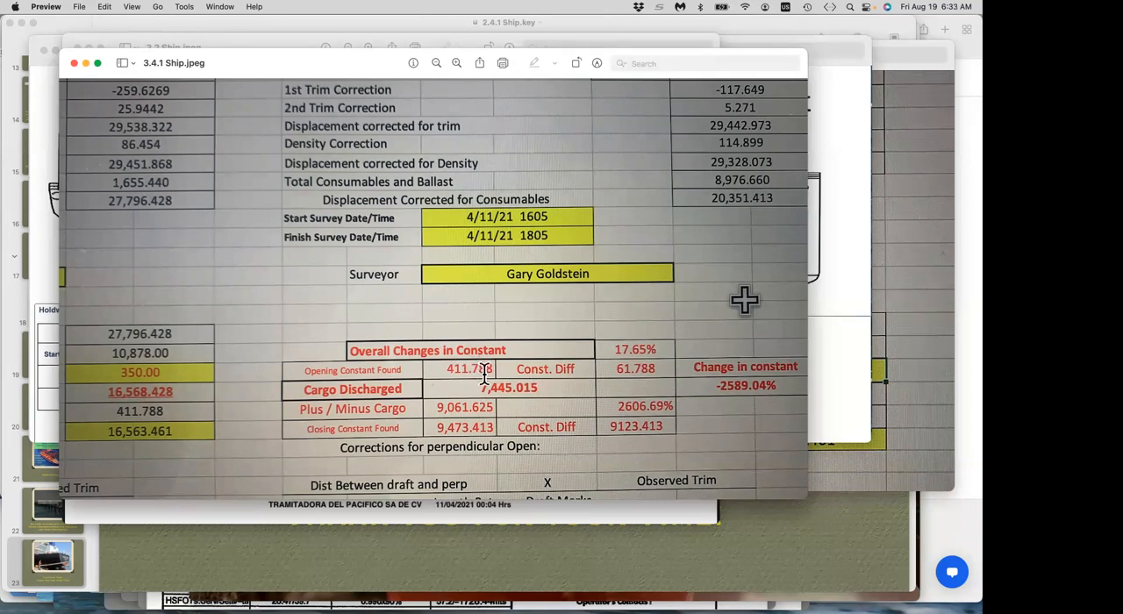
{"action": "mouse_move", "coordinate": [489, 408]}
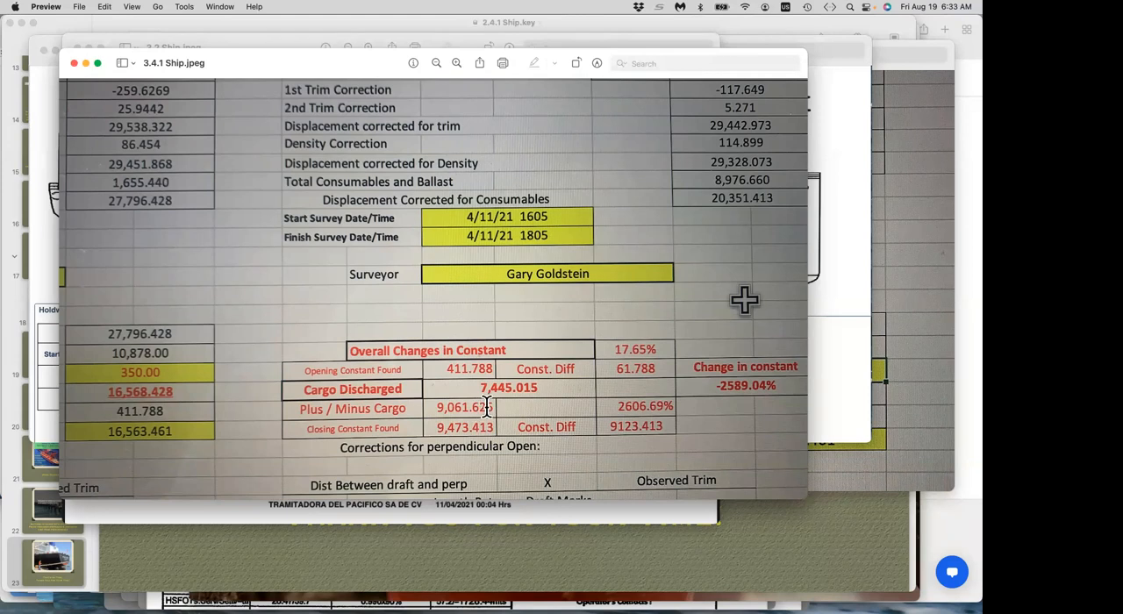
{"action": "mouse_move", "coordinate": [580, 388]}
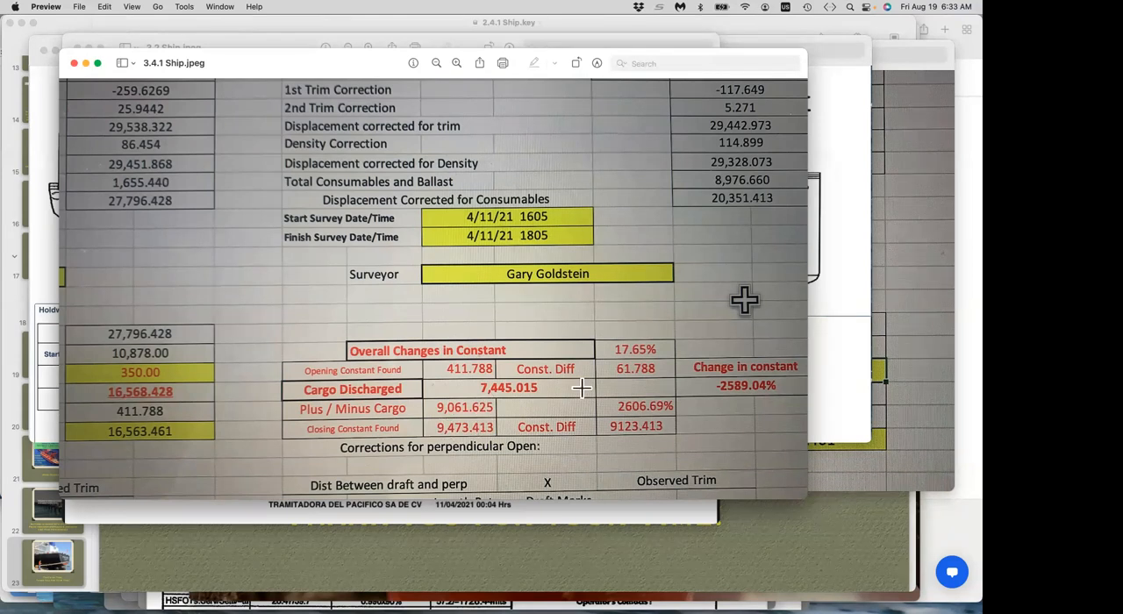
{"action": "mouse_move", "coordinate": [422, 288]}
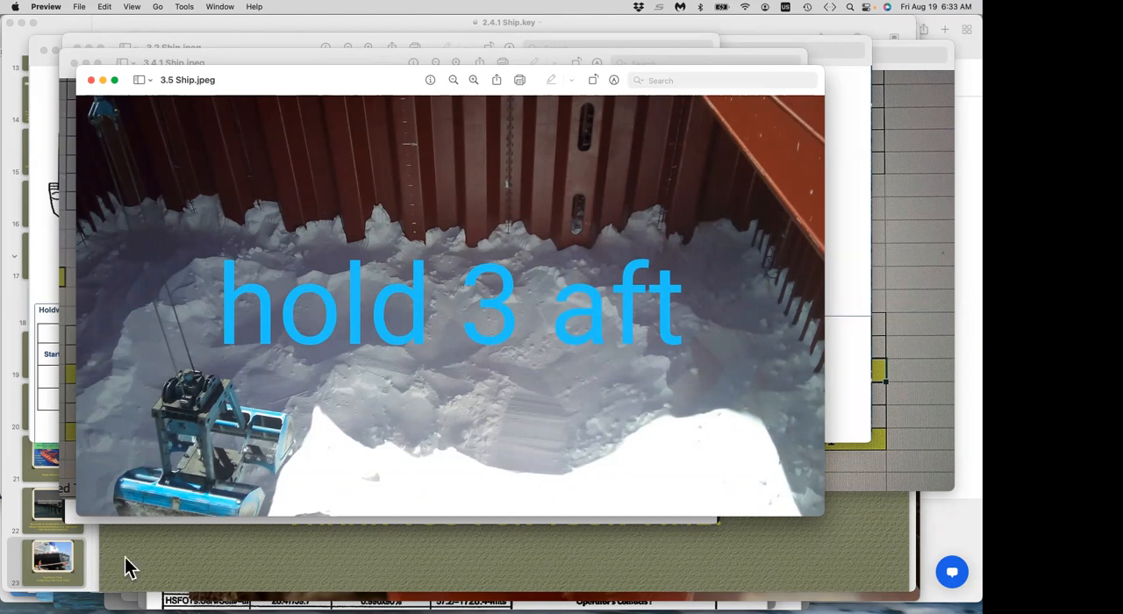
{"action": "mouse_move", "coordinate": [176, 439]}
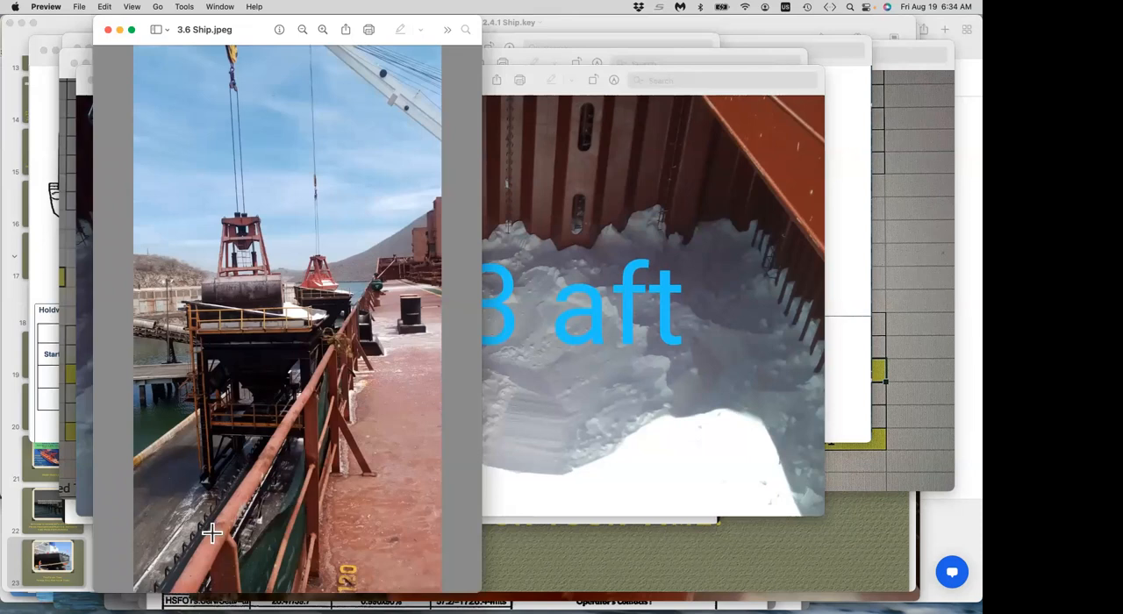
{"action": "mouse_move", "coordinate": [251, 489]}
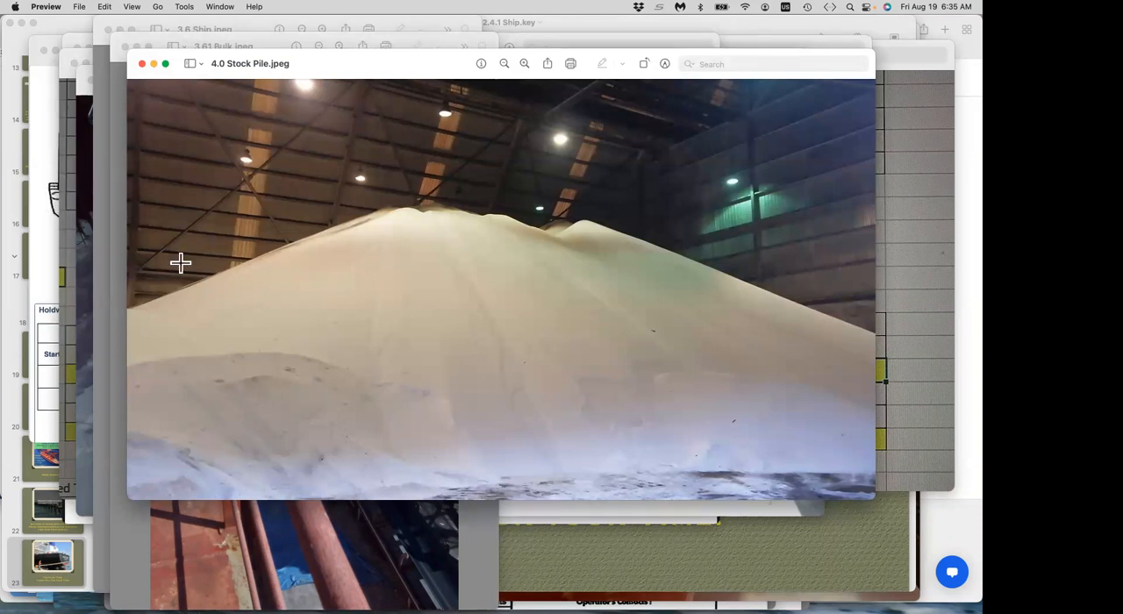
{"action": "mouse_move", "coordinate": [577, 112]}
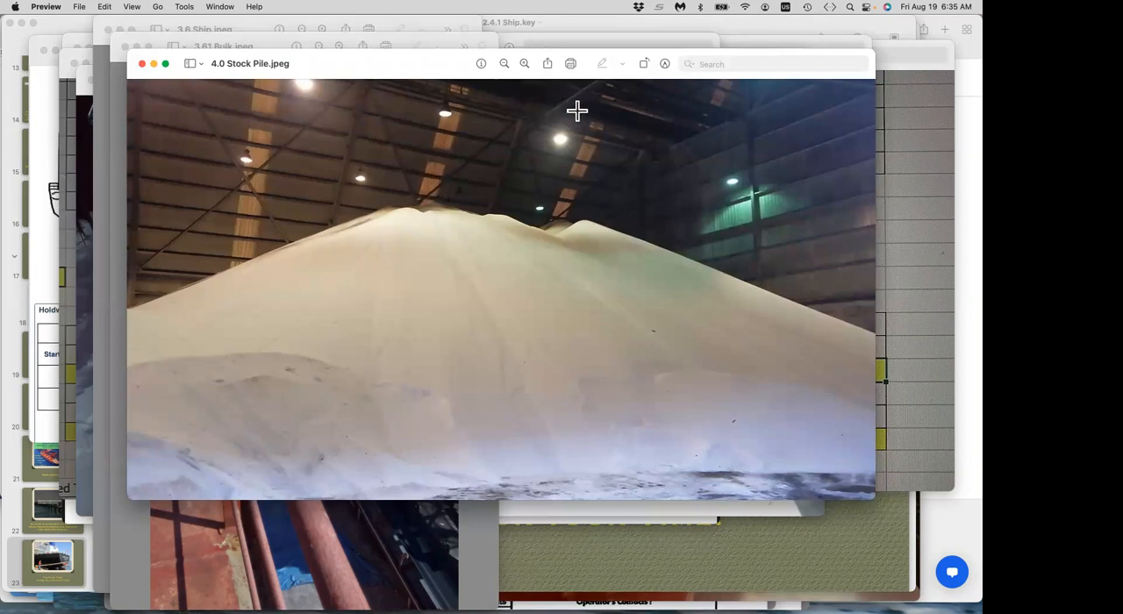
{"action": "mouse_move", "coordinate": [172, 279]}
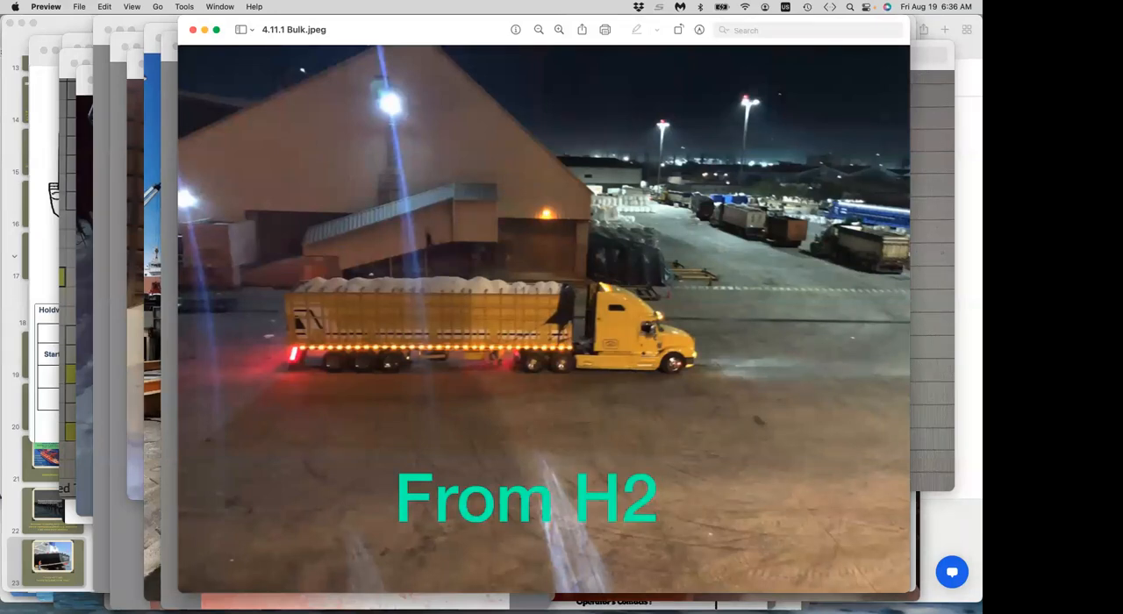
{"action": "mouse_move", "coordinate": [443, 318]}
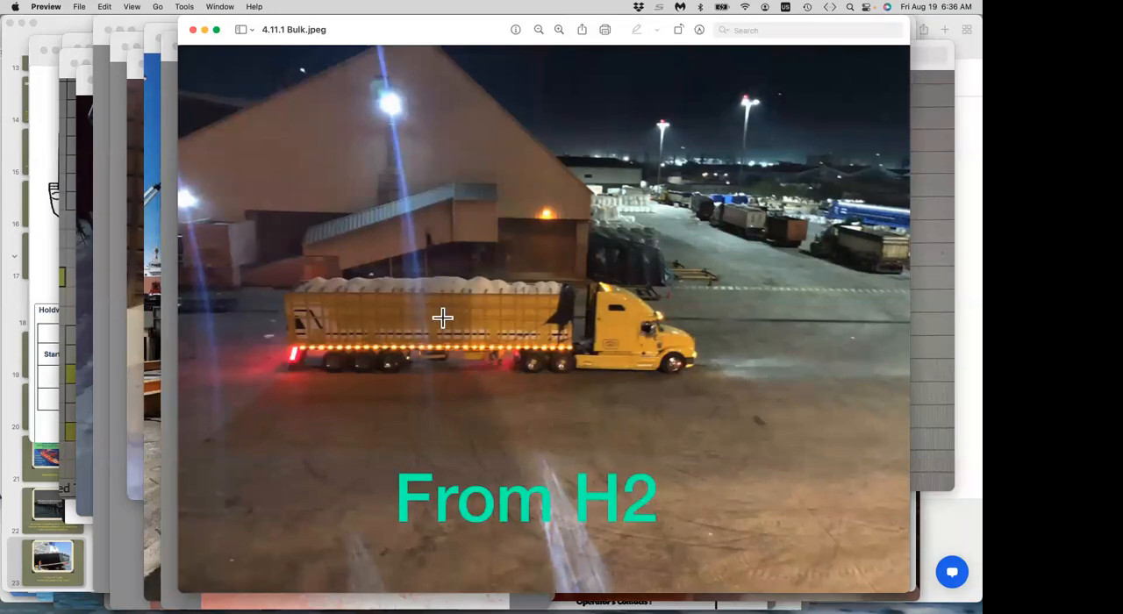
{"action": "mouse_move", "coordinate": [620, 195]}
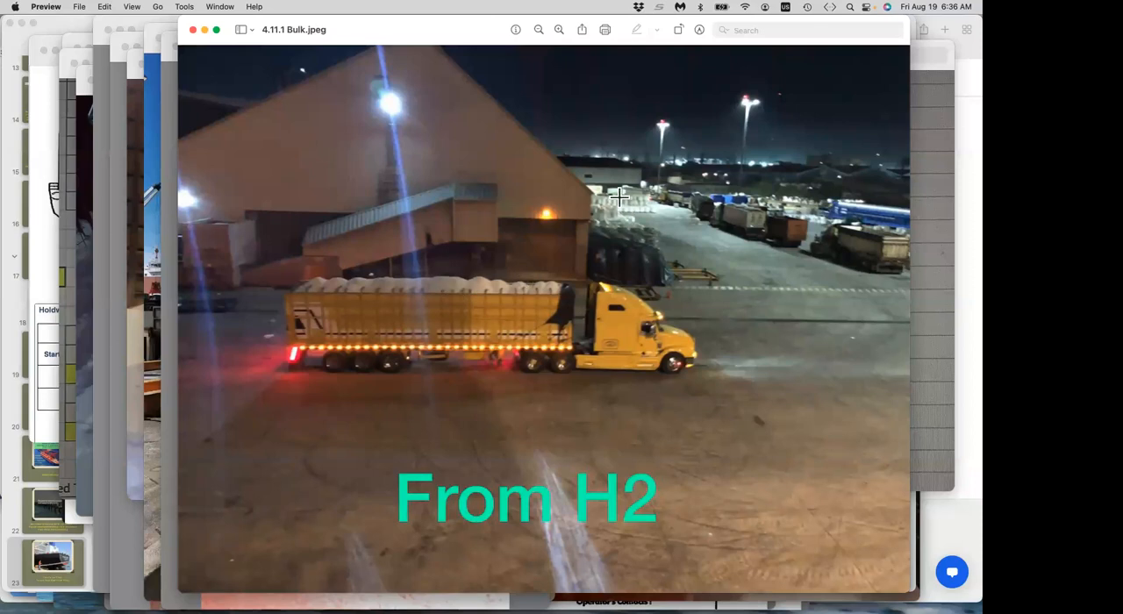
{"action": "mouse_move", "coordinate": [402, 369]}
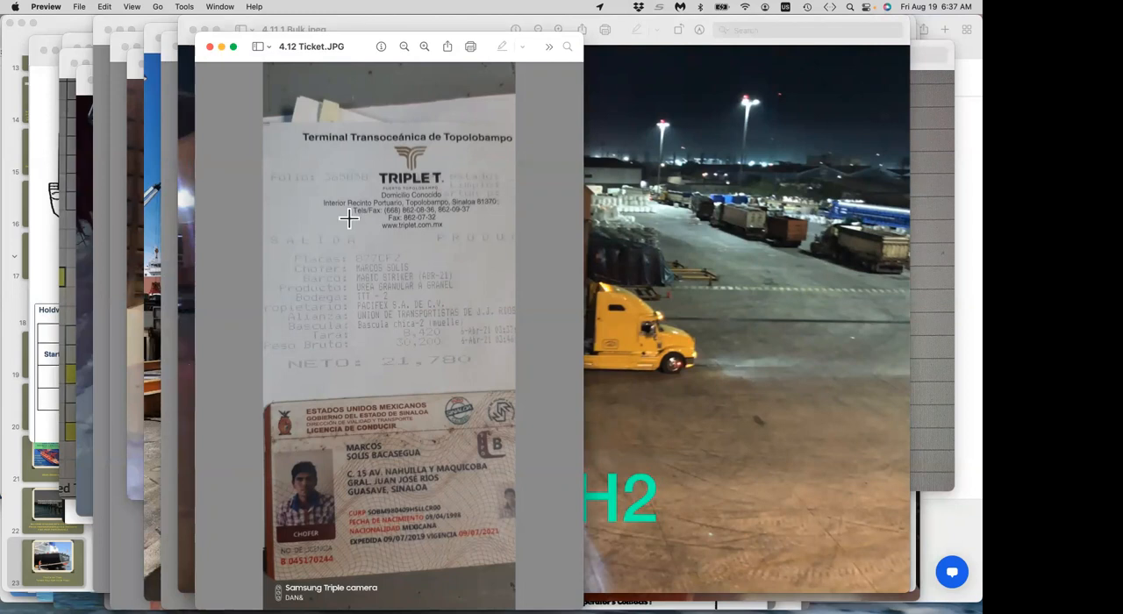
{"action": "mouse_move", "coordinate": [411, 350]}
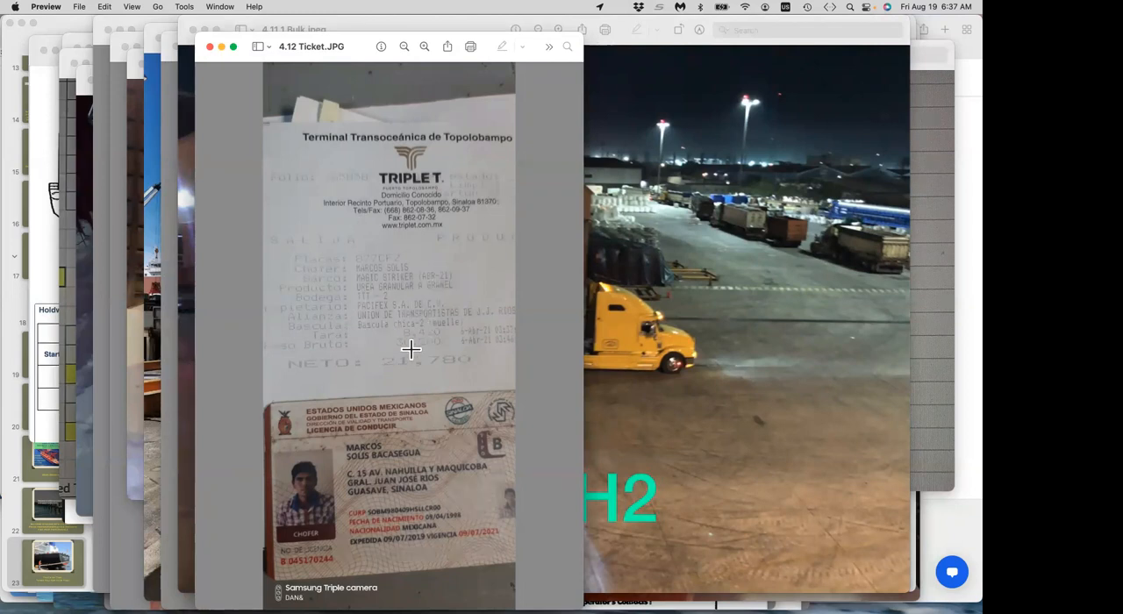
{"action": "mouse_move", "coordinate": [429, 372]}
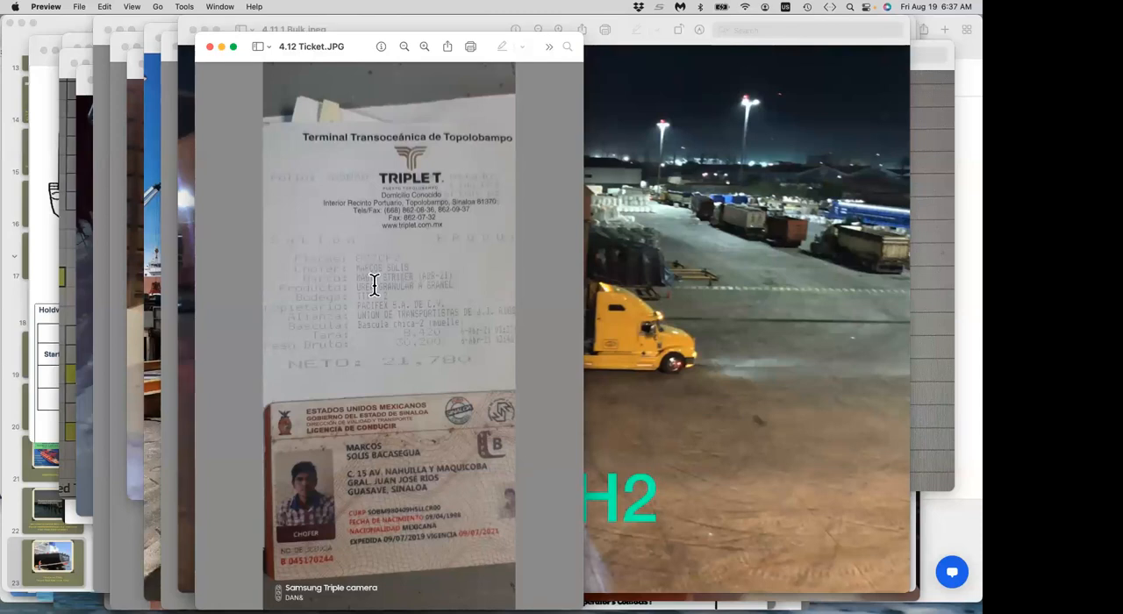
{"action": "mouse_move", "coordinate": [418, 282]}
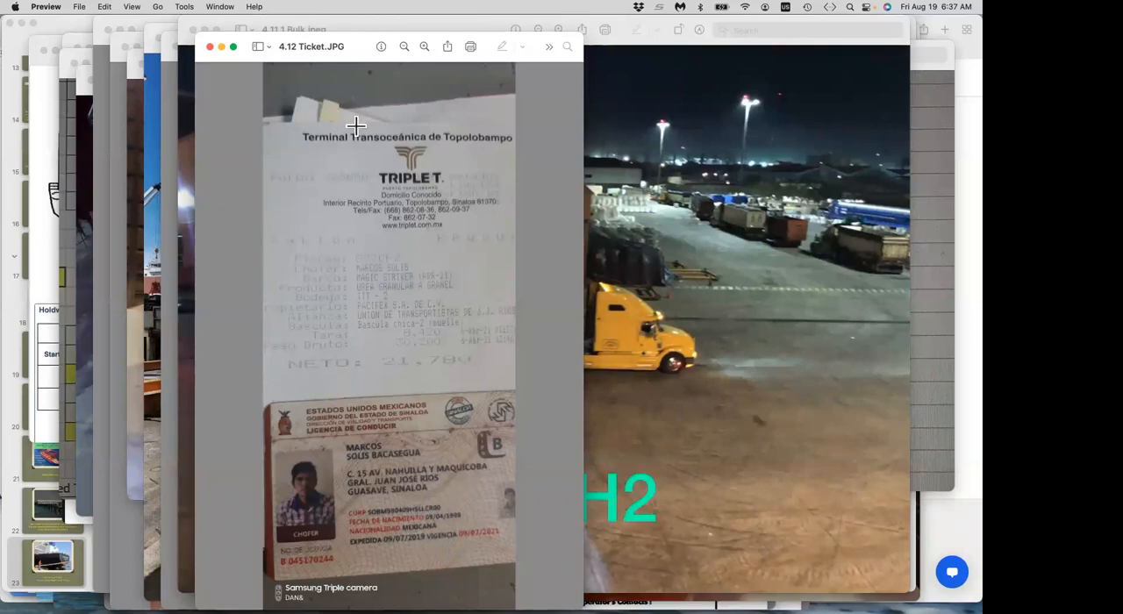
{"action": "mouse_move", "coordinate": [348, 130]}
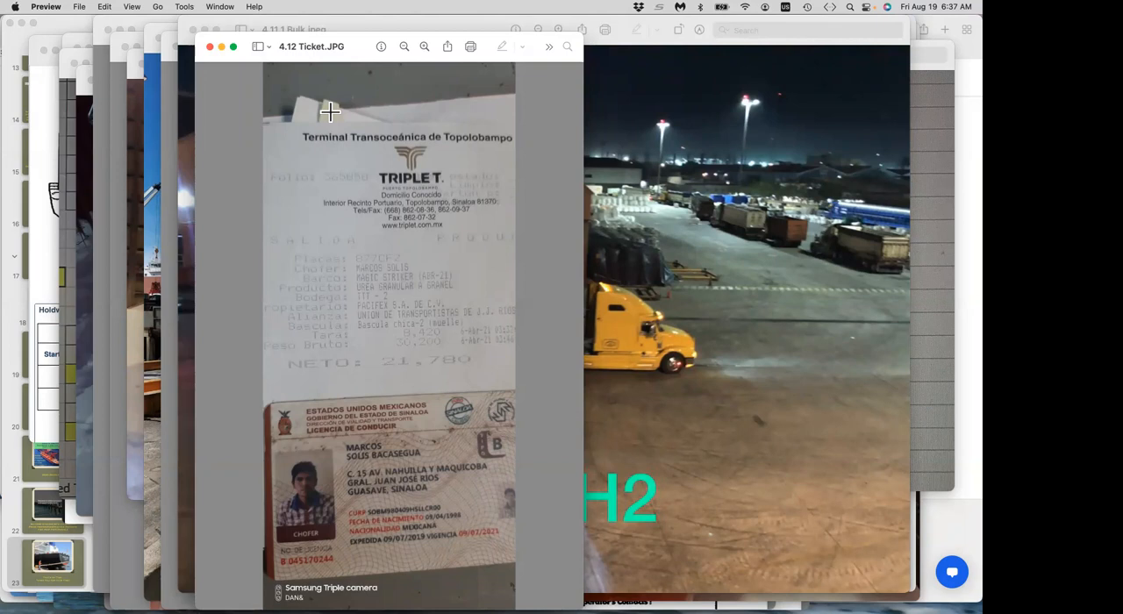
{"action": "mouse_move", "coordinate": [340, 118]}
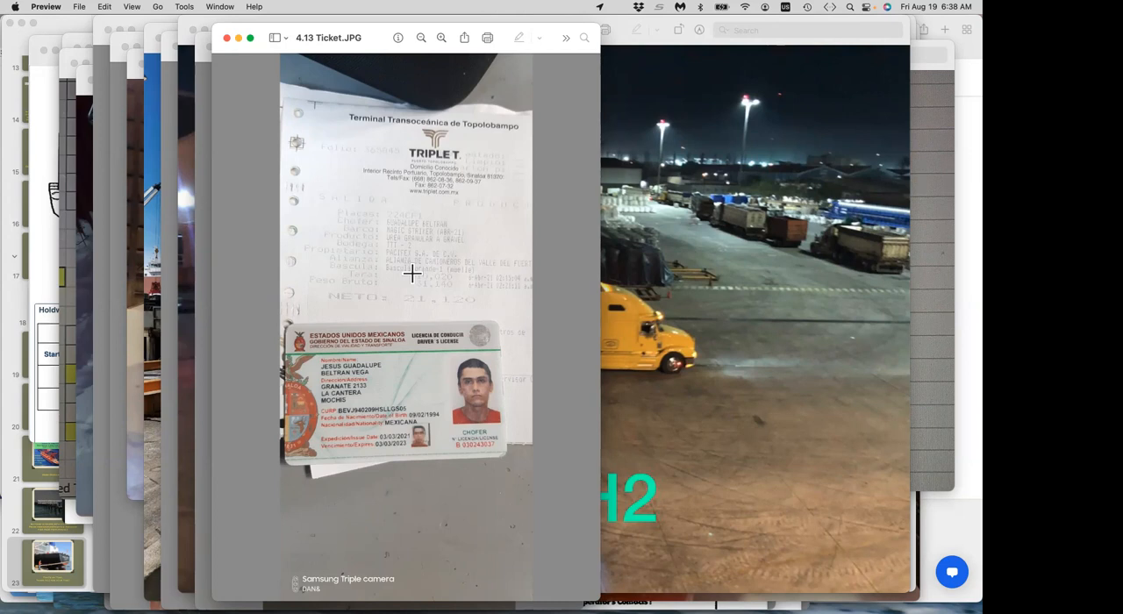
{"action": "mouse_move", "coordinate": [429, 302]}
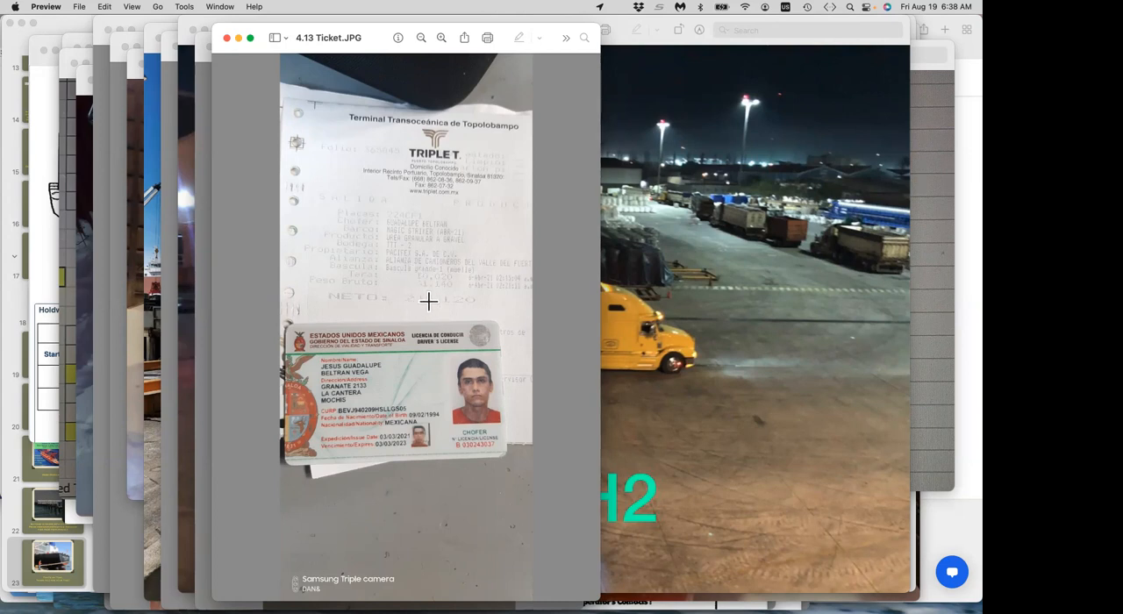
{"action": "mouse_move", "coordinate": [388, 385]}
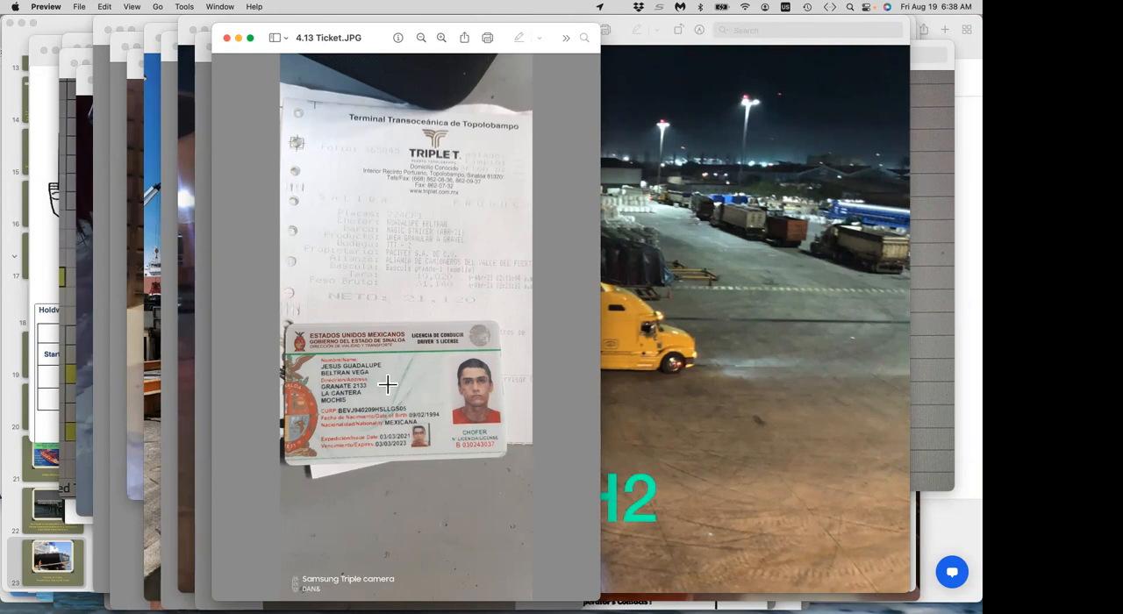
{"action": "mouse_move", "coordinate": [49, 311]}
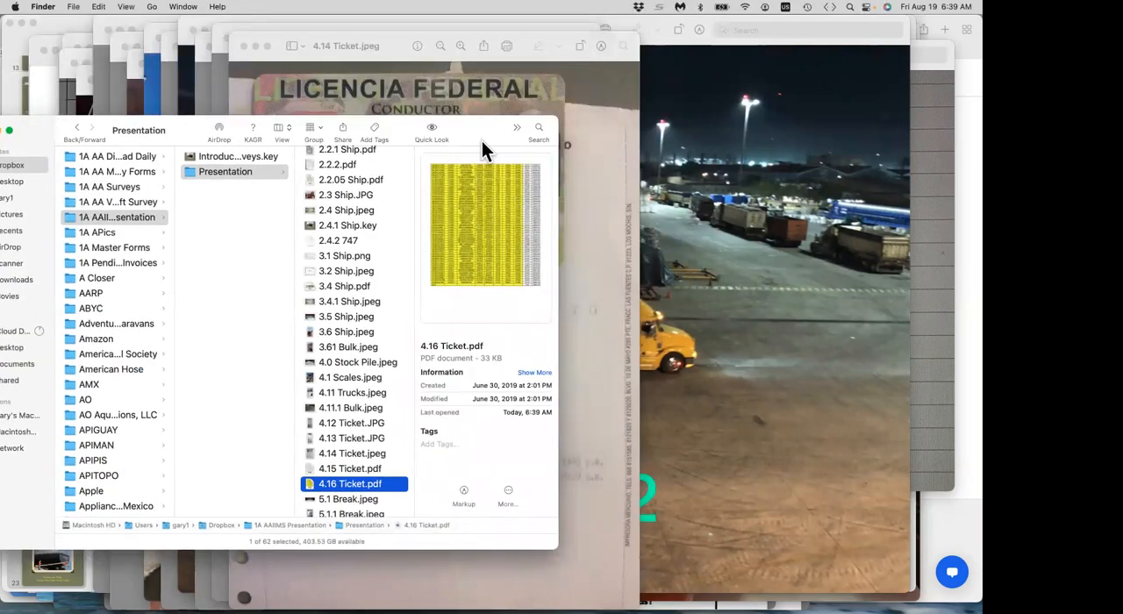
{"action": "mouse_move", "coordinate": [485, 269]}
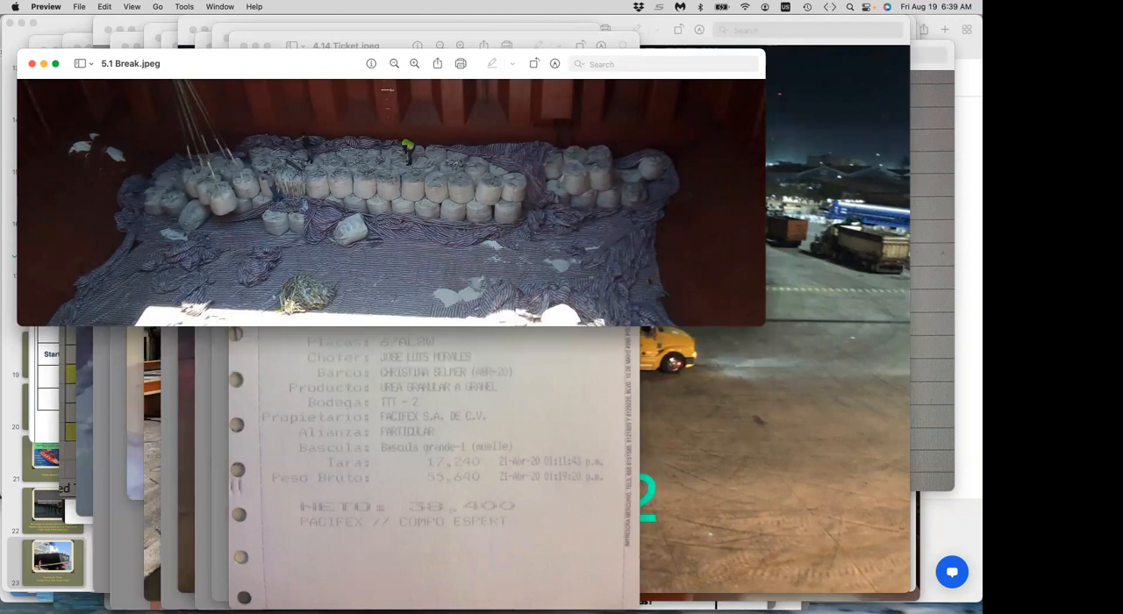
{"action": "mouse_move", "coordinate": [433, 256]}
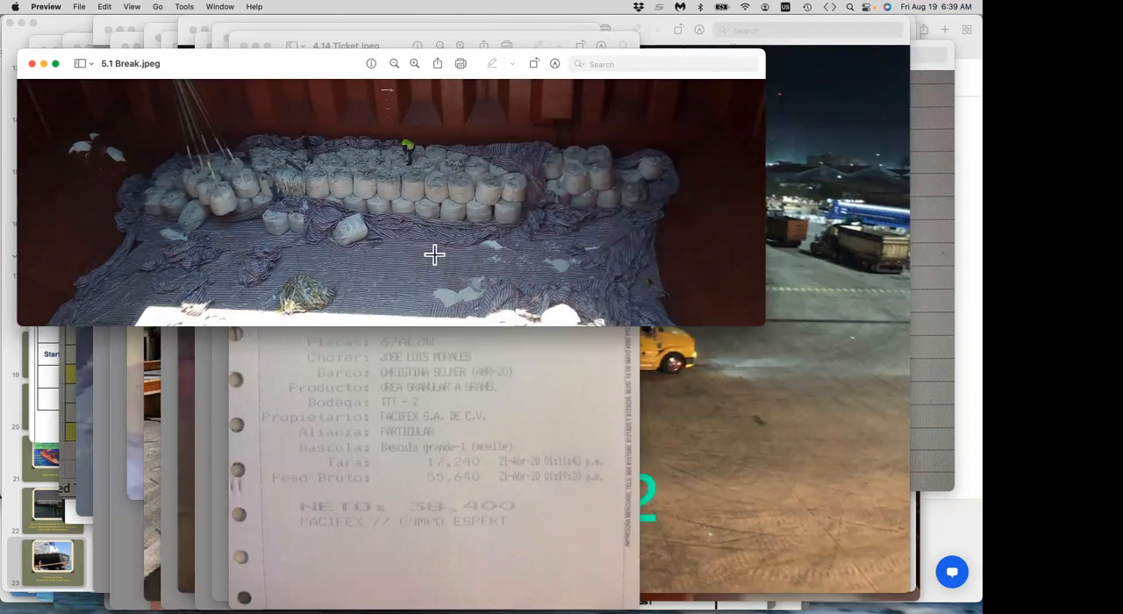
{"action": "mouse_move", "coordinate": [405, 182]}
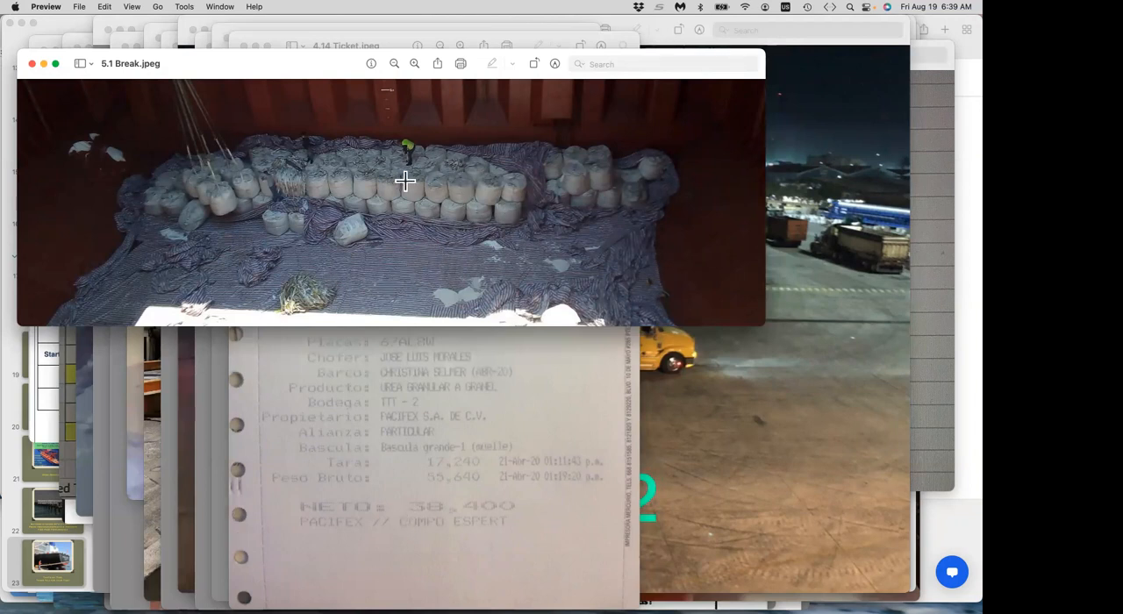
{"action": "mouse_move", "coordinate": [426, 183]}
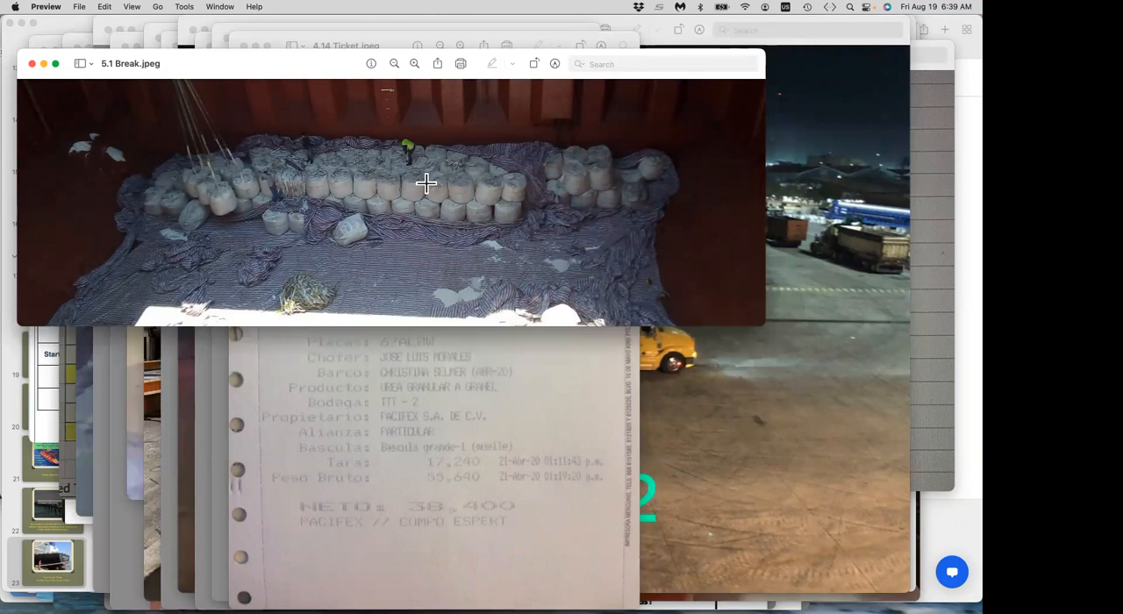
{"action": "mouse_move", "coordinate": [379, 214]}
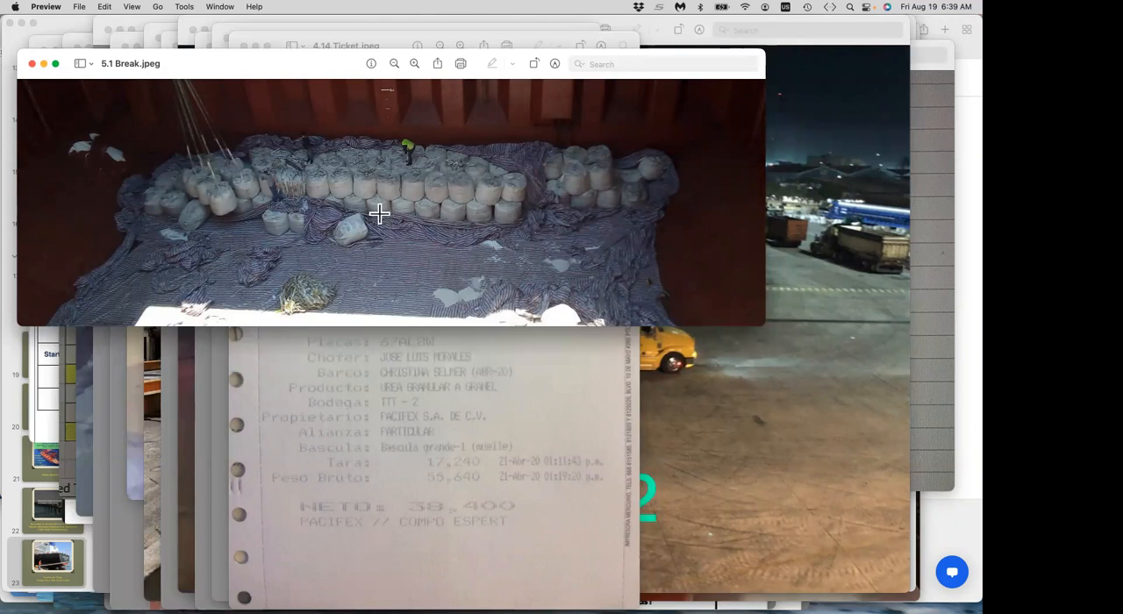
{"action": "mouse_move", "coordinate": [413, 159]}
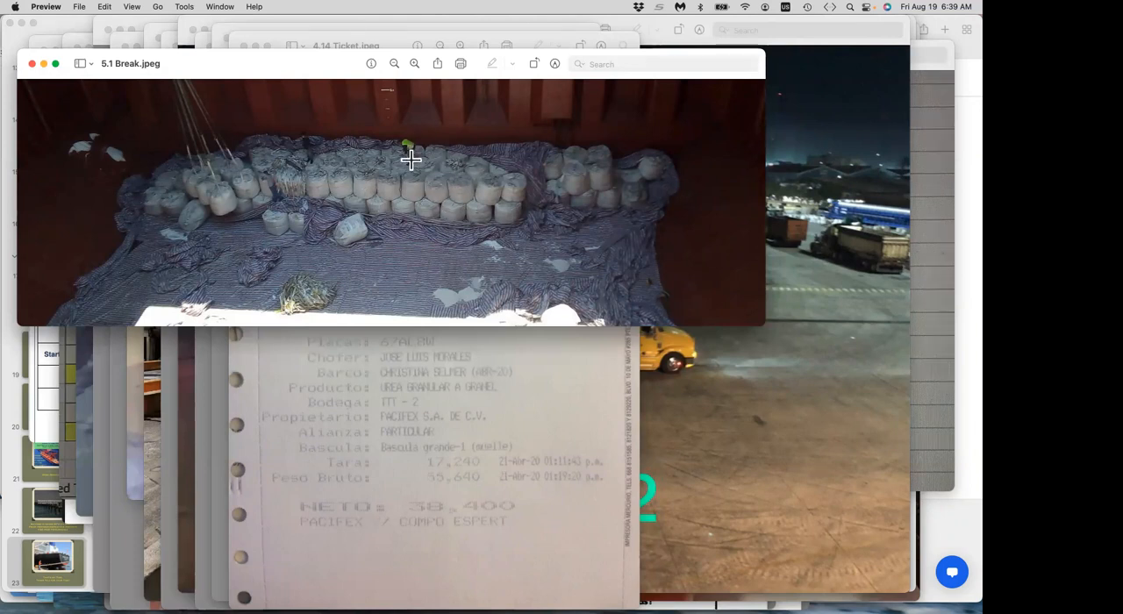
{"action": "mouse_move", "coordinate": [404, 260]}
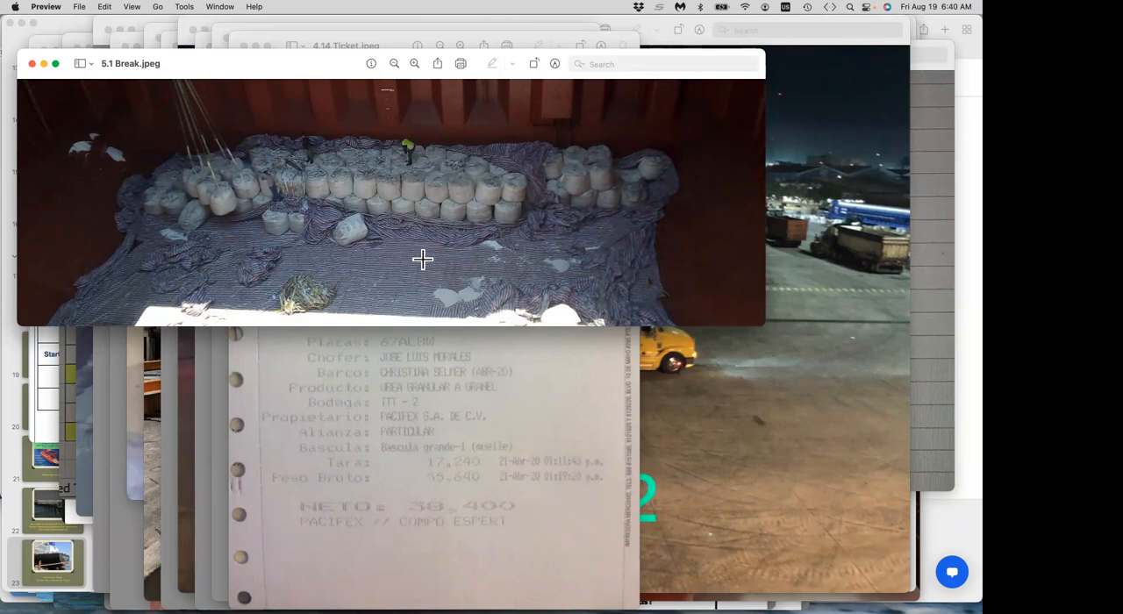
{"action": "mouse_move", "coordinate": [396, 295]}
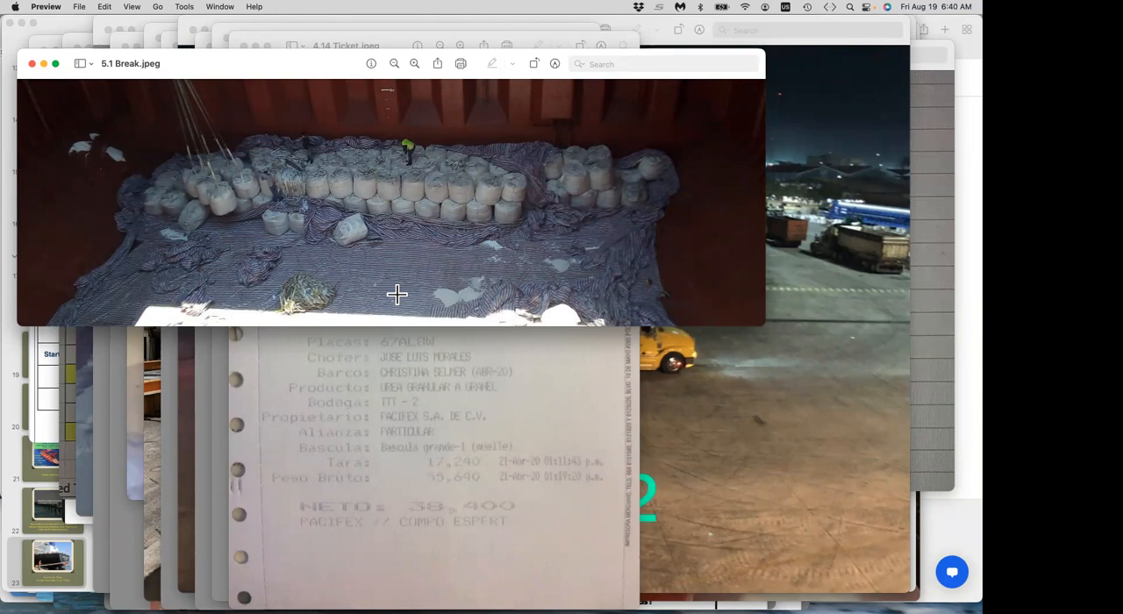
{"action": "mouse_move", "coordinate": [426, 274]}
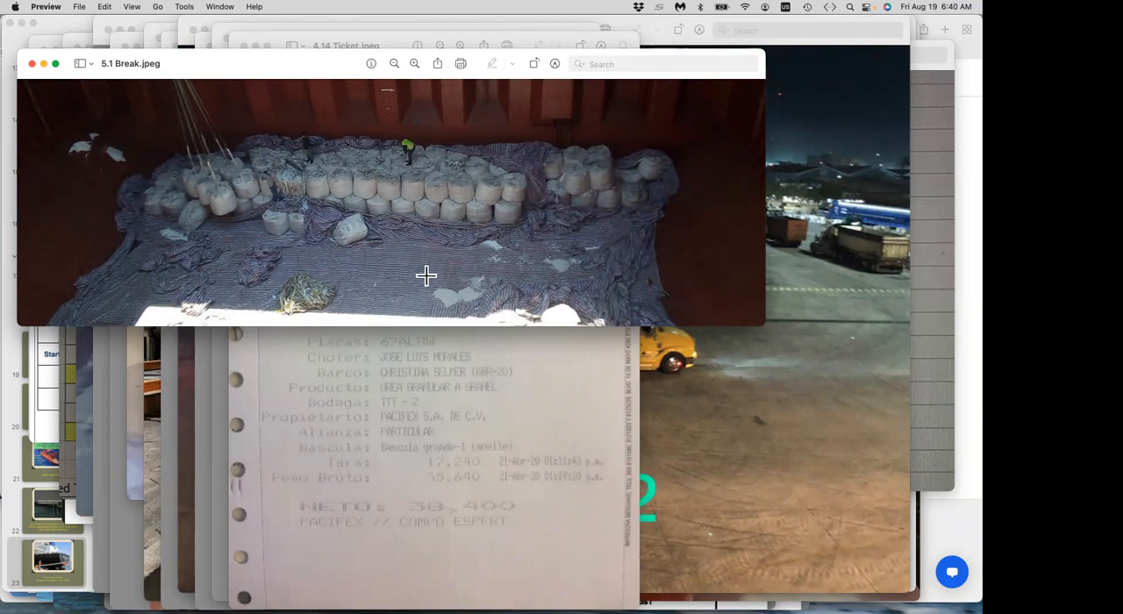
{"action": "mouse_move", "coordinate": [406, 265]}
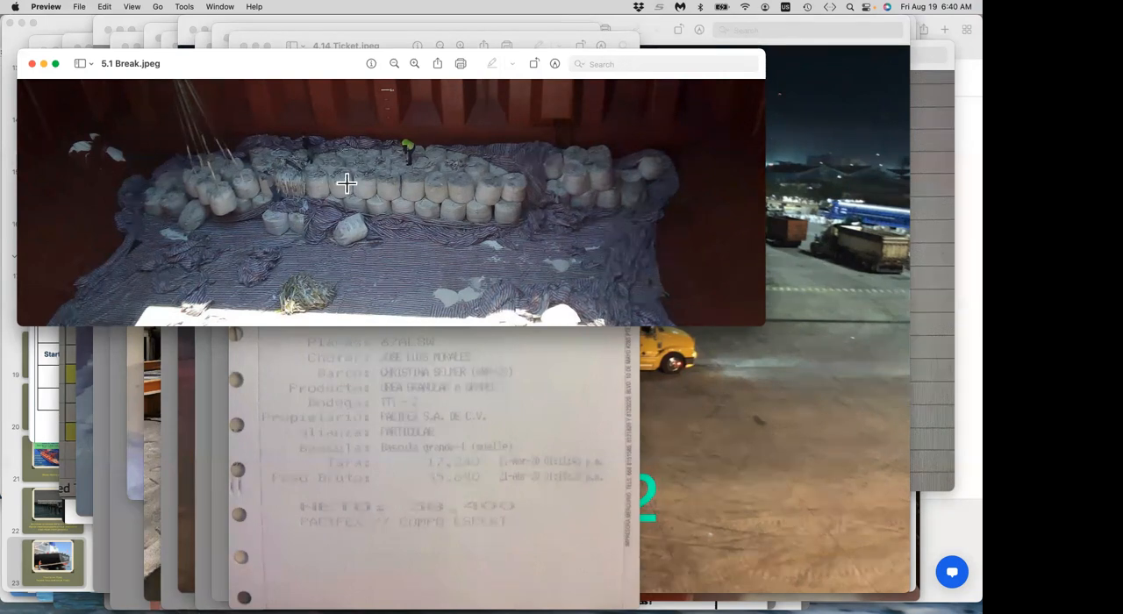
{"action": "mouse_move", "coordinate": [327, 184]}
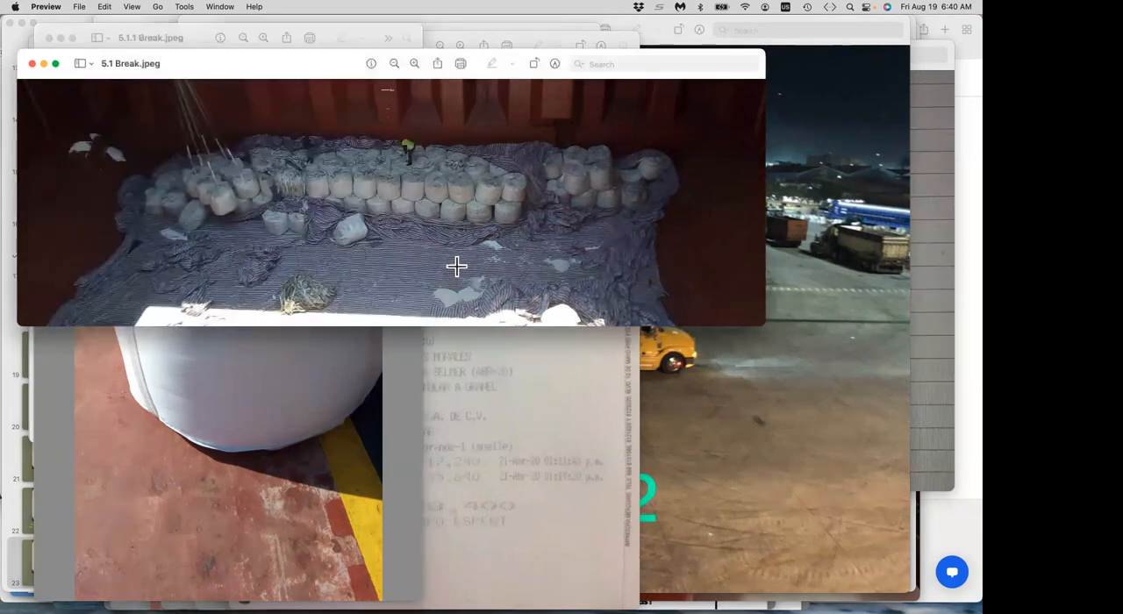
{"action": "mouse_move", "coordinate": [281, 440]}
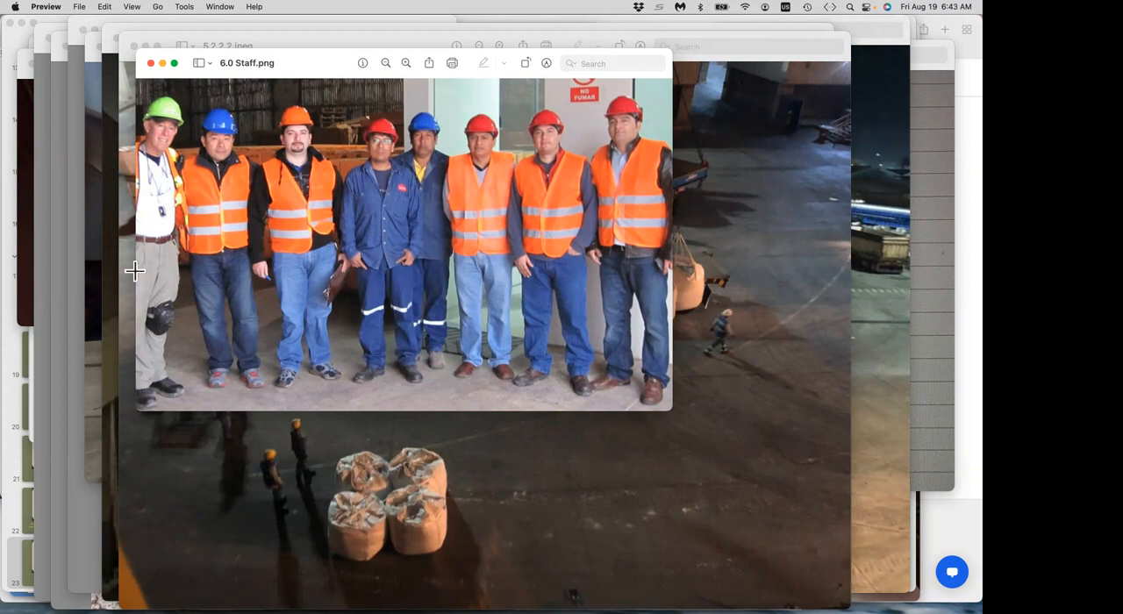
{"action": "mouse_move", "coordinate": [234, 218]}
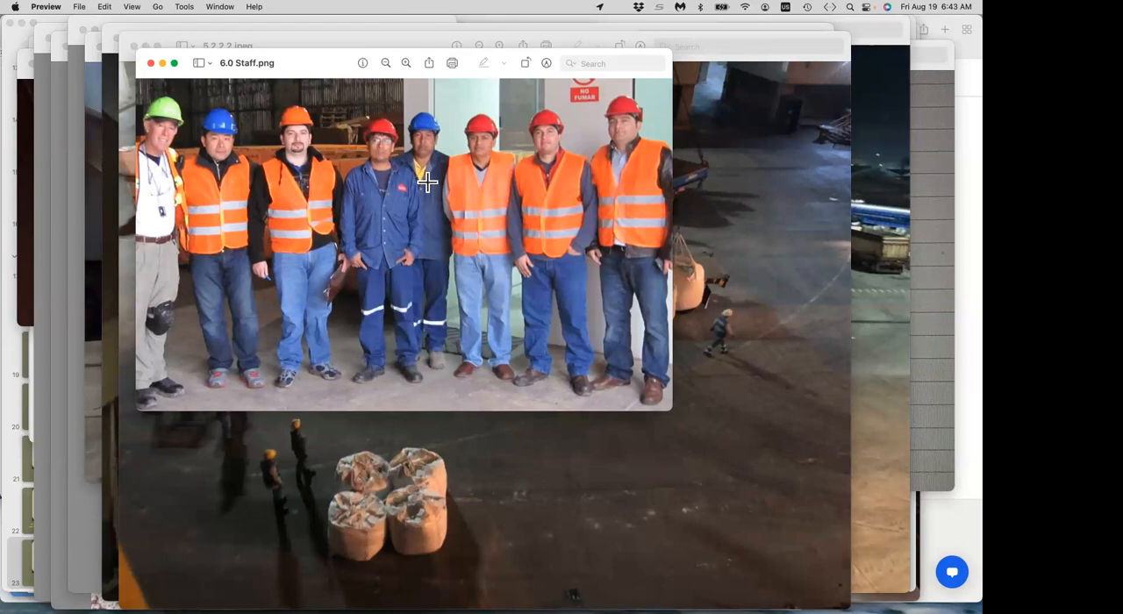
{"action": "mouse_move", "coordinate": [427, 184]}
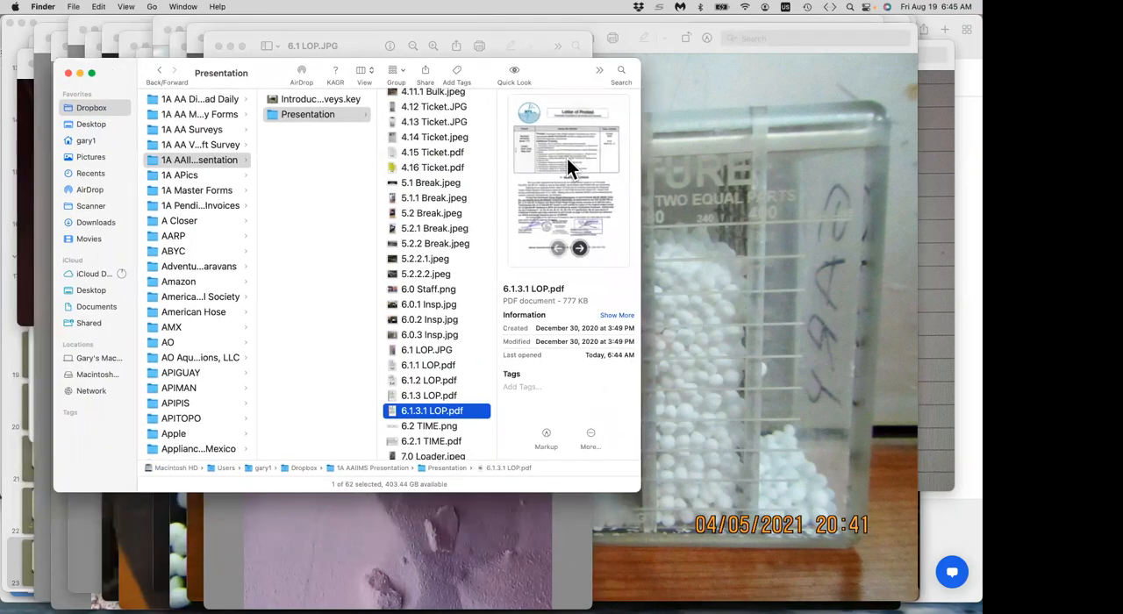
{"action": "mouse_move", "coordinate": [564, 175]}
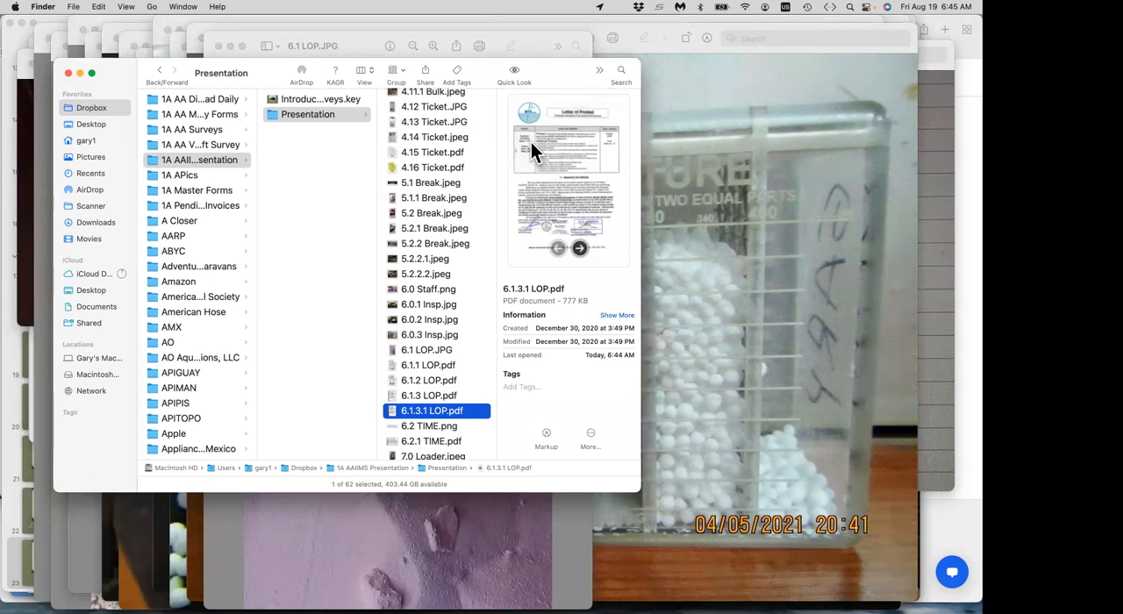
{"action": "mouse_move", "coordinate": [556, 195]}
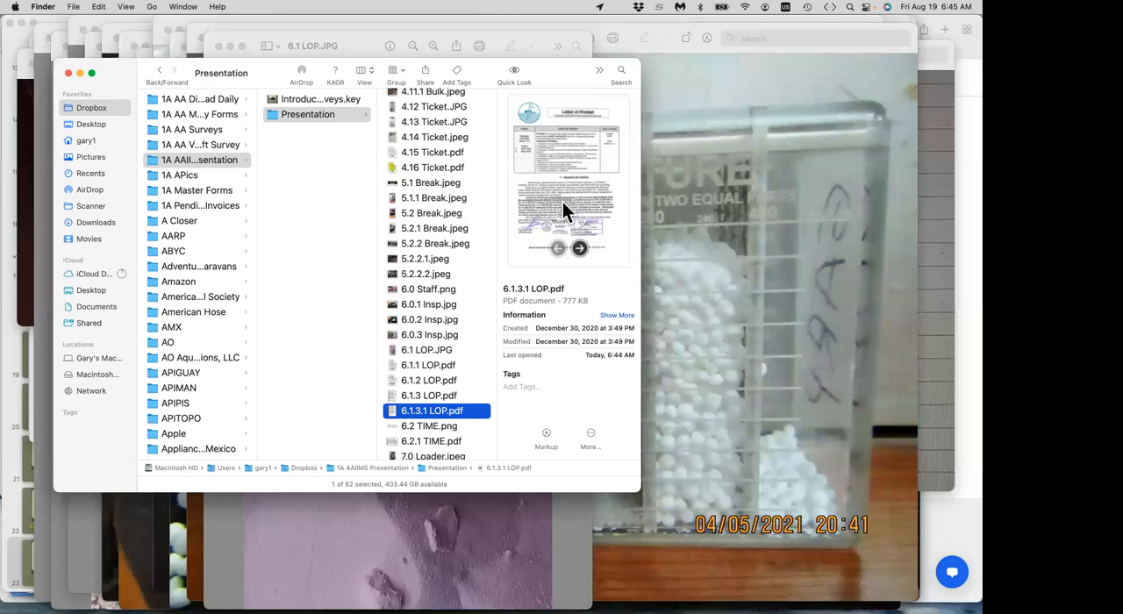
{"action": "mouse_move", "coordinate": [581, 228]}
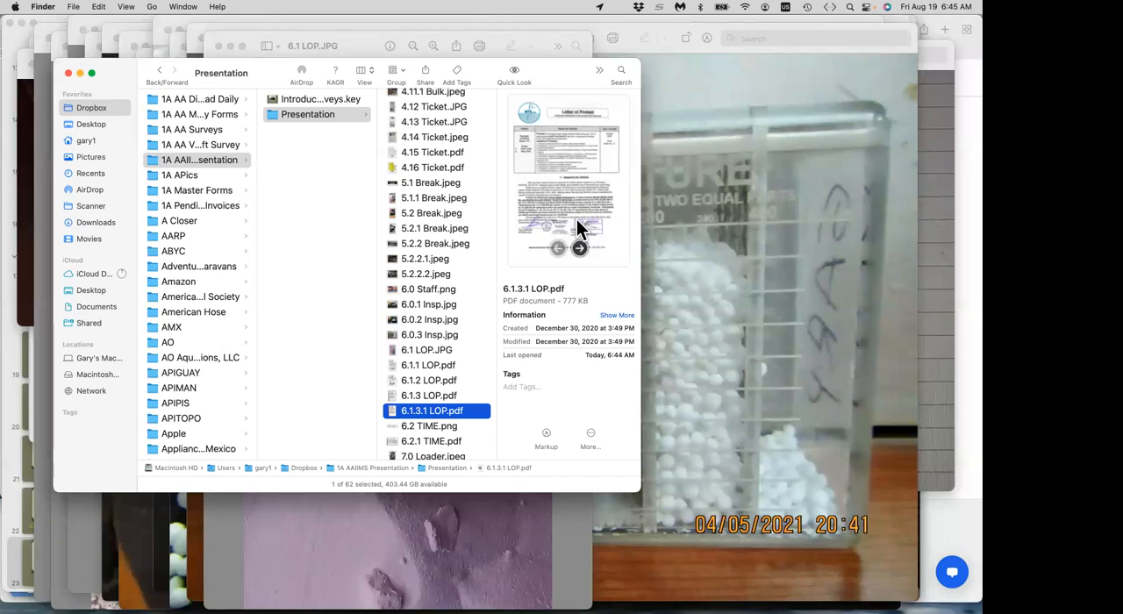
{"action": "mouse_move", "coordinate": [581, 242]}
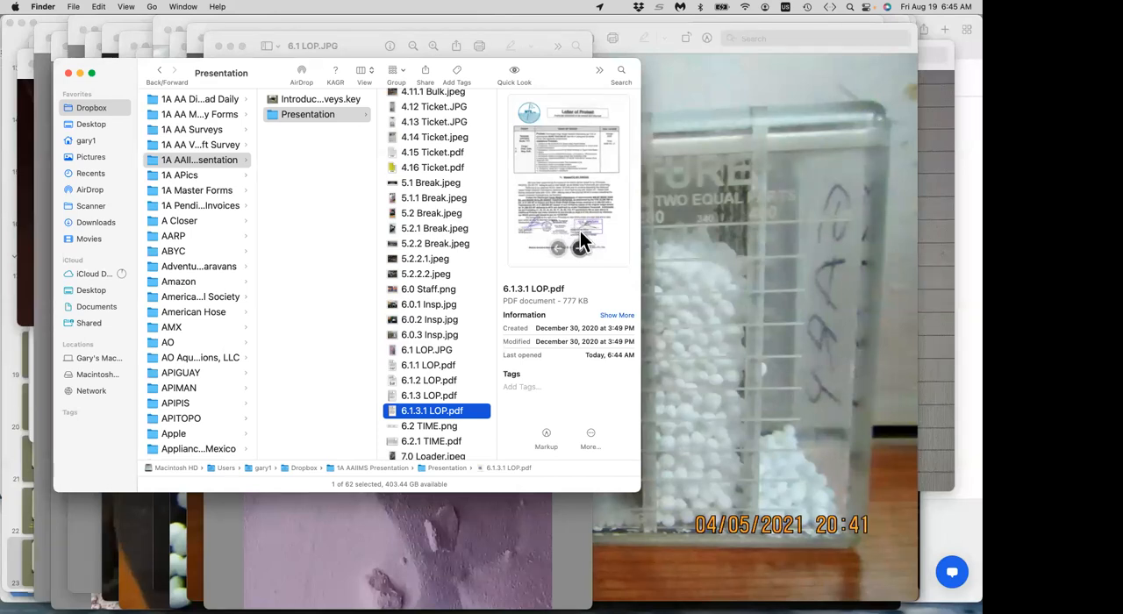
{"action": "mouse_move", "coordinate": [579, 234]}
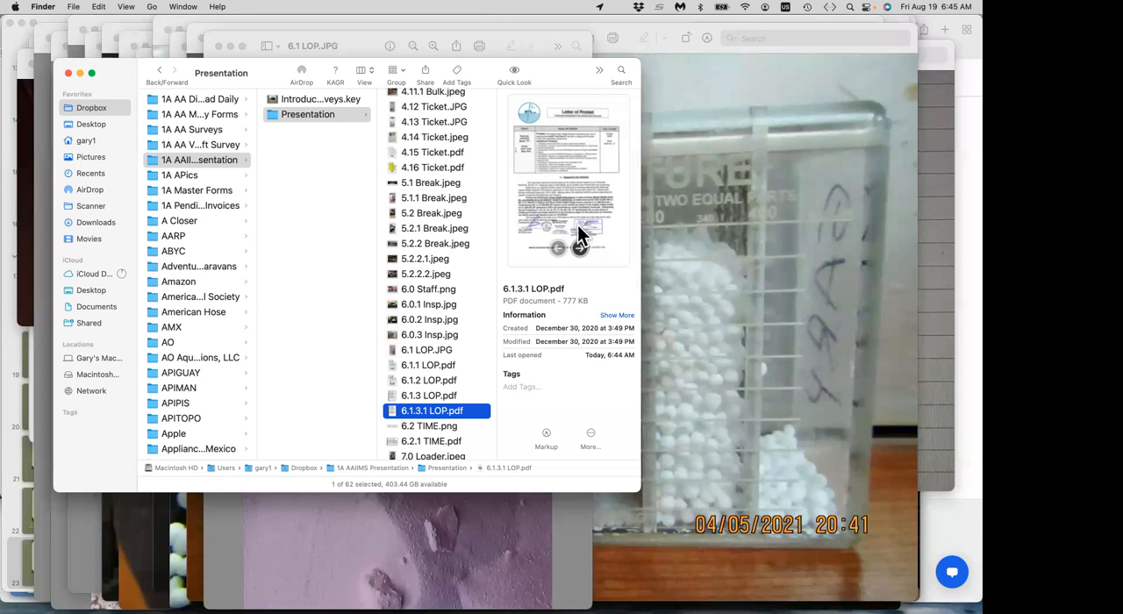
{"action": "mouse_move", "coordinate": [251, 153]}
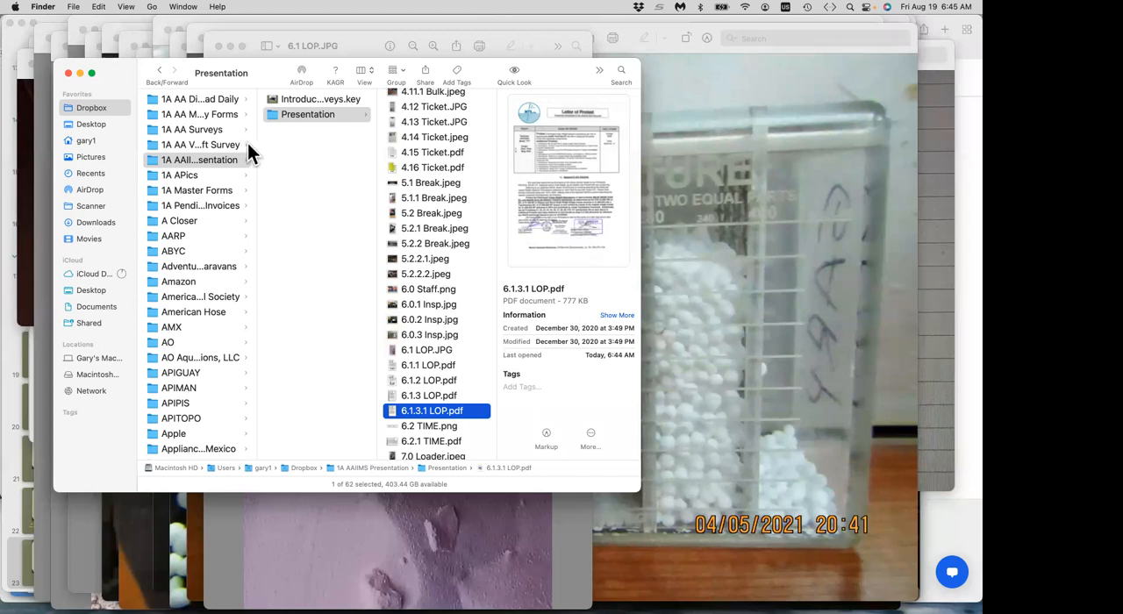
{"action": "mouse_move", "coordinate": [421, 360]}
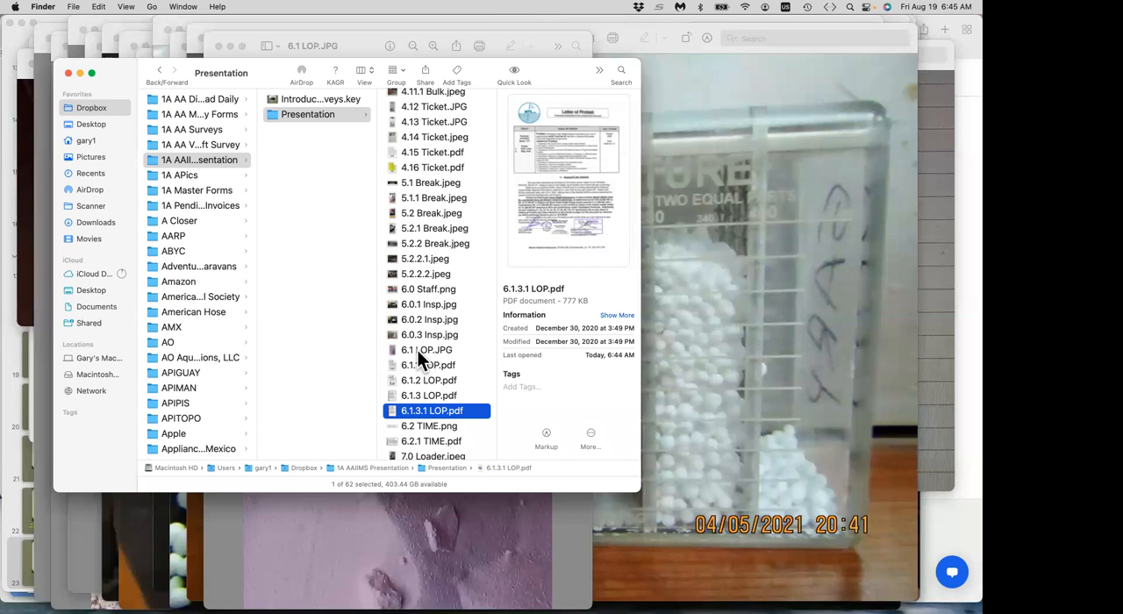
- Preview the 6.1.1 and 6.1.3 LOP.pdf letters in Finder's column view
{"action": "left_click", "coordinate": [428, 365]}
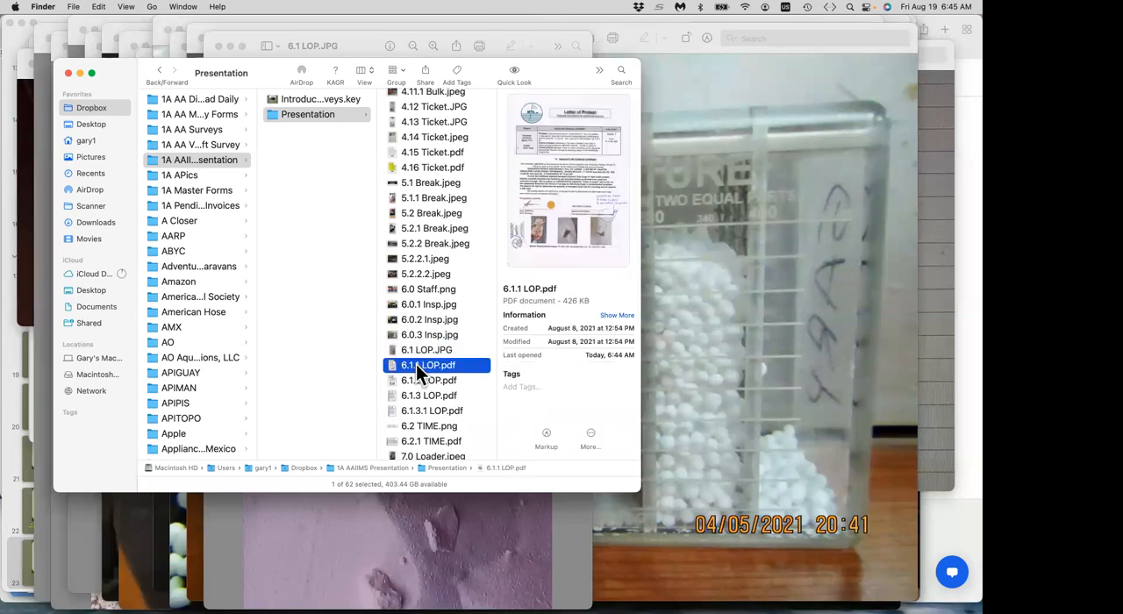
{"action": "mouse_move", "coordinate": [436, 380]}
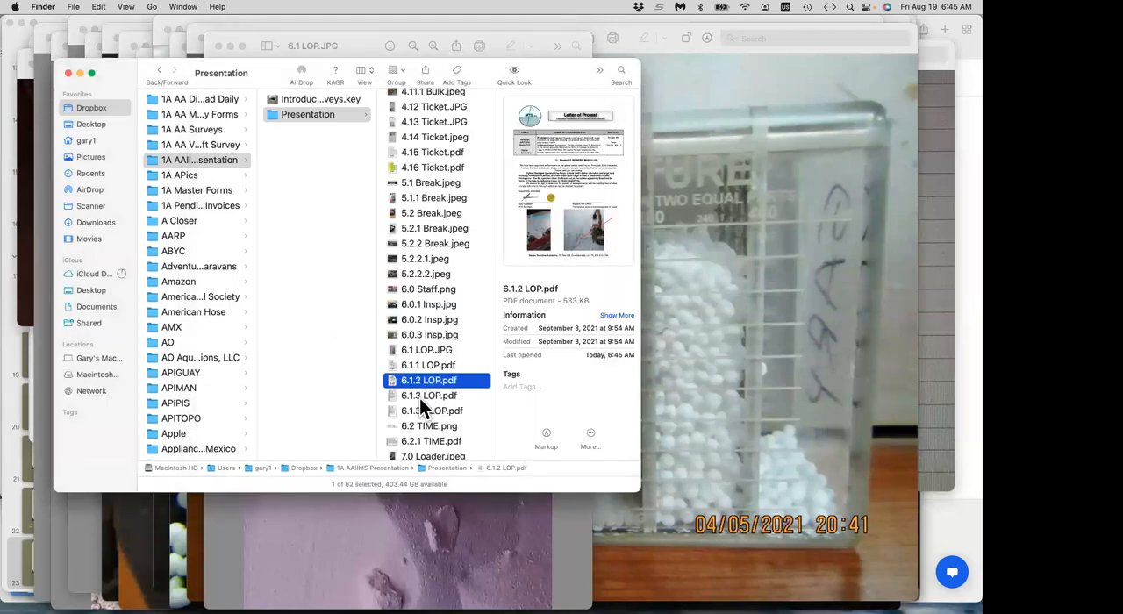
{"action": "left_click", "coordinate": [427, 396]}
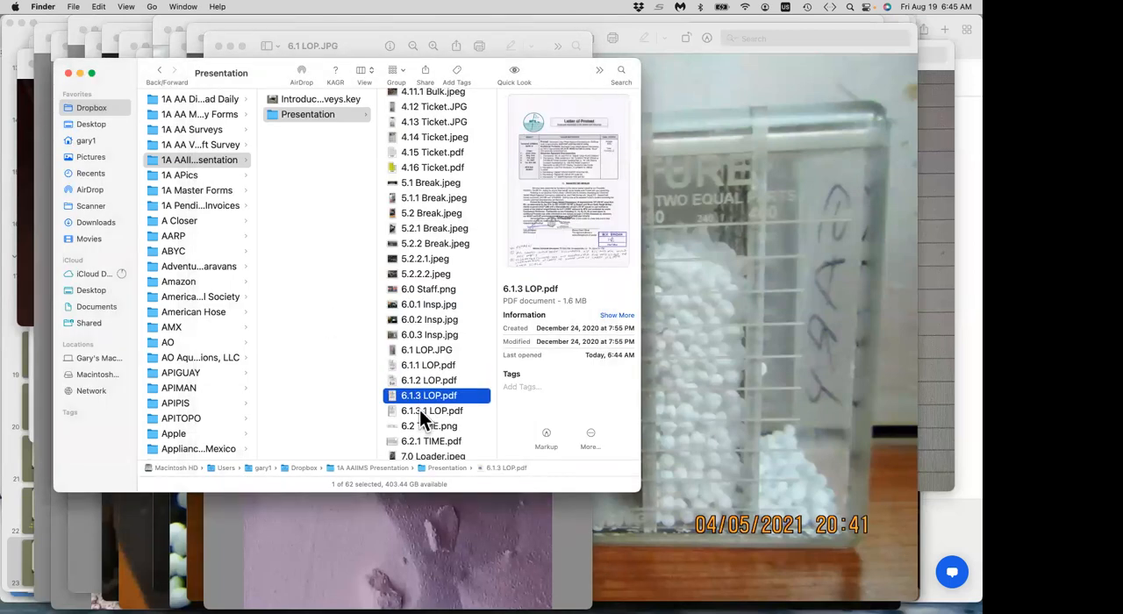
{"action": "left_click", "coordinate": [431, 411]}
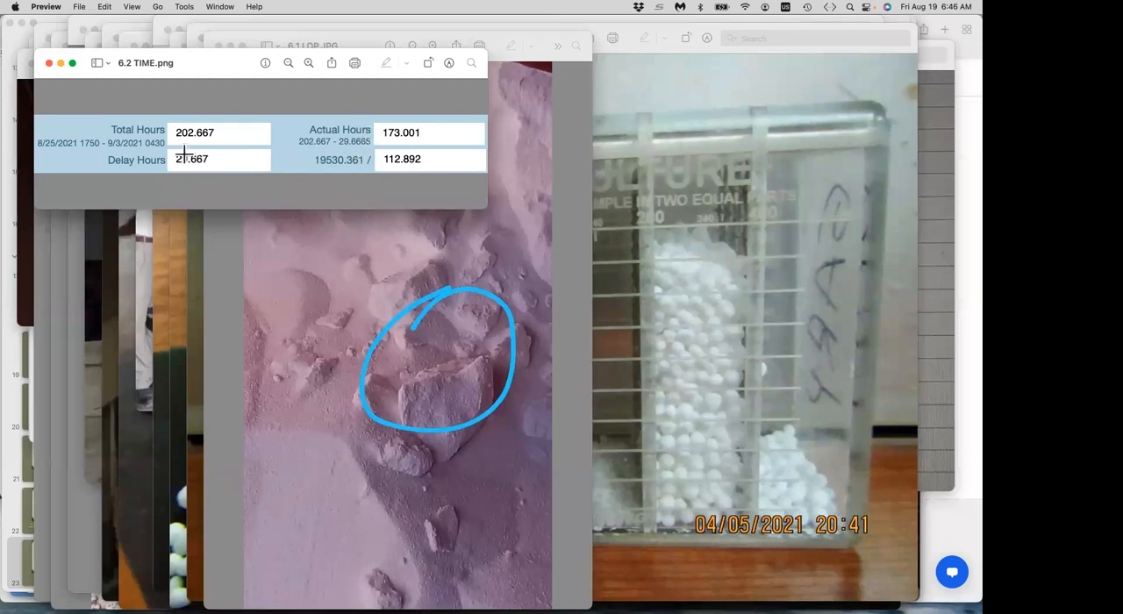
- Enter 29.667 into the Delay Hours field of 6.2 TIME.png
{"action": "type", "text": "29.667"}
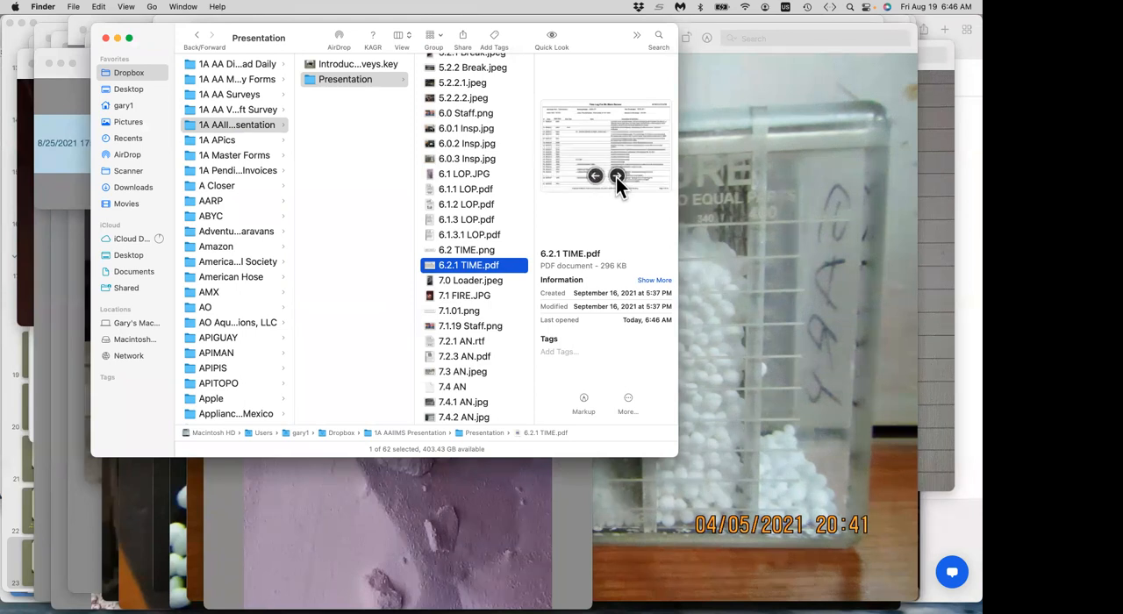
{"action": "mouse_move", "coordinate": [493, 118]}
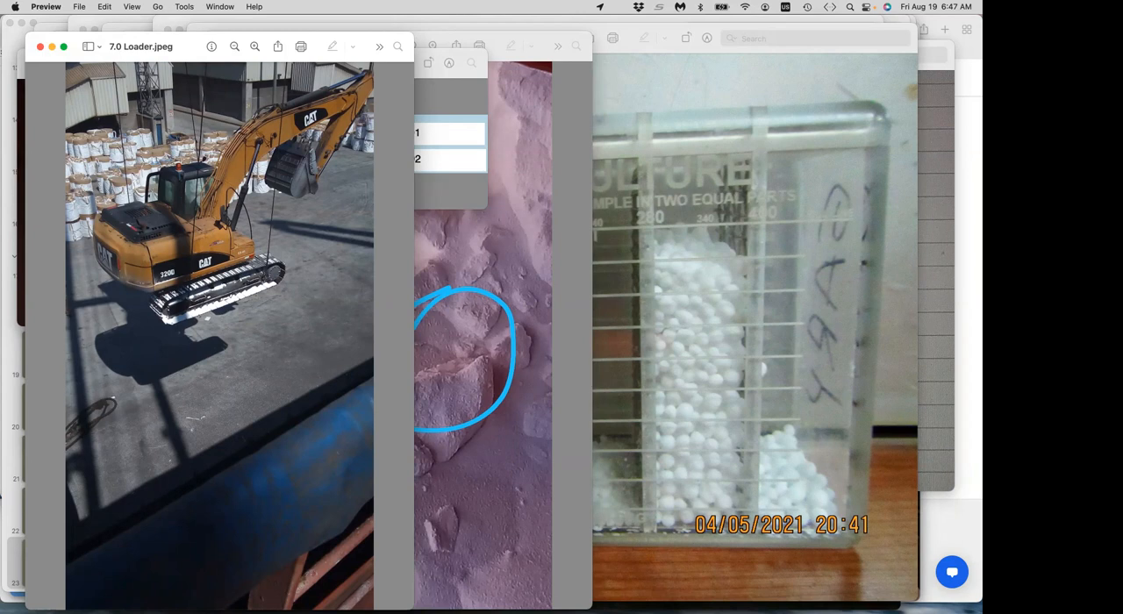
{"action": "mouse_move", "coordinate": [233, 317]}
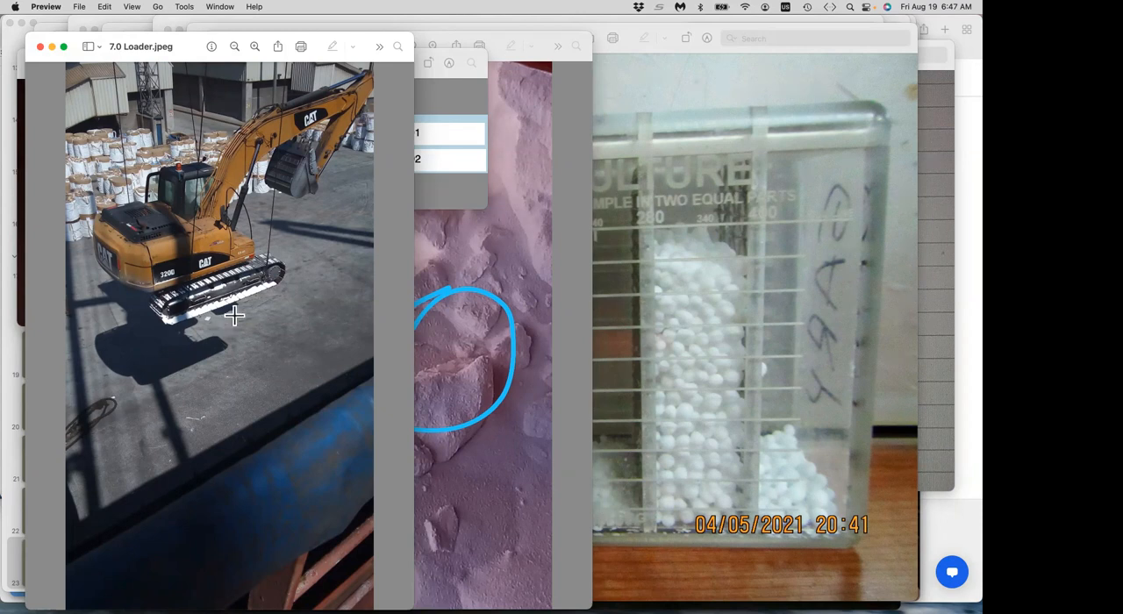
{"action": "mouse_move", "coordinate": [182, 302]}
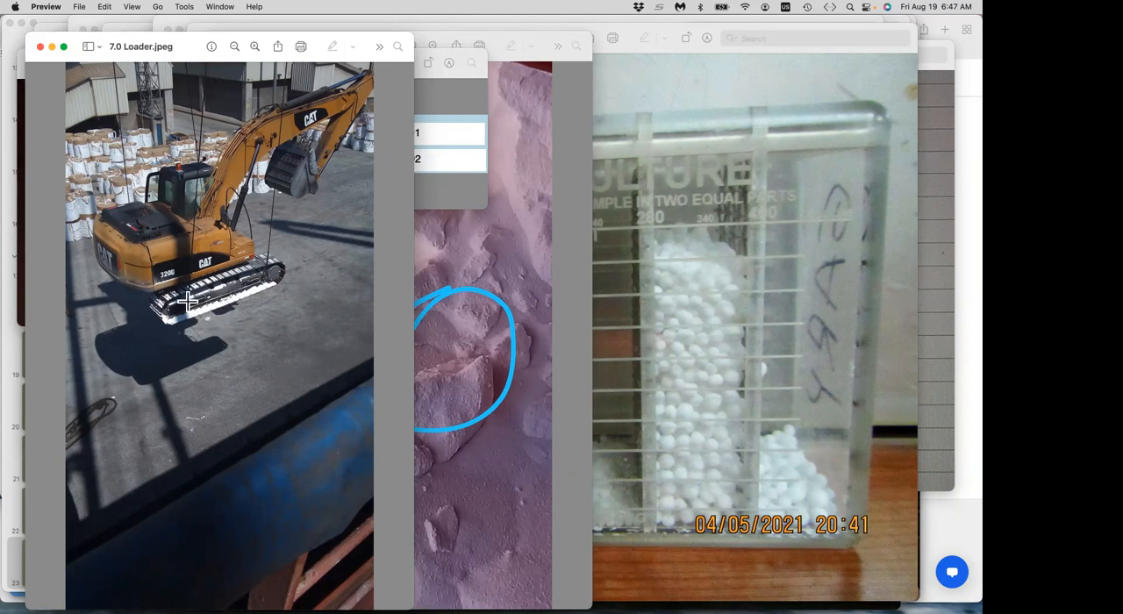
{"action": "mouse_move", "coordinate": [213, 285]}
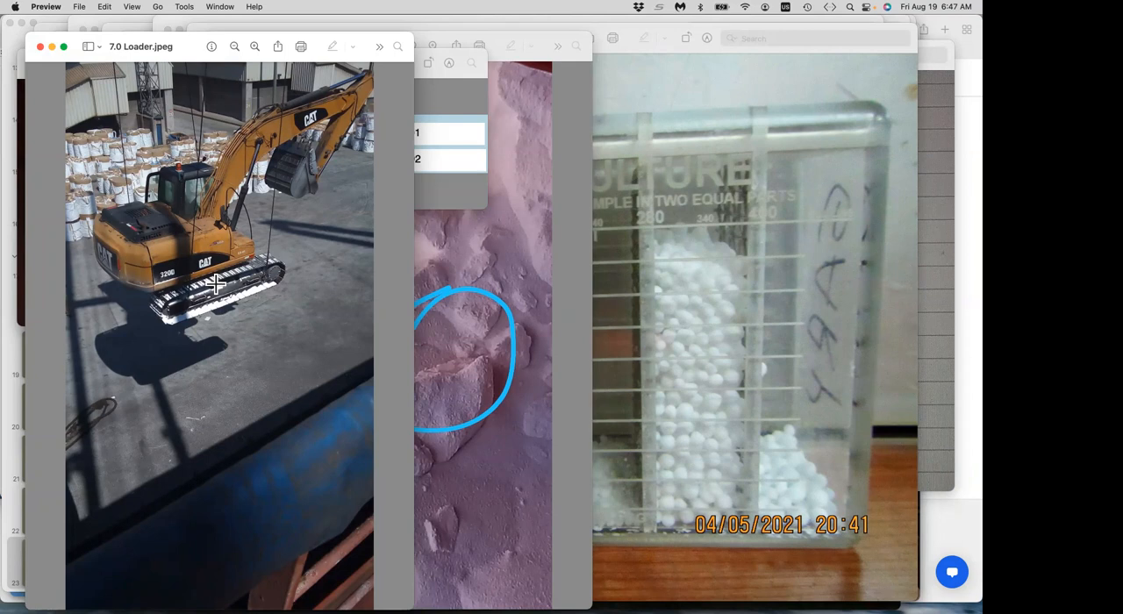
{"action": "mouse_move", "coordinate": [307, 163]}
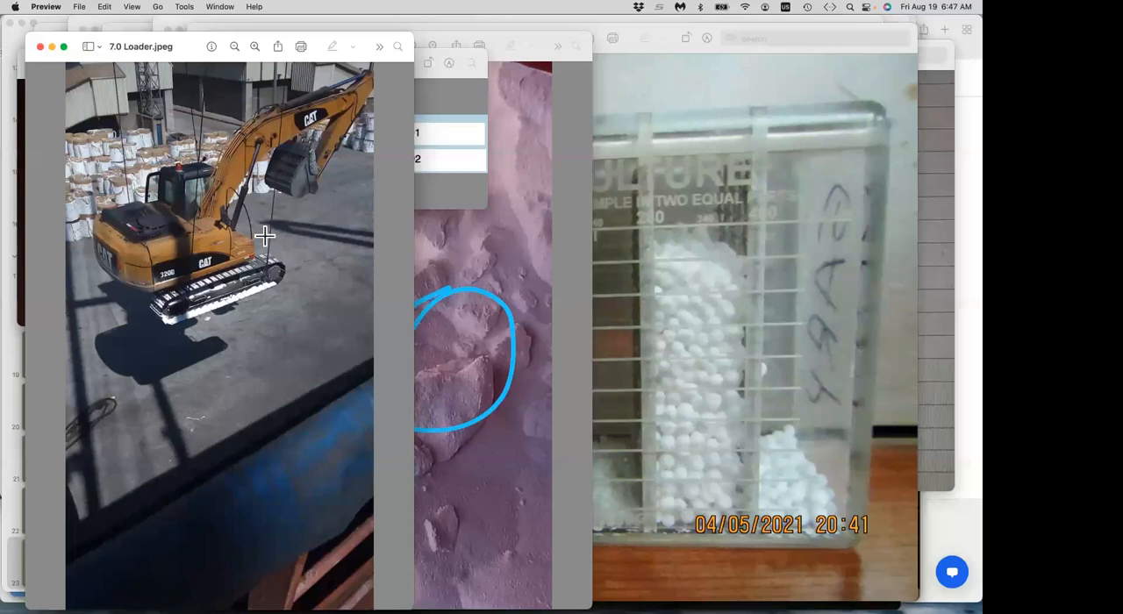
{"action": "mouse_move", "coordinate": [266, 247]}
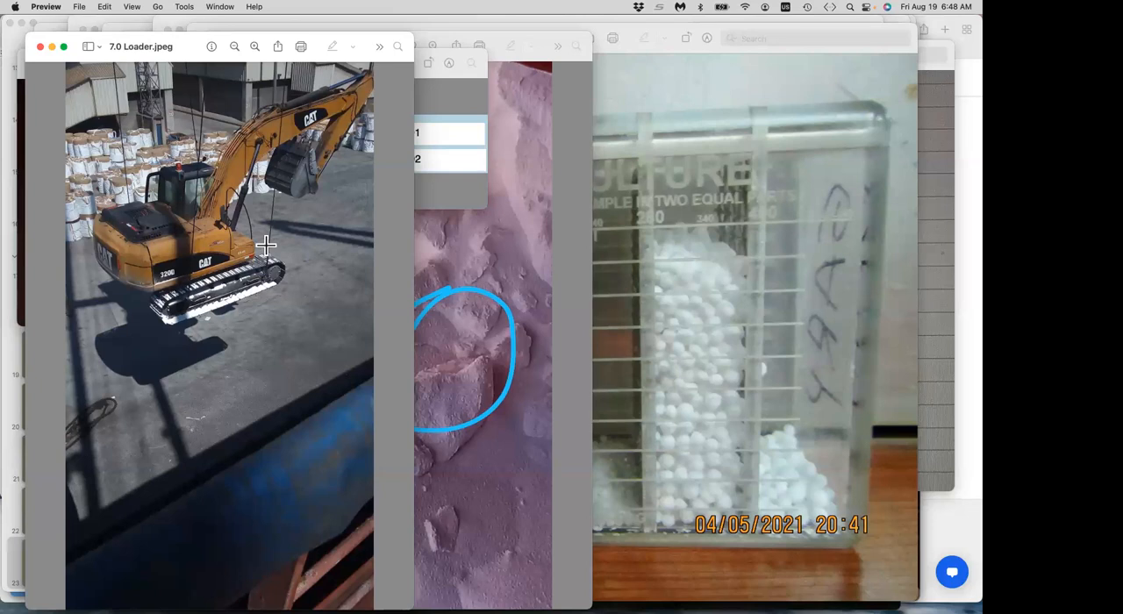
{"action": "mouse_move", "coordinate": [271, 288]}
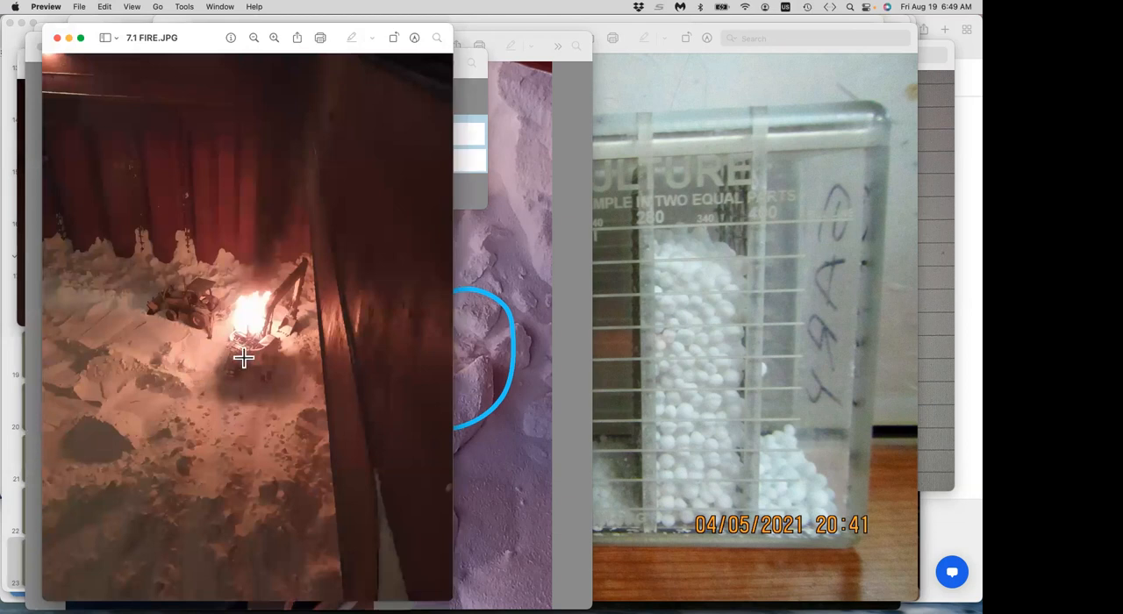
{"action": "mouse_move", "coordinate": [165, 307]}
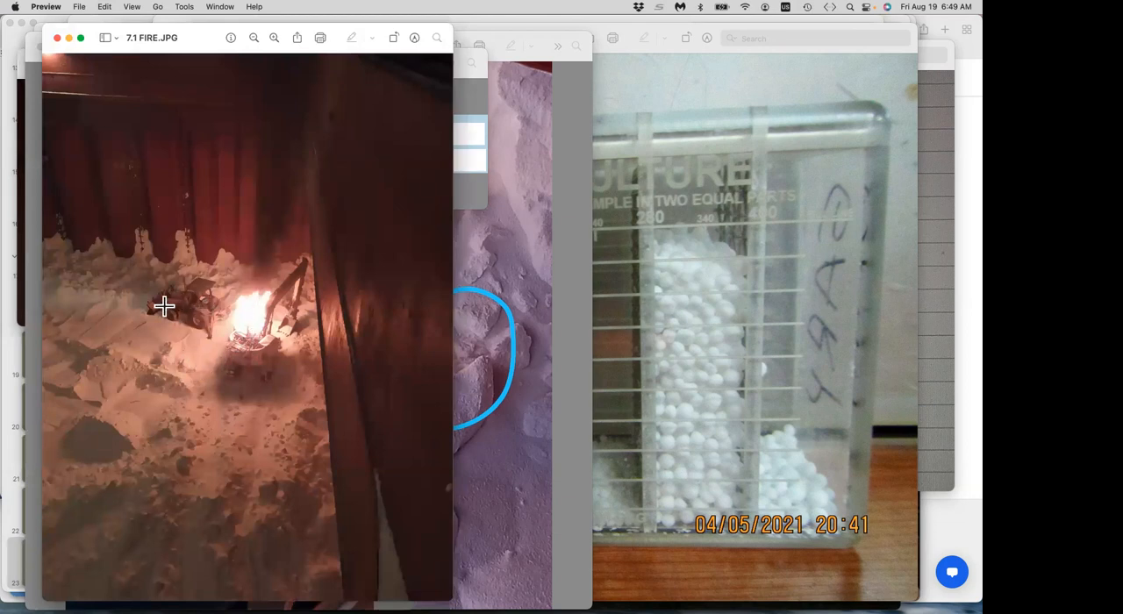
{"action": "mouse_move", "coordinate": [244, 347]}
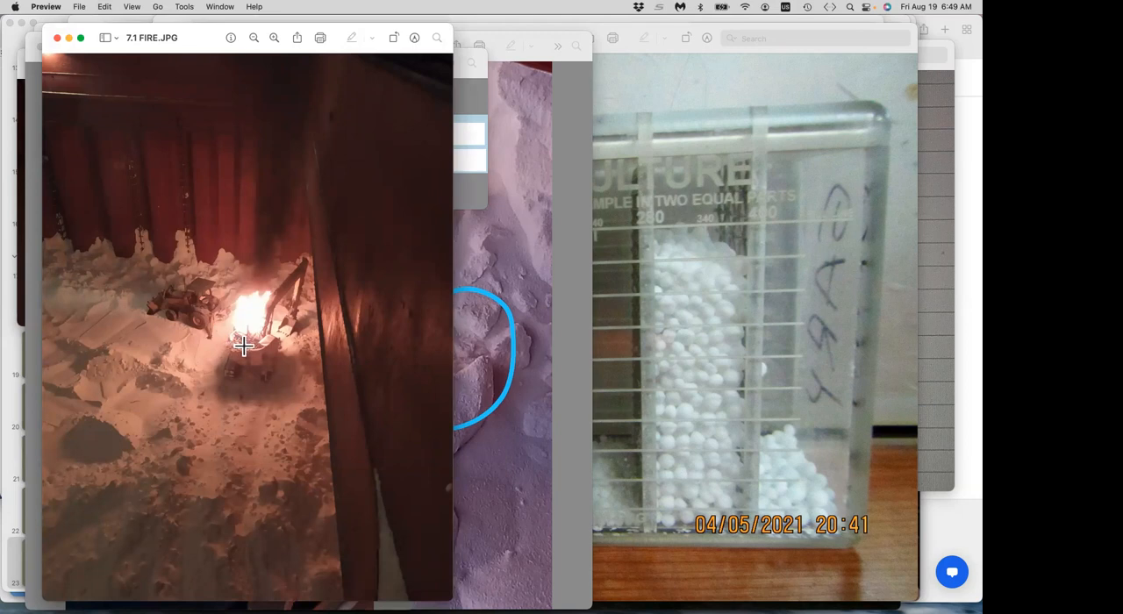
{"action": "mouse_move", "coordinate": [227, 321]}
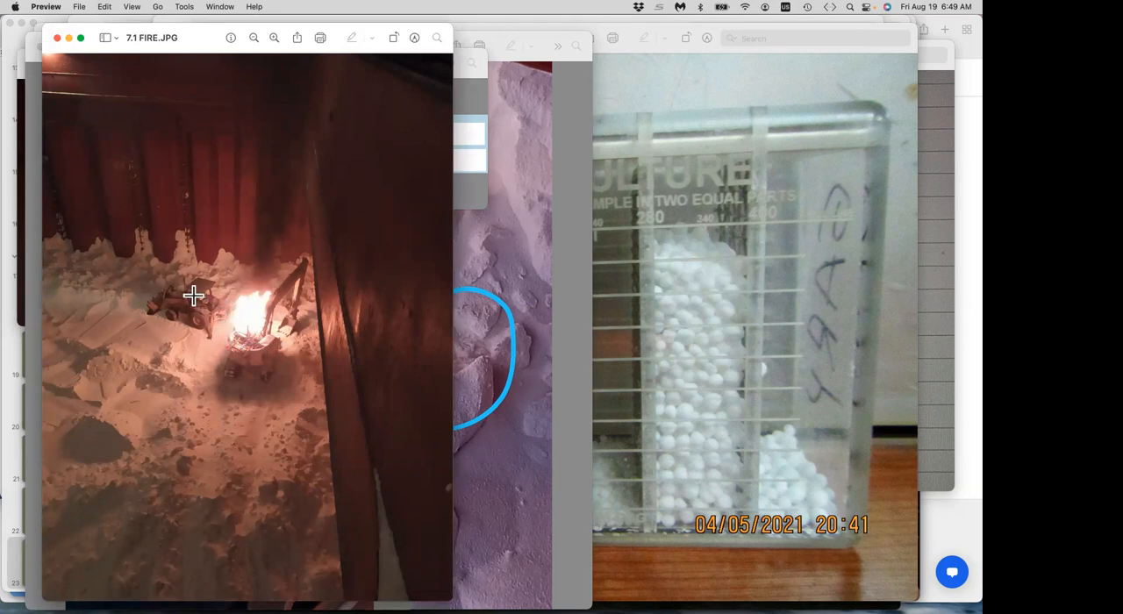
{"action": "mouse_move", "coordinate": [211, 351]}
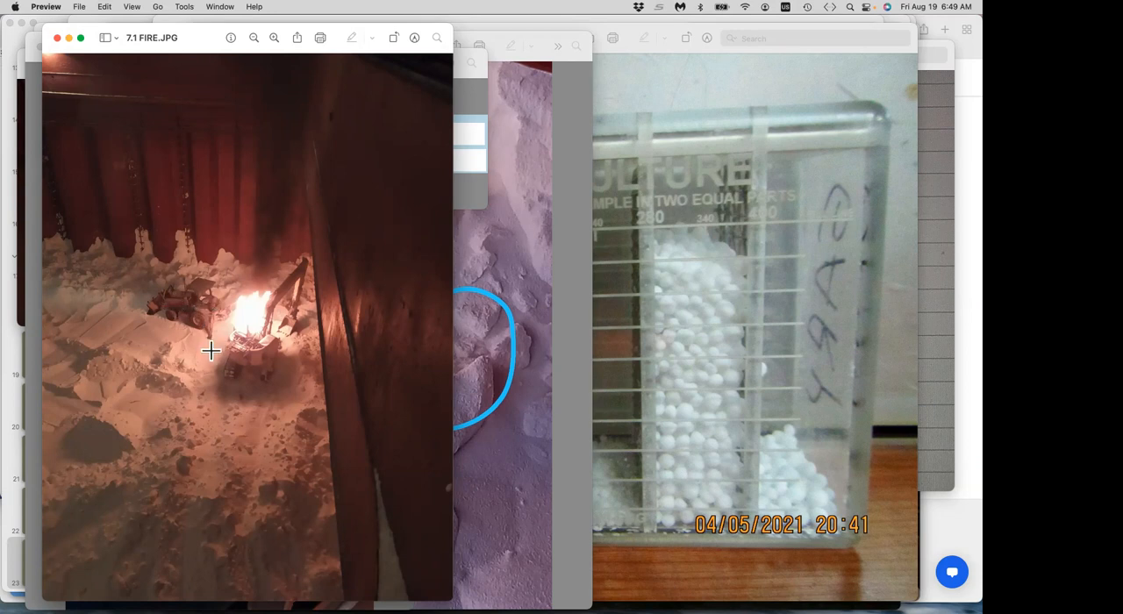
{"action": "mouse_move", "coordinate": [264, 321]}
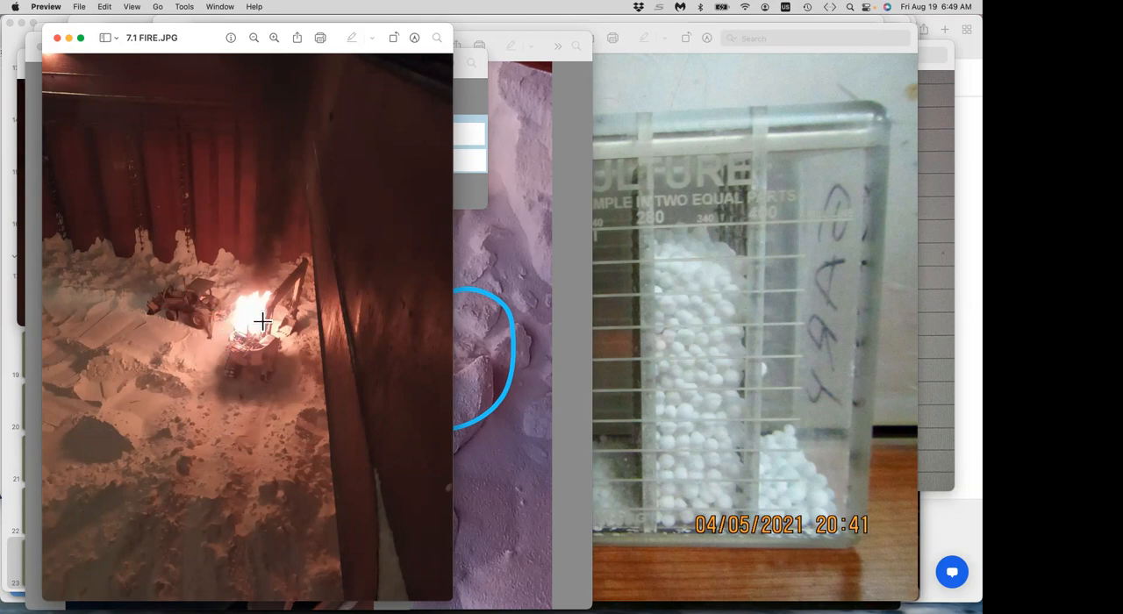
{"action": "mouse_move", "coordinate": [268, 139]}
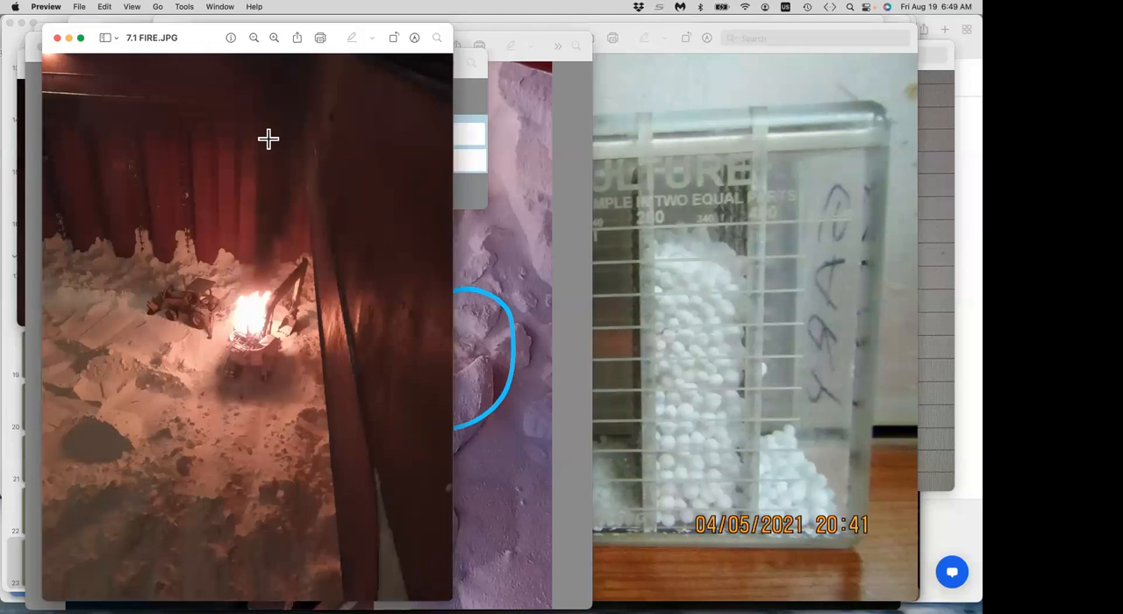
{"action": "mouse_move", "coordinate": [69, 340]}
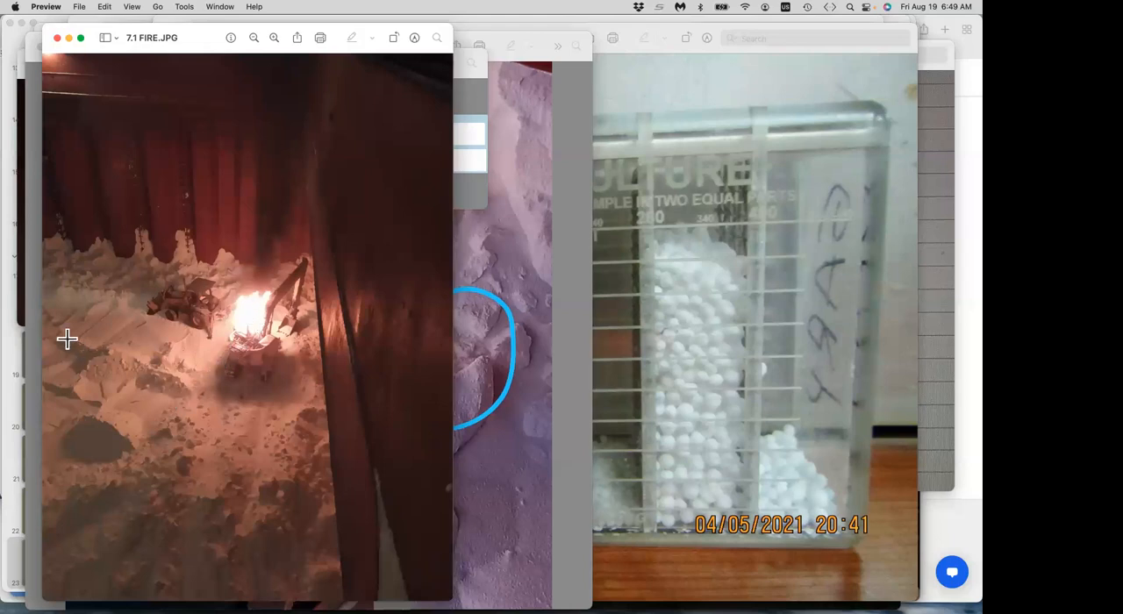
{"action": "mouse_move", "coordinate": [173, 408]}
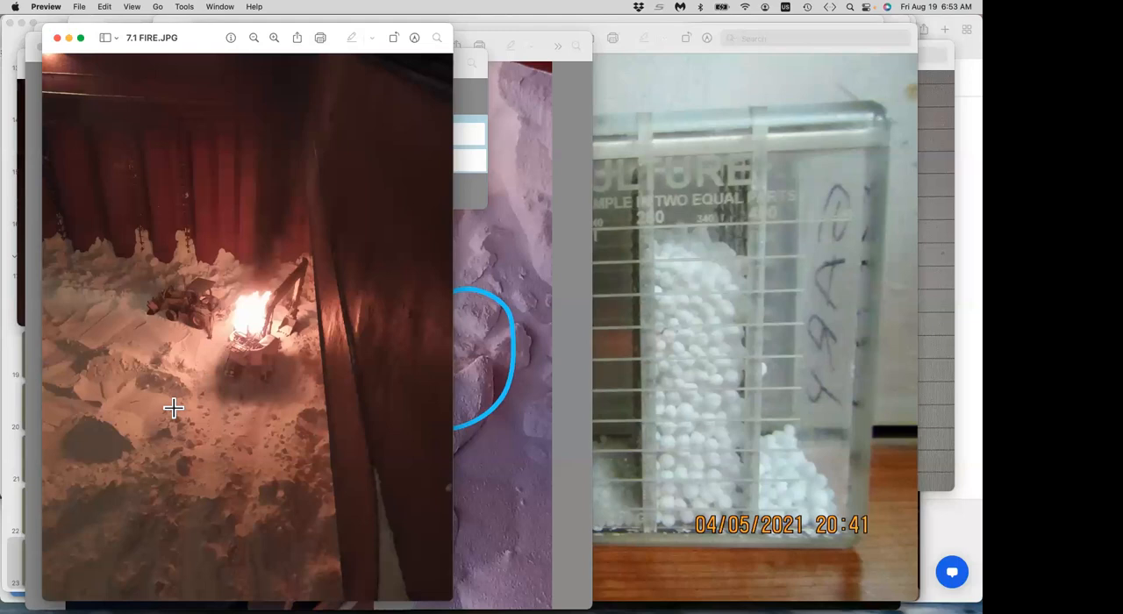
{"action": "mouse_move", "coordinate": [202, 41]}
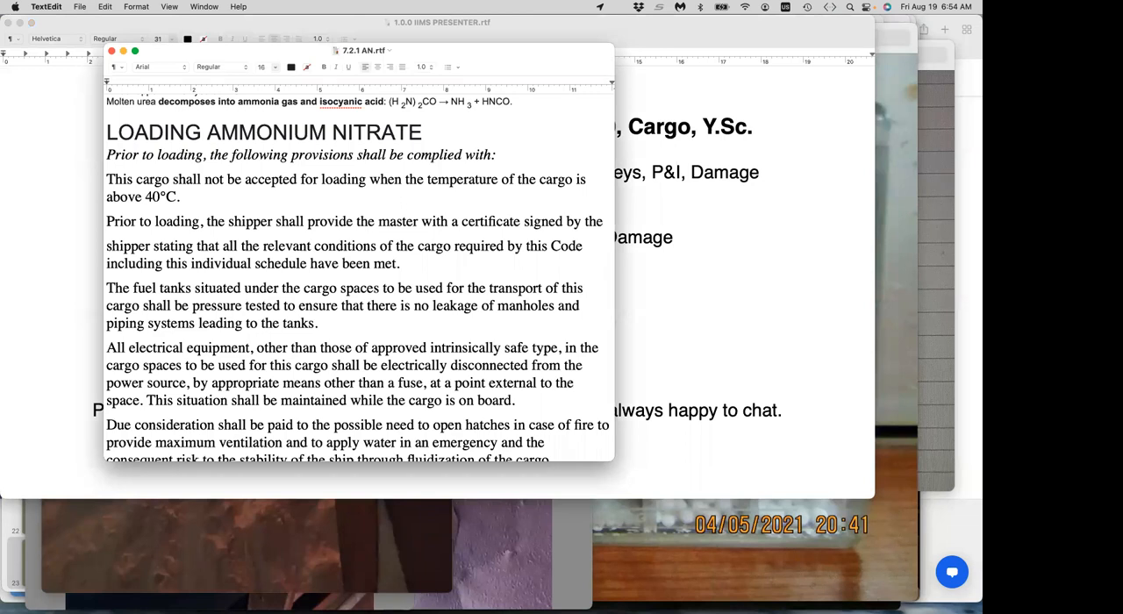
{"action": "mouse_move", "coordinate": [378, 259]}
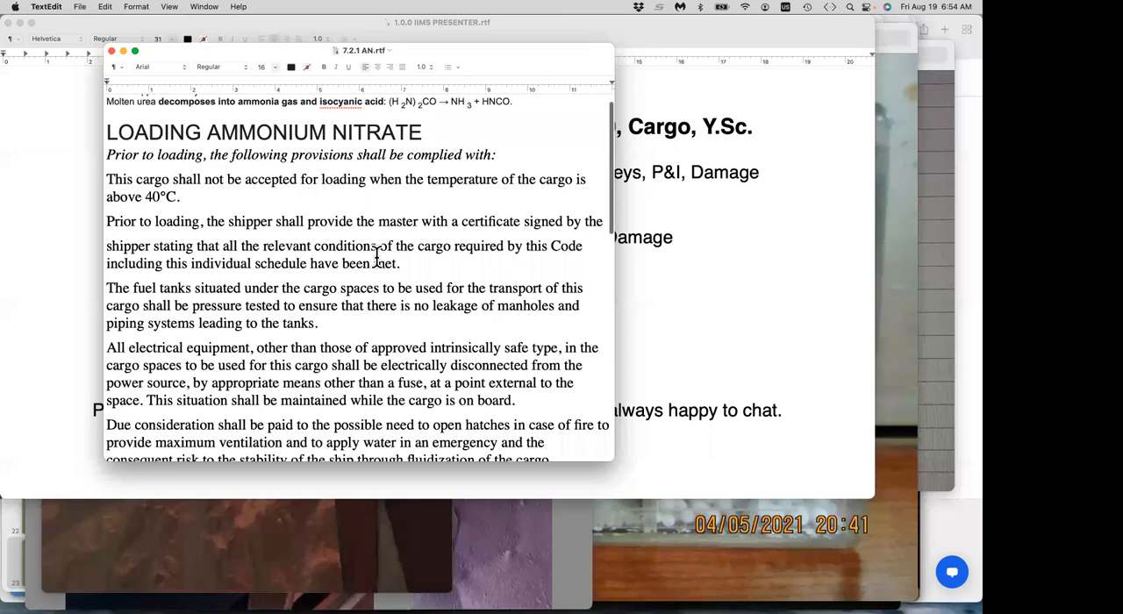
- Scroll 7.2.1 AN.rtf past PRECAUTIONS to the VENTILATION and CARRIAGE sections
{"action": "scroll", "scroll_direction": "down", "scroll_amount": 3}
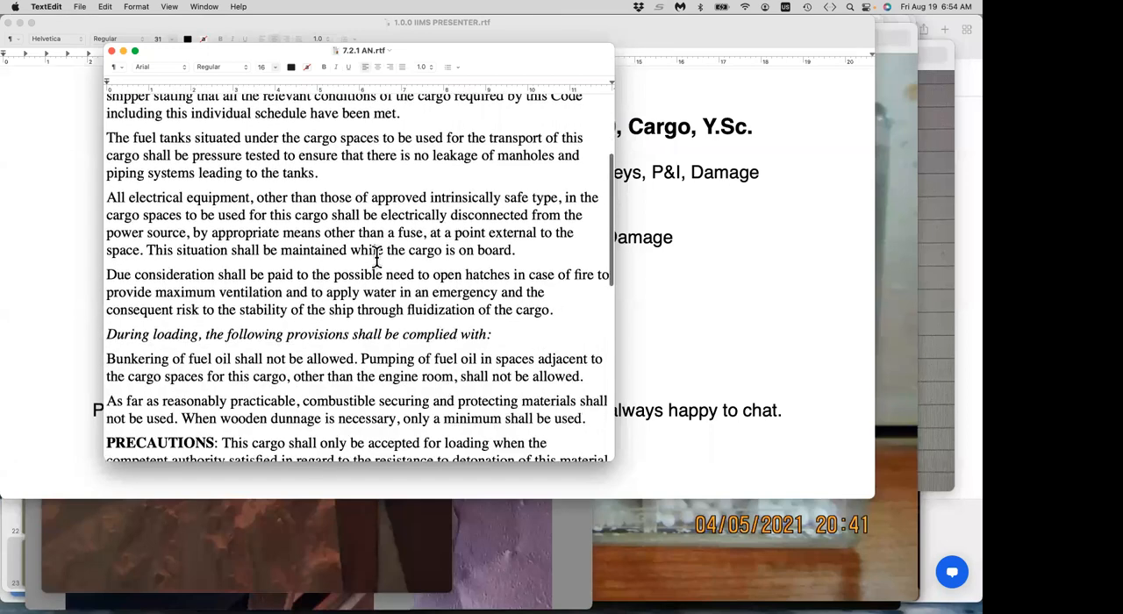
{"action": "scroll", "scroll_direction": "down", "scroll_amount": 3}
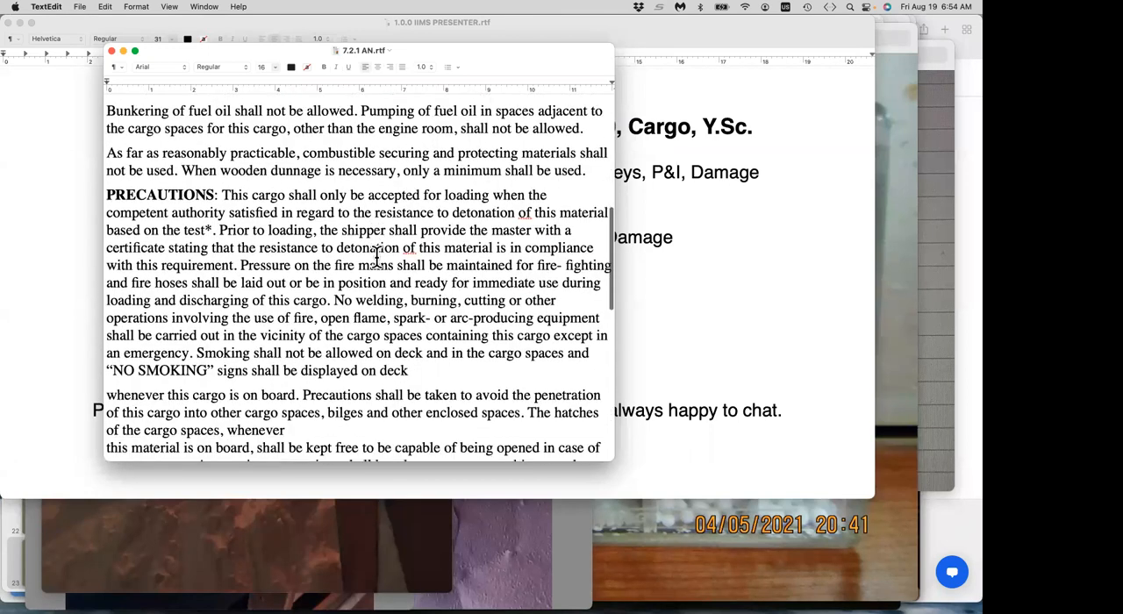
{"action": "scroll", "scroll_direction": "down", "scroll_amount": 3}
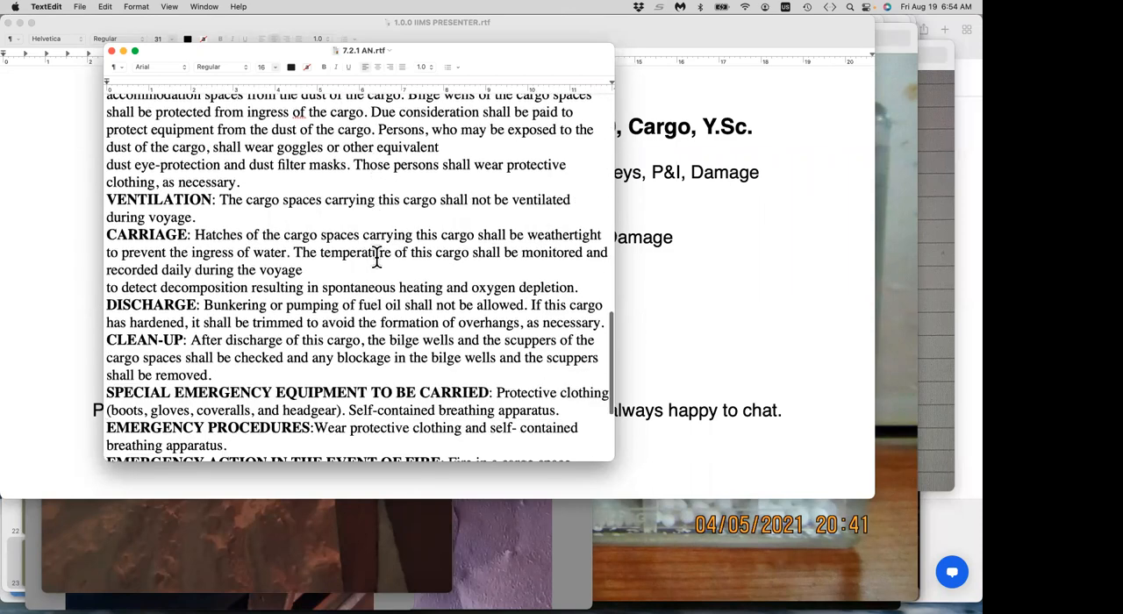
{"action": "scroll", "scroll_direction": "down", "scroll_amount": 3}
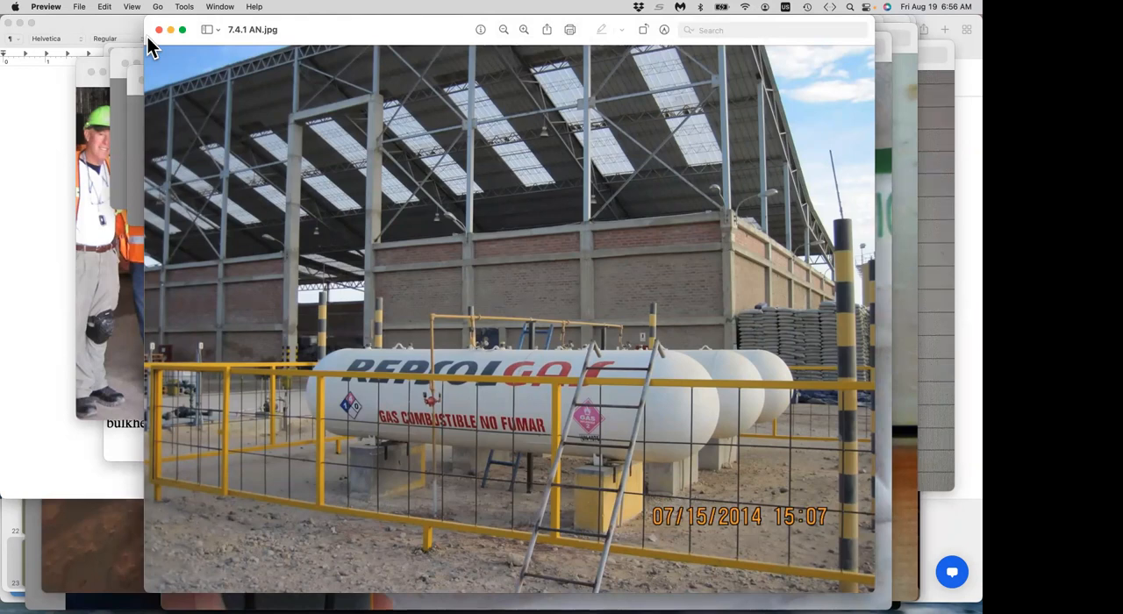
{"action": "mouse_move", "coordinate": [158, 49]}
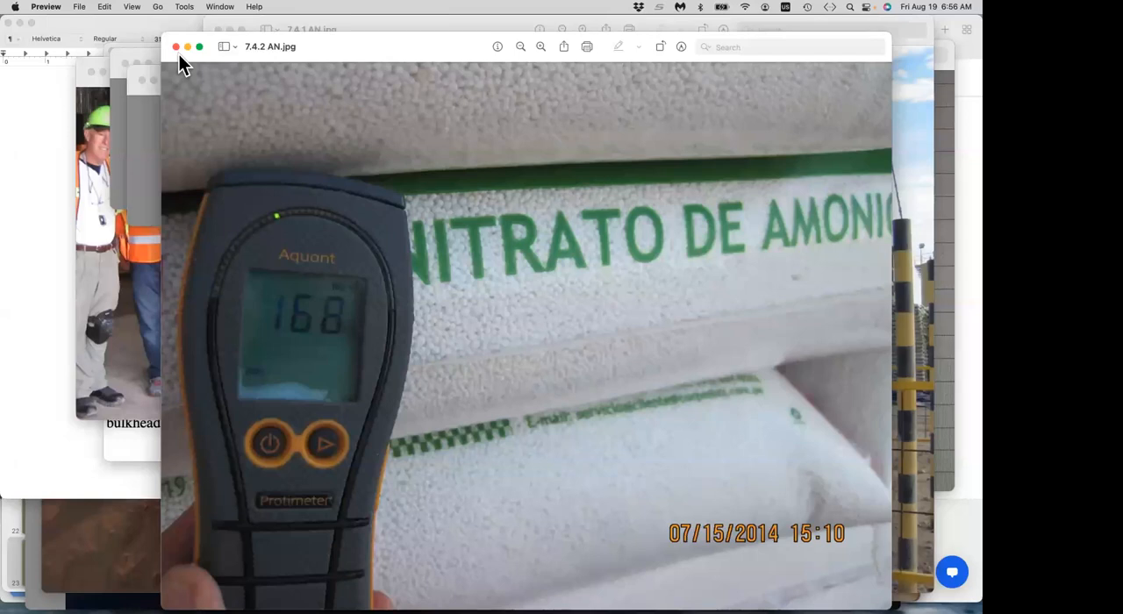
{"action": "mouse_move", "coordinate": [50, 77]}
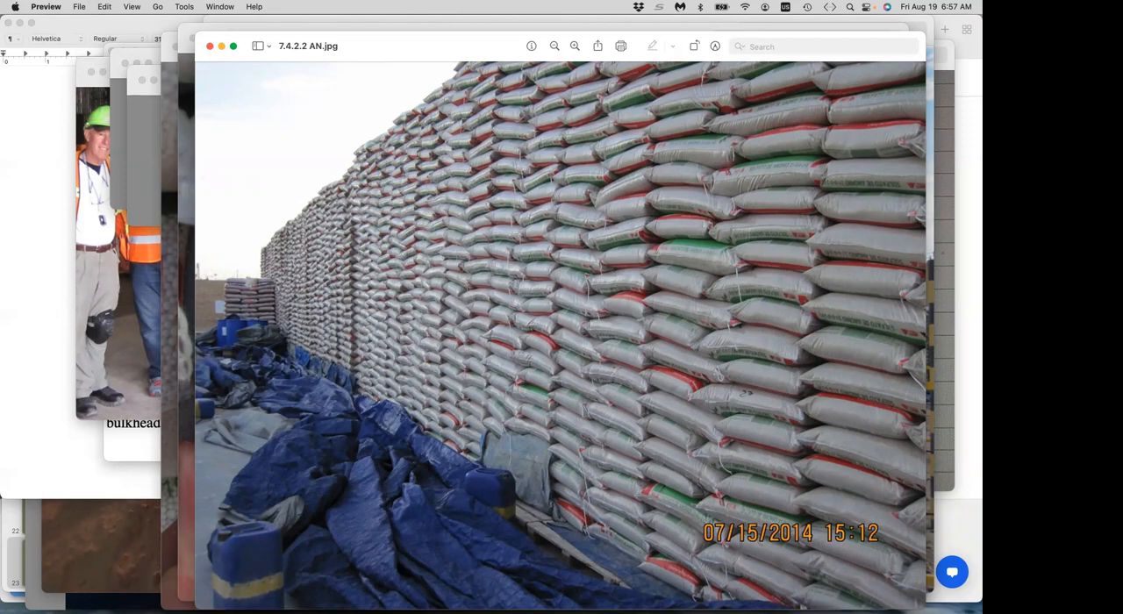
{"action": "mouse_move", "coordinate": [105, 364]}
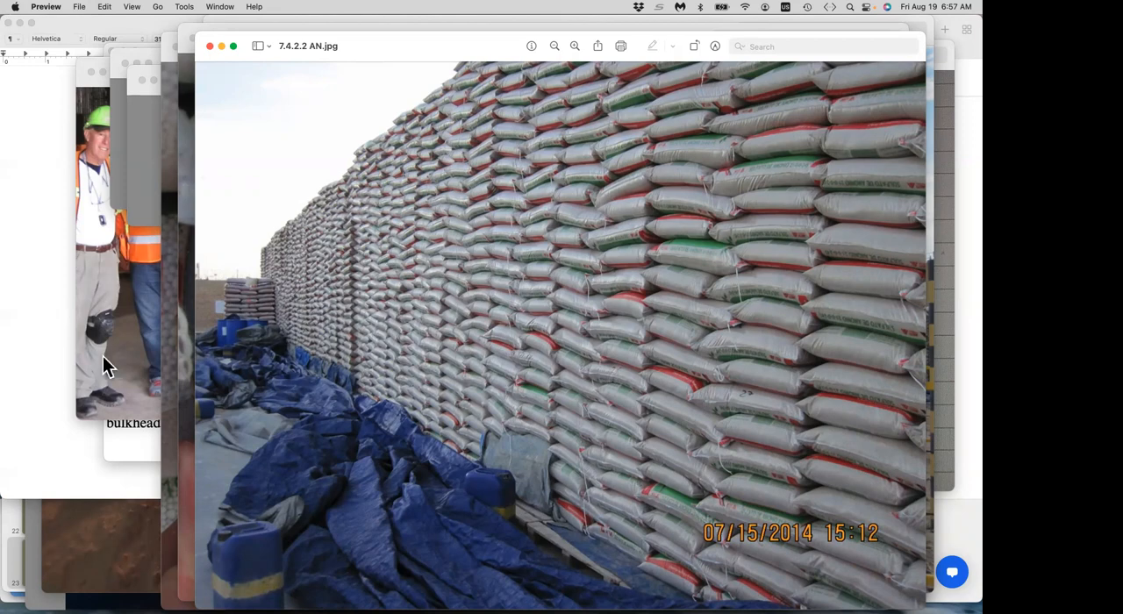
{"action": "mouse_move", "coordinate": [236, 273]}
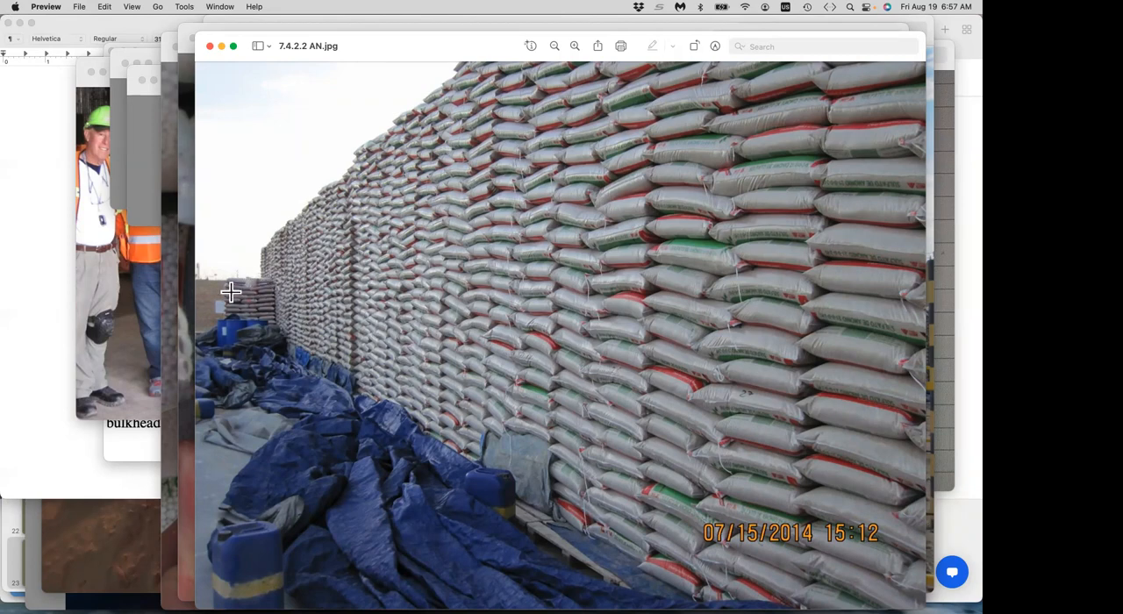
{"action": "mouse_move", "coordinate": [228, 267]}
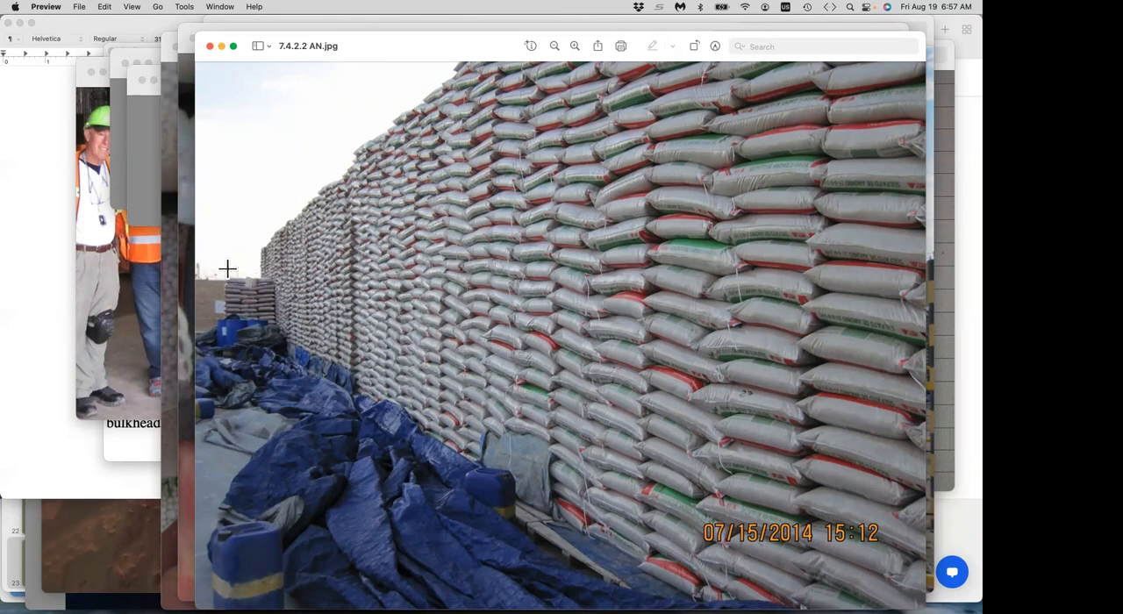
{"action": "mouse_move", "coordinate": [292, 316]}
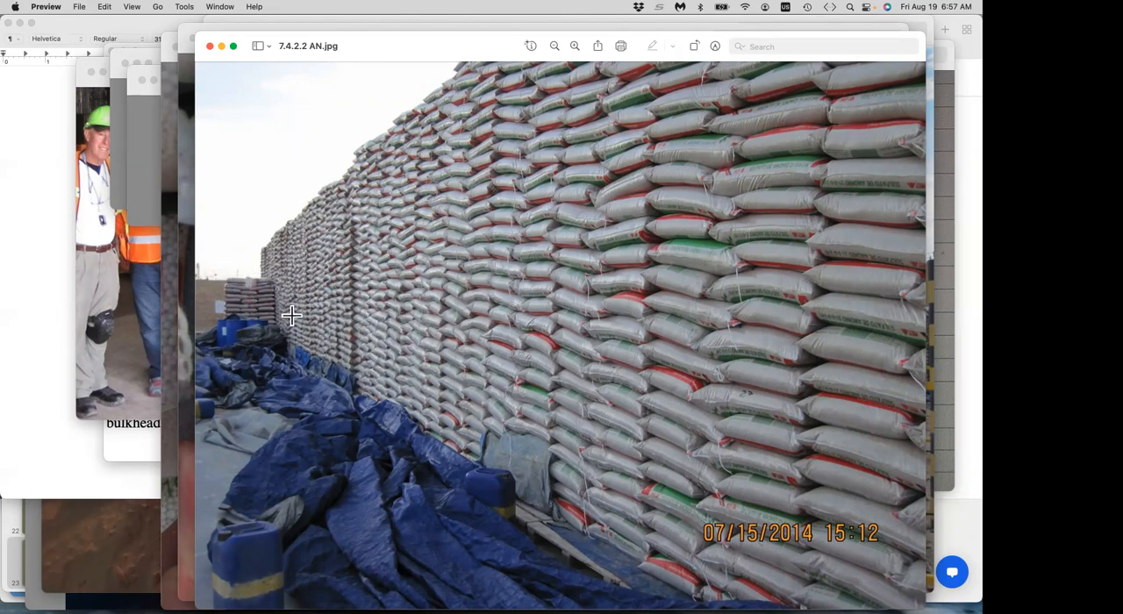
{"action": "mouse_move", "coordinate": [314, 344]}
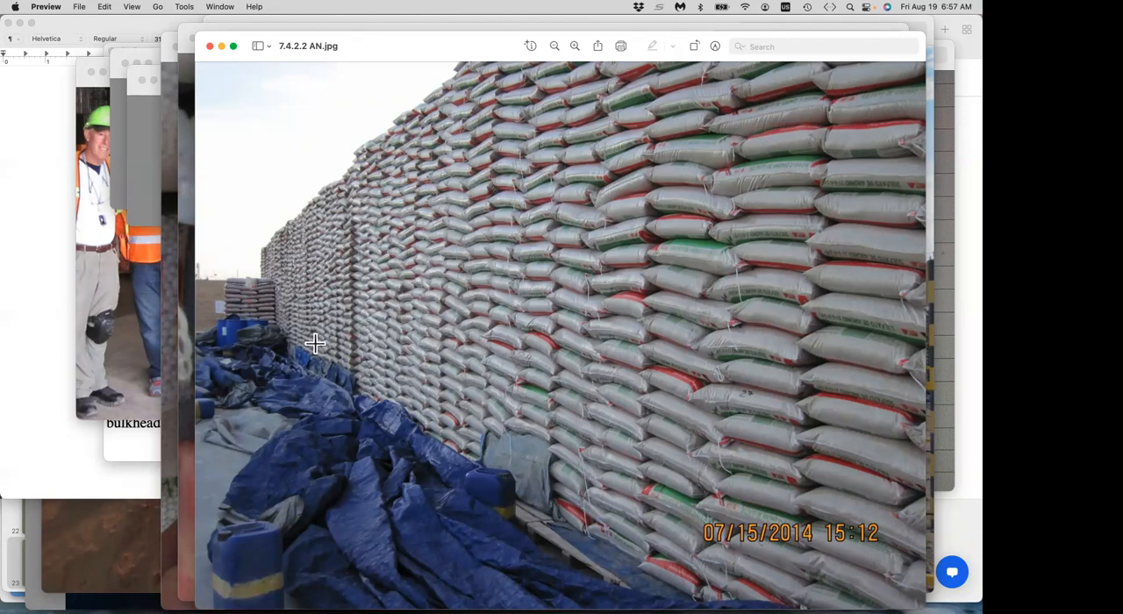
{"action": "mouse_move", "coordinate": [283, 374]}
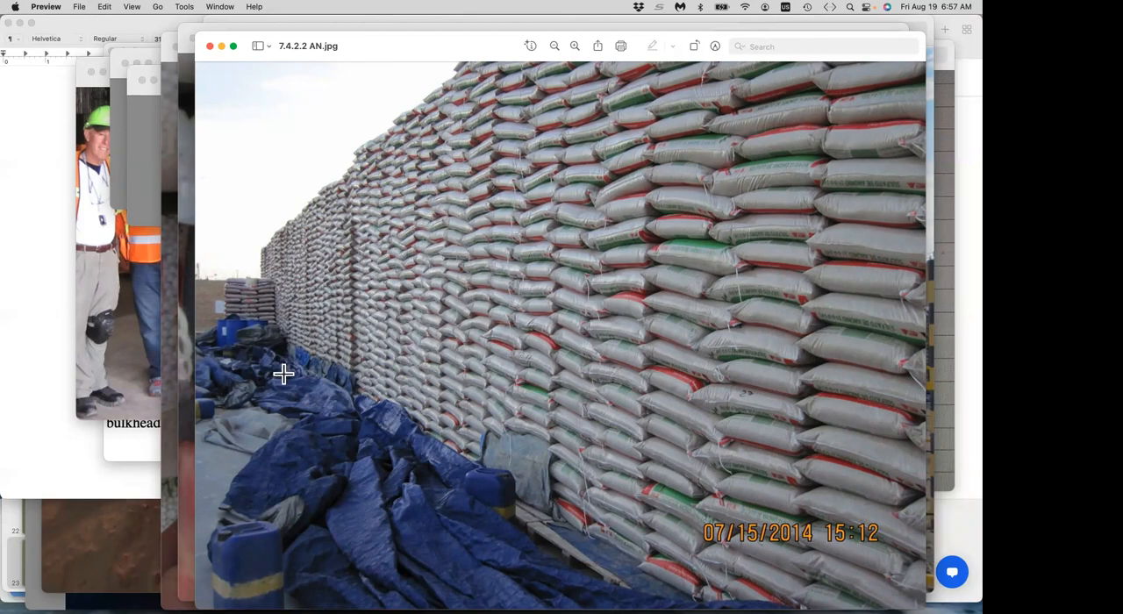
{"action": "mouse_move", "coordinate": [247, 273]}
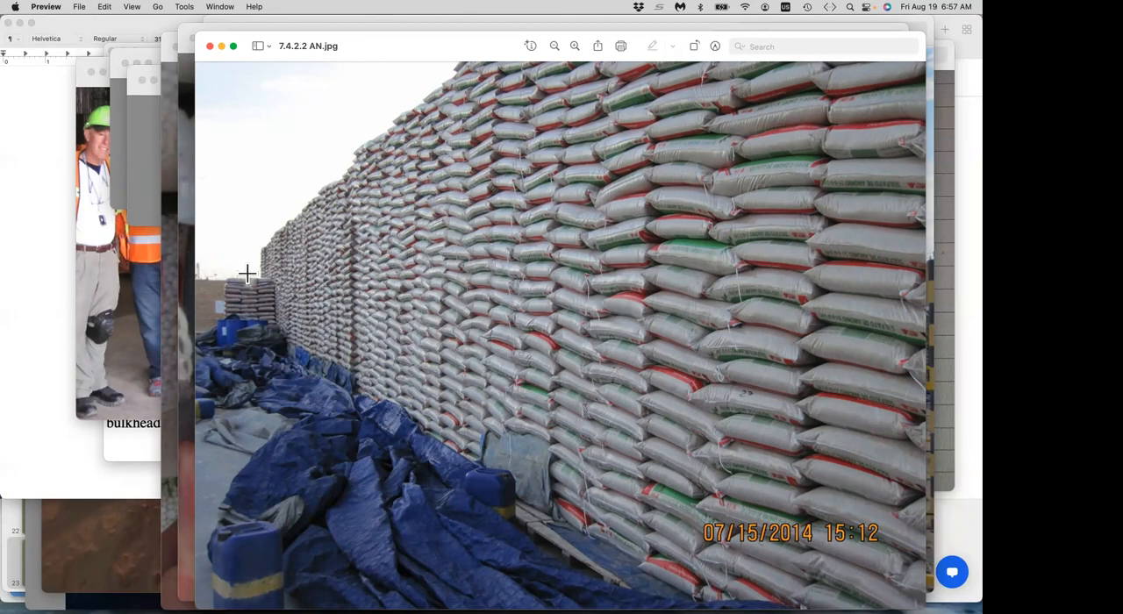
{"action": "mouse_move", "coordinate": [284, 375]}
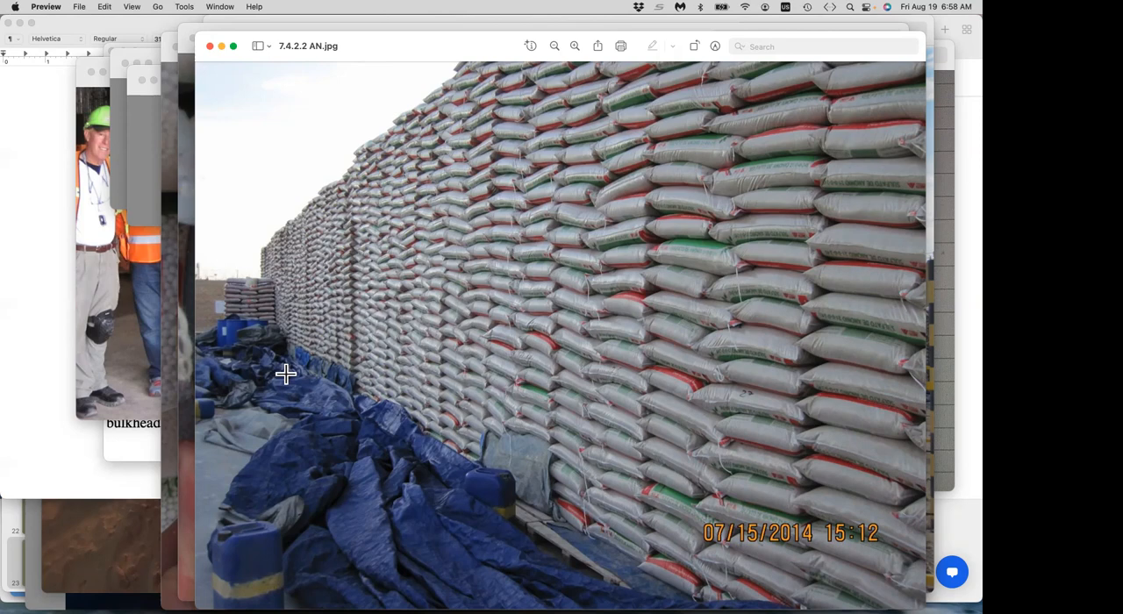
{"action": "mouse_move", "coordinate": [210, 200]}
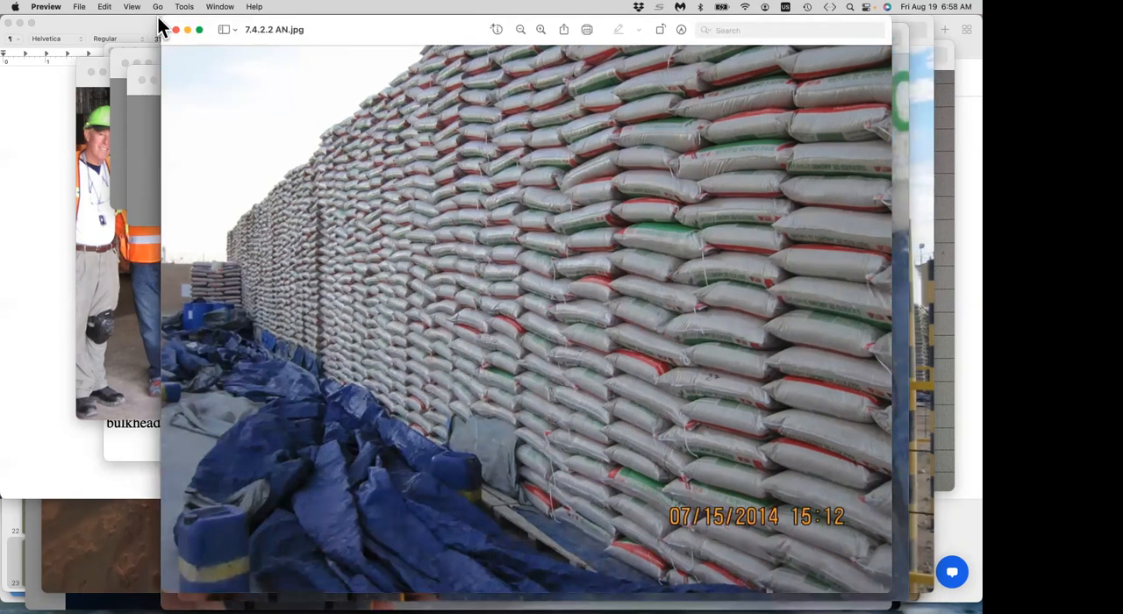
{"action": "mouse_move", "coordinate": [10, 134]}
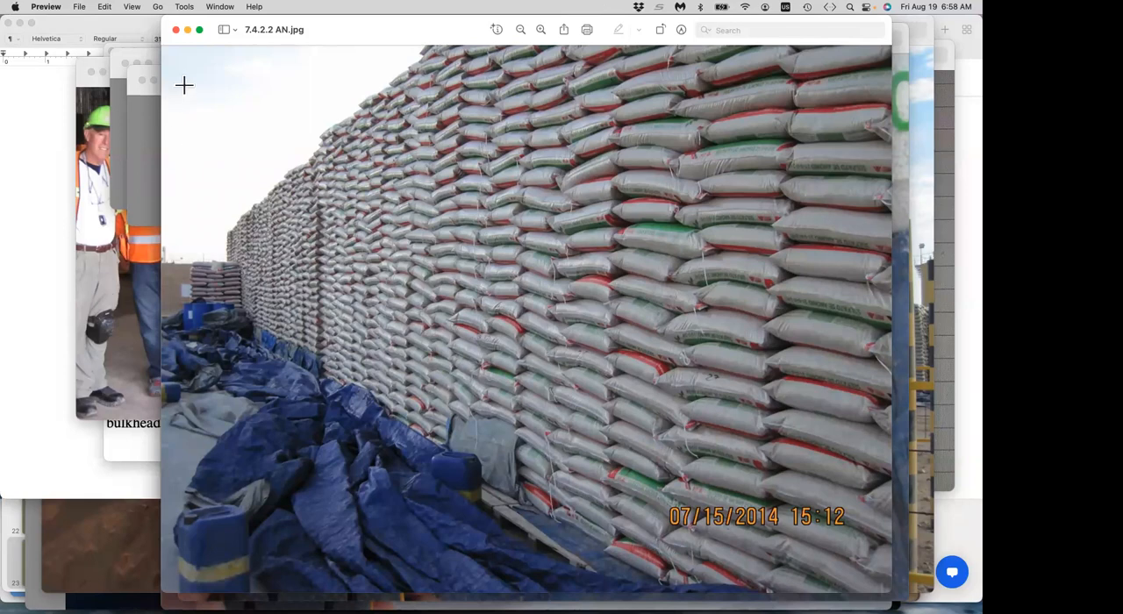
{"action": "mouse_move", "coordinate": [217, 29]}
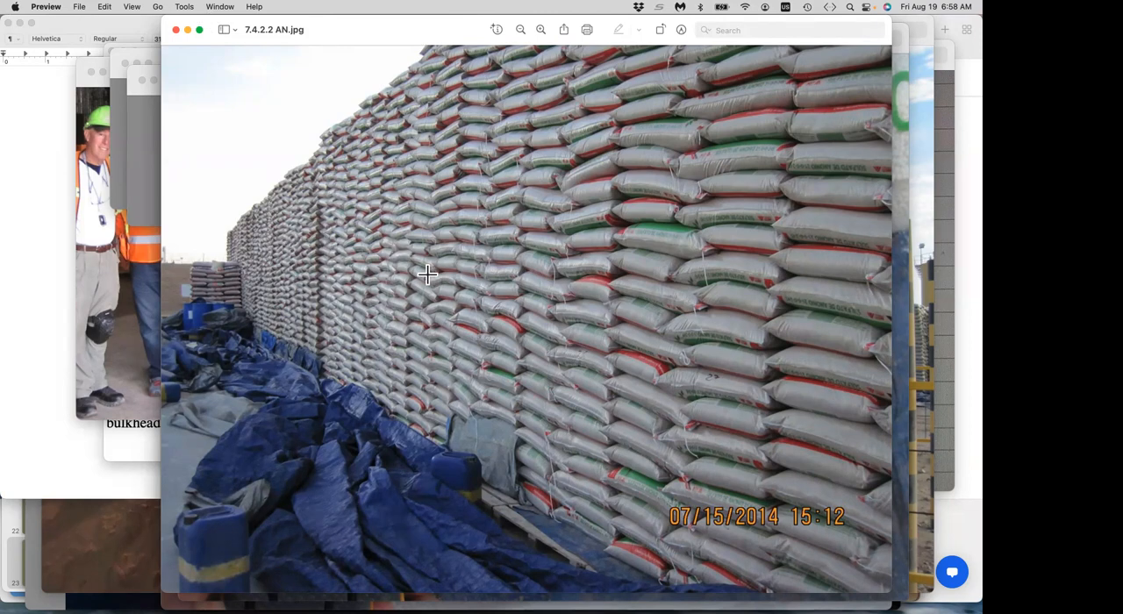
{"action": "mouse_move", "coordinate": [386, 278]}
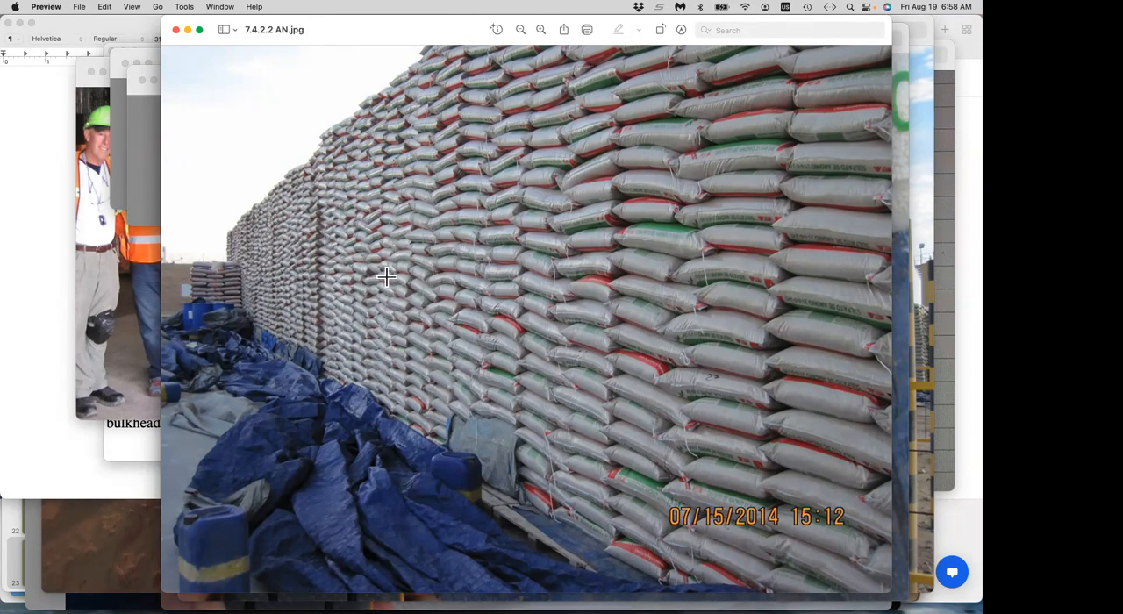
{"action": "mouse_move", "coordinate": [439, 288]}
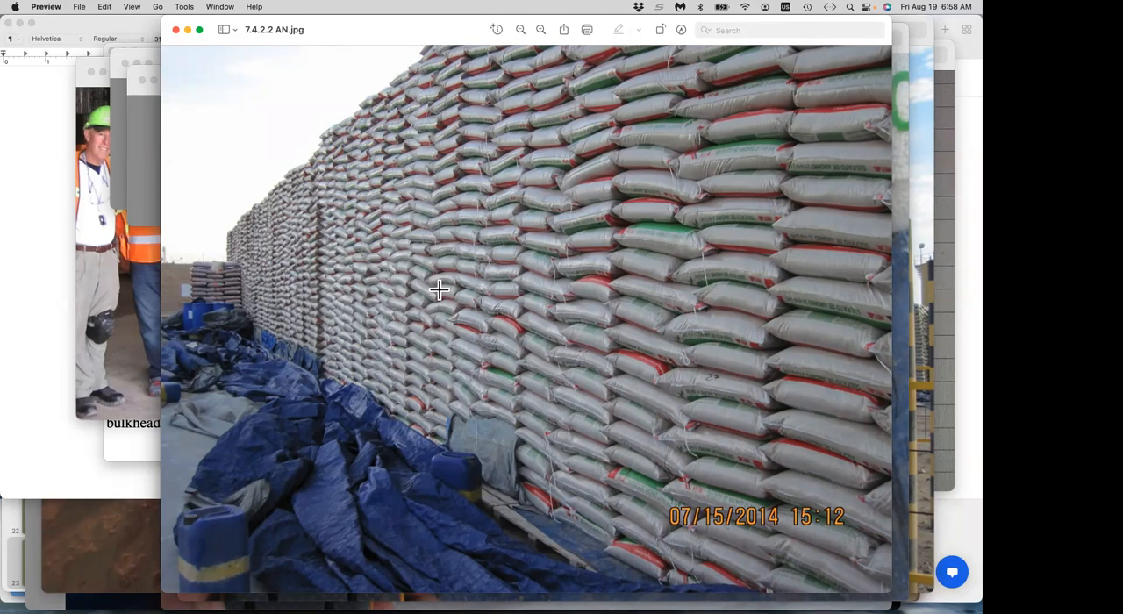
{"action": "mouse_move", "coordinate": [167, 106]}
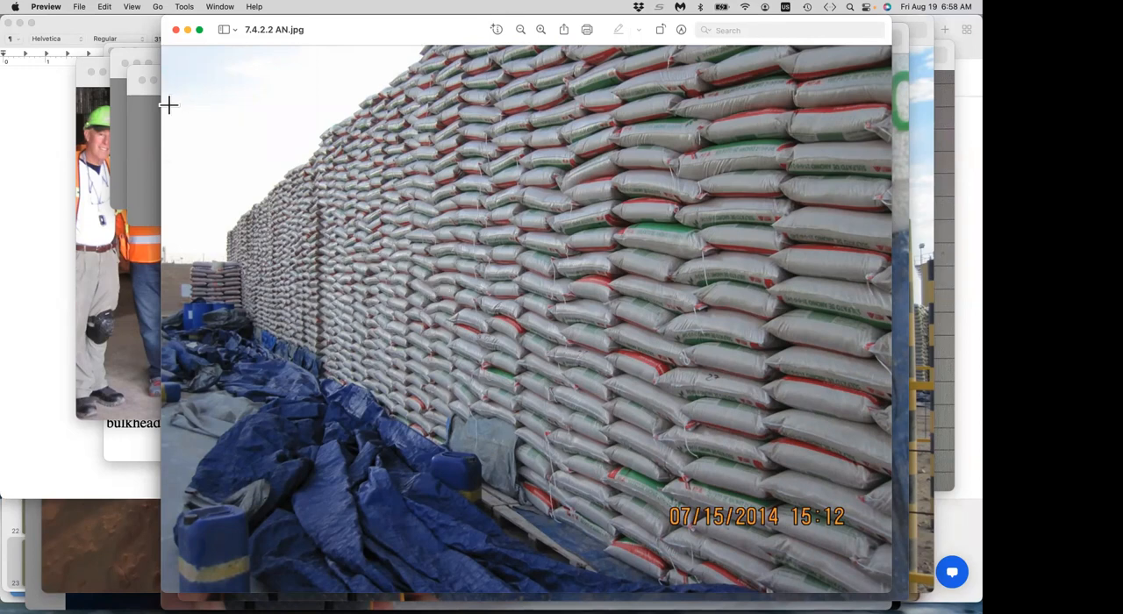